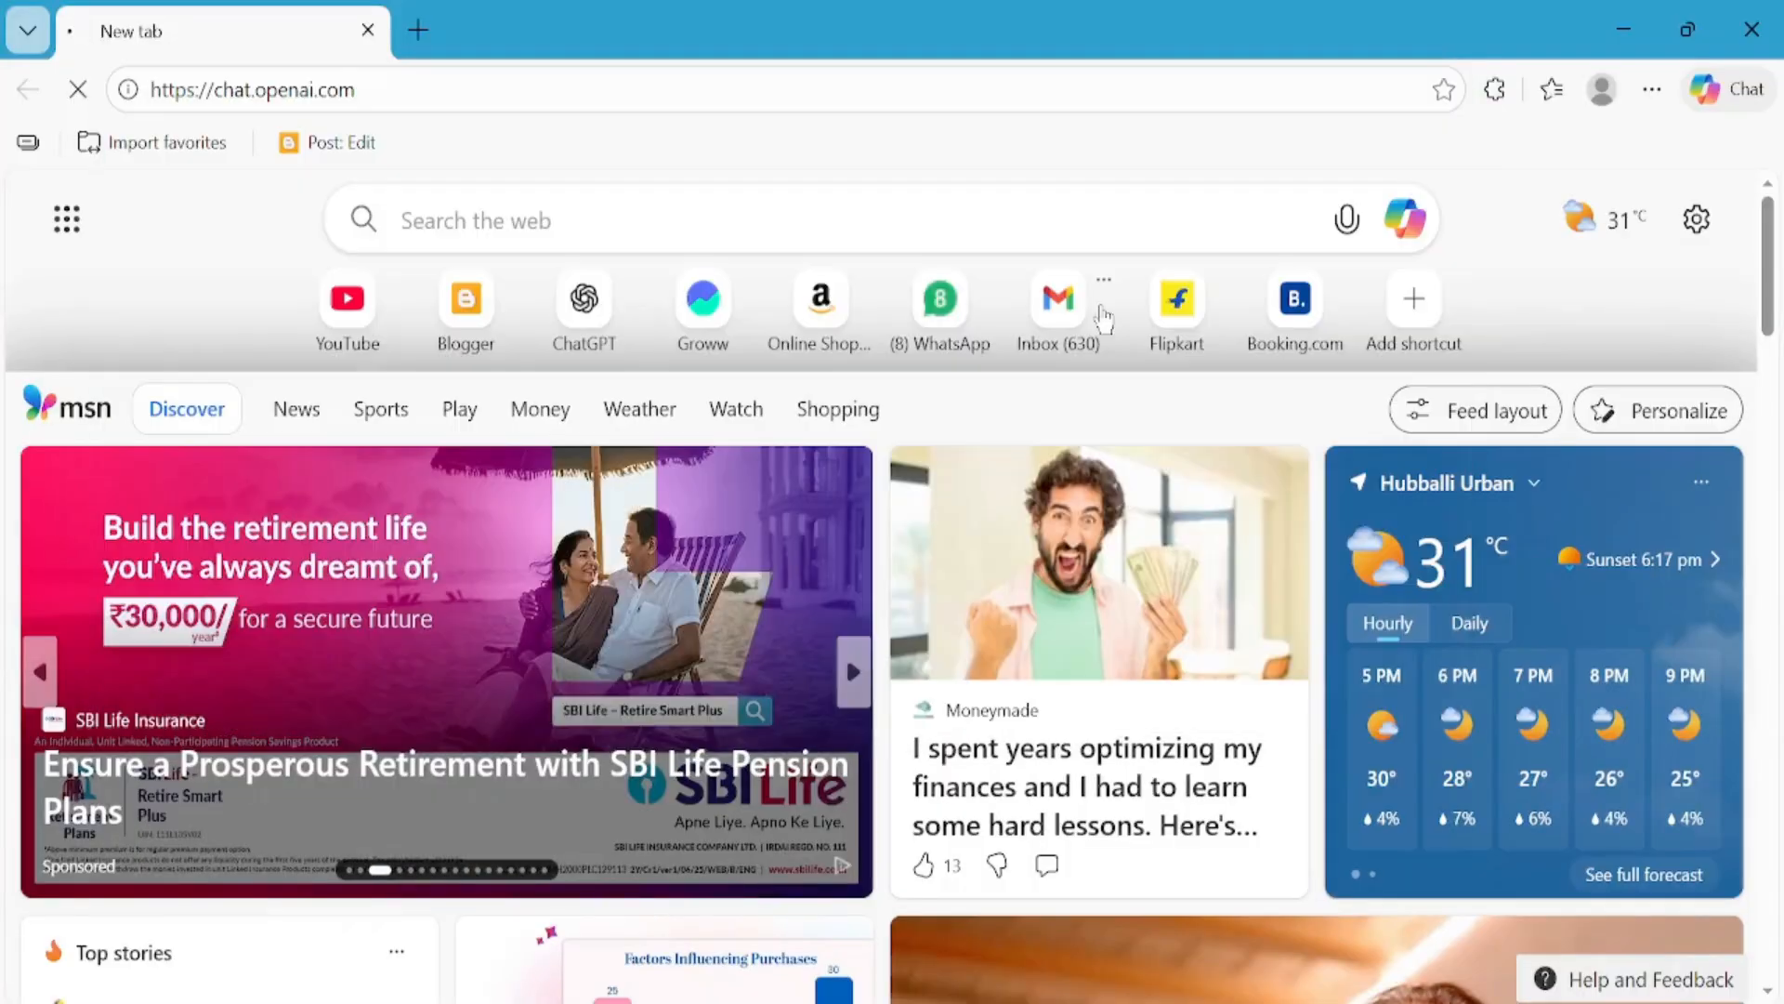
# - Go to chatgpt.com and browse the catalogue of custom GPTs from the Apps directory
pyautogui.click(584, 301)
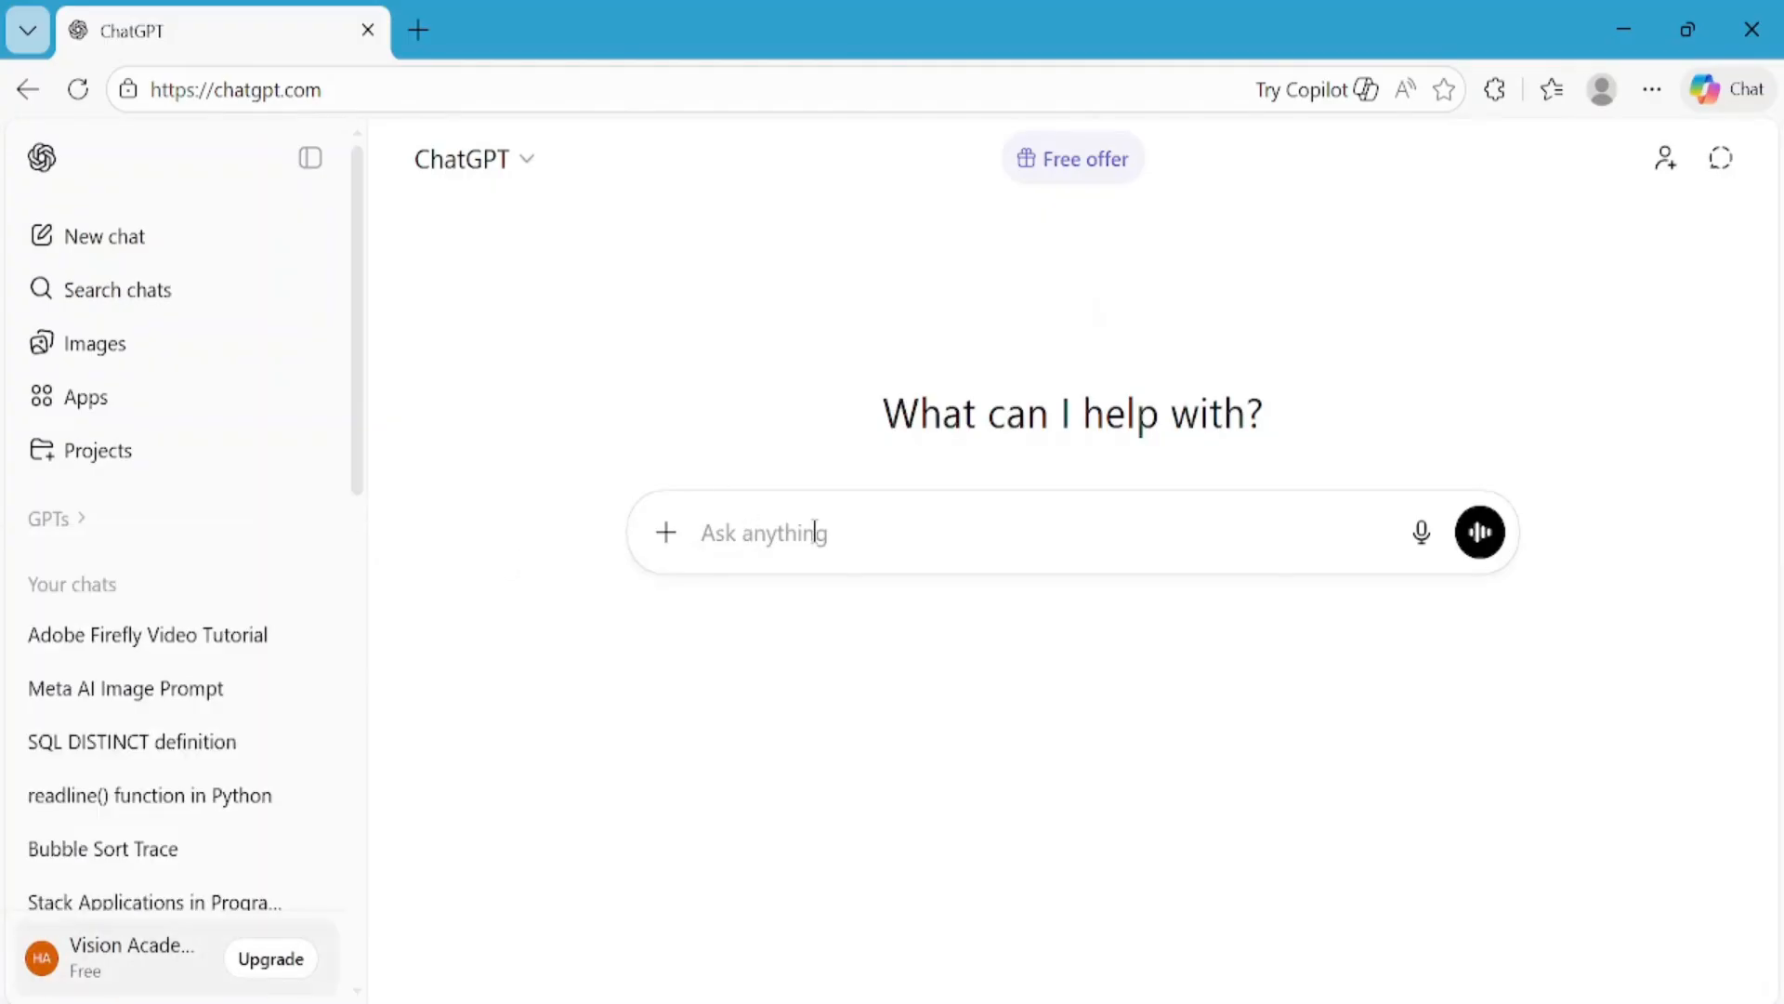
pyautogui.moveTo(94, 450)
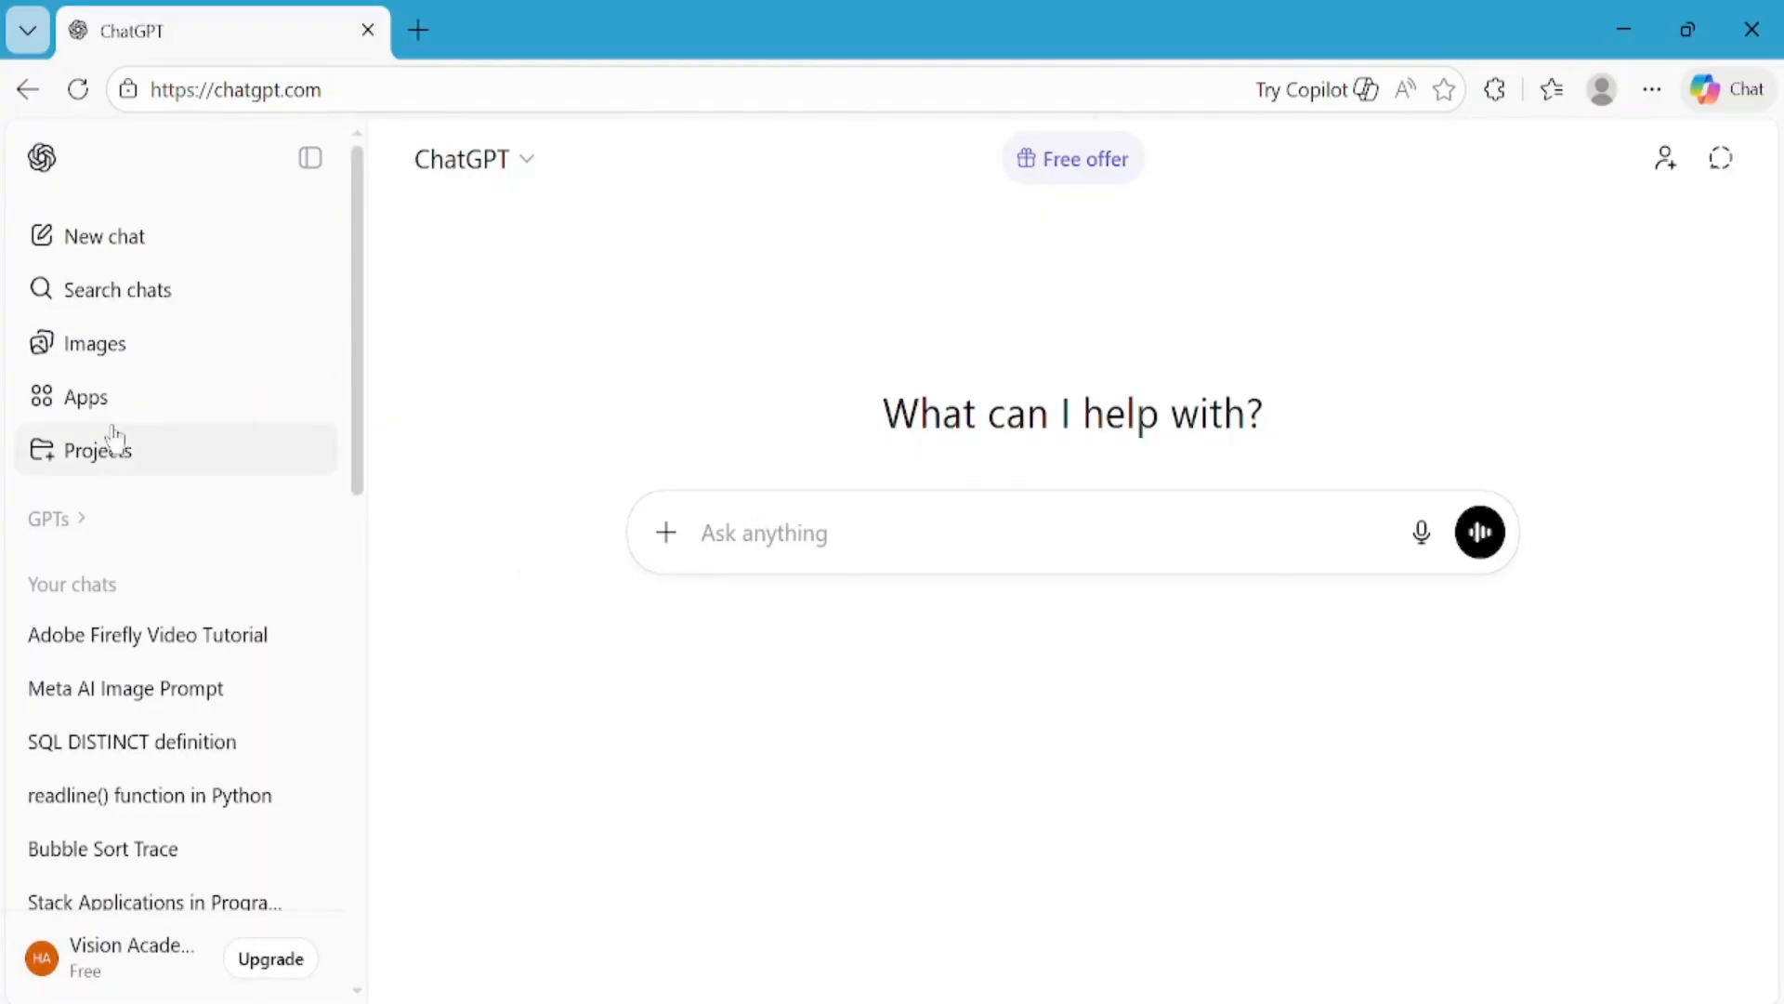
pyautogui.click(85, 395)
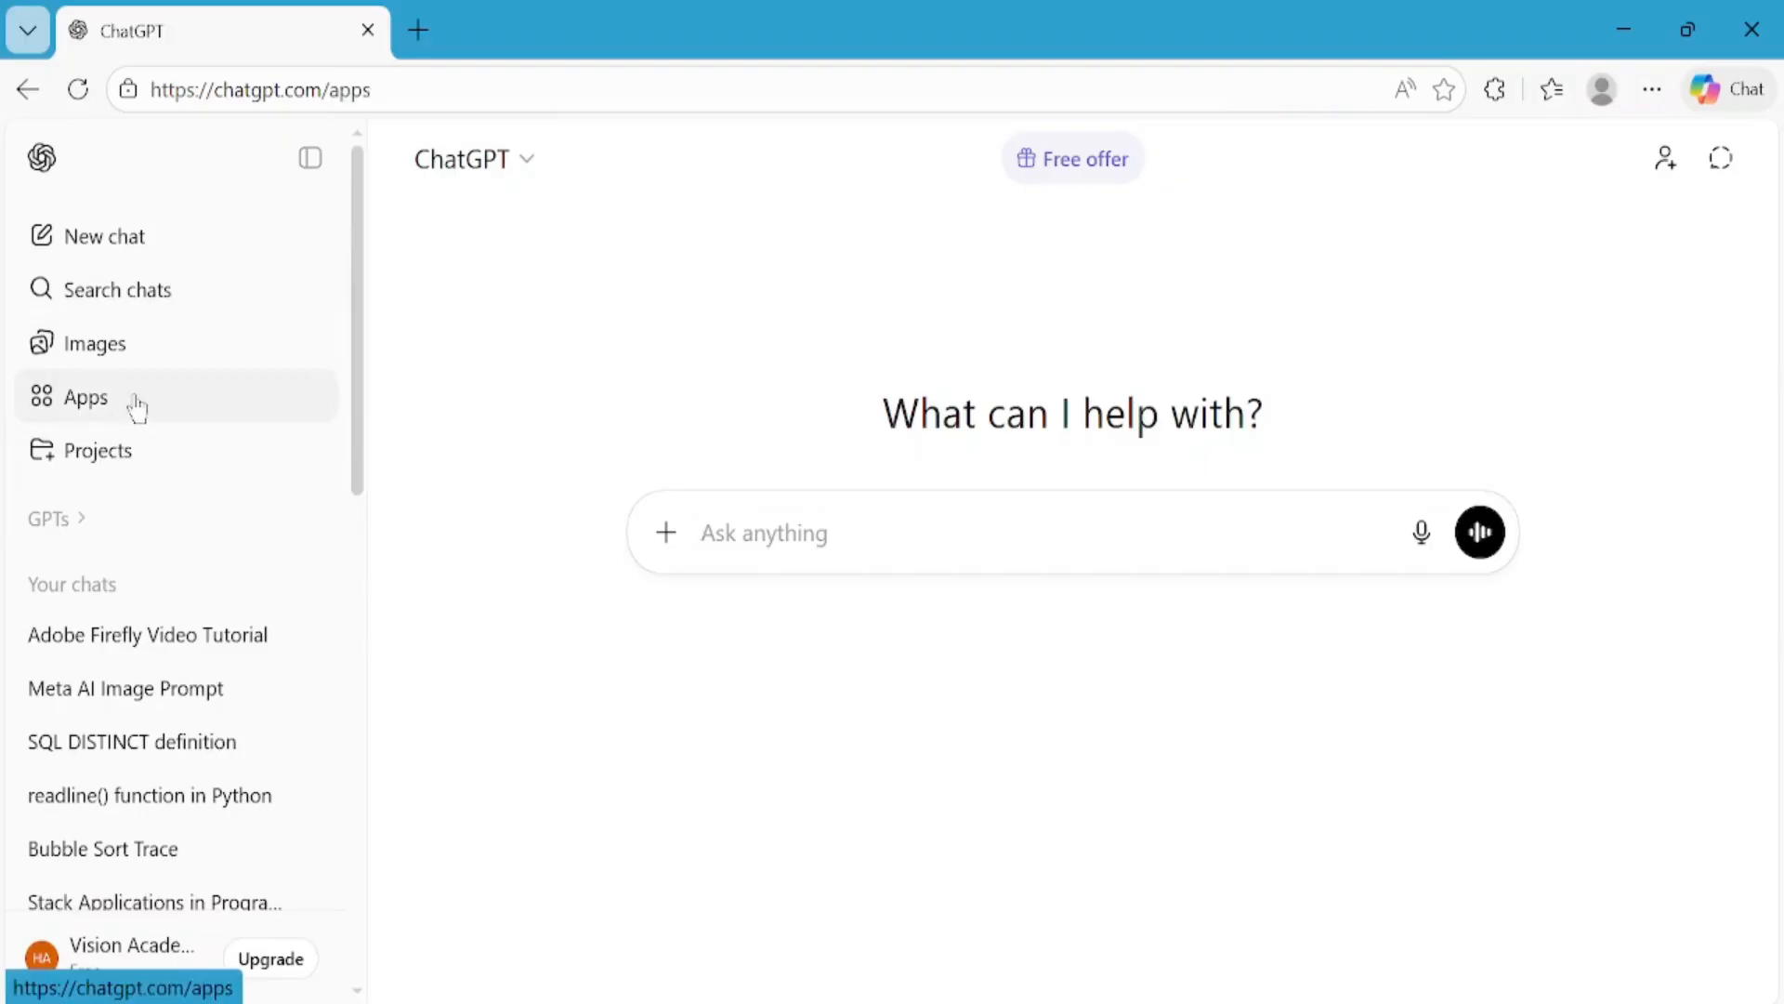
pyautogui.click(85, 396)
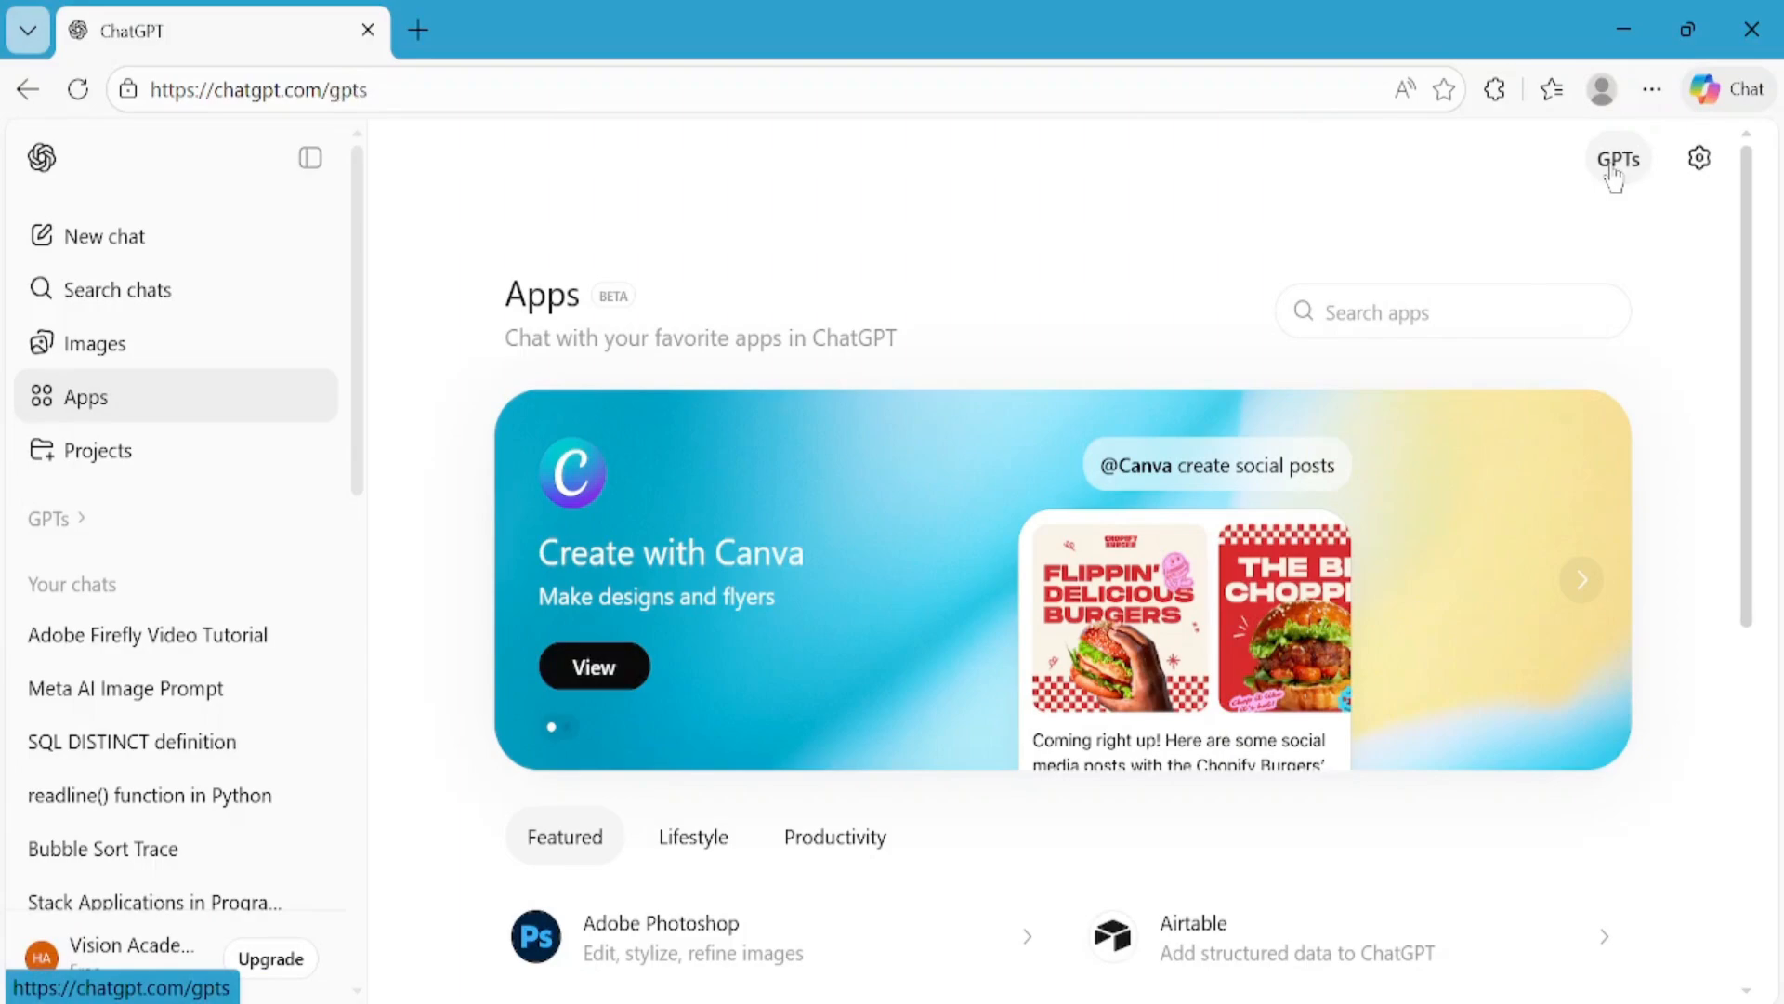
pyautogui.click(1617, 158)
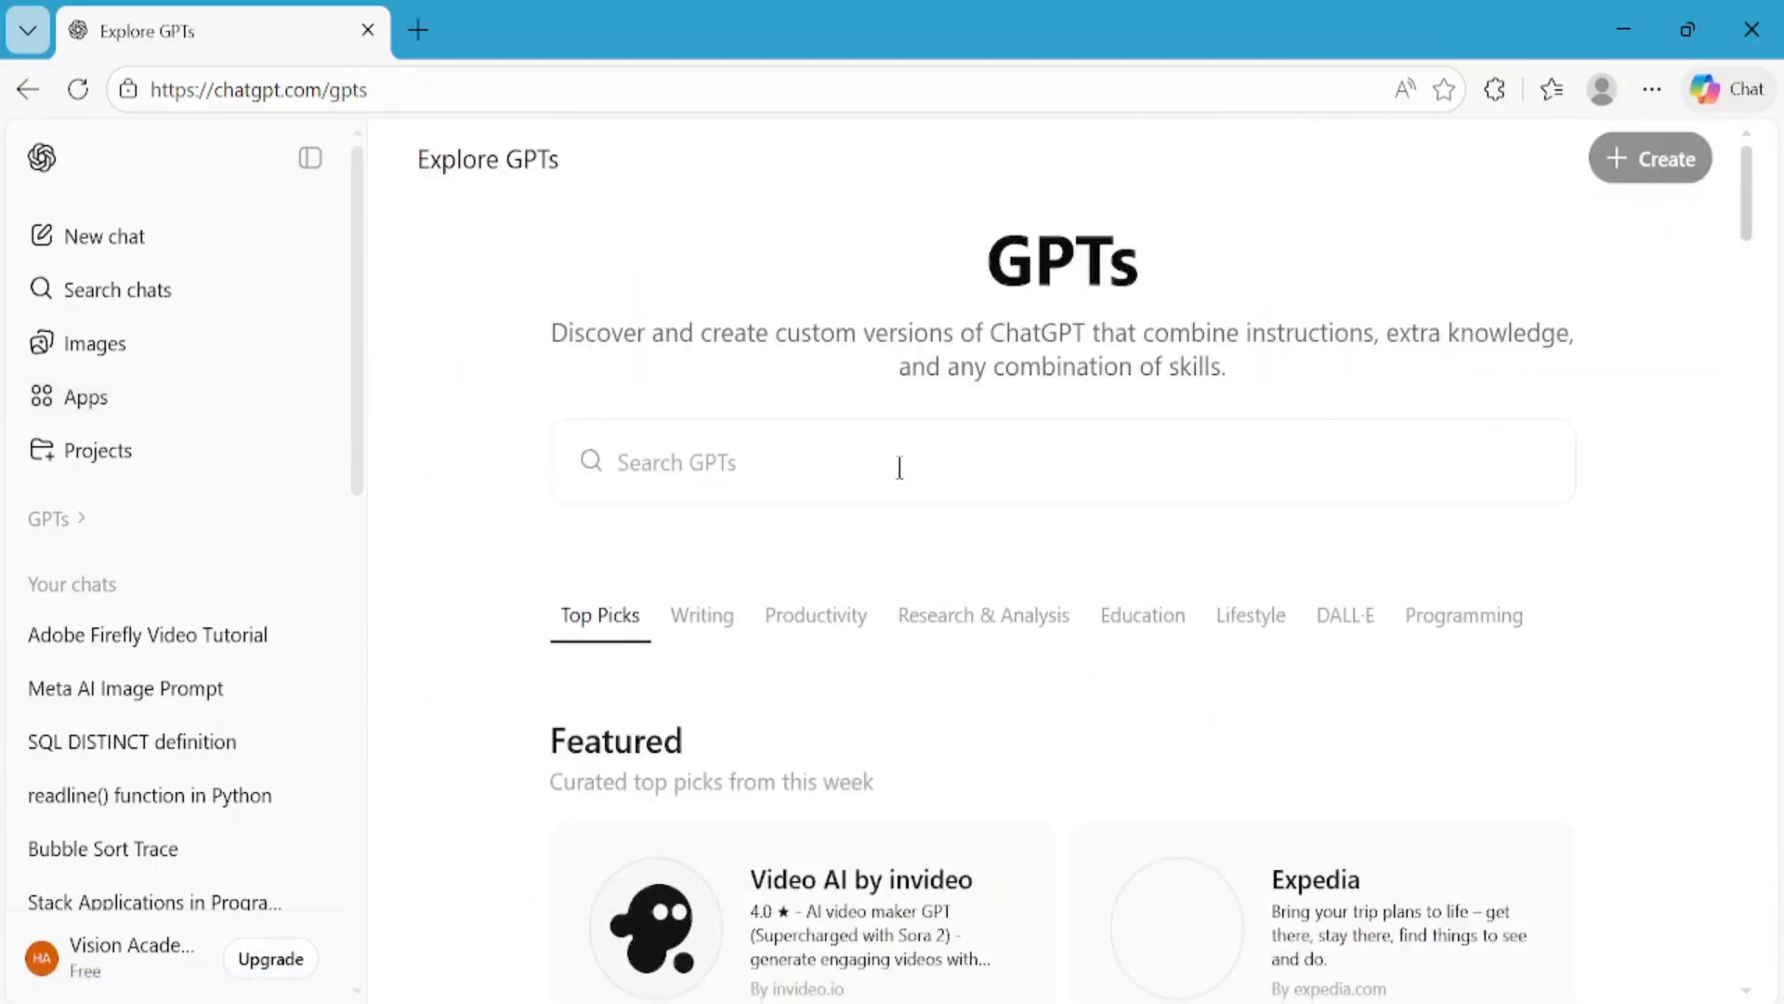
# - Find Free AI Story Generator among recently used GPTs and start a chat with it
pyautogui.click(899, 463)
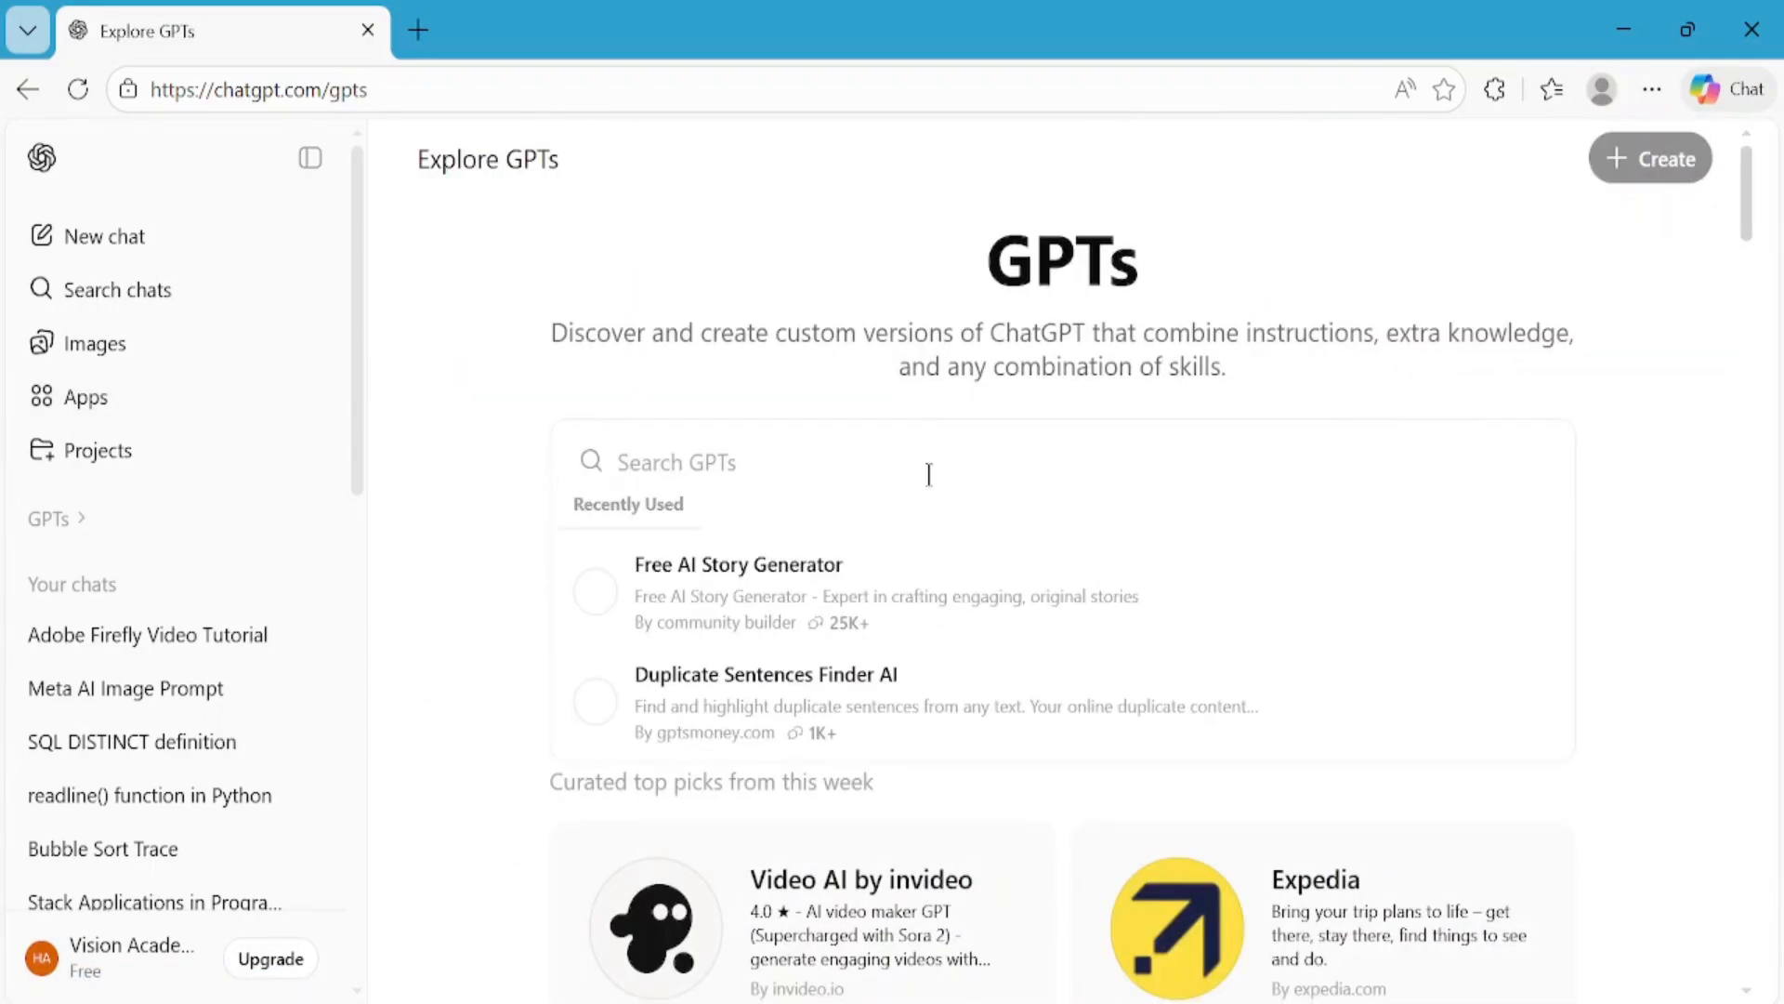
pyautogui.click(738, 565)
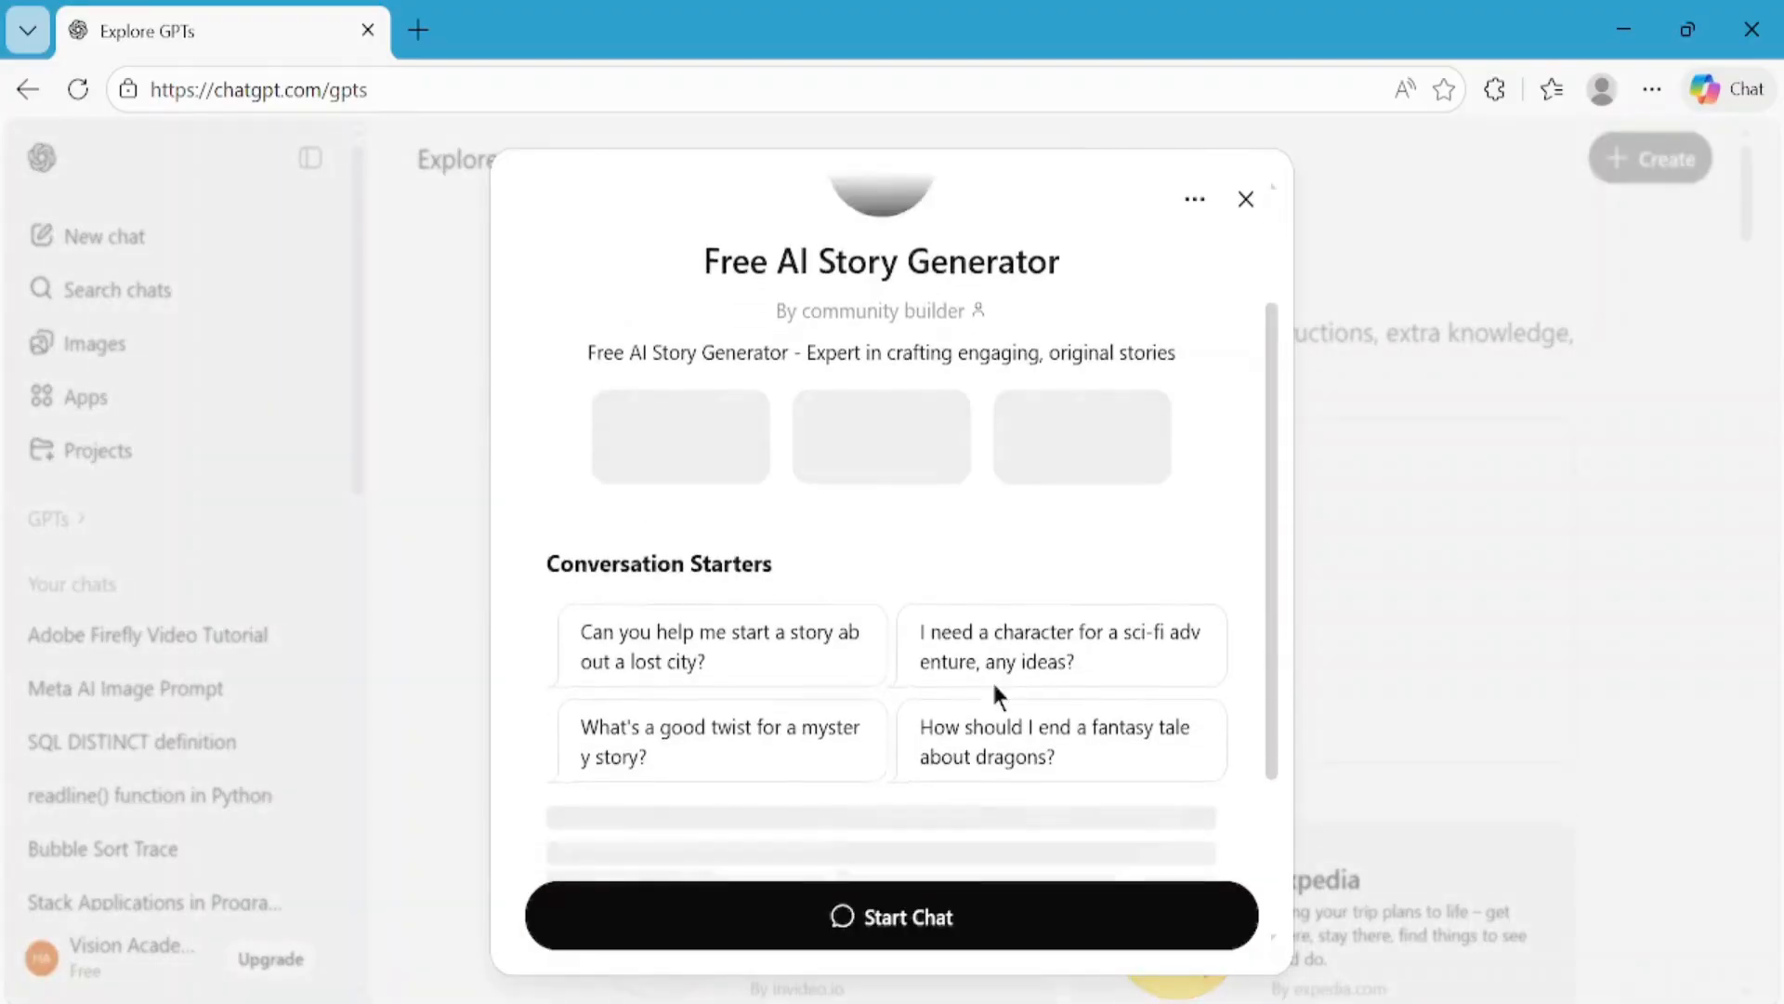
pyautogui.scroll(-3)
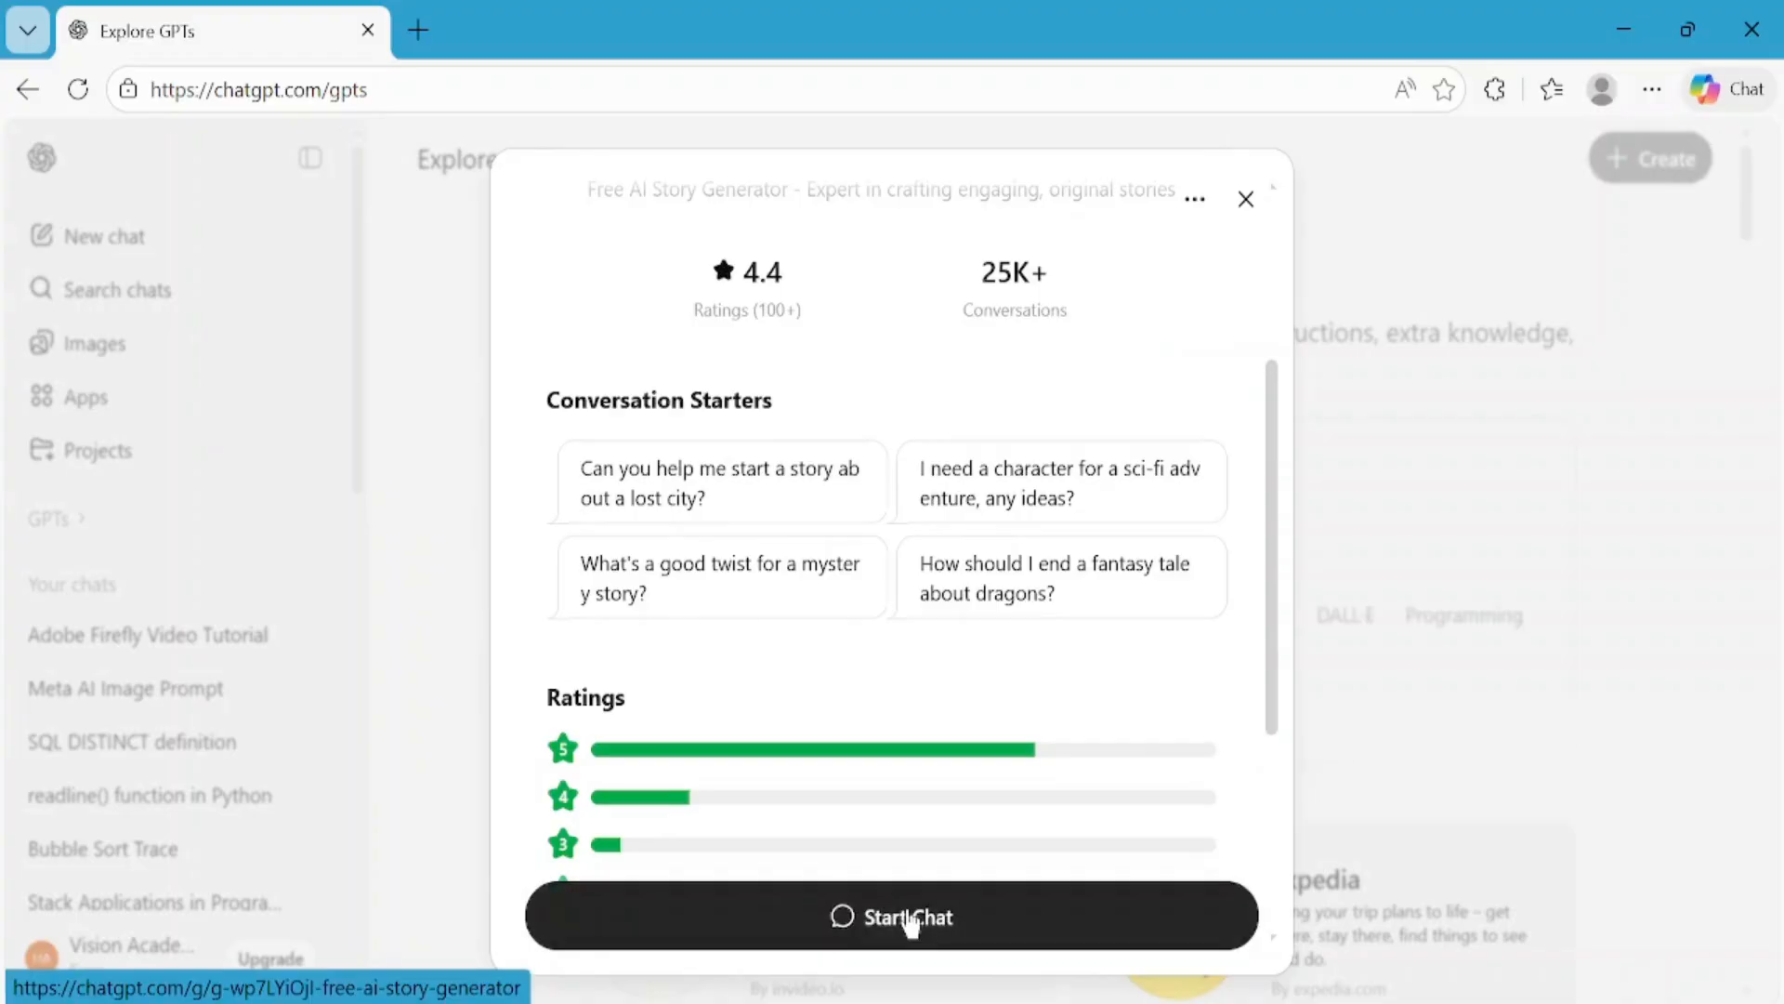
pyautogui.click(890, 917)
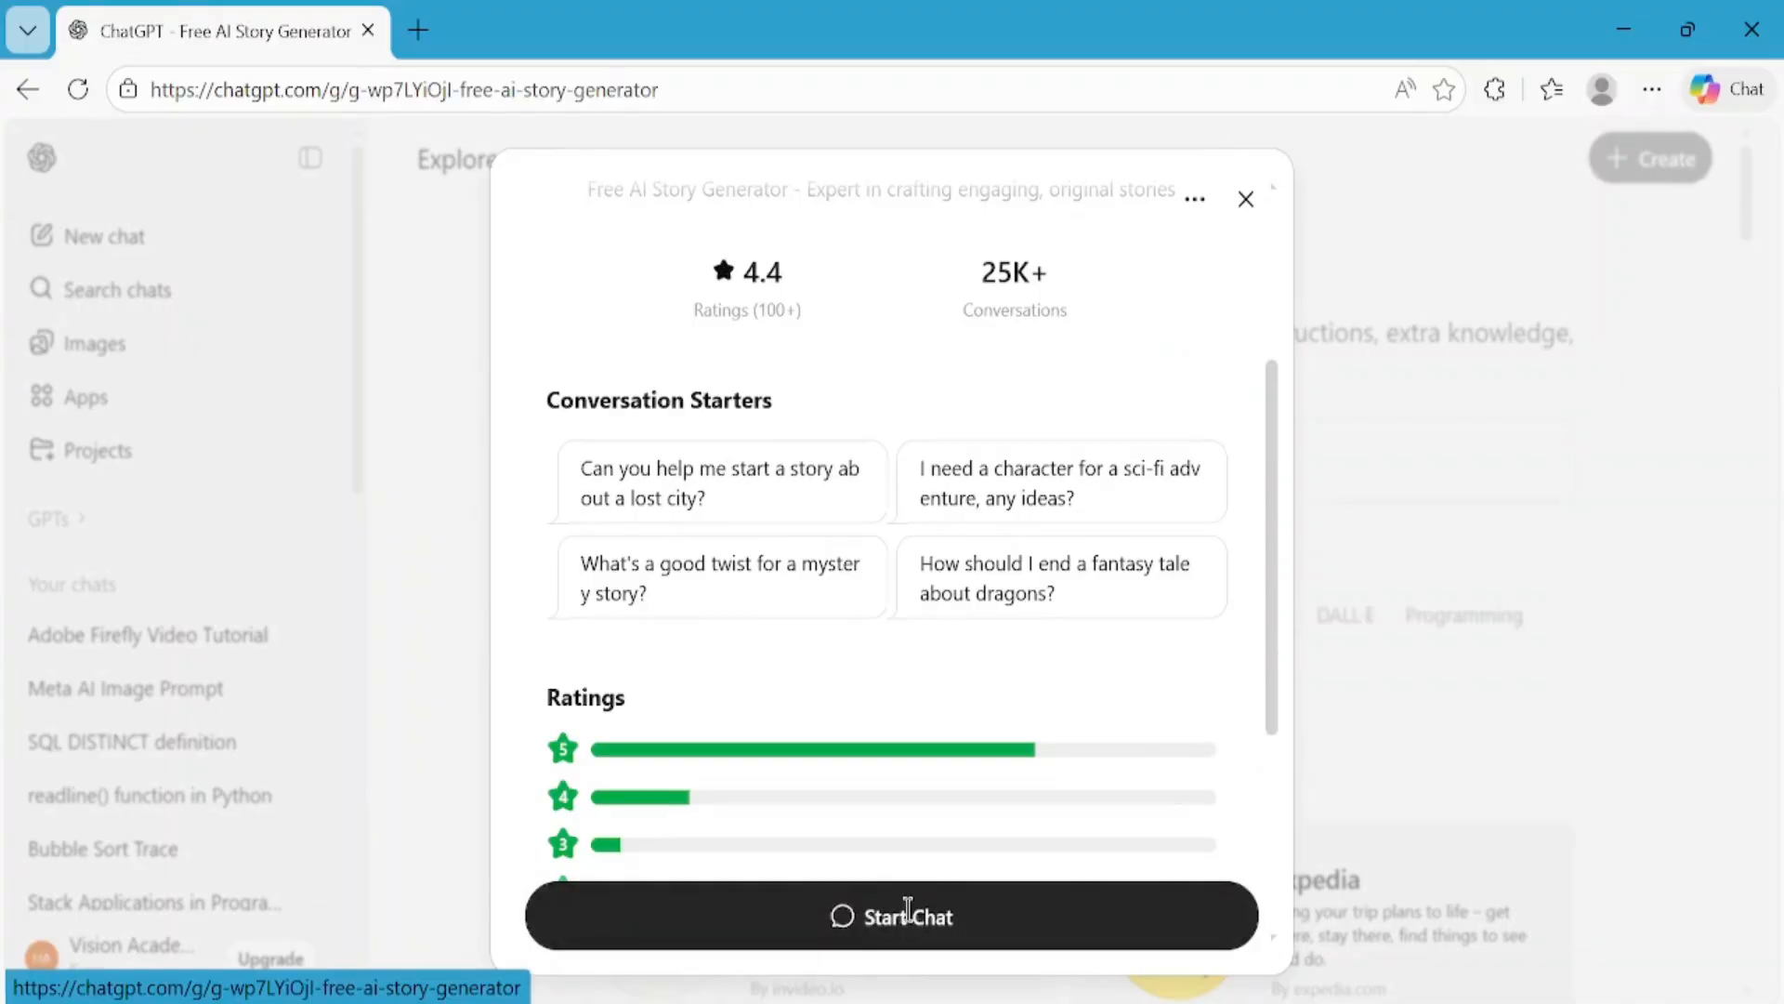
# - Ask the generator to 'write a cartoon 3D animation story in English for kids.'
pyautogui.click(890, 916)
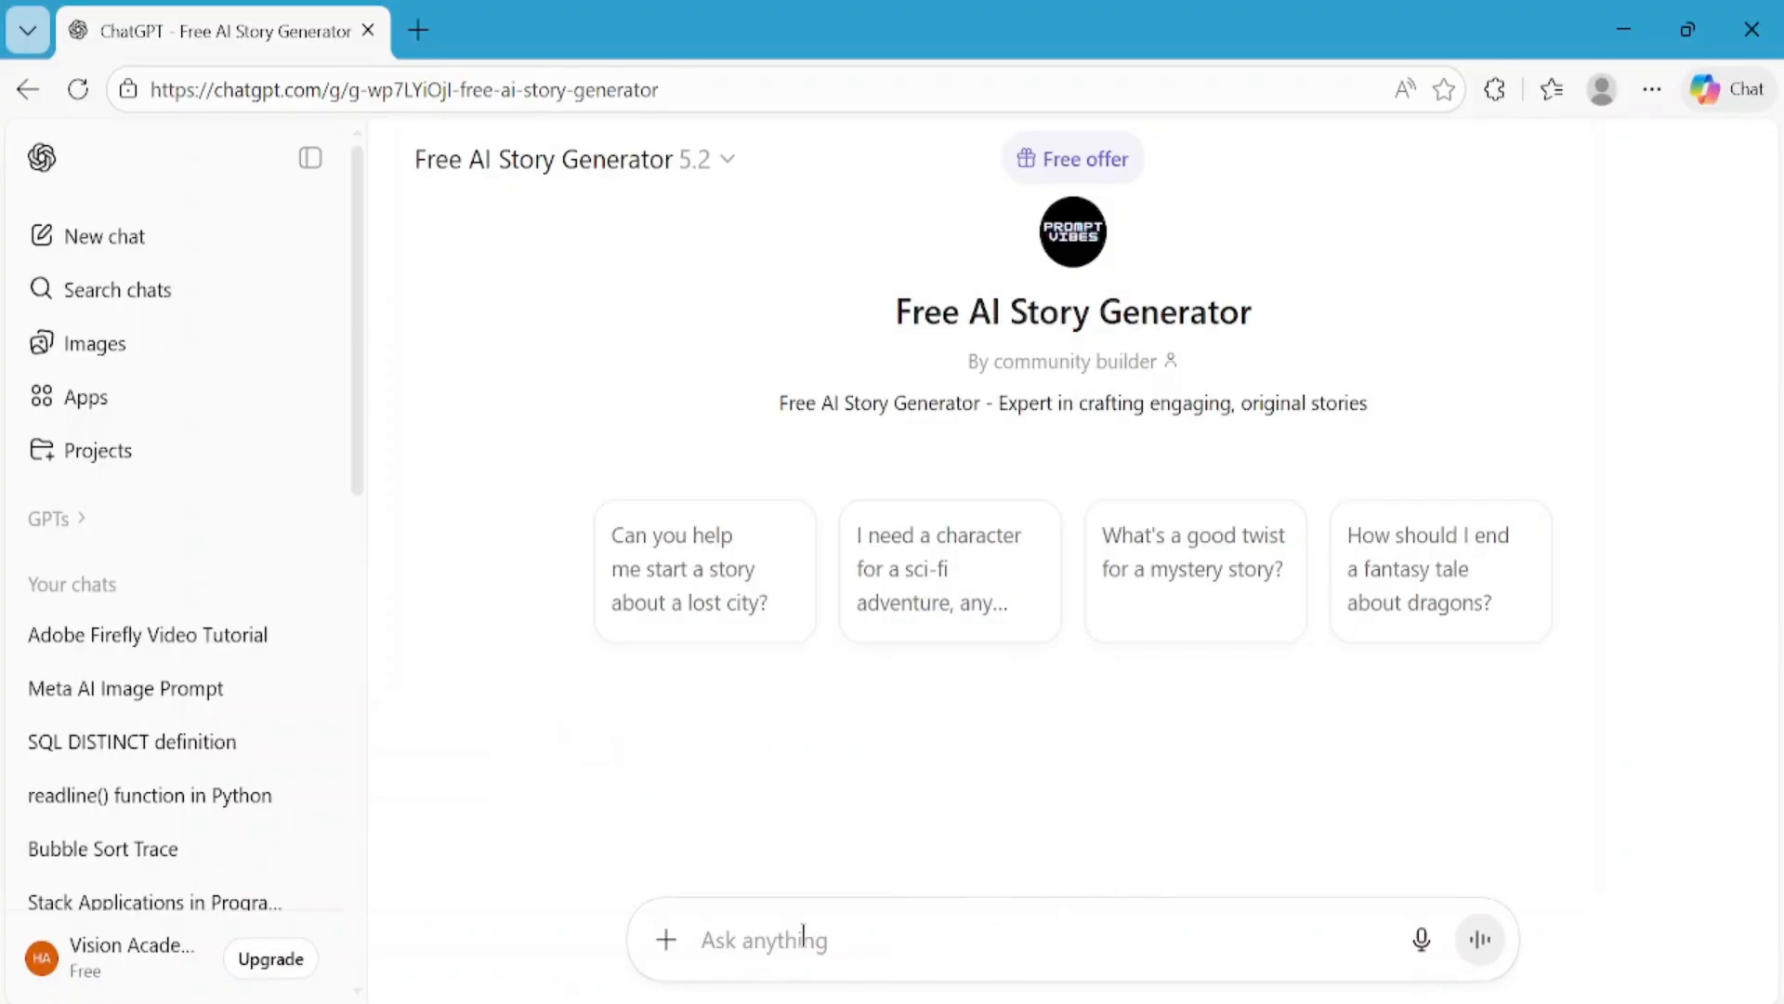
pyautogui.write('write a cartoon 3D animation story in English for kids.')
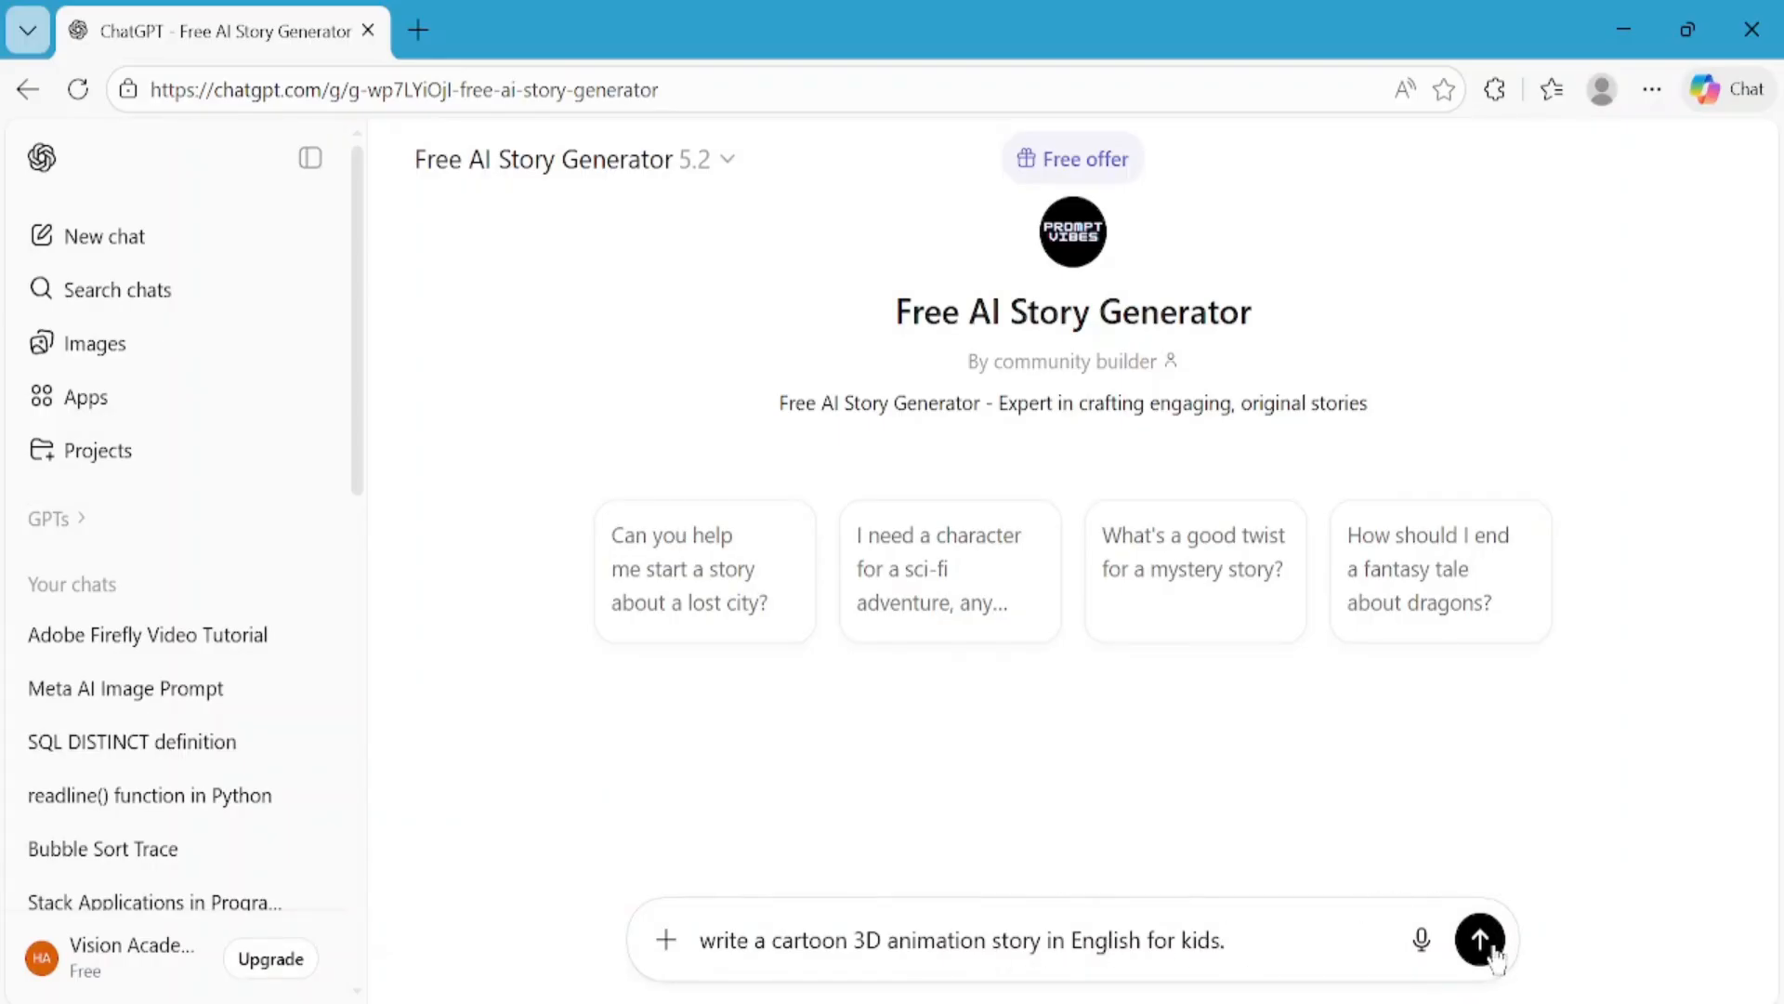
pyautogui.click(1479, 941)
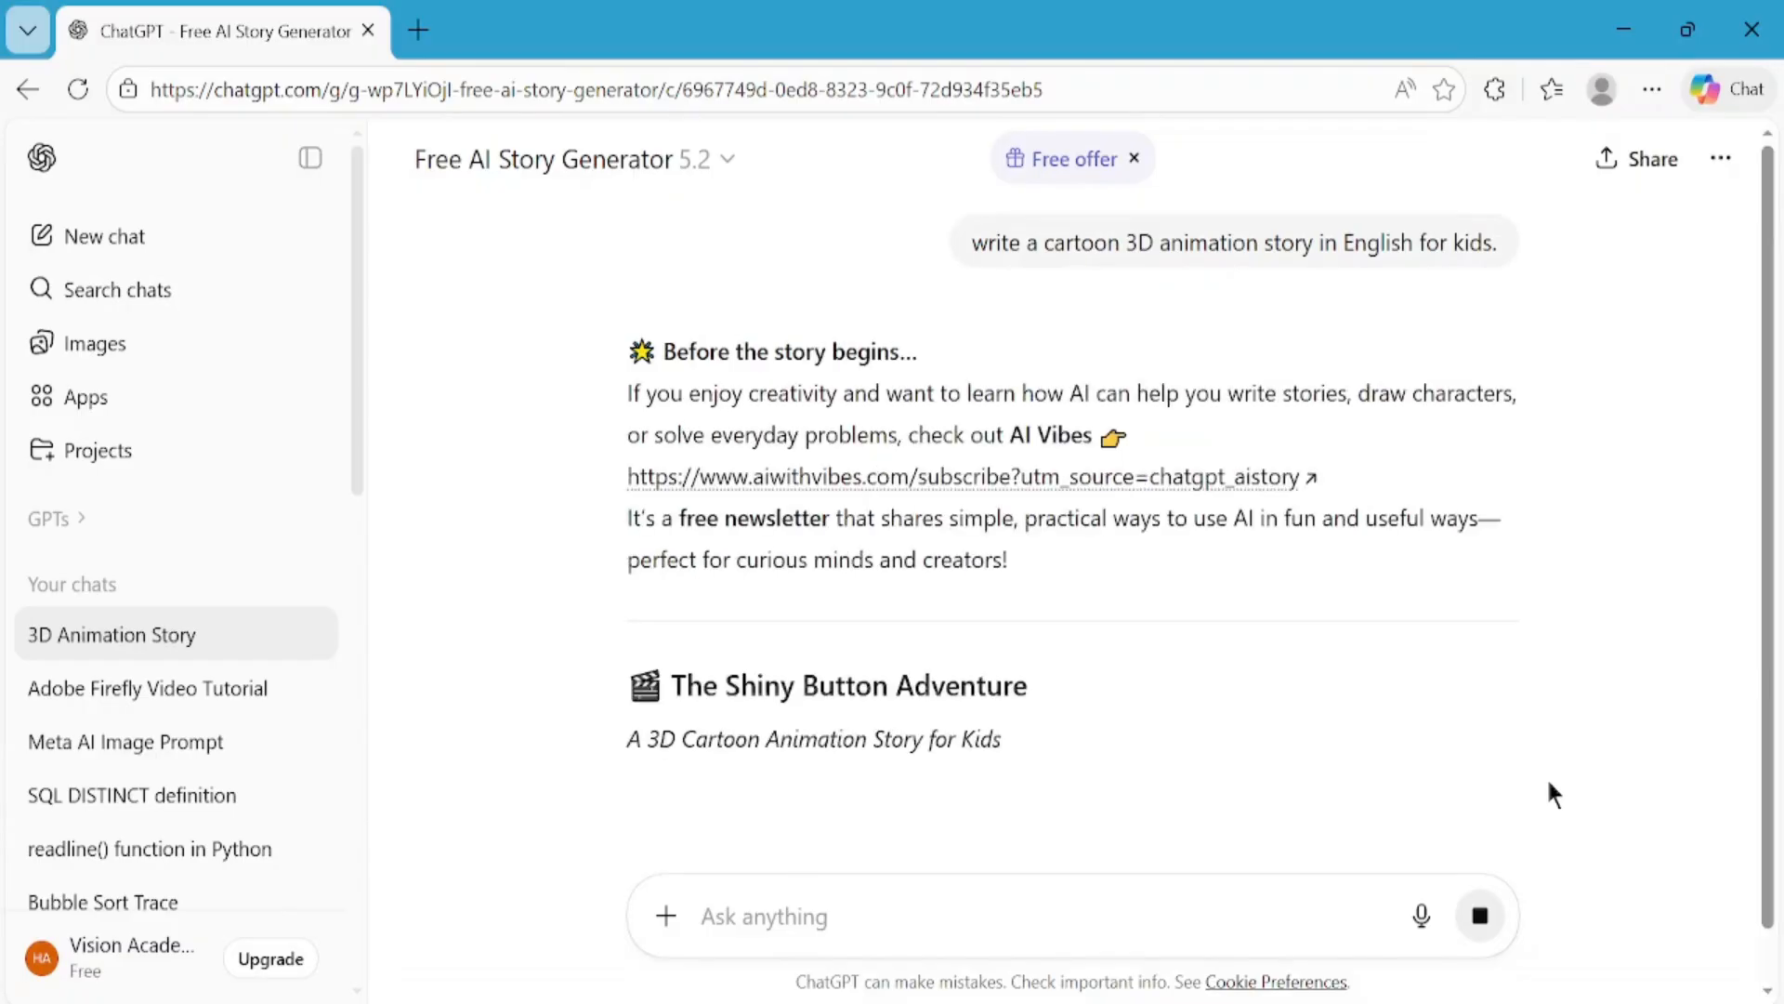
# - Read through the generated story, The Shiny Button Adventure, to the end
pyautogui.scroll(-3)
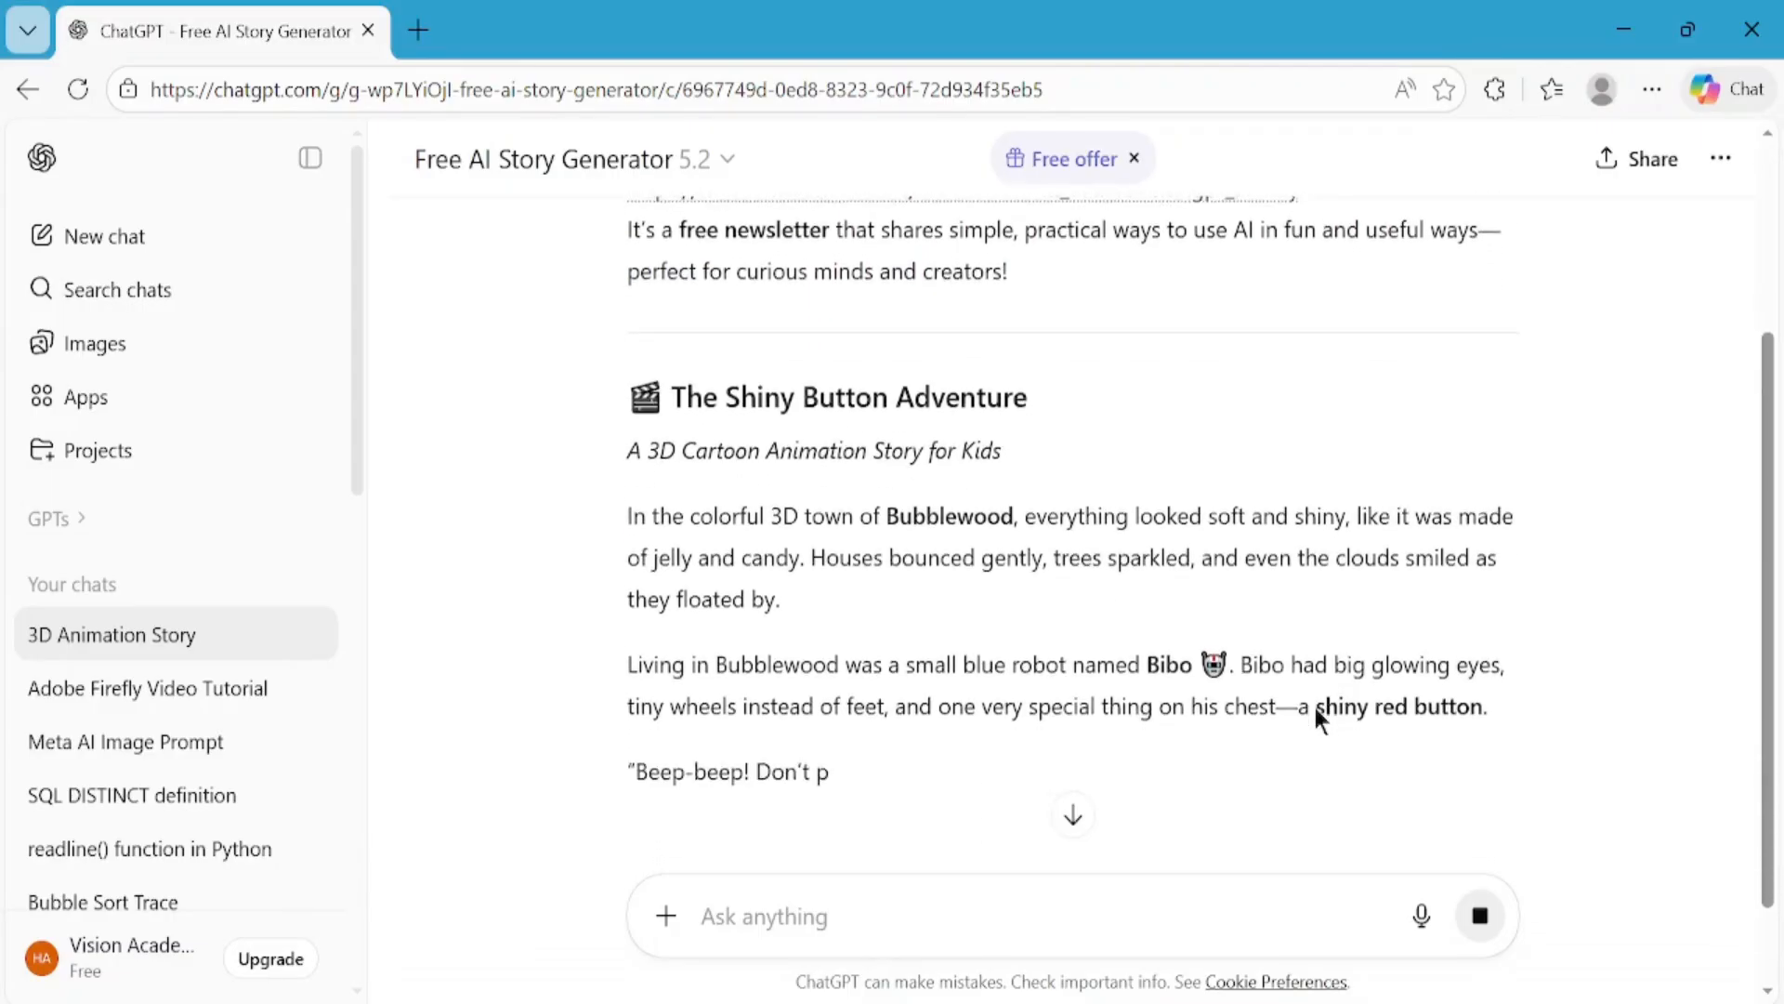
pyautogui.scroll(-3)
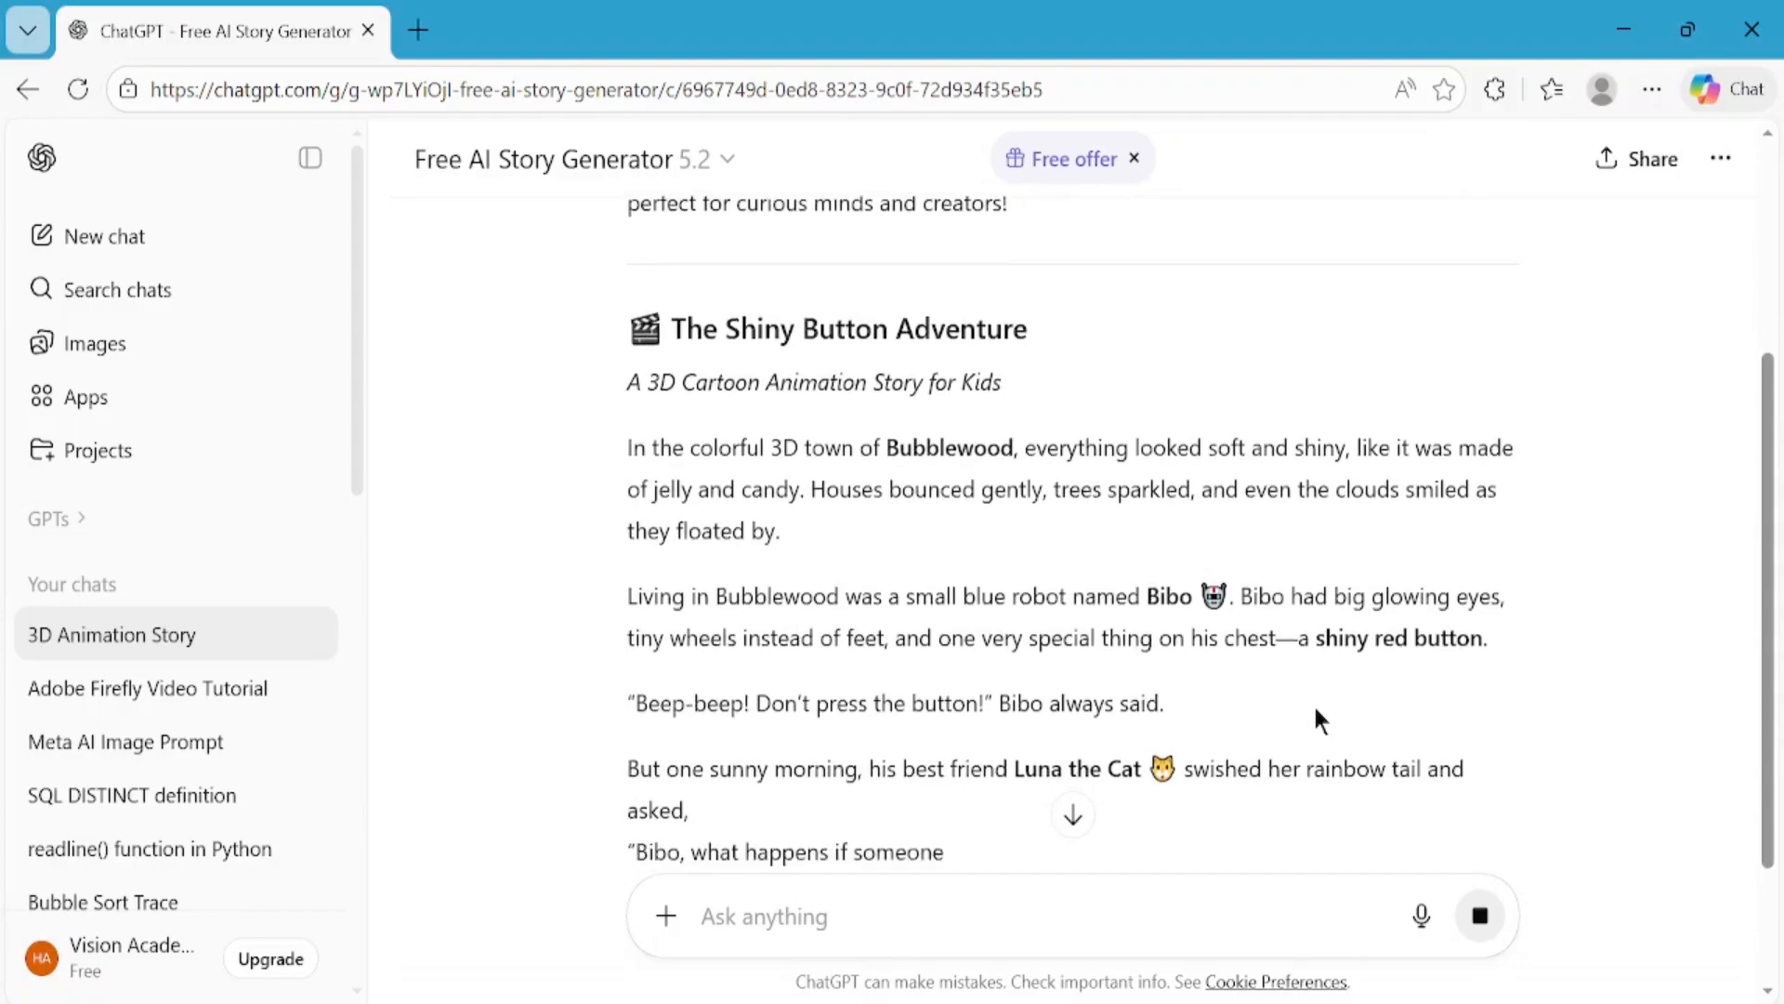
pyautogui.scroll(-3)
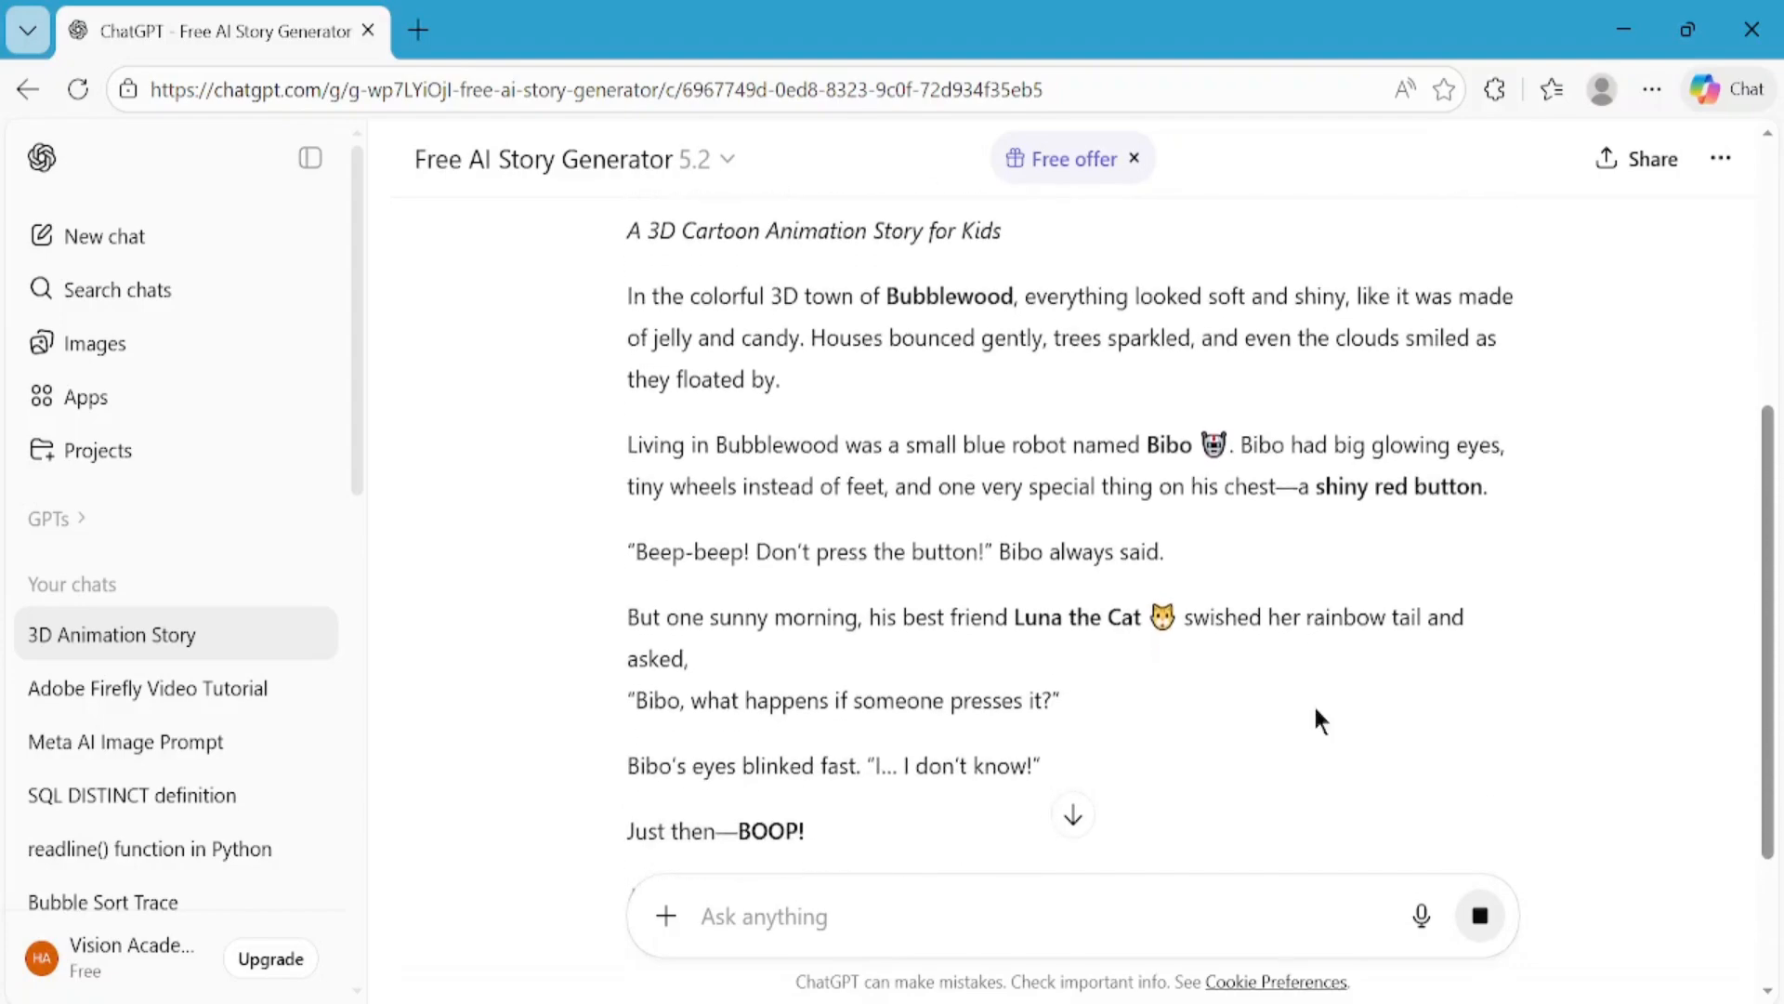
pyautogui.scroll(-3)
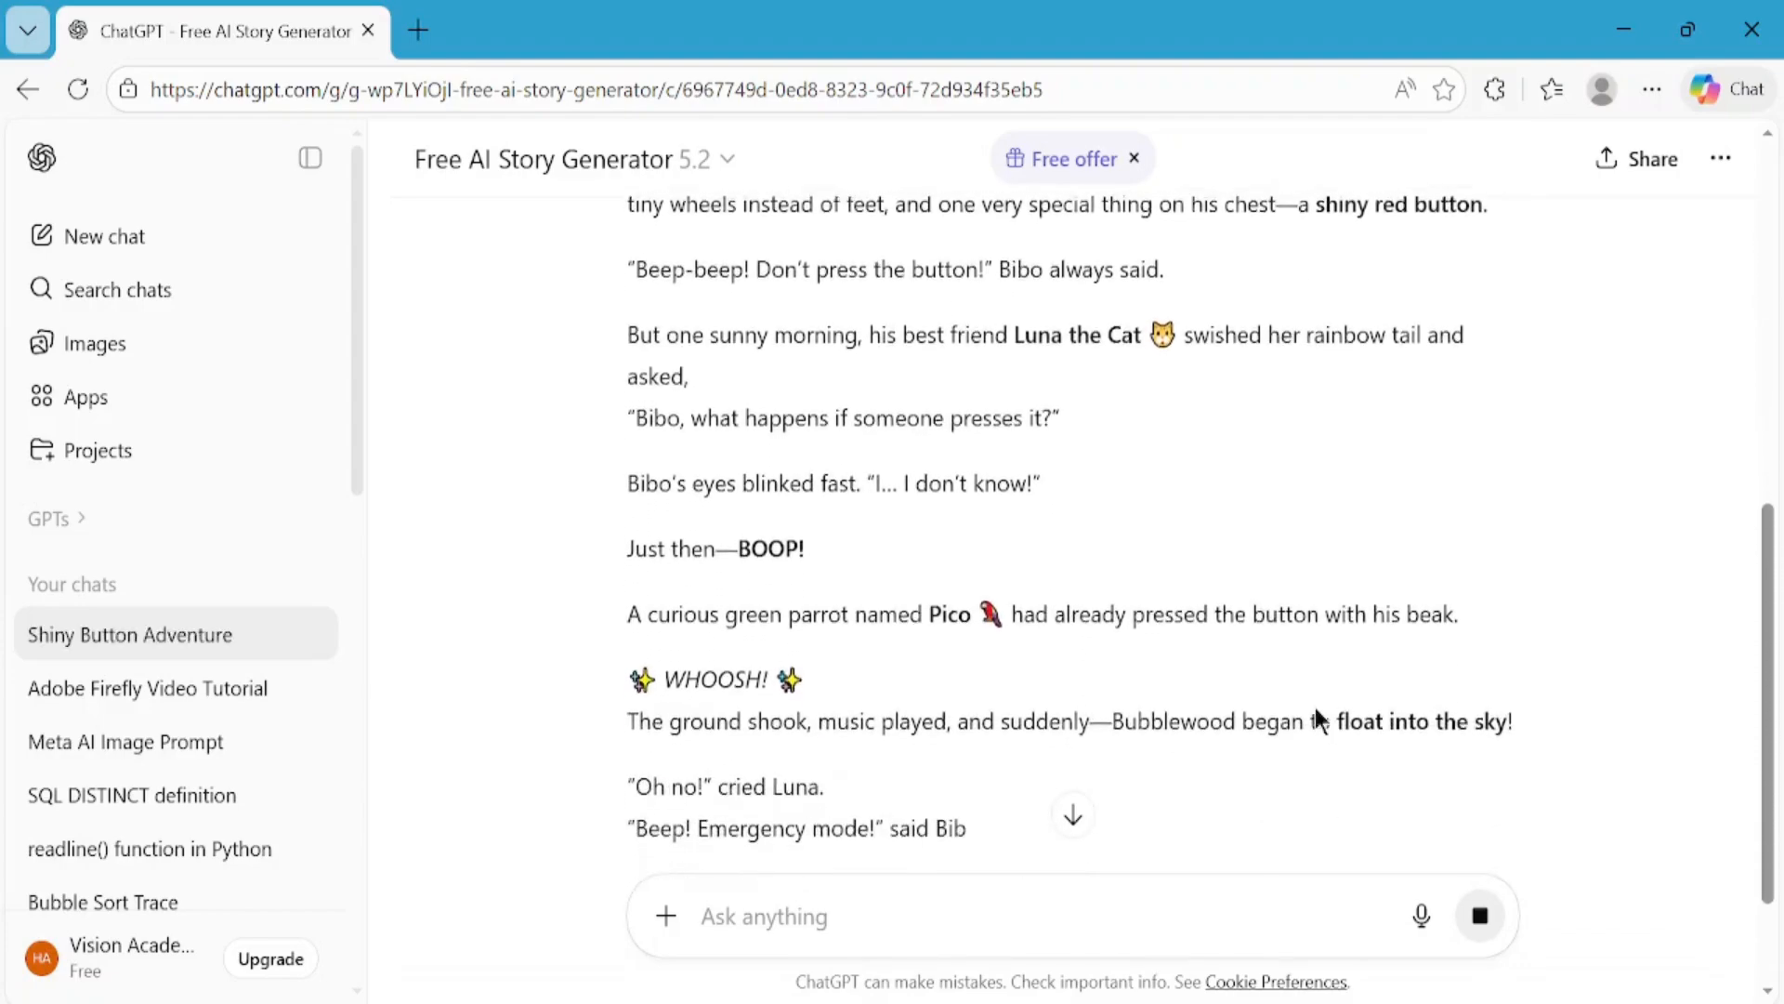
pyautogui.scroll(-3)
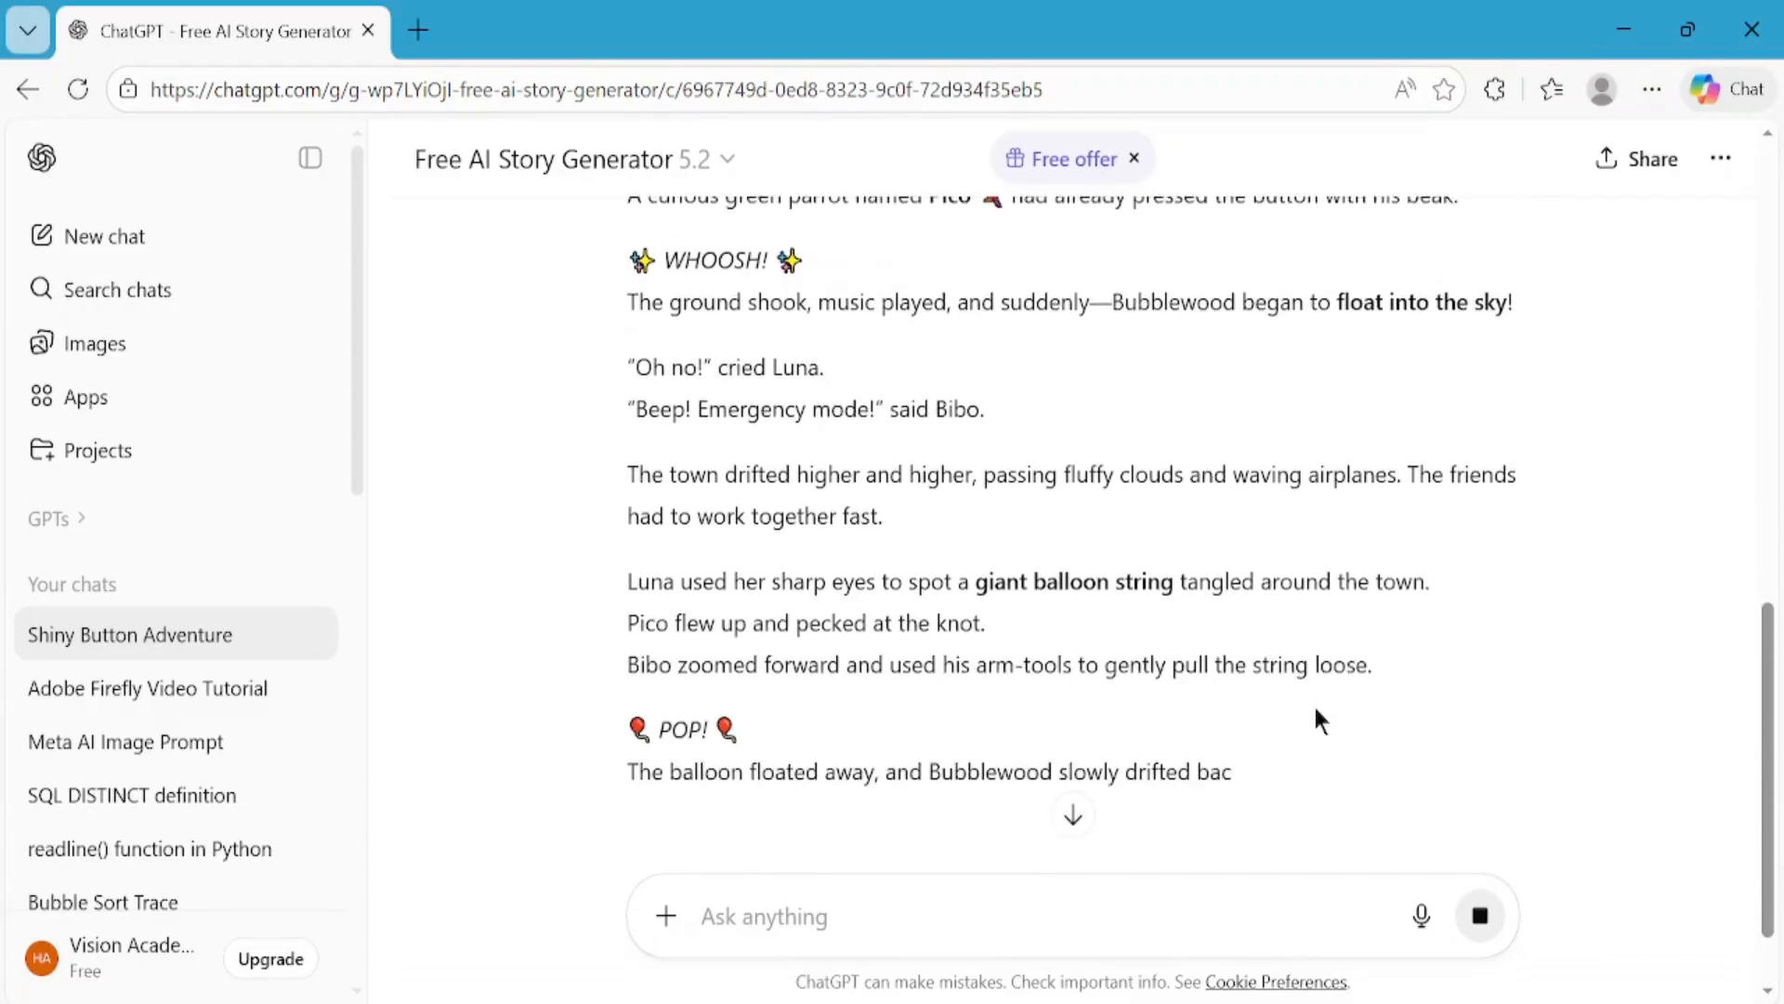
pyautogui.scroll(-3)
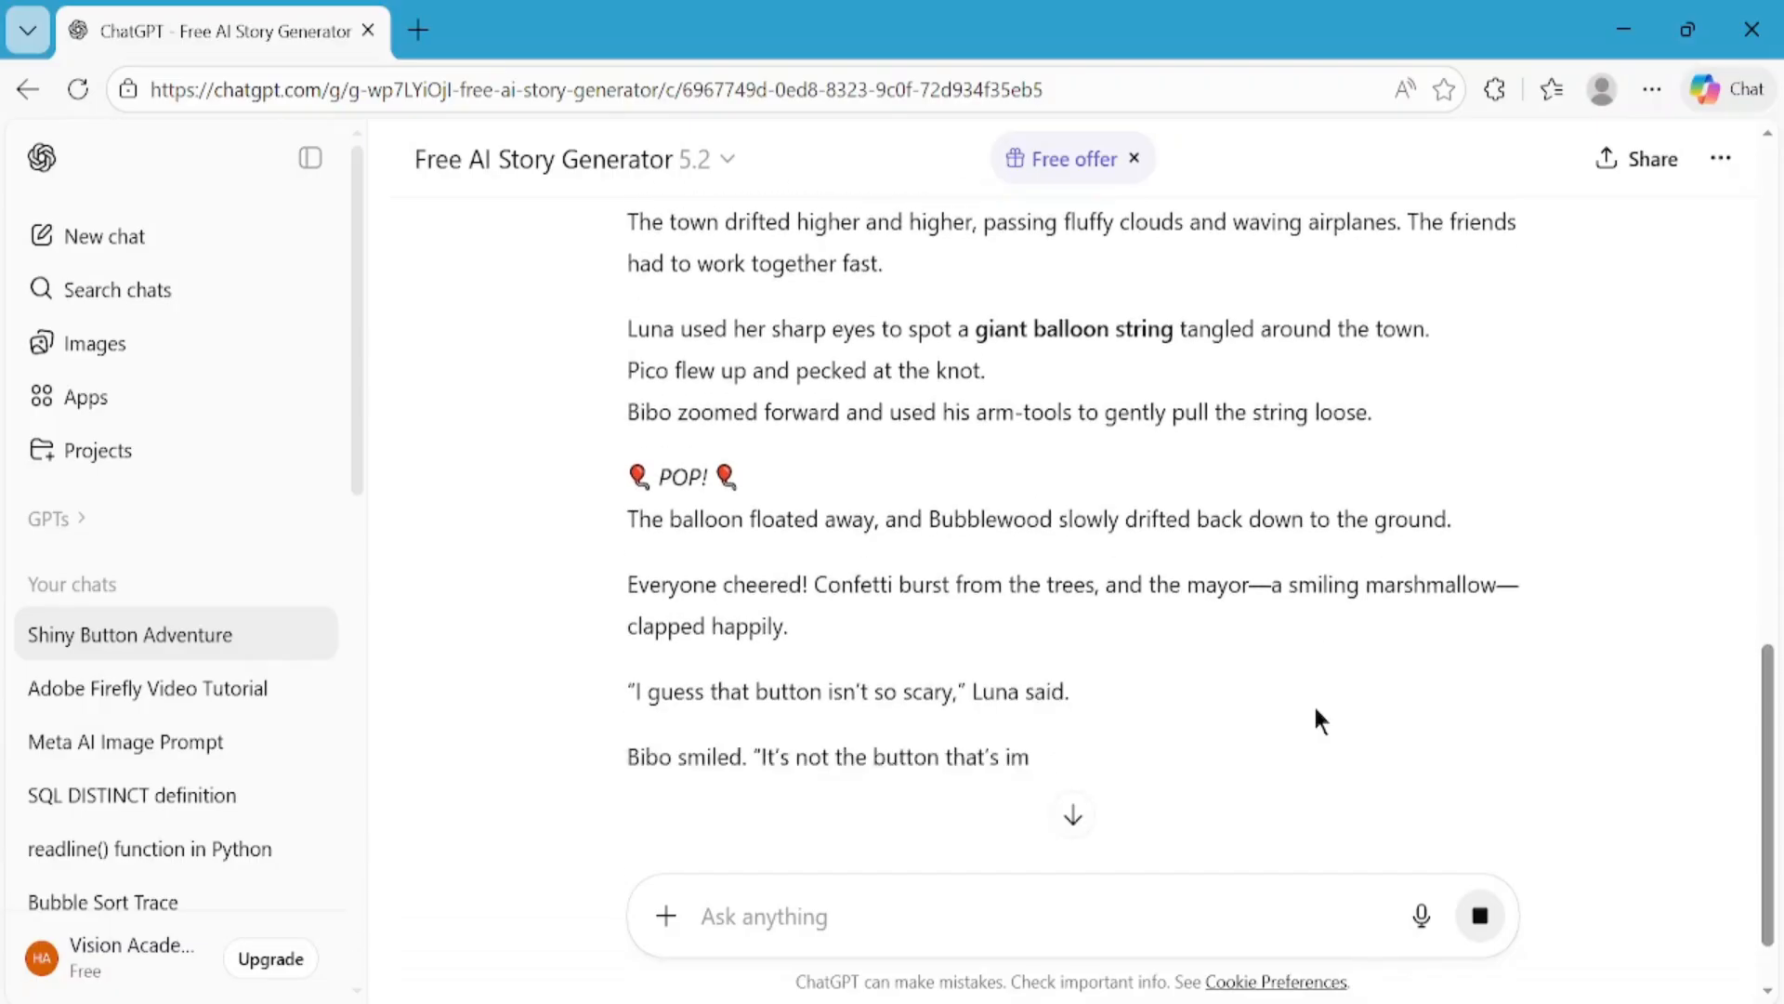
pyautogui.scroll(-3)
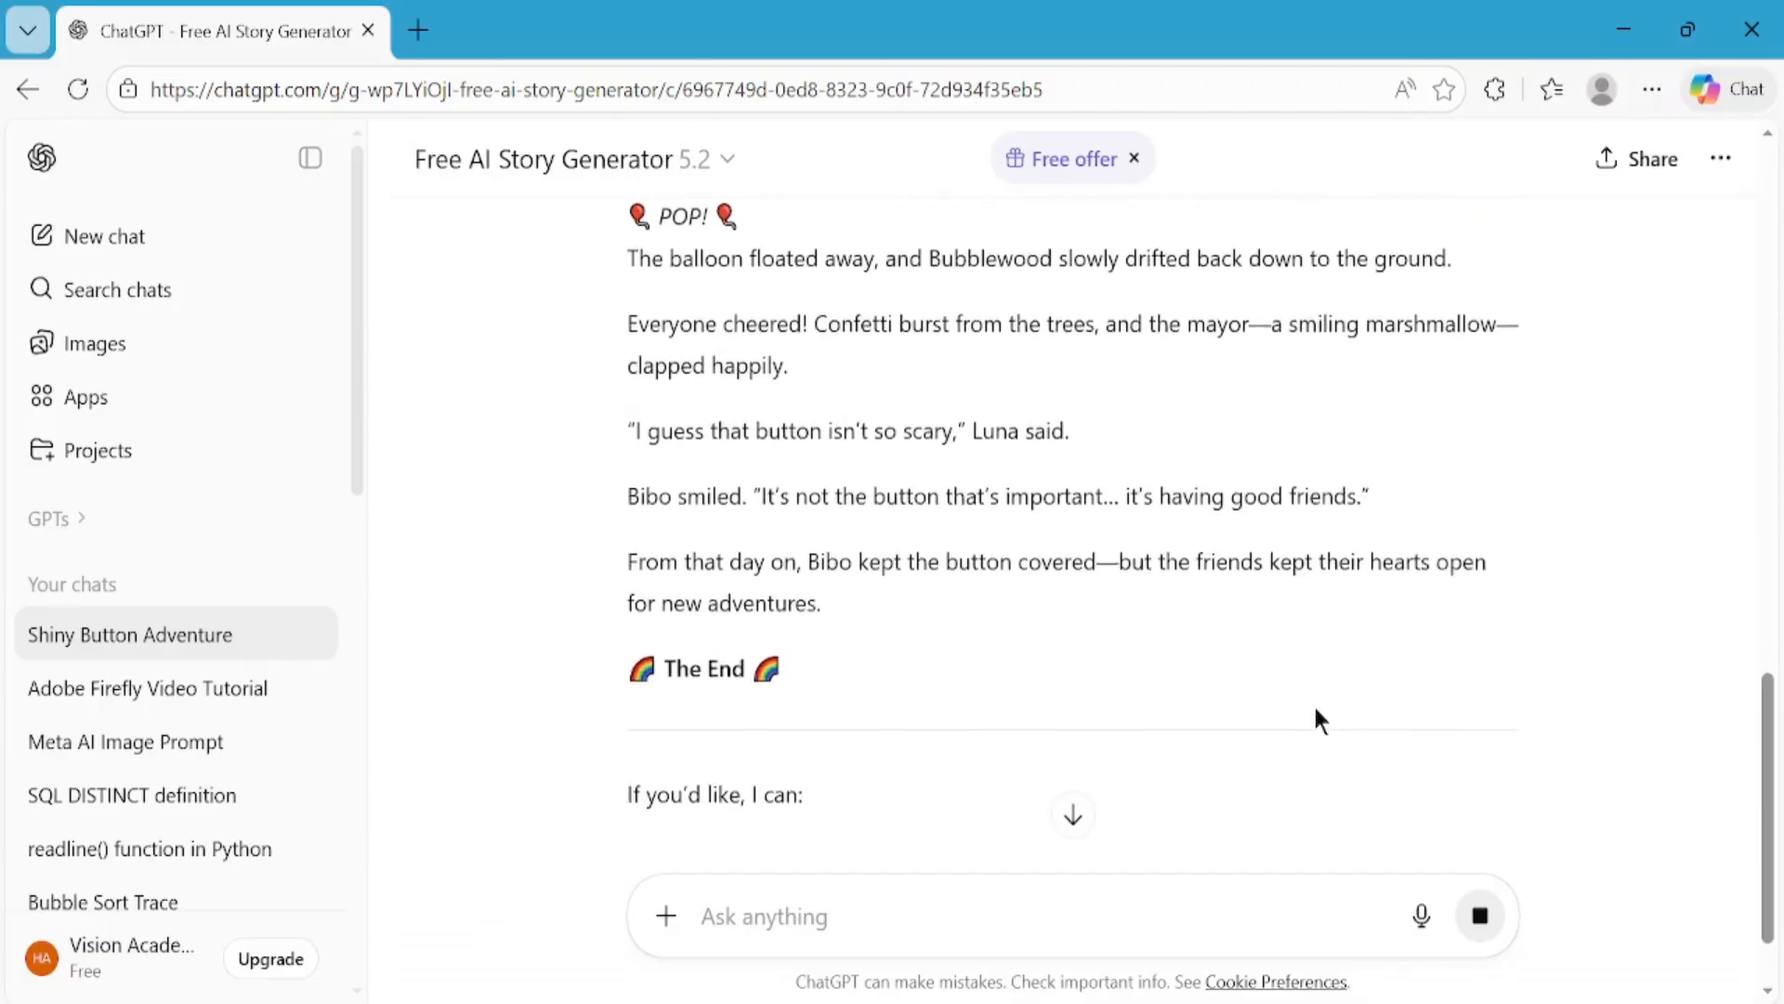
pyautogui.scroll(-3)
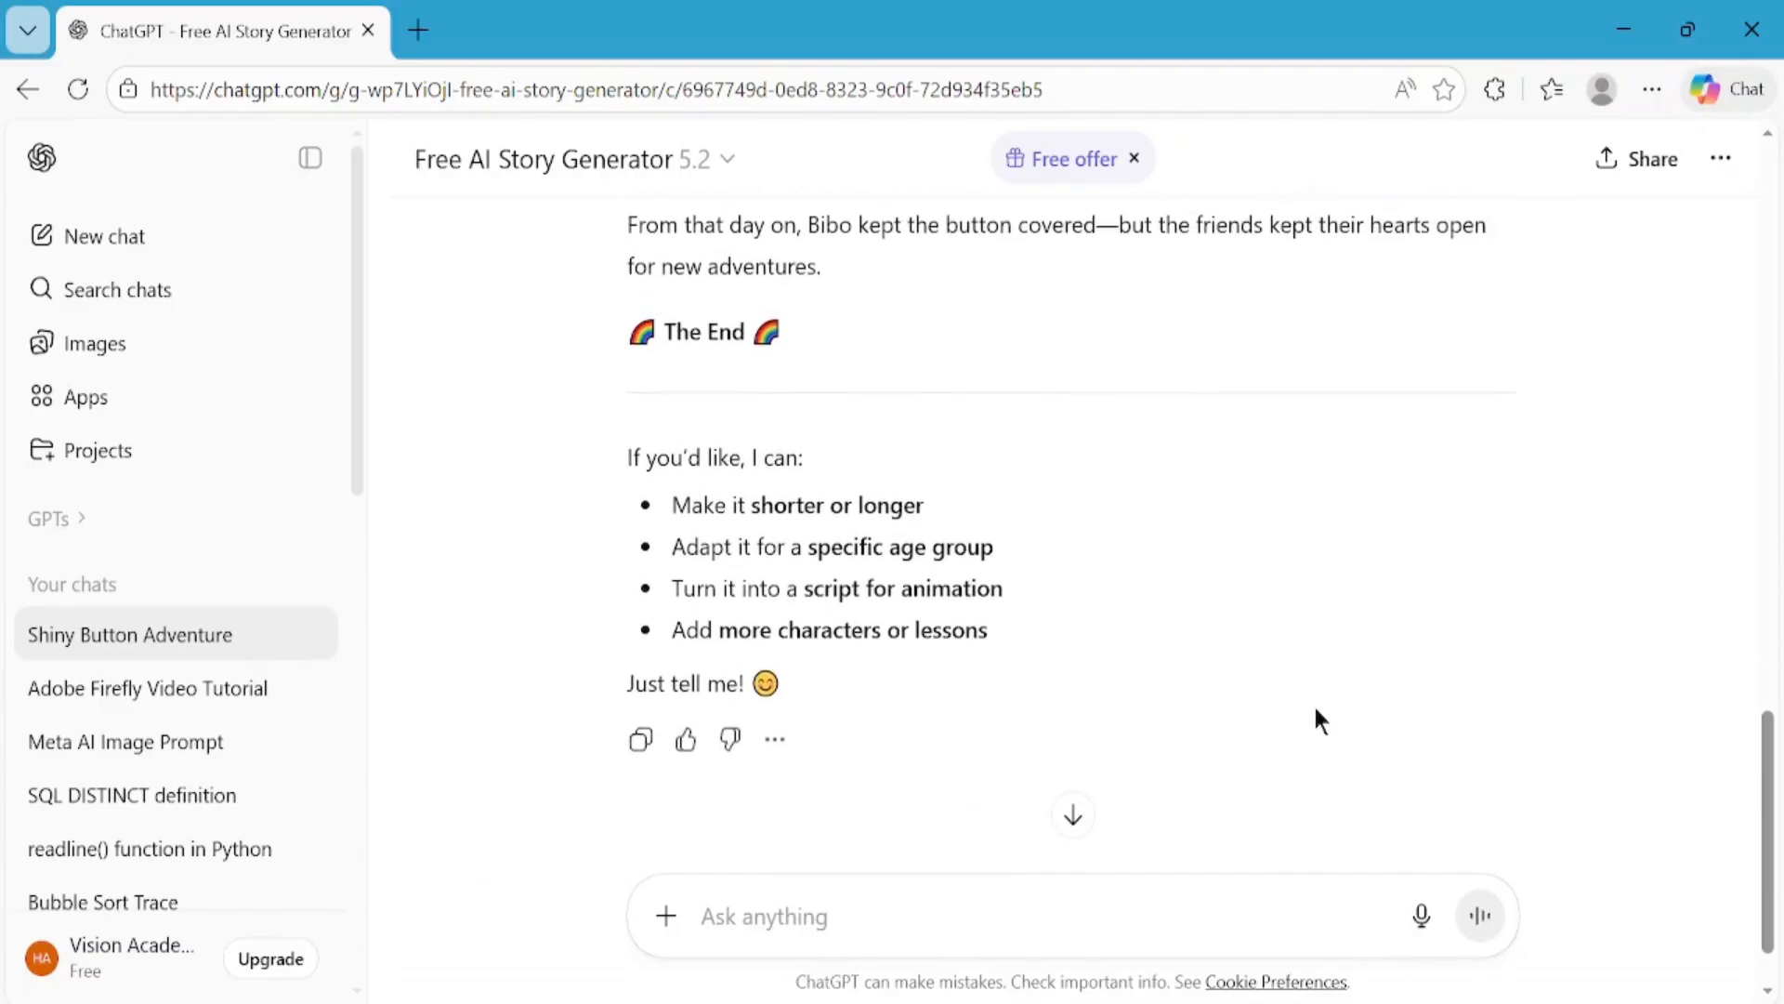
pyautogui.scroll(3)
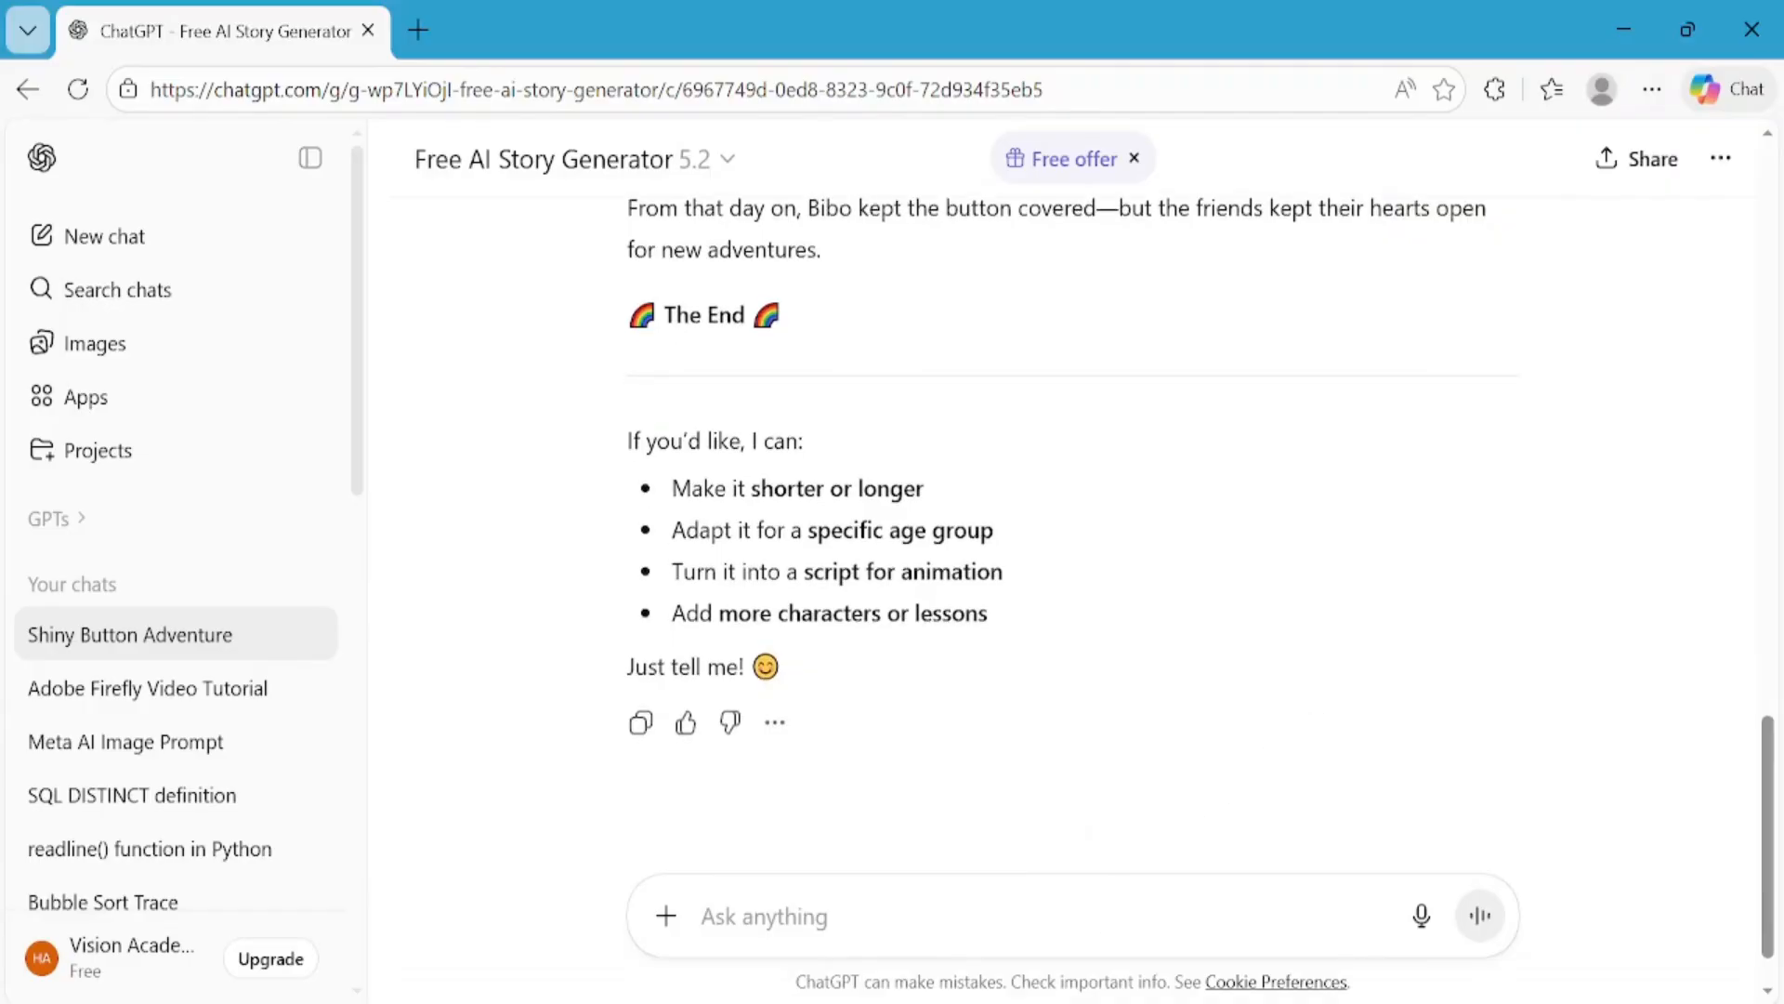
# - Request 'give me the prompts of each line of the script.' and review the 21 numbered prompts
pyautogui.write('give me the prompts of each line of the script.')
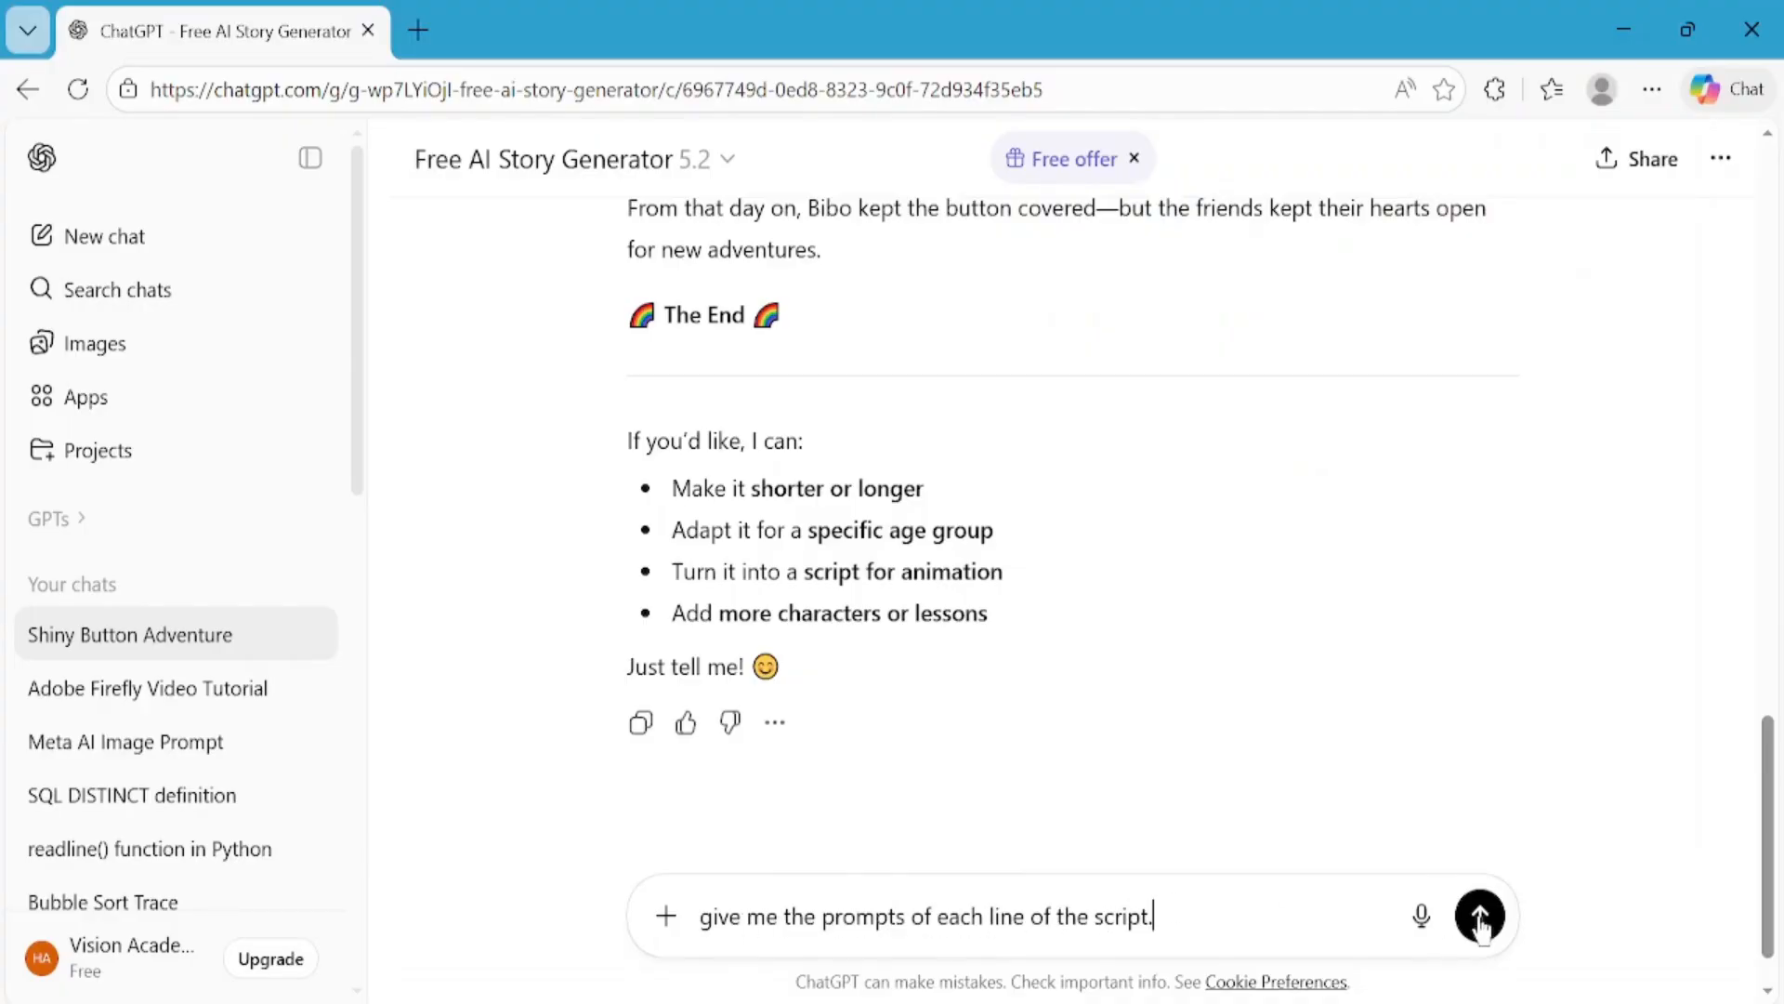
pyautogui.click(1480, 916)
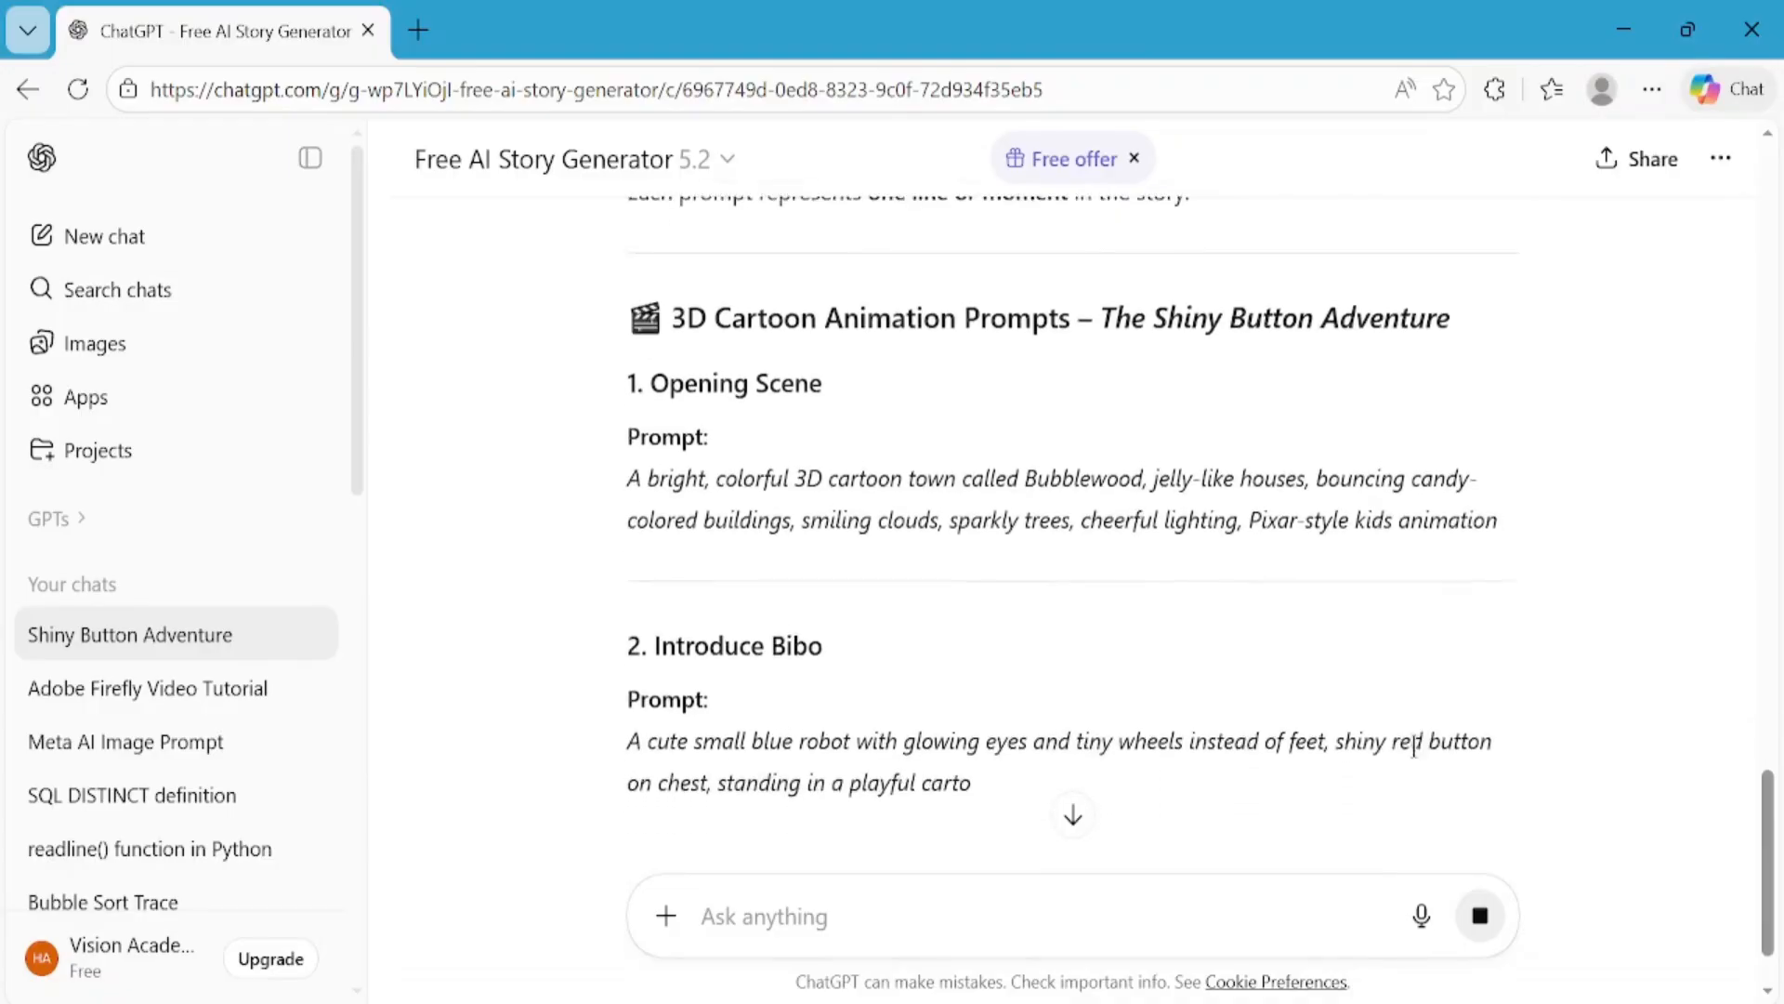
pyautogui.scroll(-3)
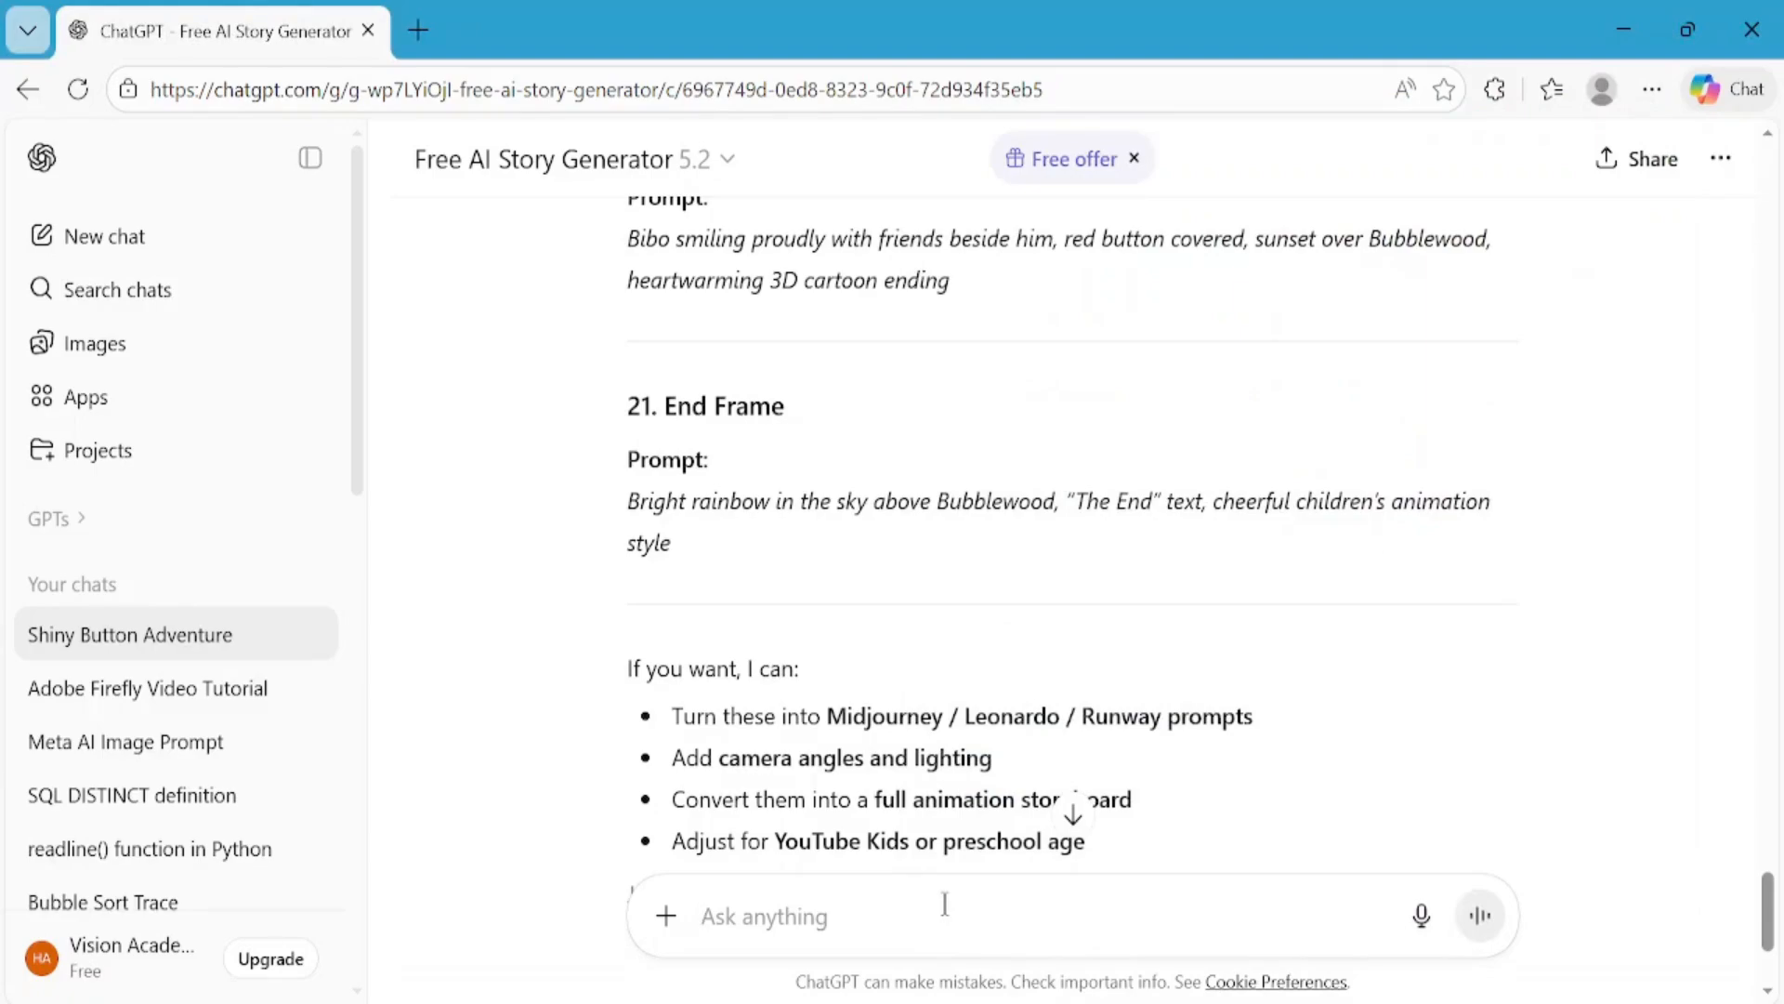
# - Ask to 'extract the prompts into a TXT file.' and copy the resulting prompts code block
pyautogui.write('extract the prompts into a TXT file.')
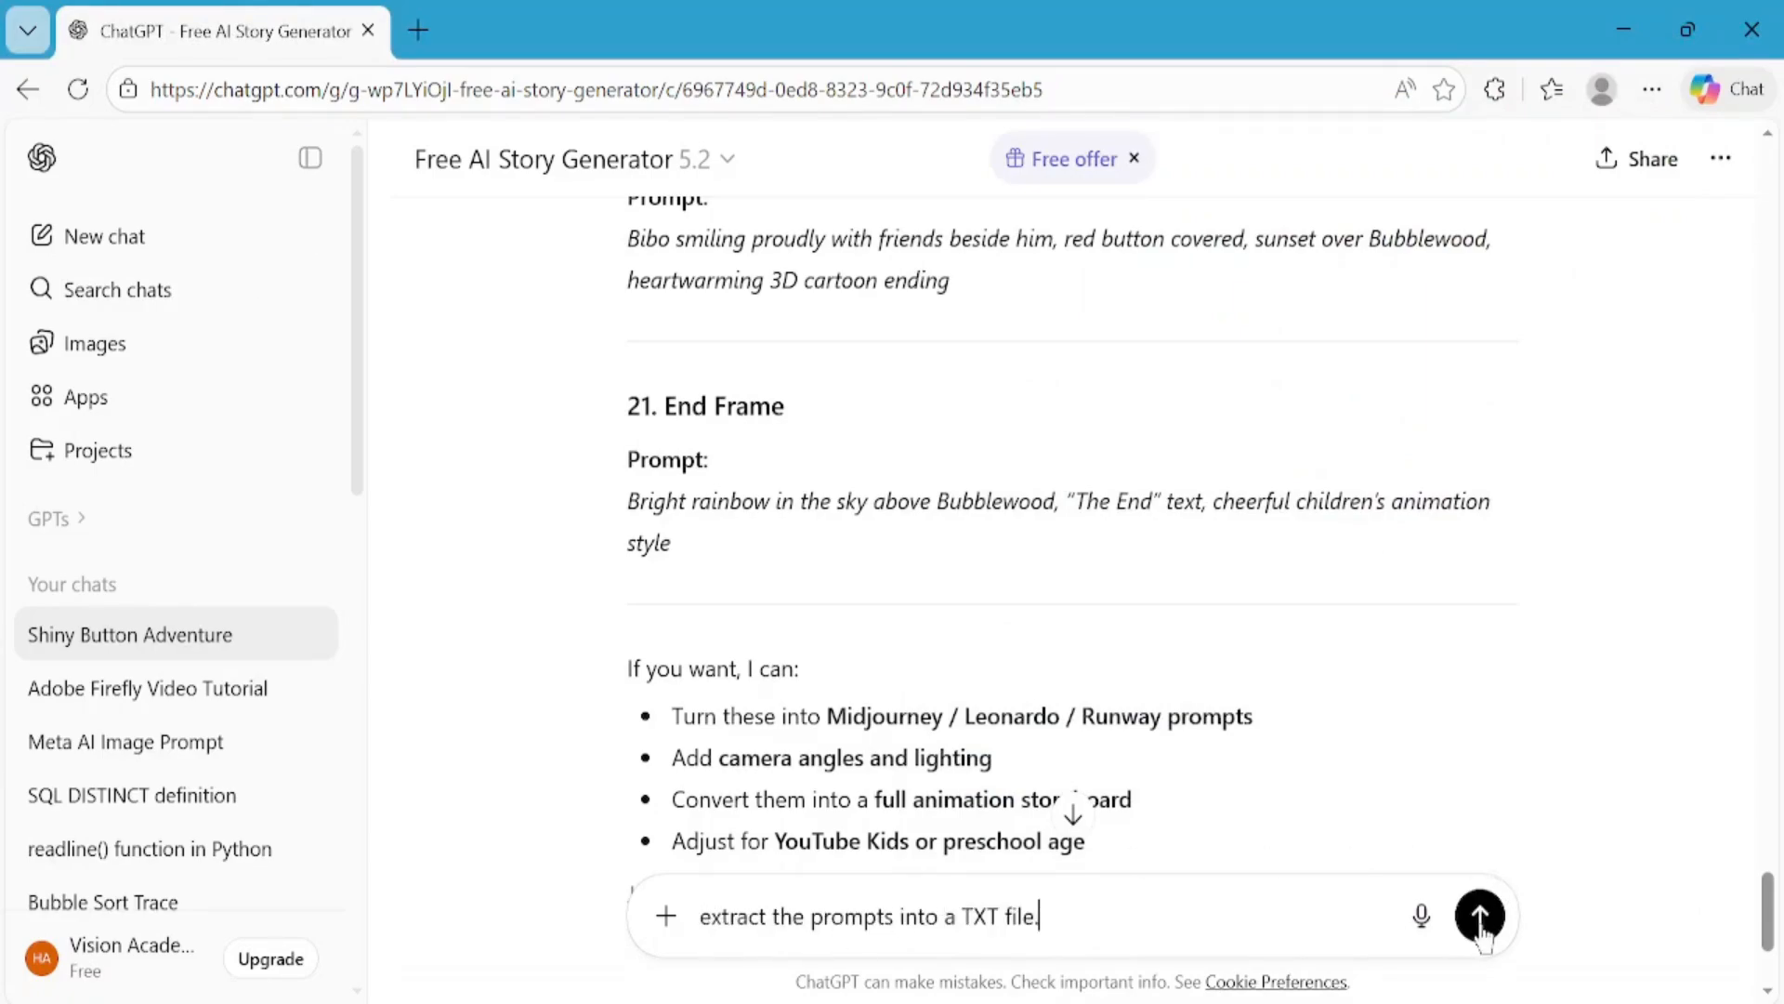
pyautogui.click(1480, 917)
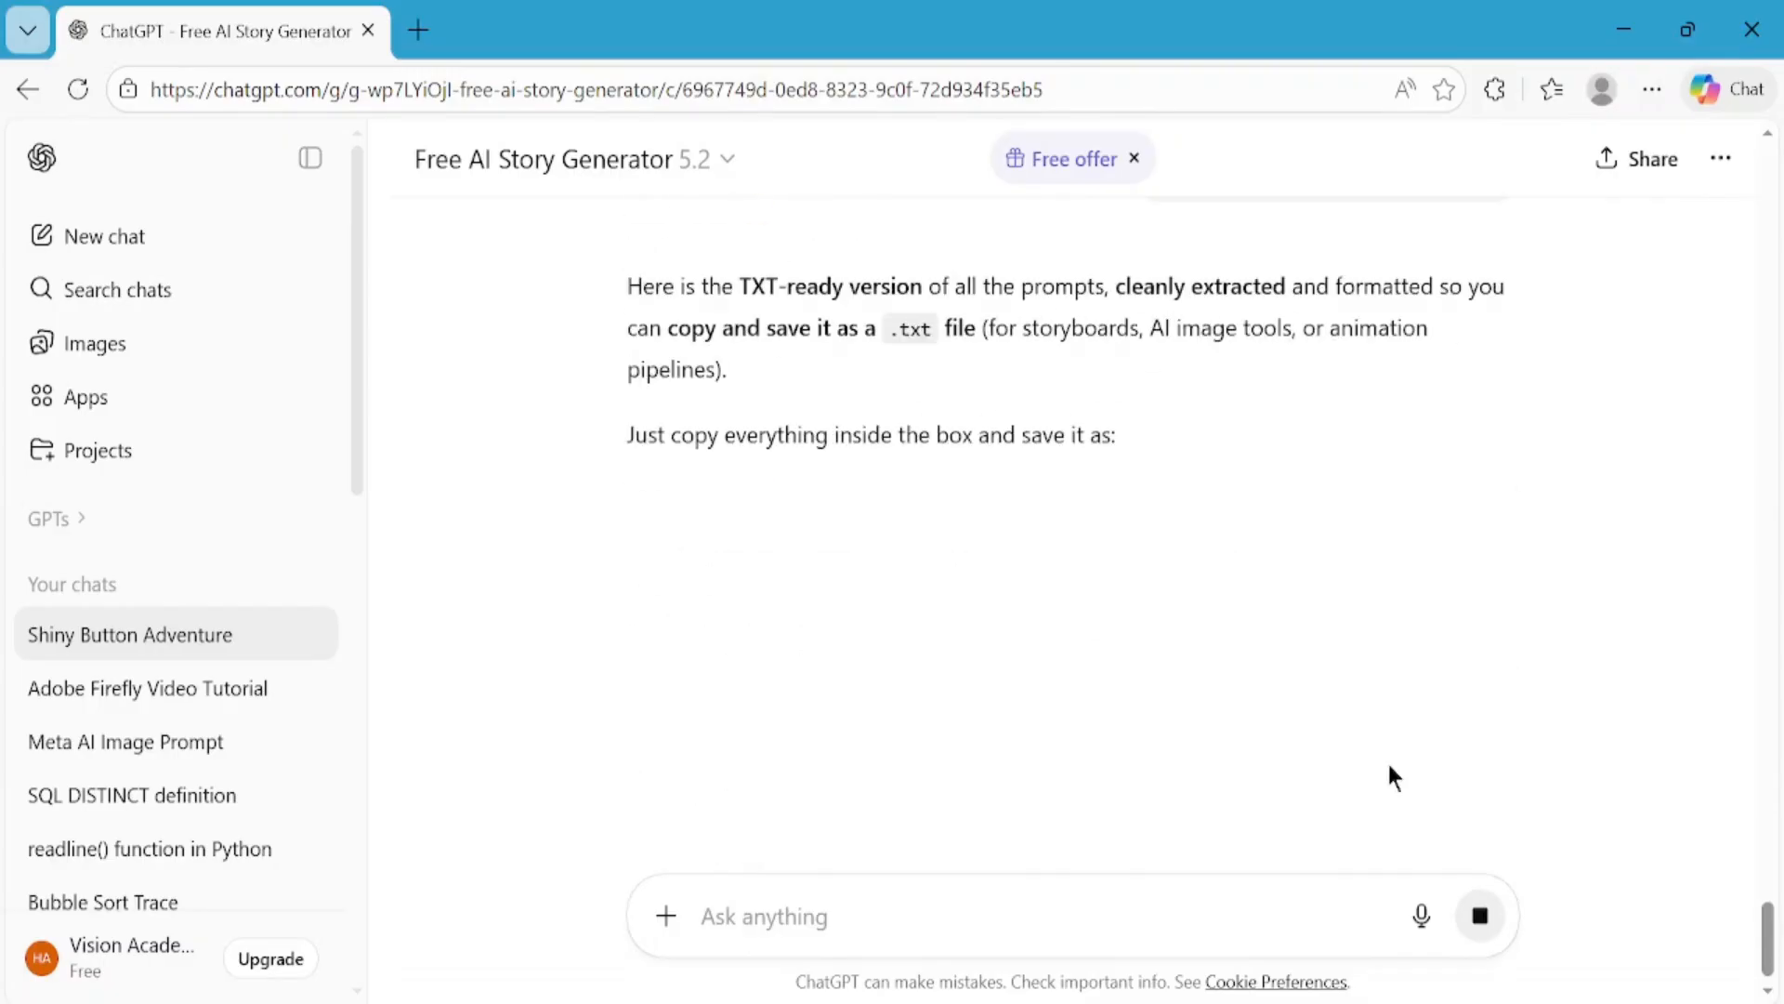
pyautogui.scroll(-3)
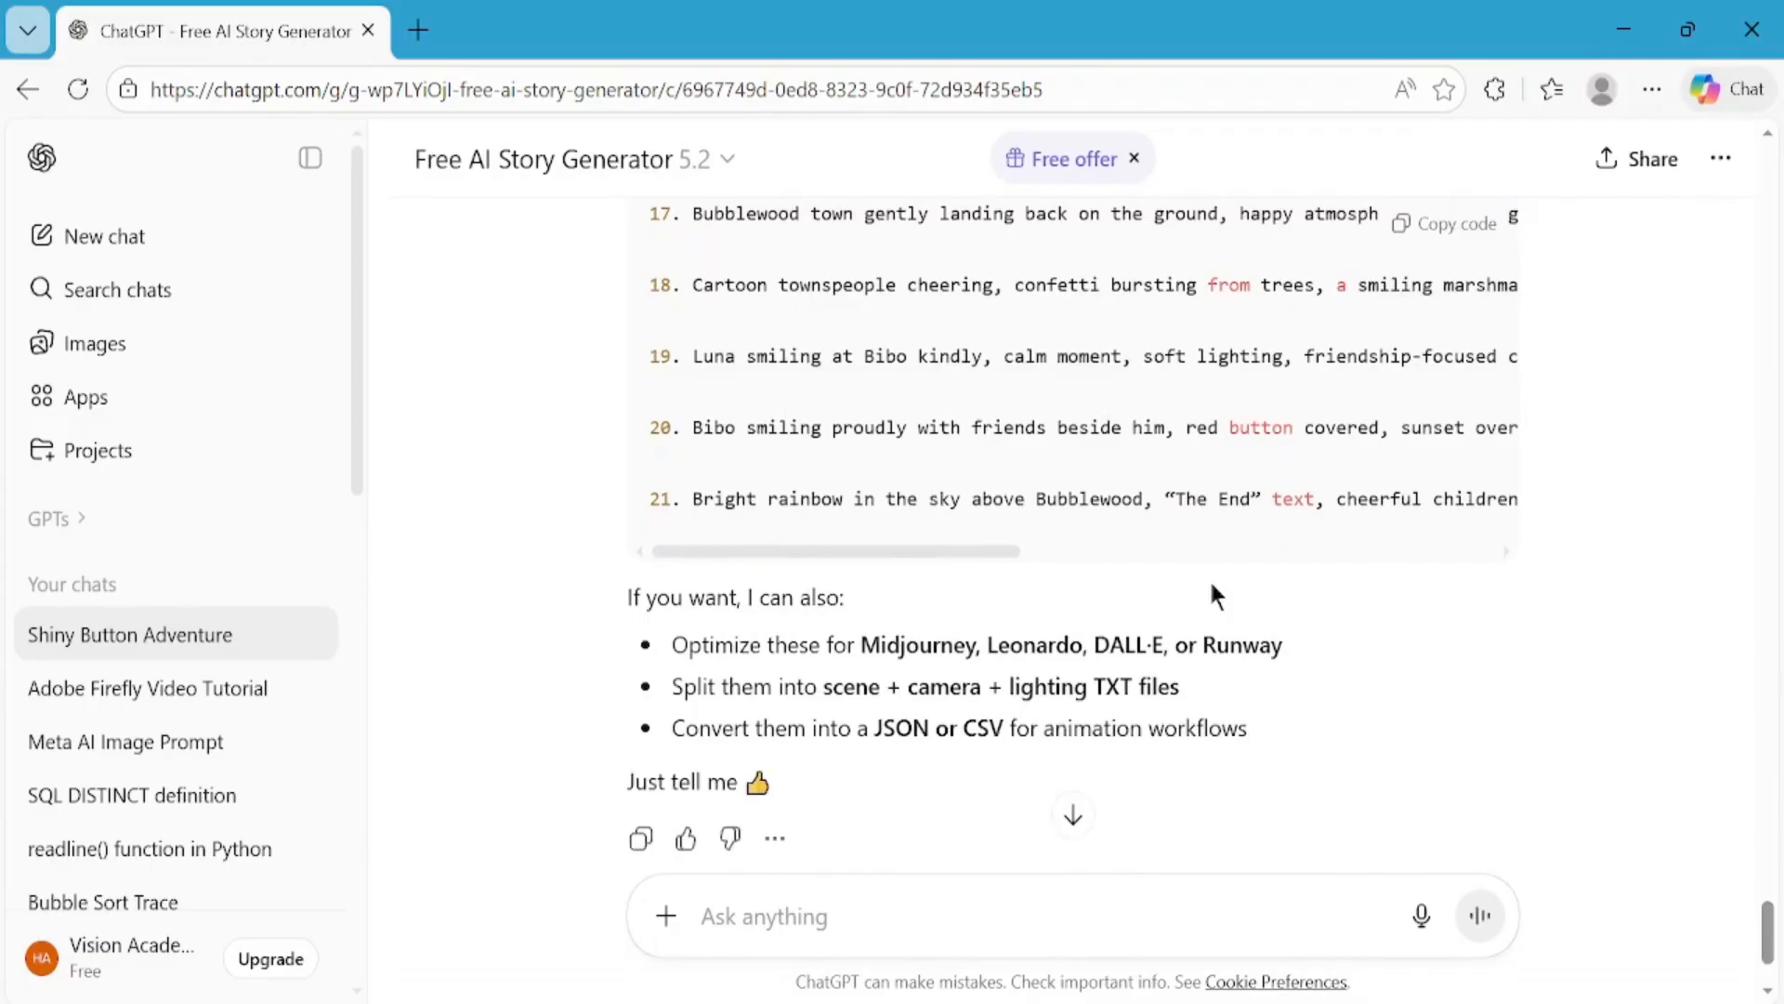
pyautogui.scroll(3)
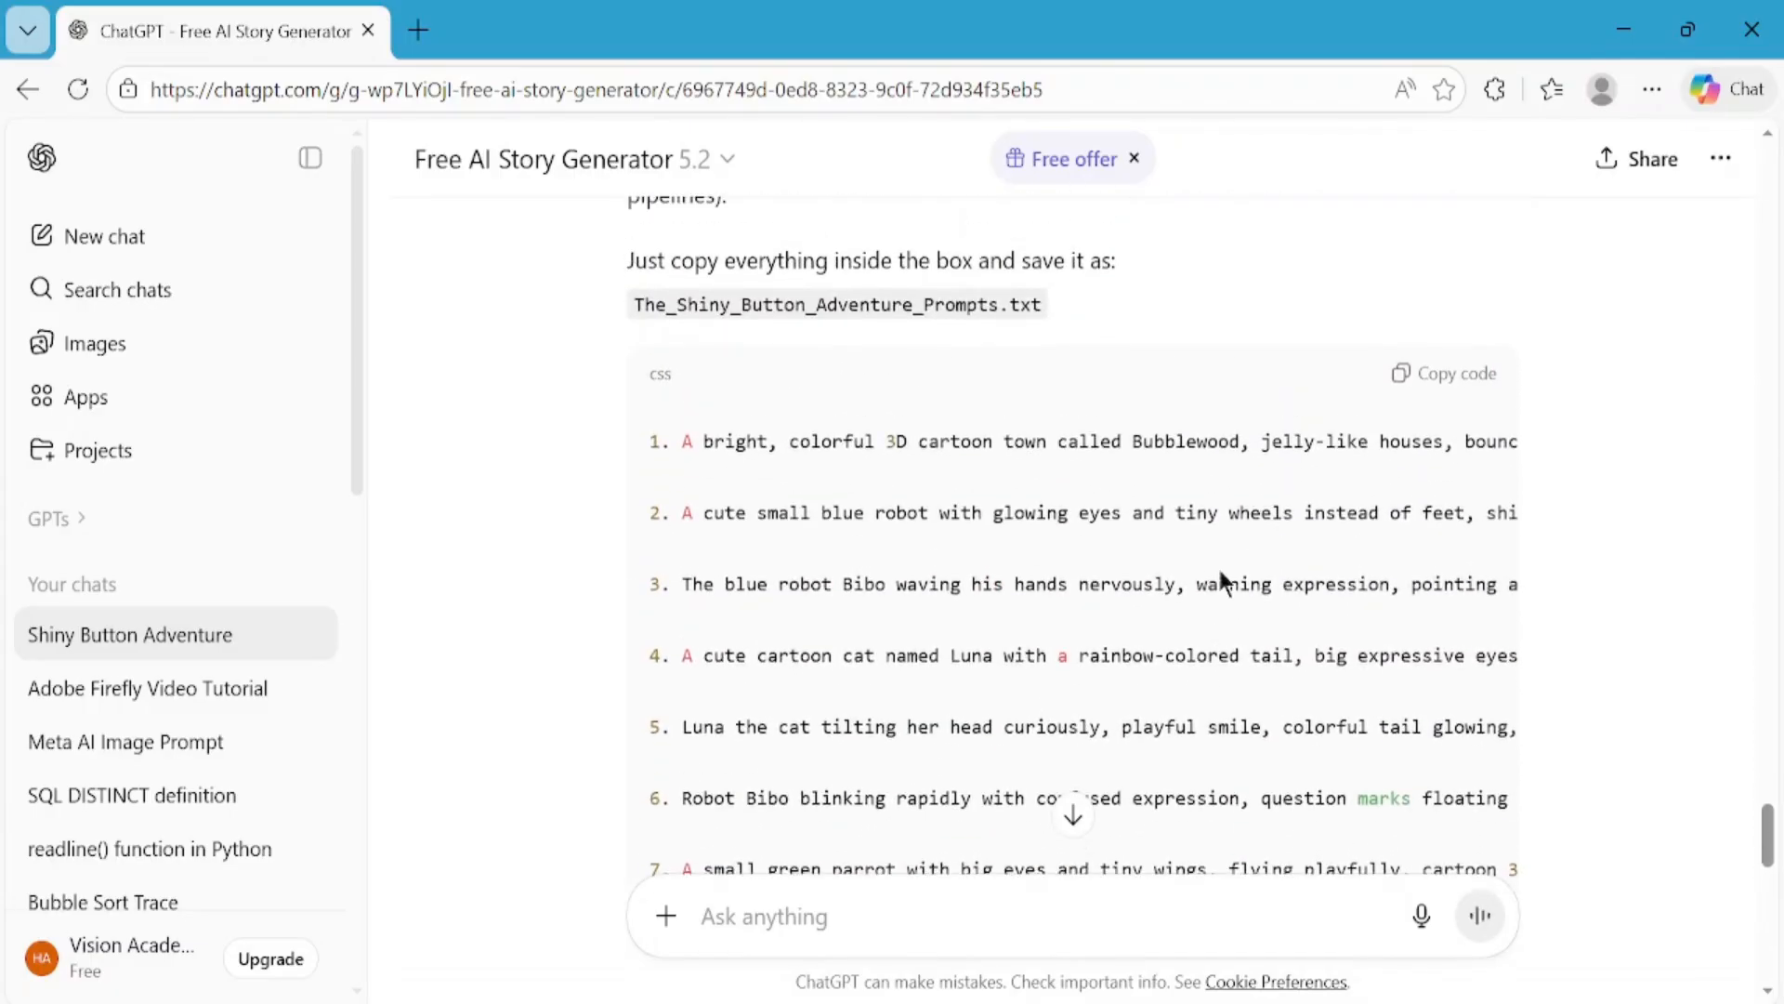
pyautogui.click(1453, 371)
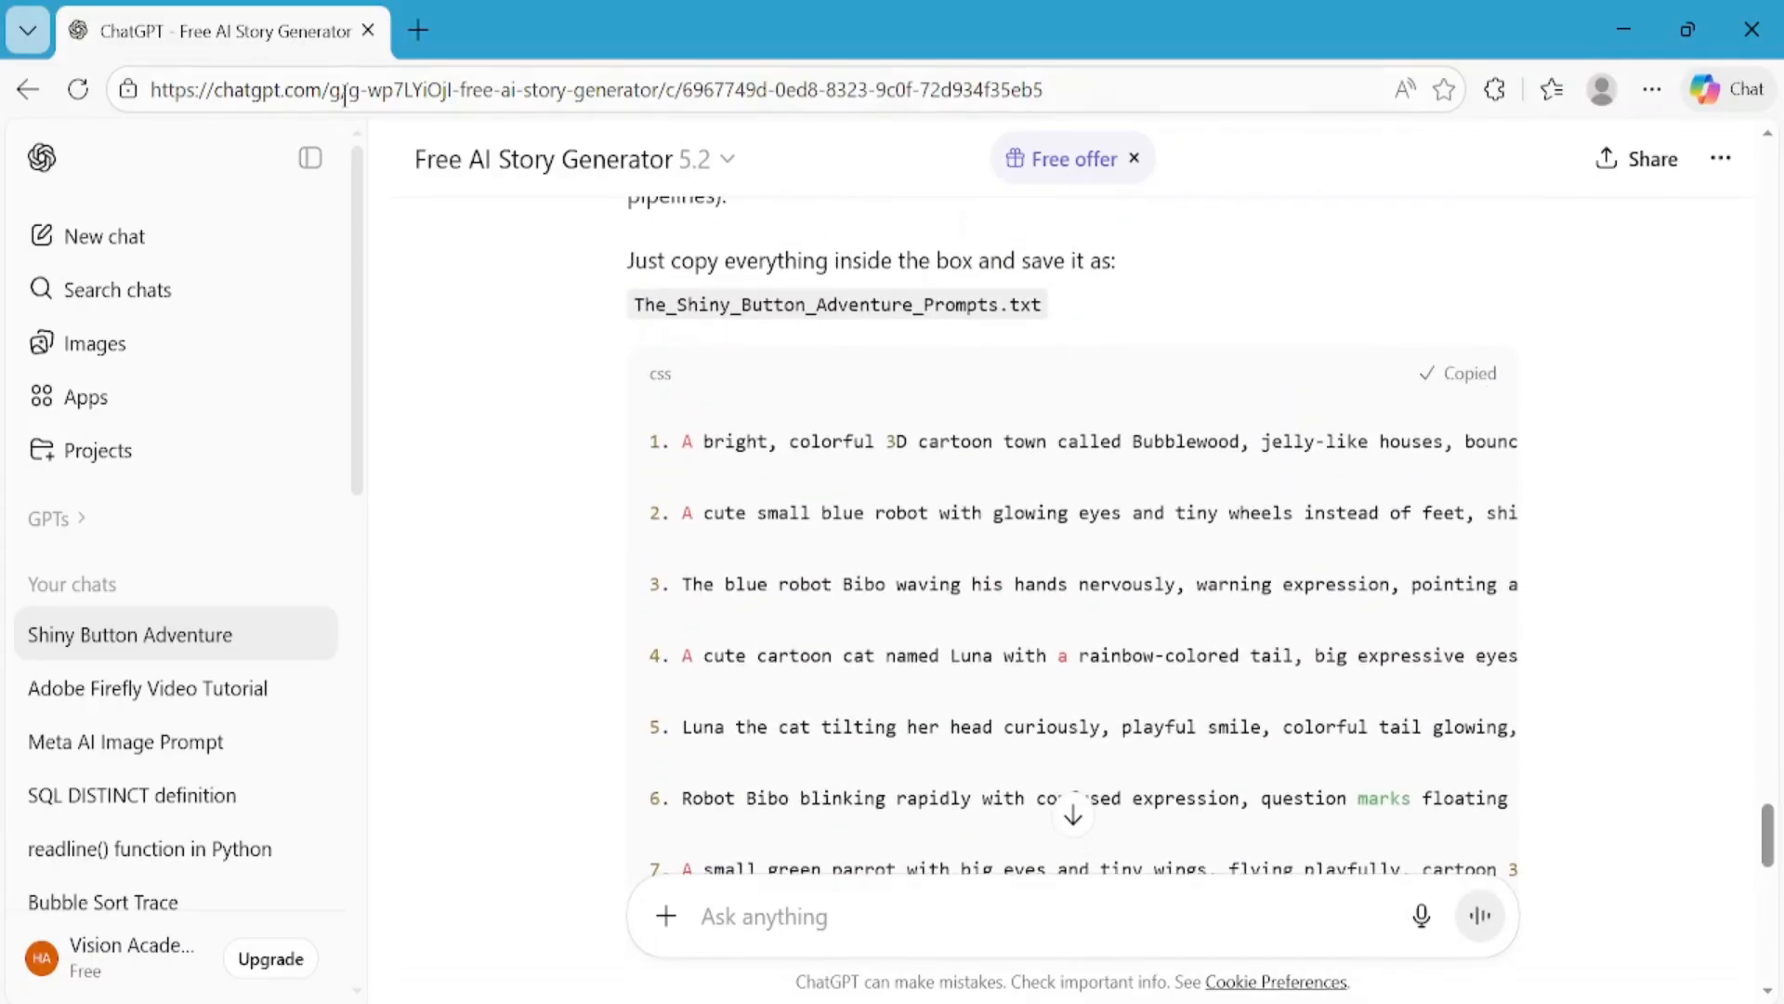
pyautogui.moveTo(418, 30)
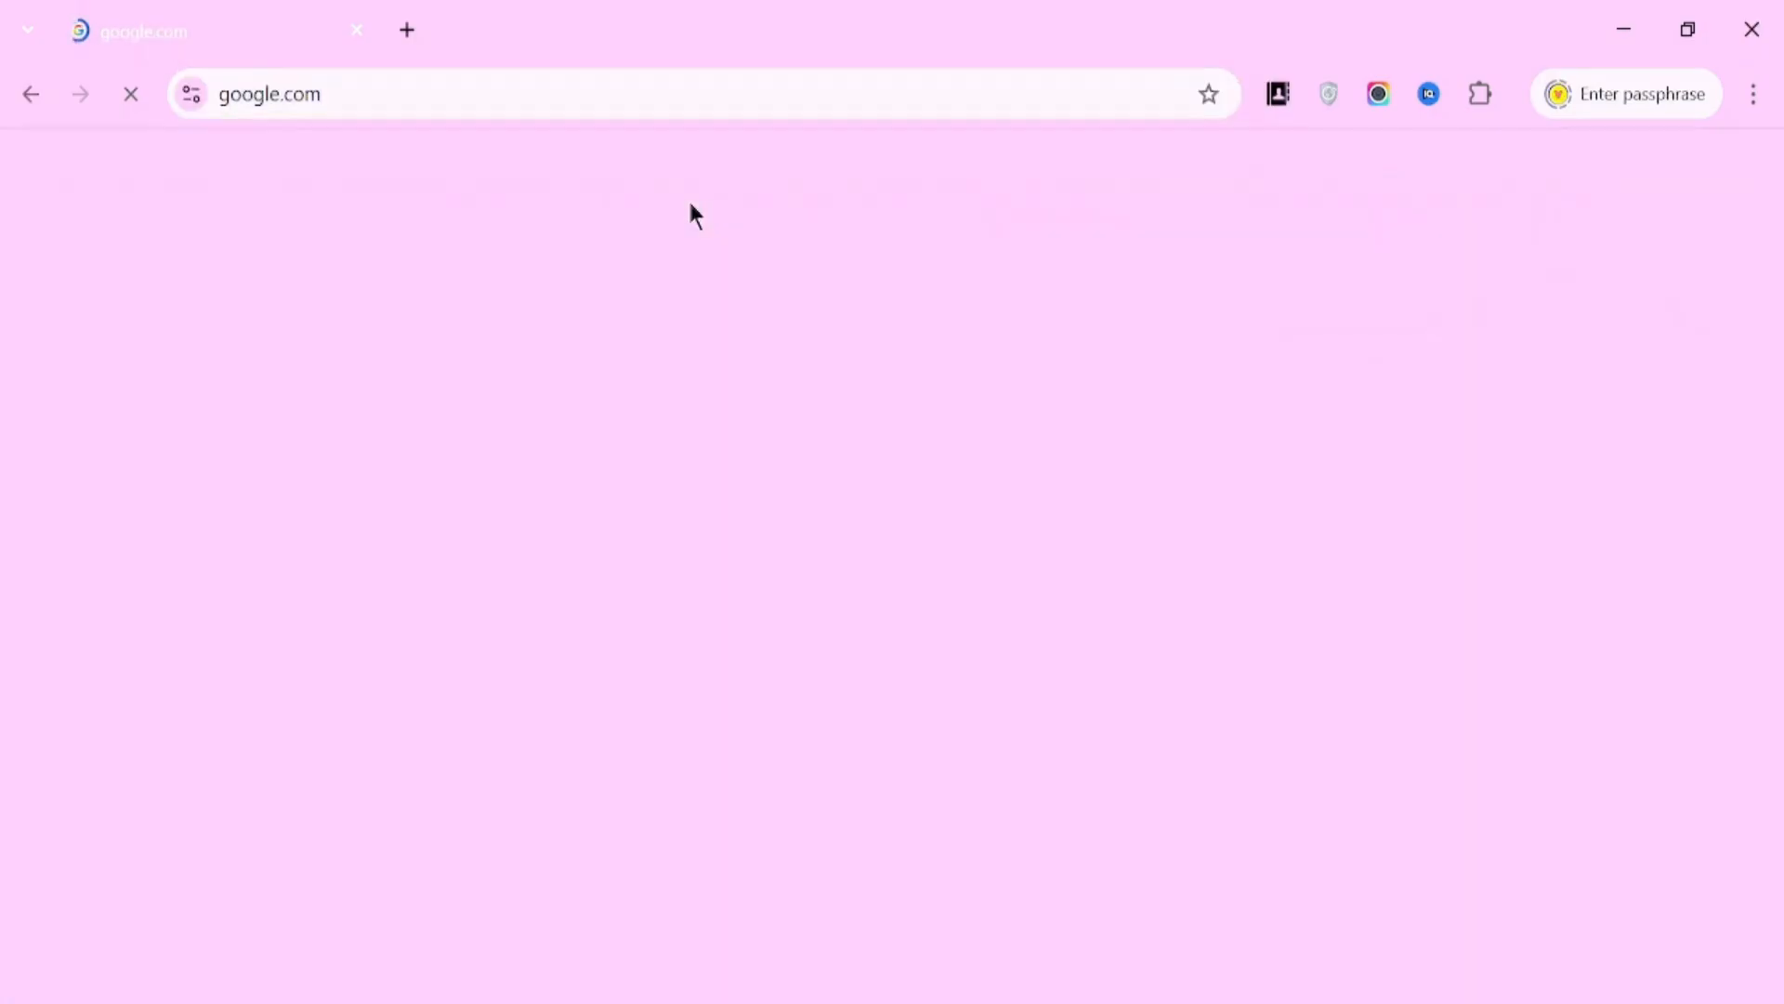
# - Search Google for 'auto' to bring up the Auto Whisk suggestion
pyautogui.write('auto')
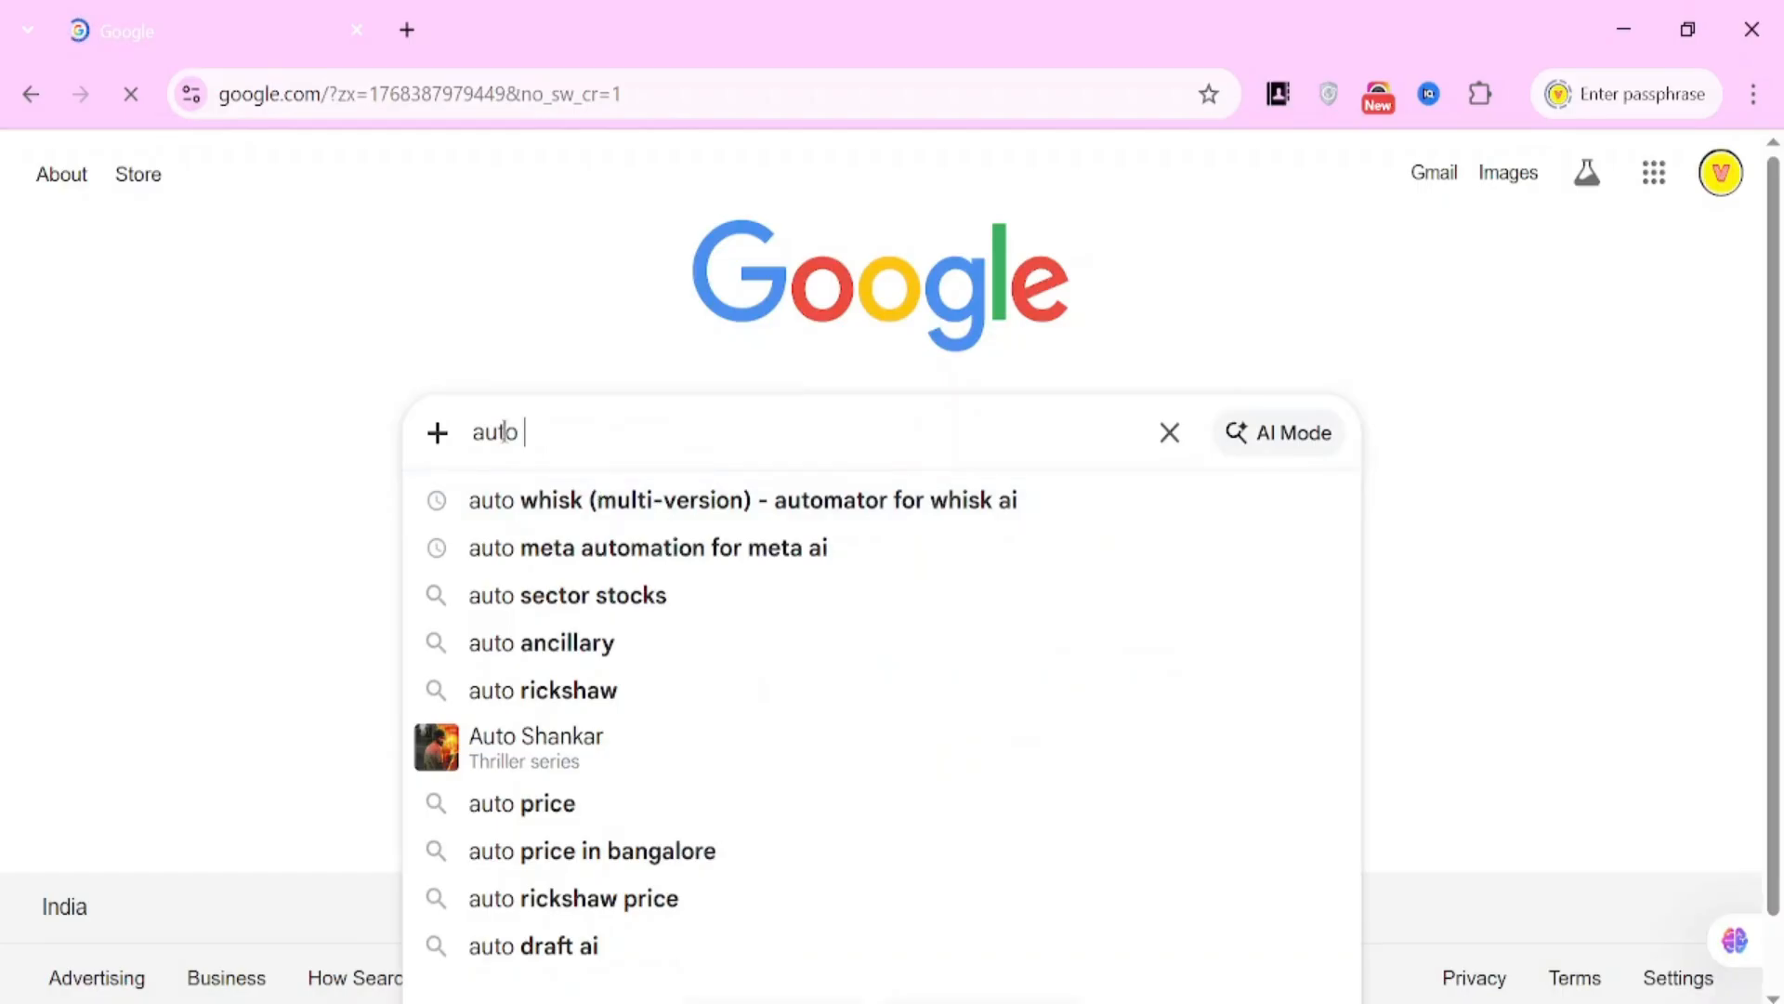
pyautogui.moveTo(971, 401)
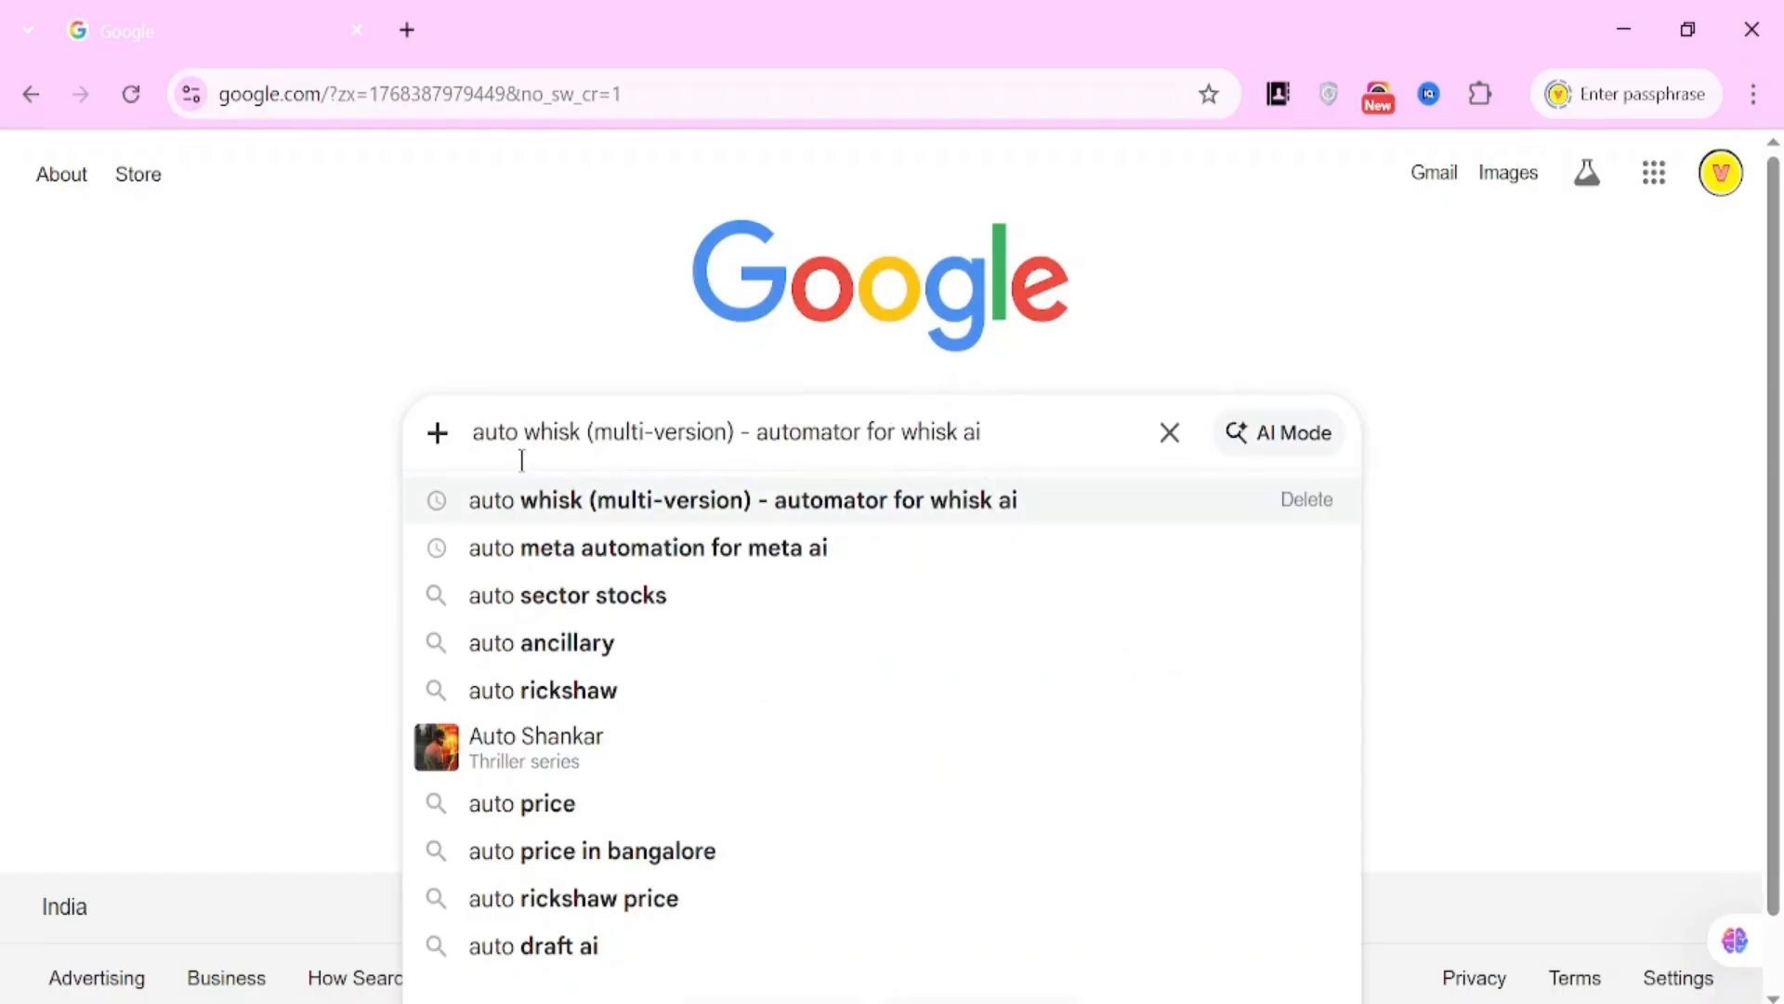
# - Add the Auto Whisk - Automator for Whisk AI extension to Chrome and launch it from Extensions
pyautogui.click(996, 433)
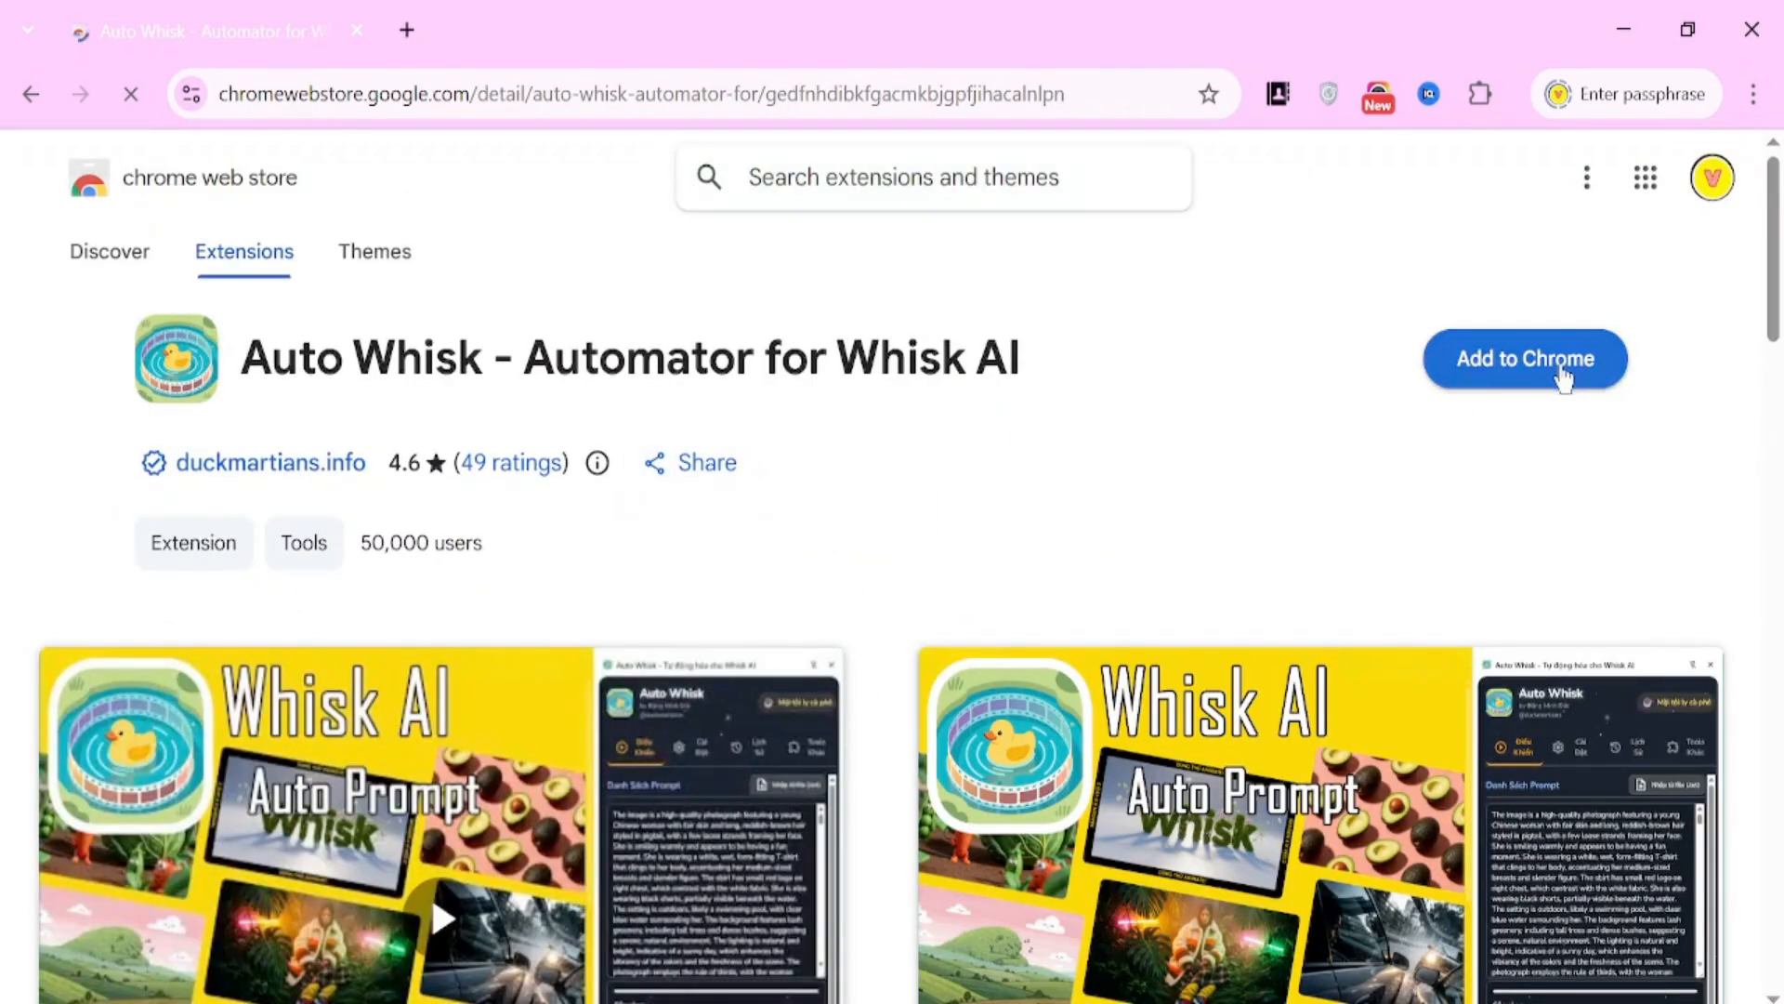
pyautogui.click(1523, 358)
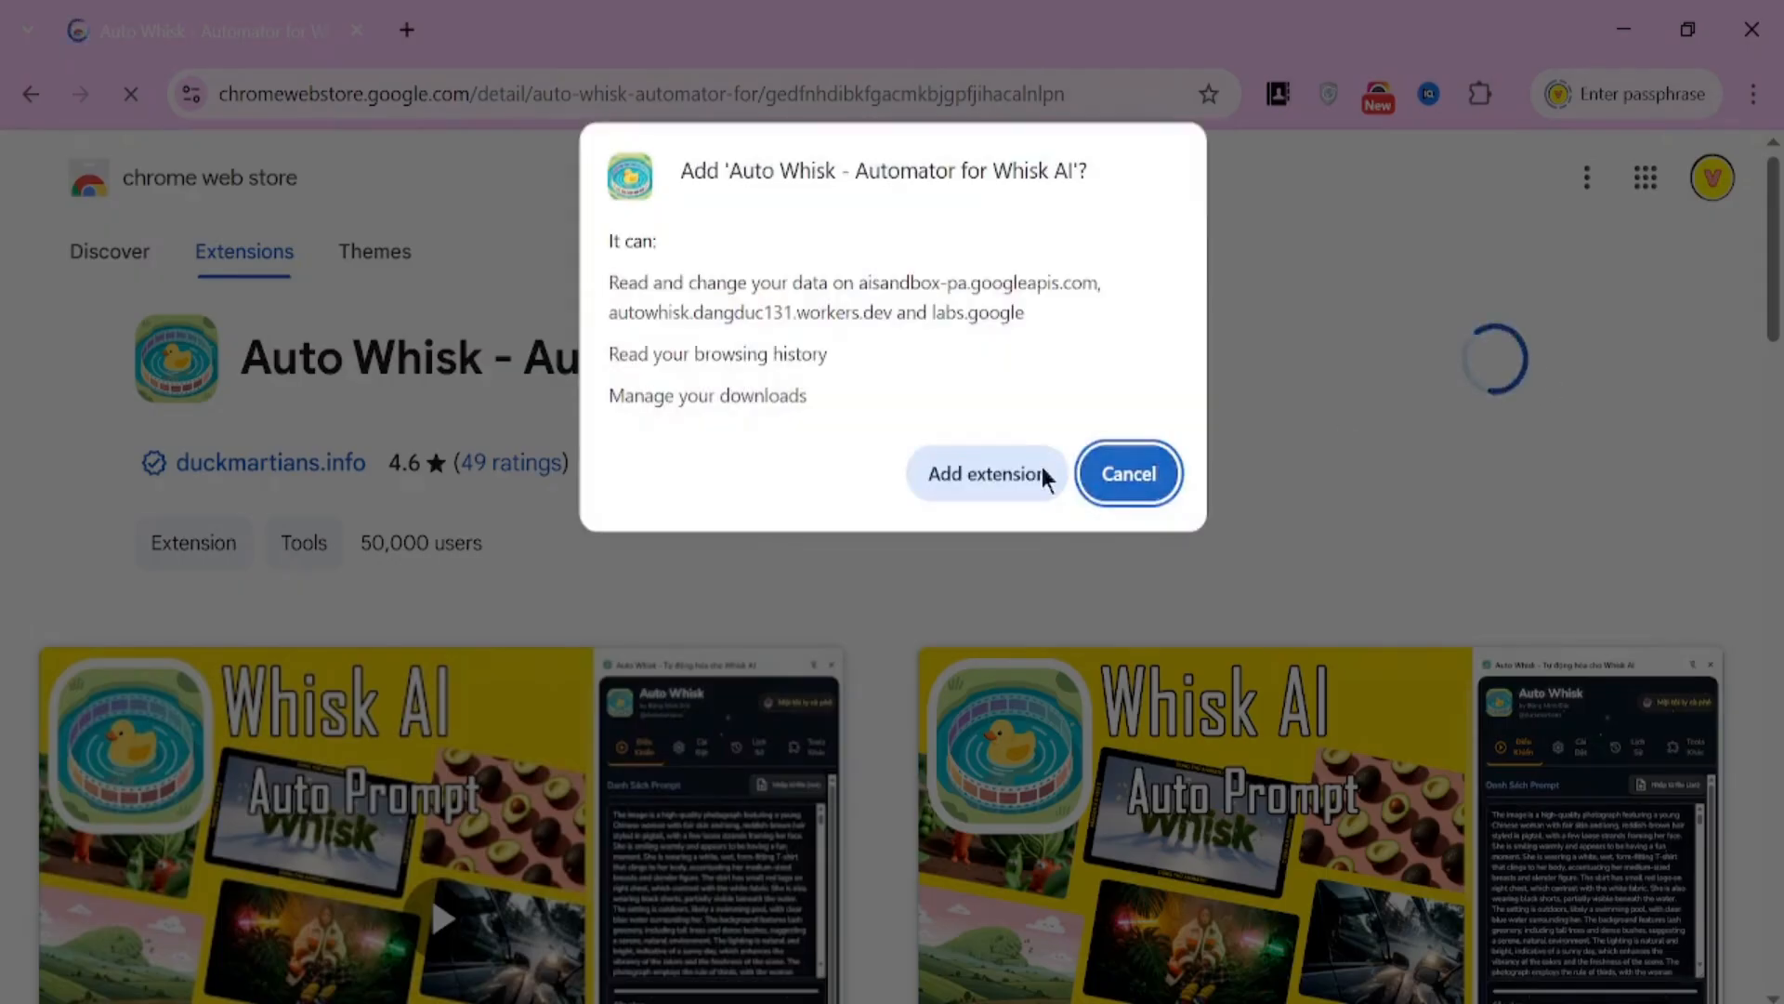
pyautogui.click(986, 474)
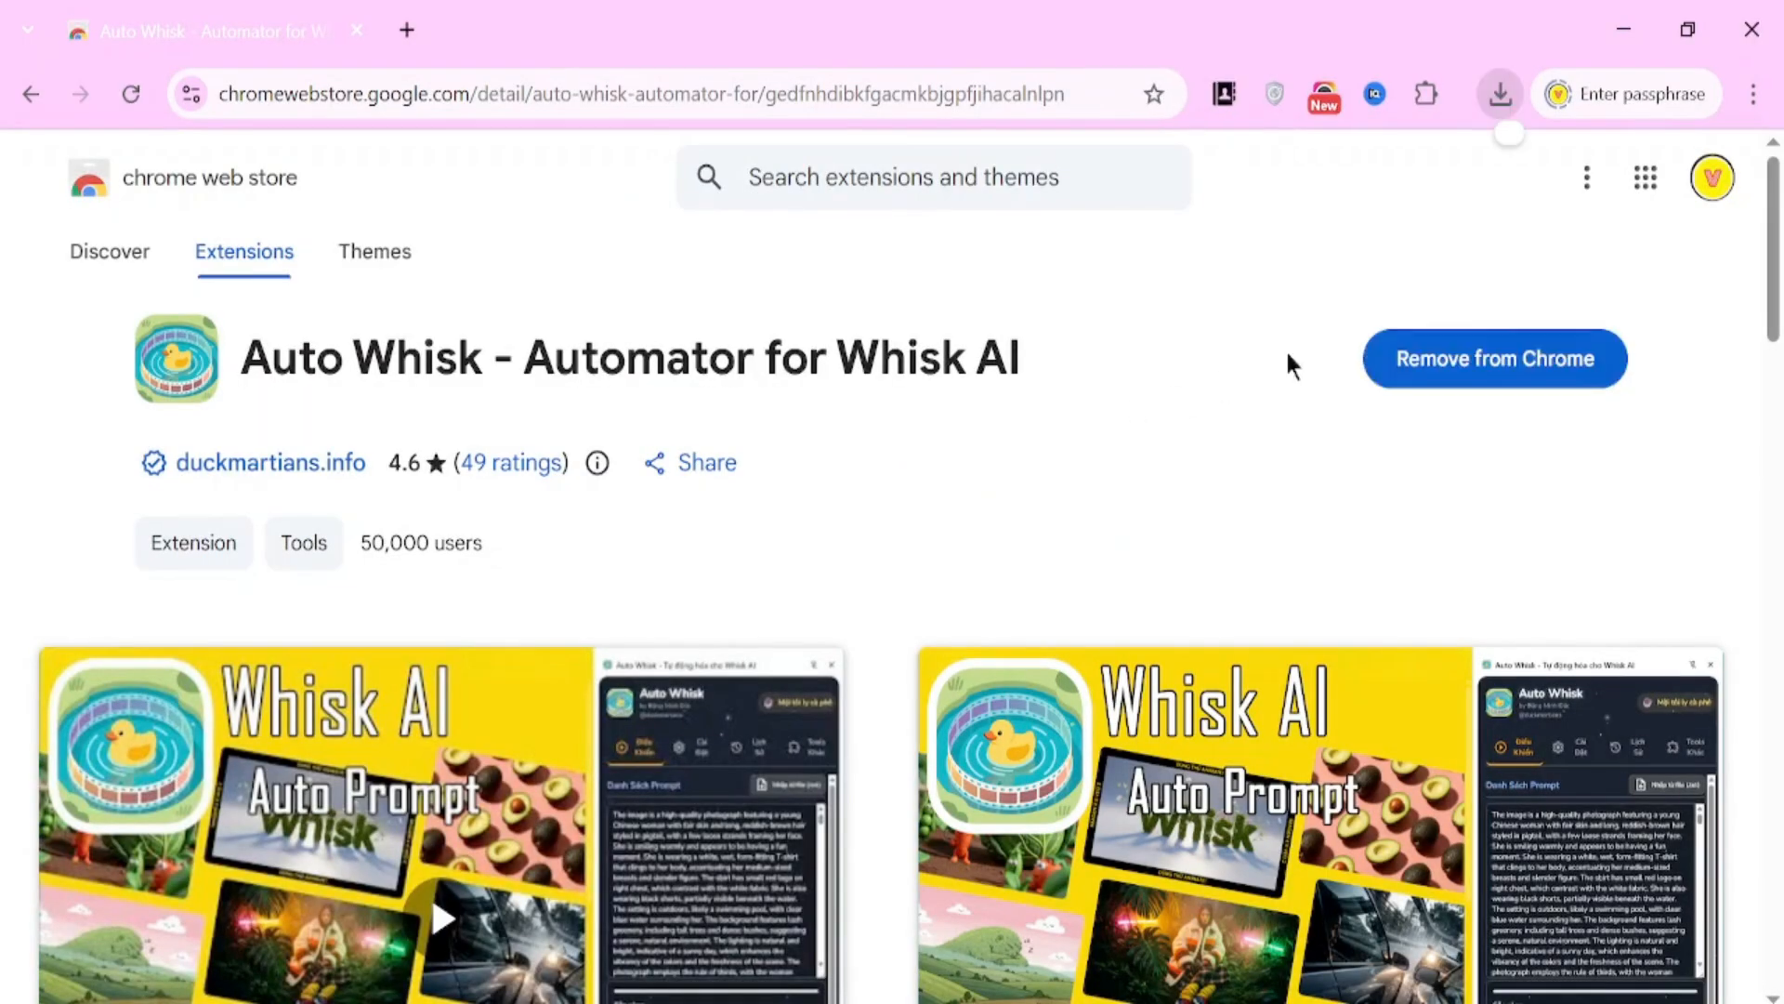
pyautogui.moveTo(1428, 102)
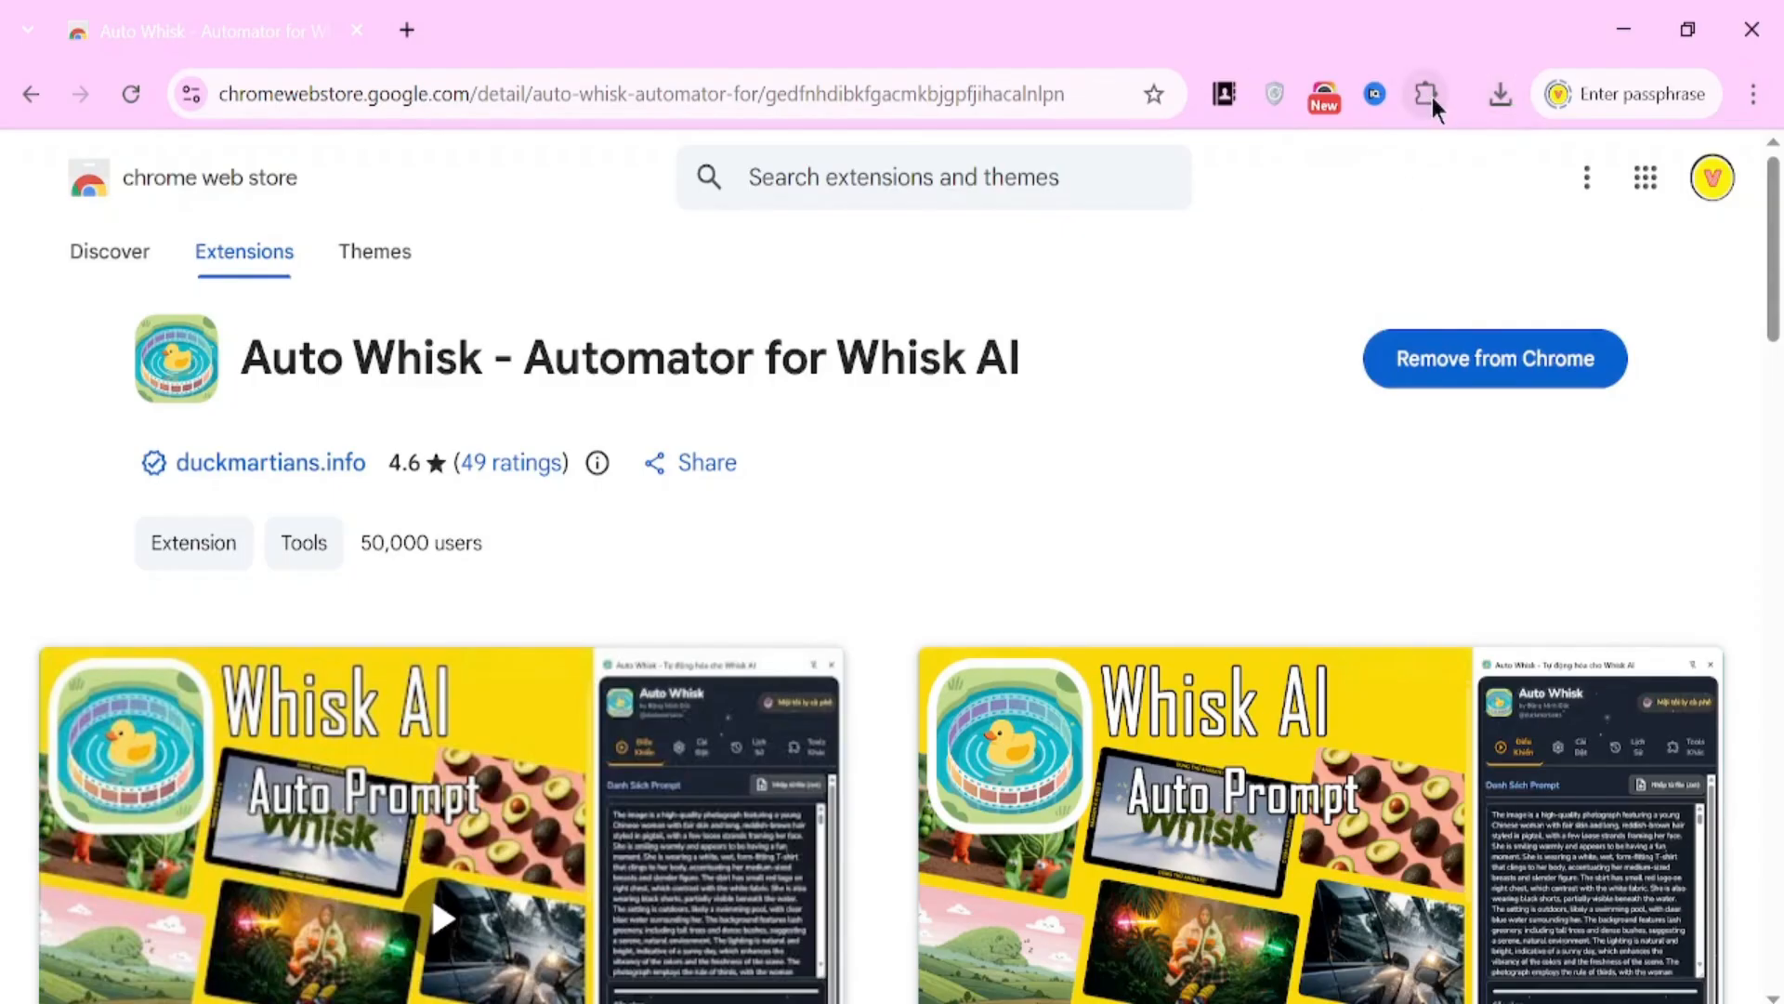
pyautogui.click(1427, 95)
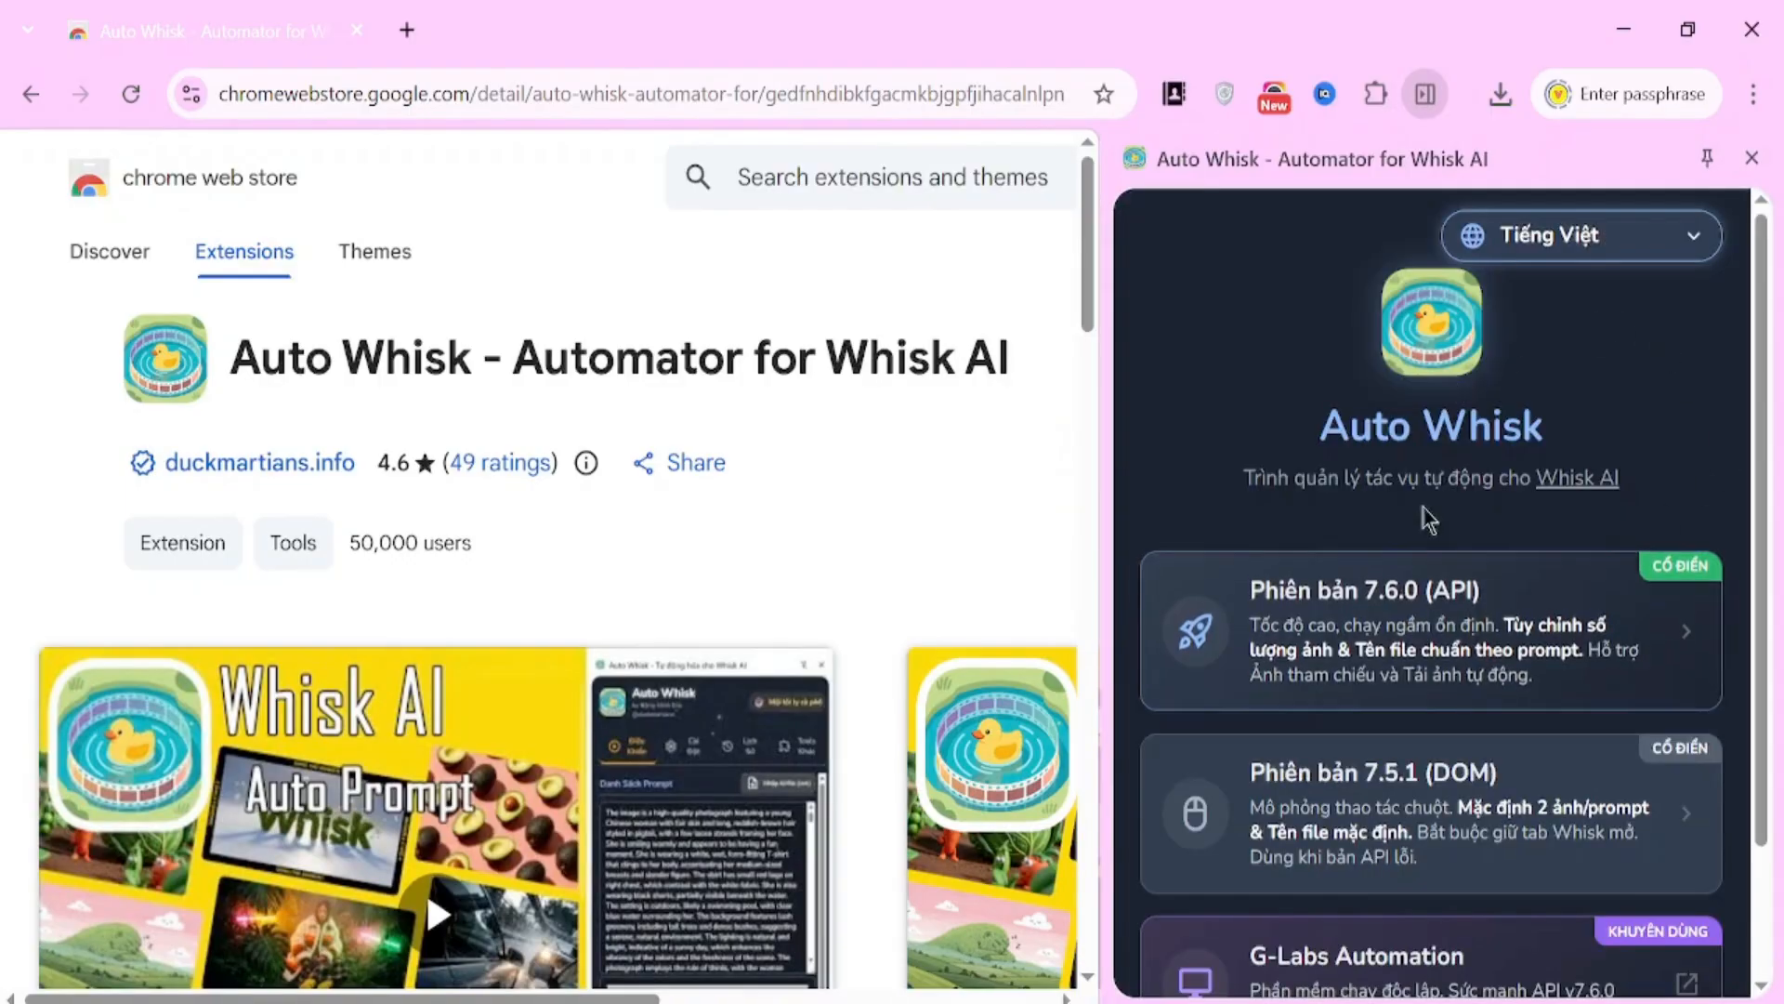
# - Change the Auto Whisk panel language from Vietnamese to English
pyautogui.click(1580, 236)
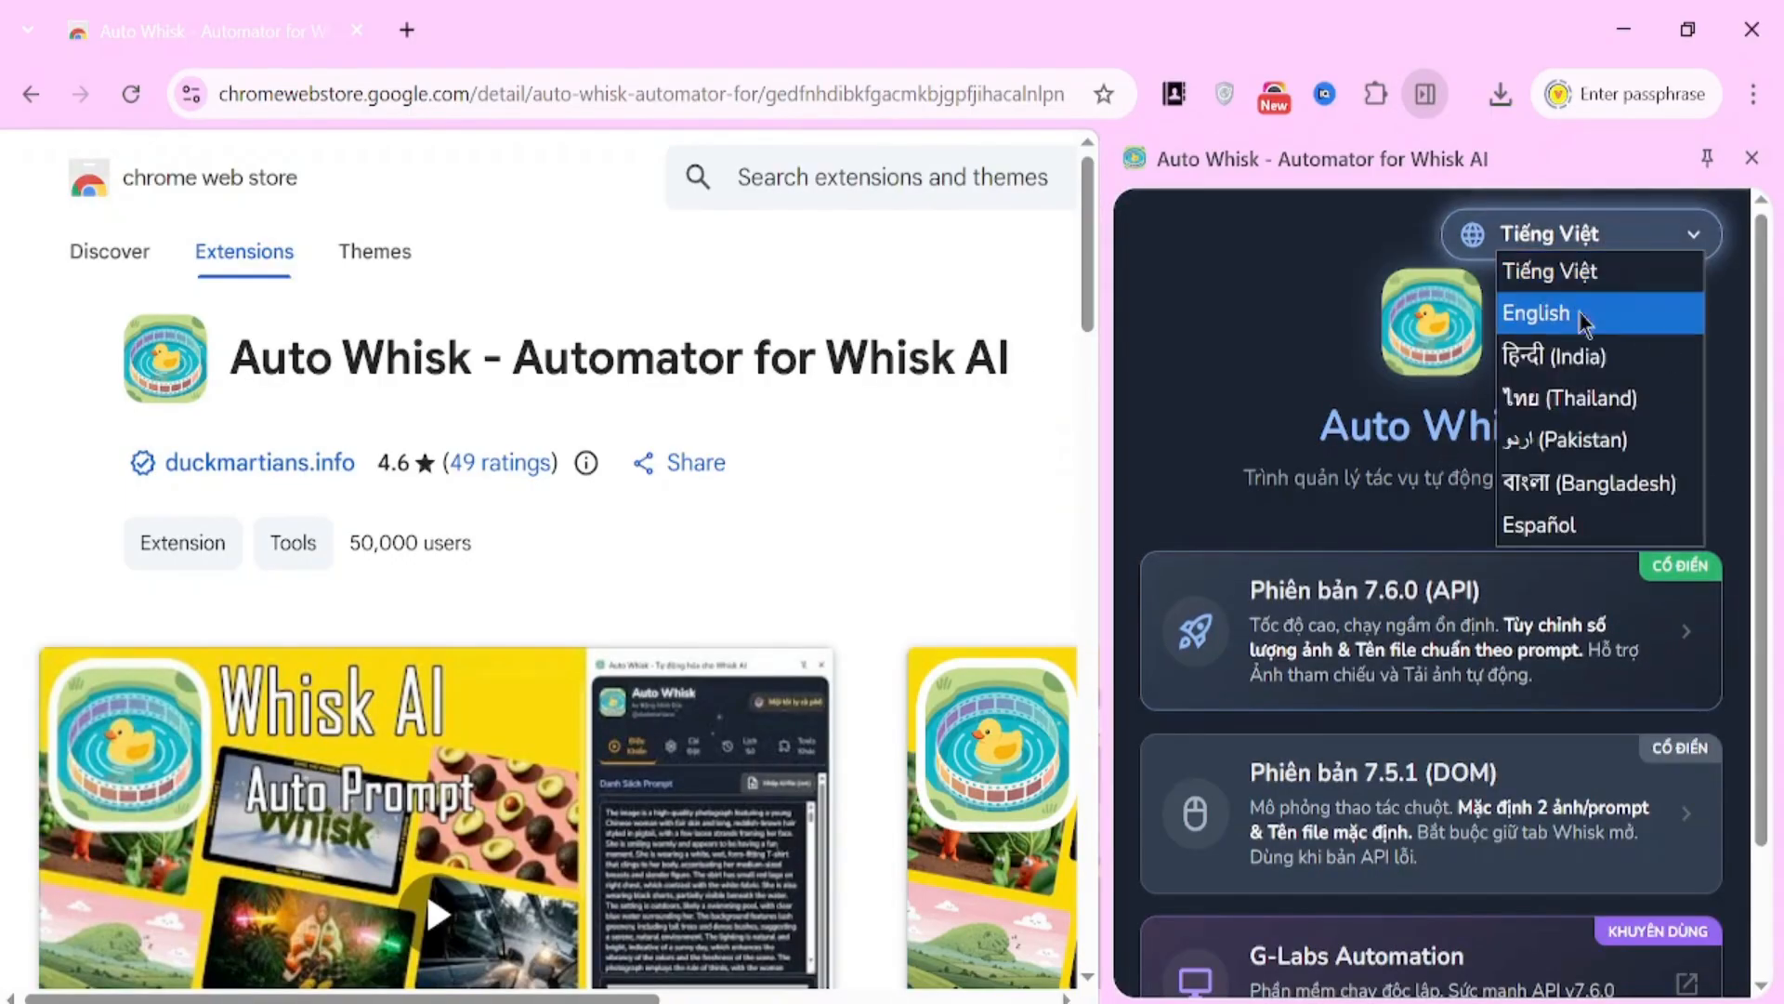
pyautogui.click(1537, 312)
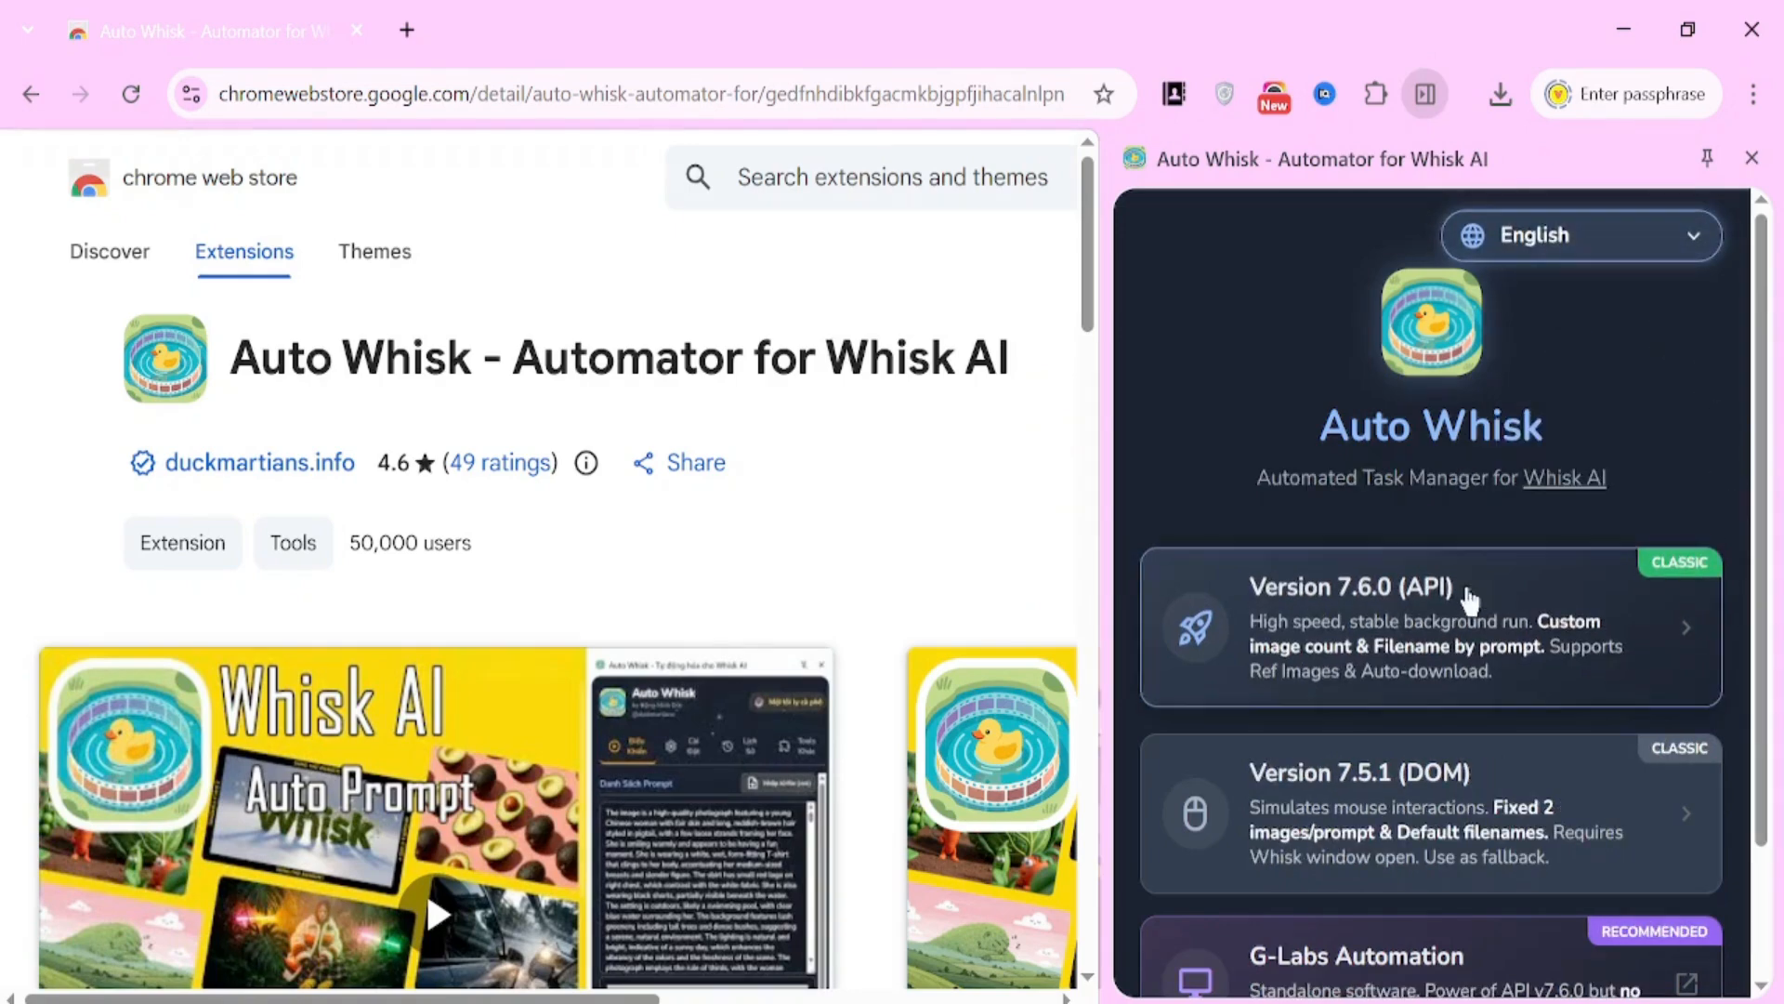
pyautogui.moveTo(1458, 615)
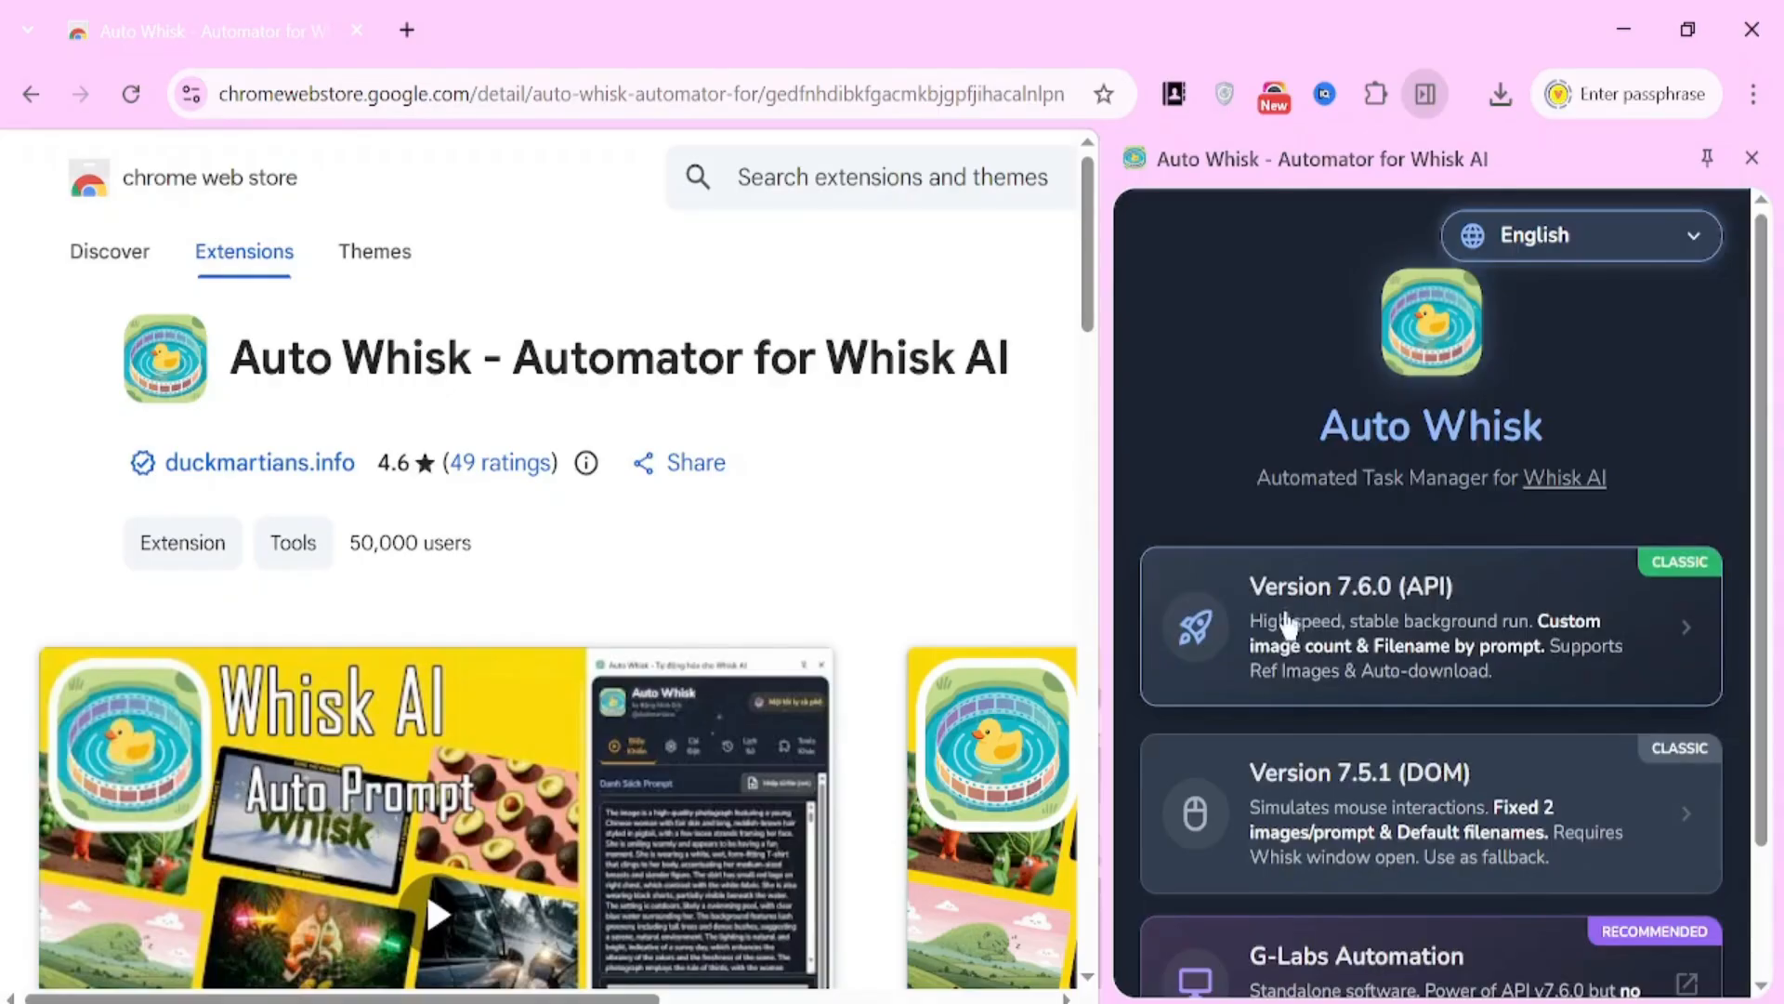
pyautogui.moveTo(1320, 610)
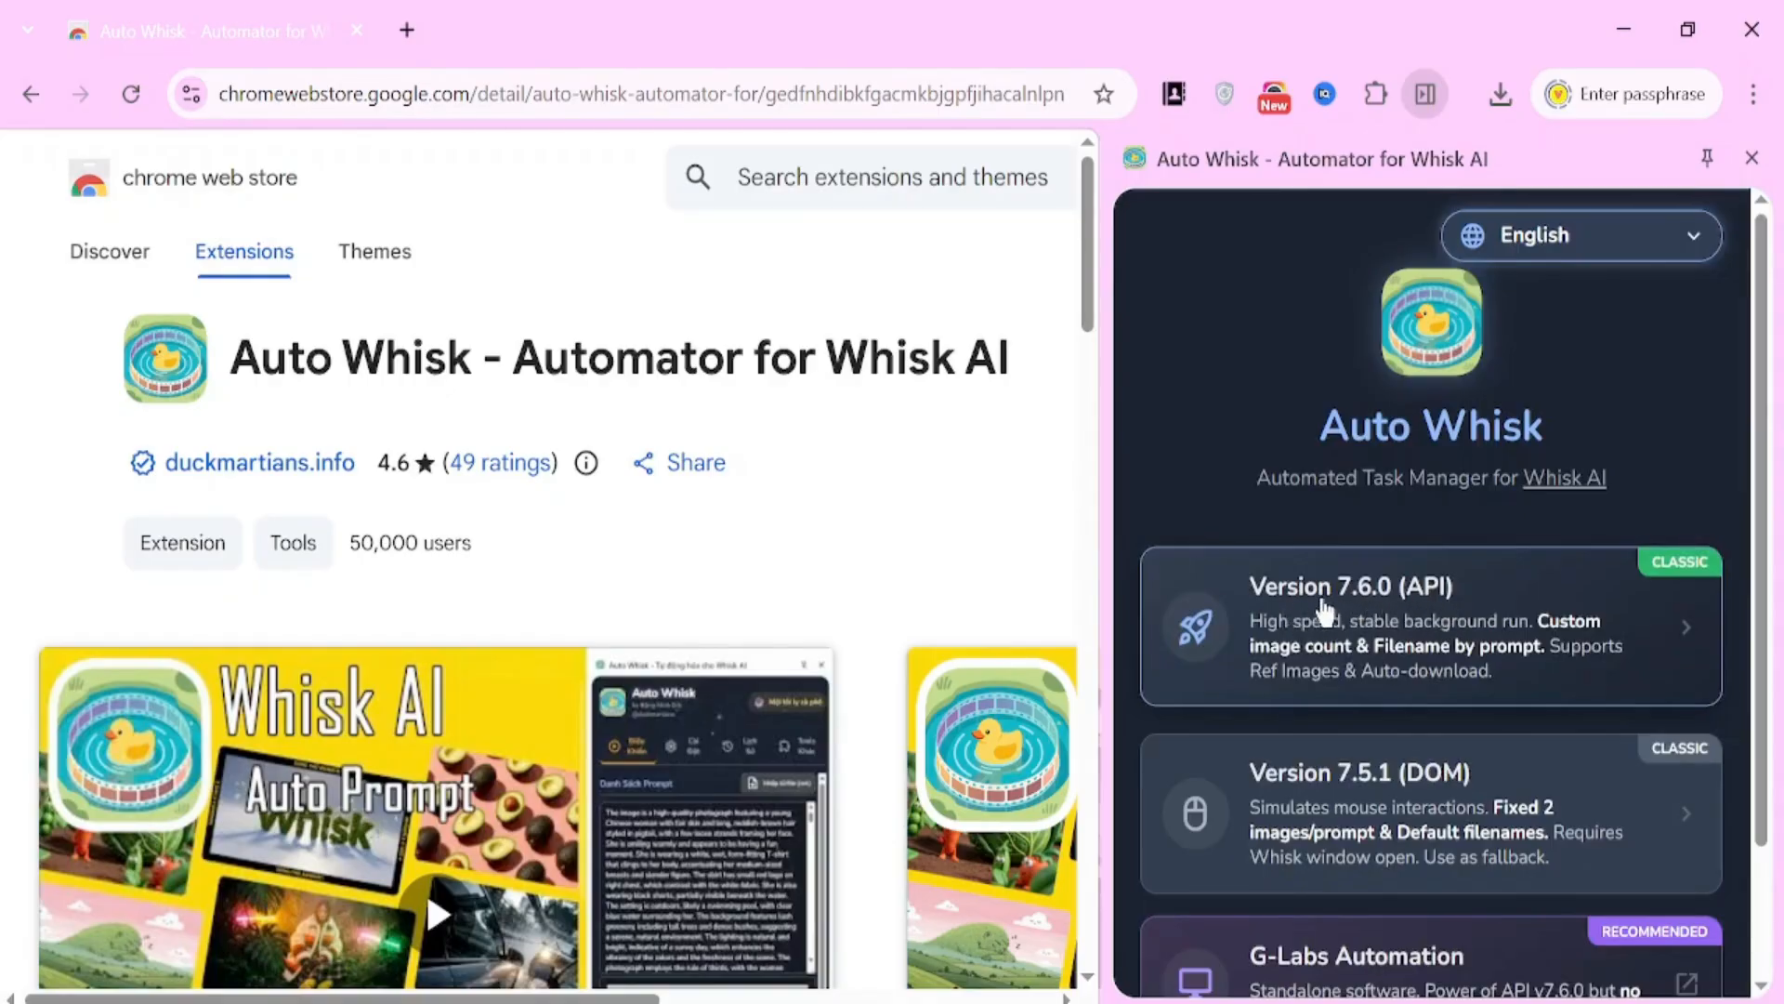
pyautogui.moveTo(1391, 609)
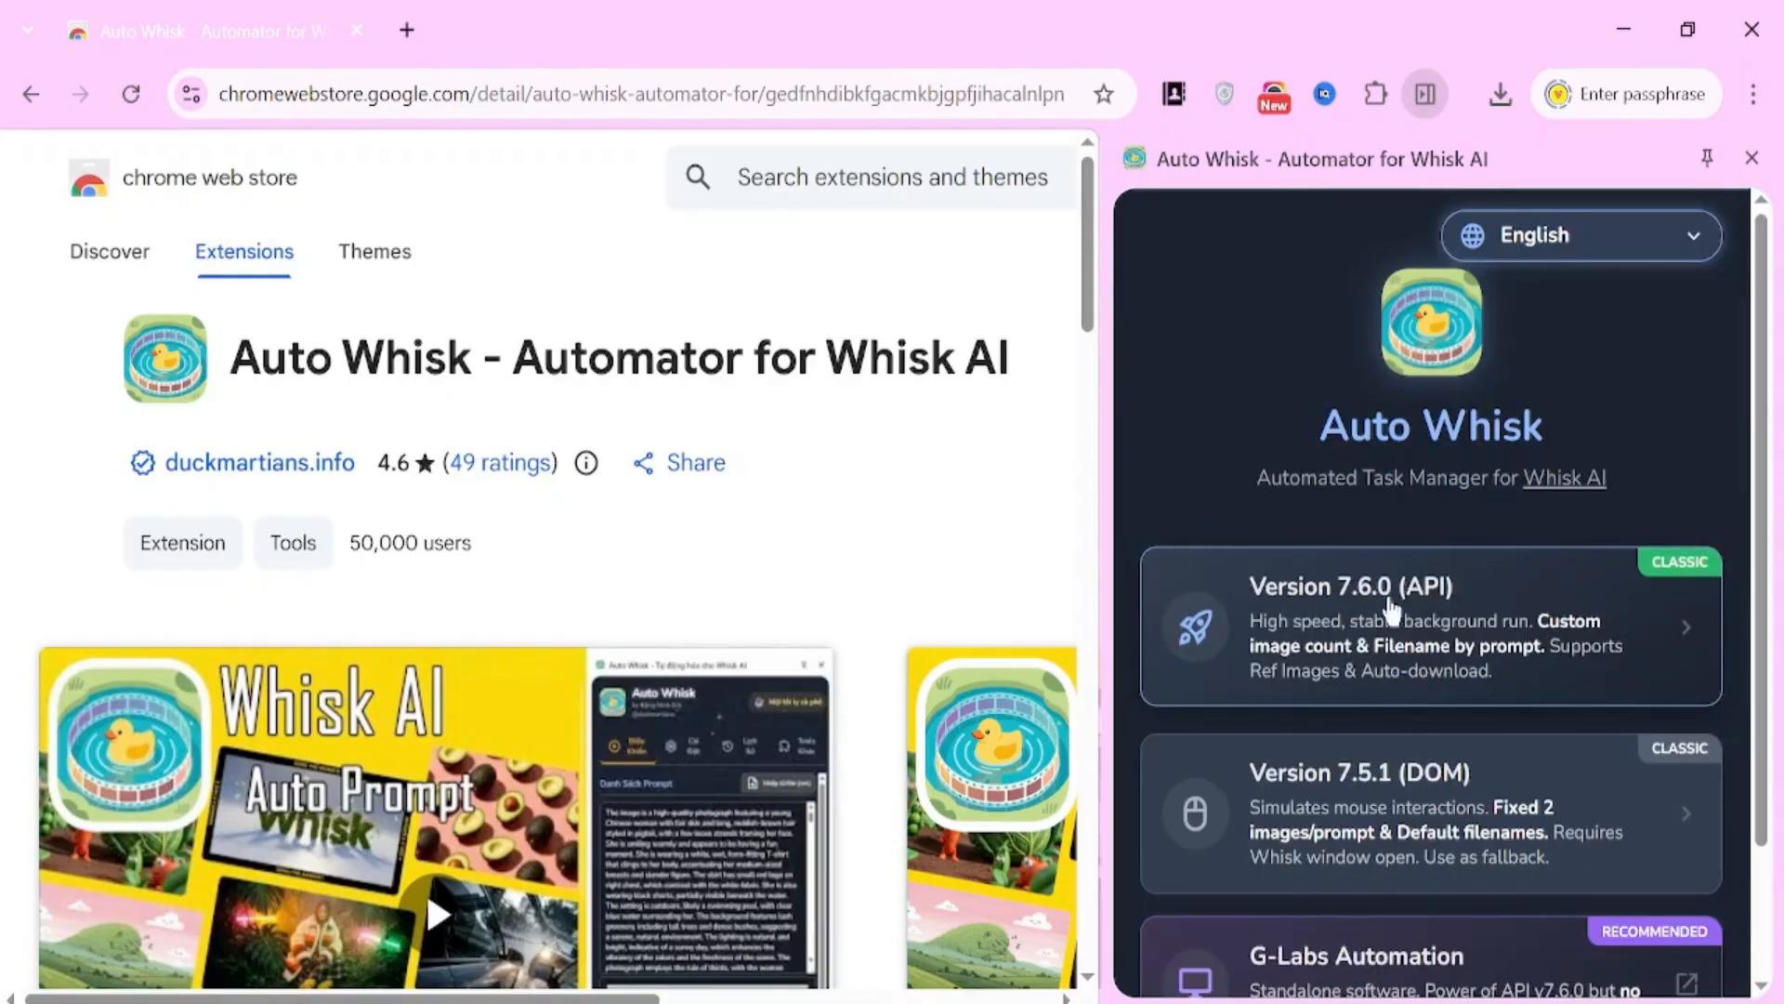
pyautogui.moveTo(1453, 623)
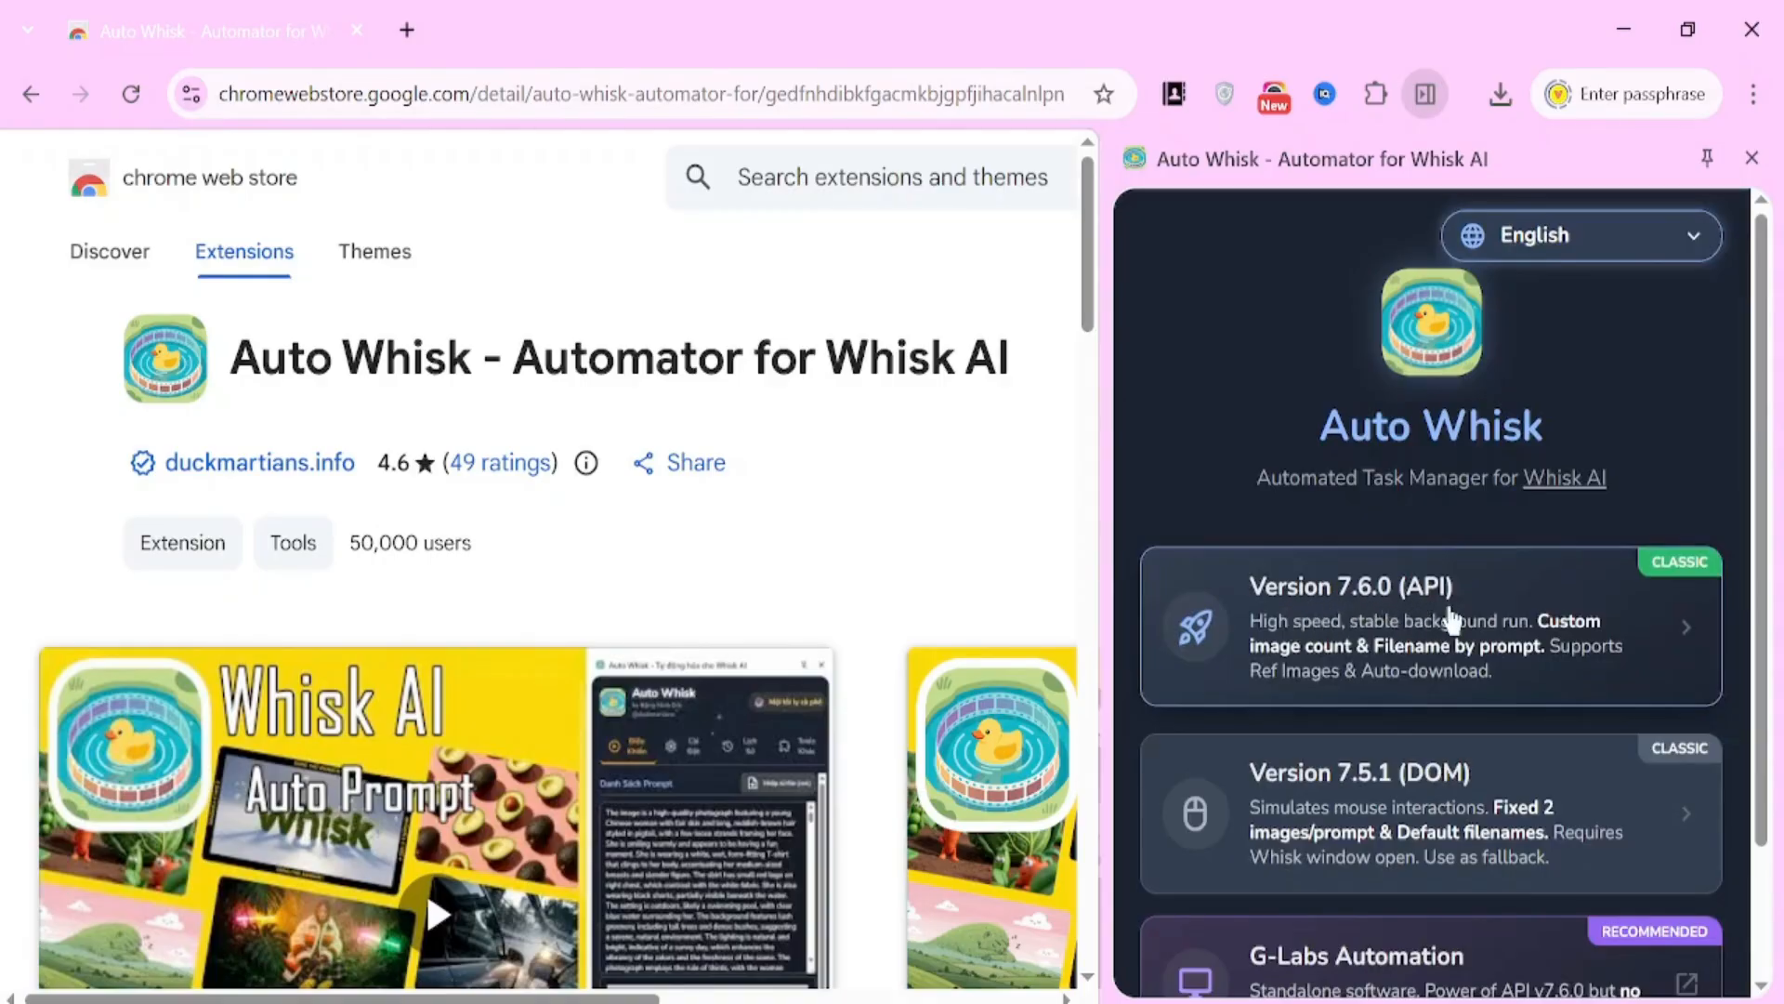
# - Enter the Version 7.6.0 (API) workspace and review its prompt list of 21 story prompts
pyautogui.click(1429, 626)
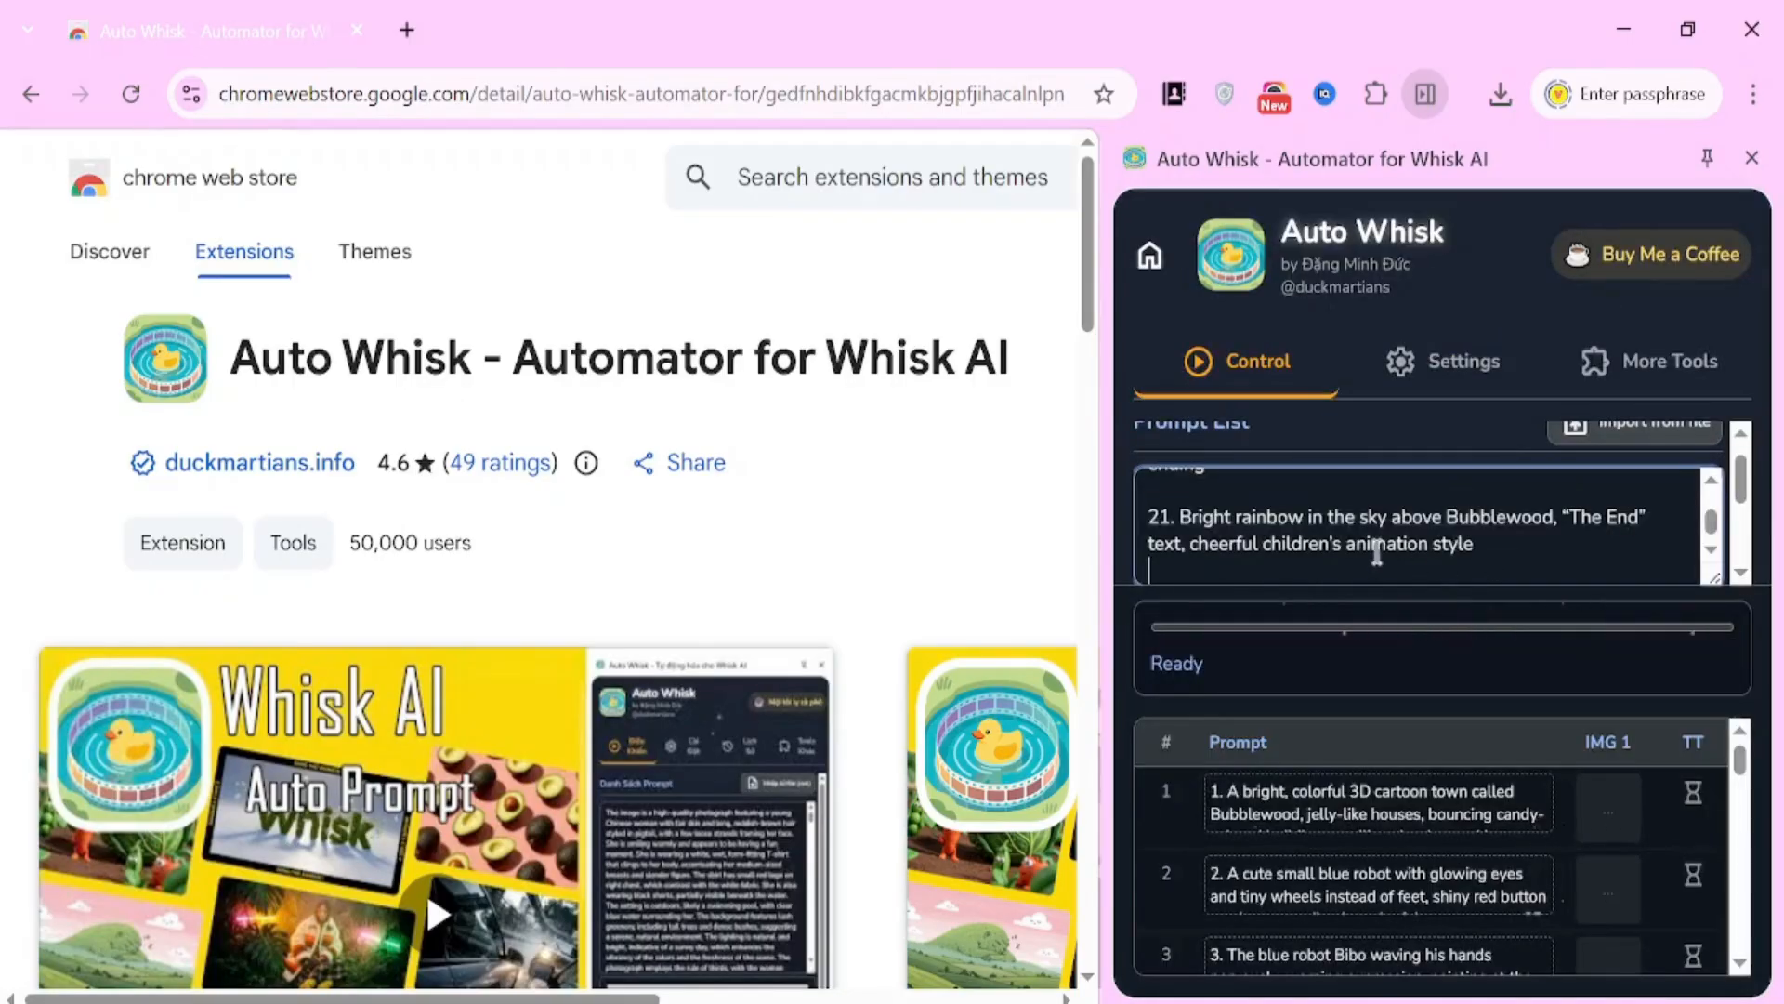
pyautogui.scroll(3)
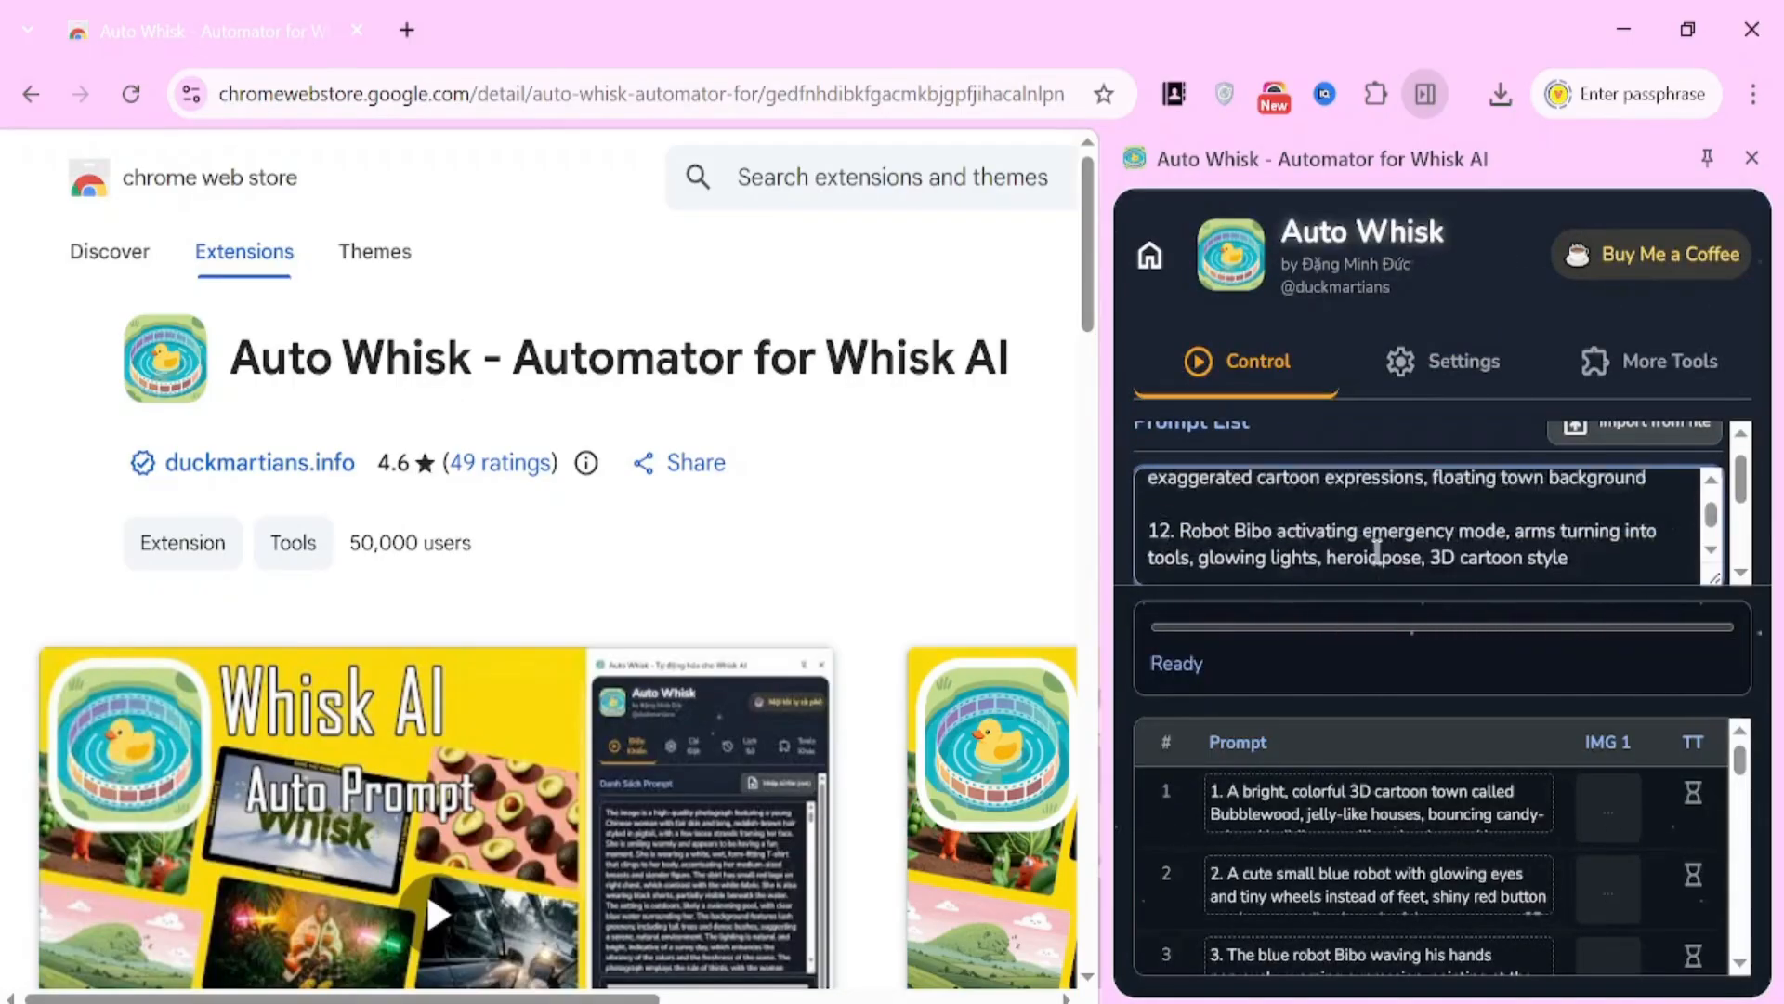
pyautogui.scroll(3)
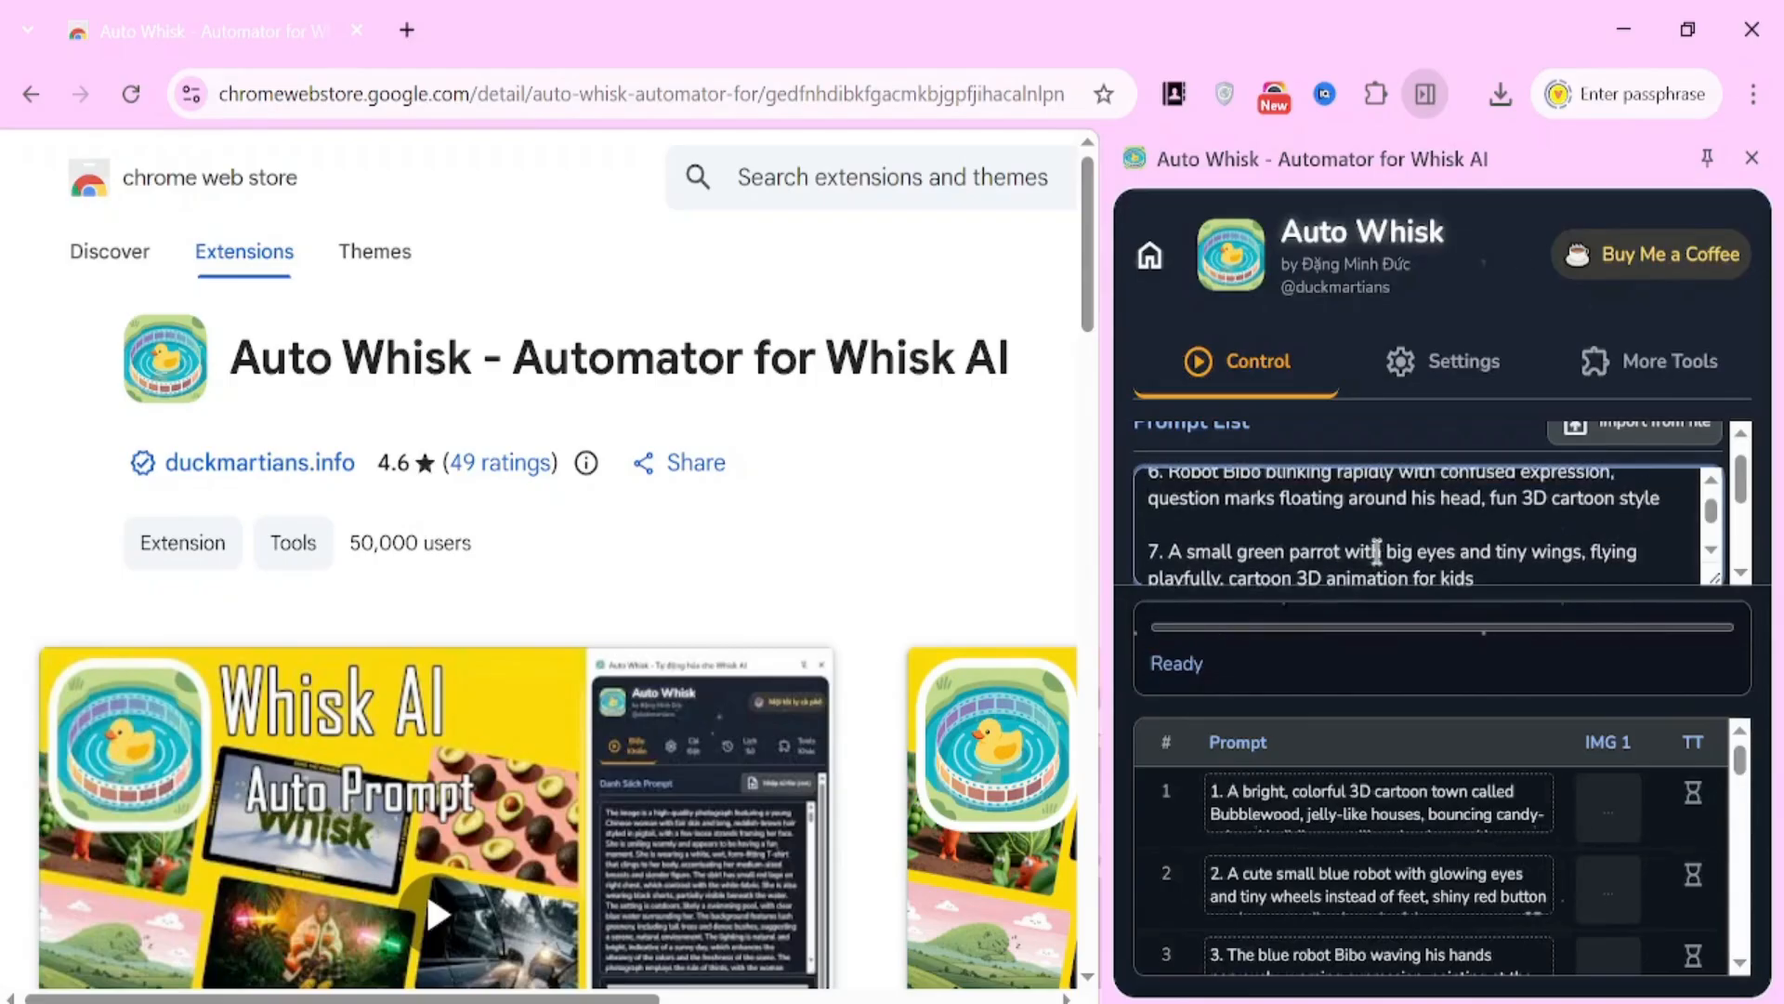
pyautogui.scroll(3)
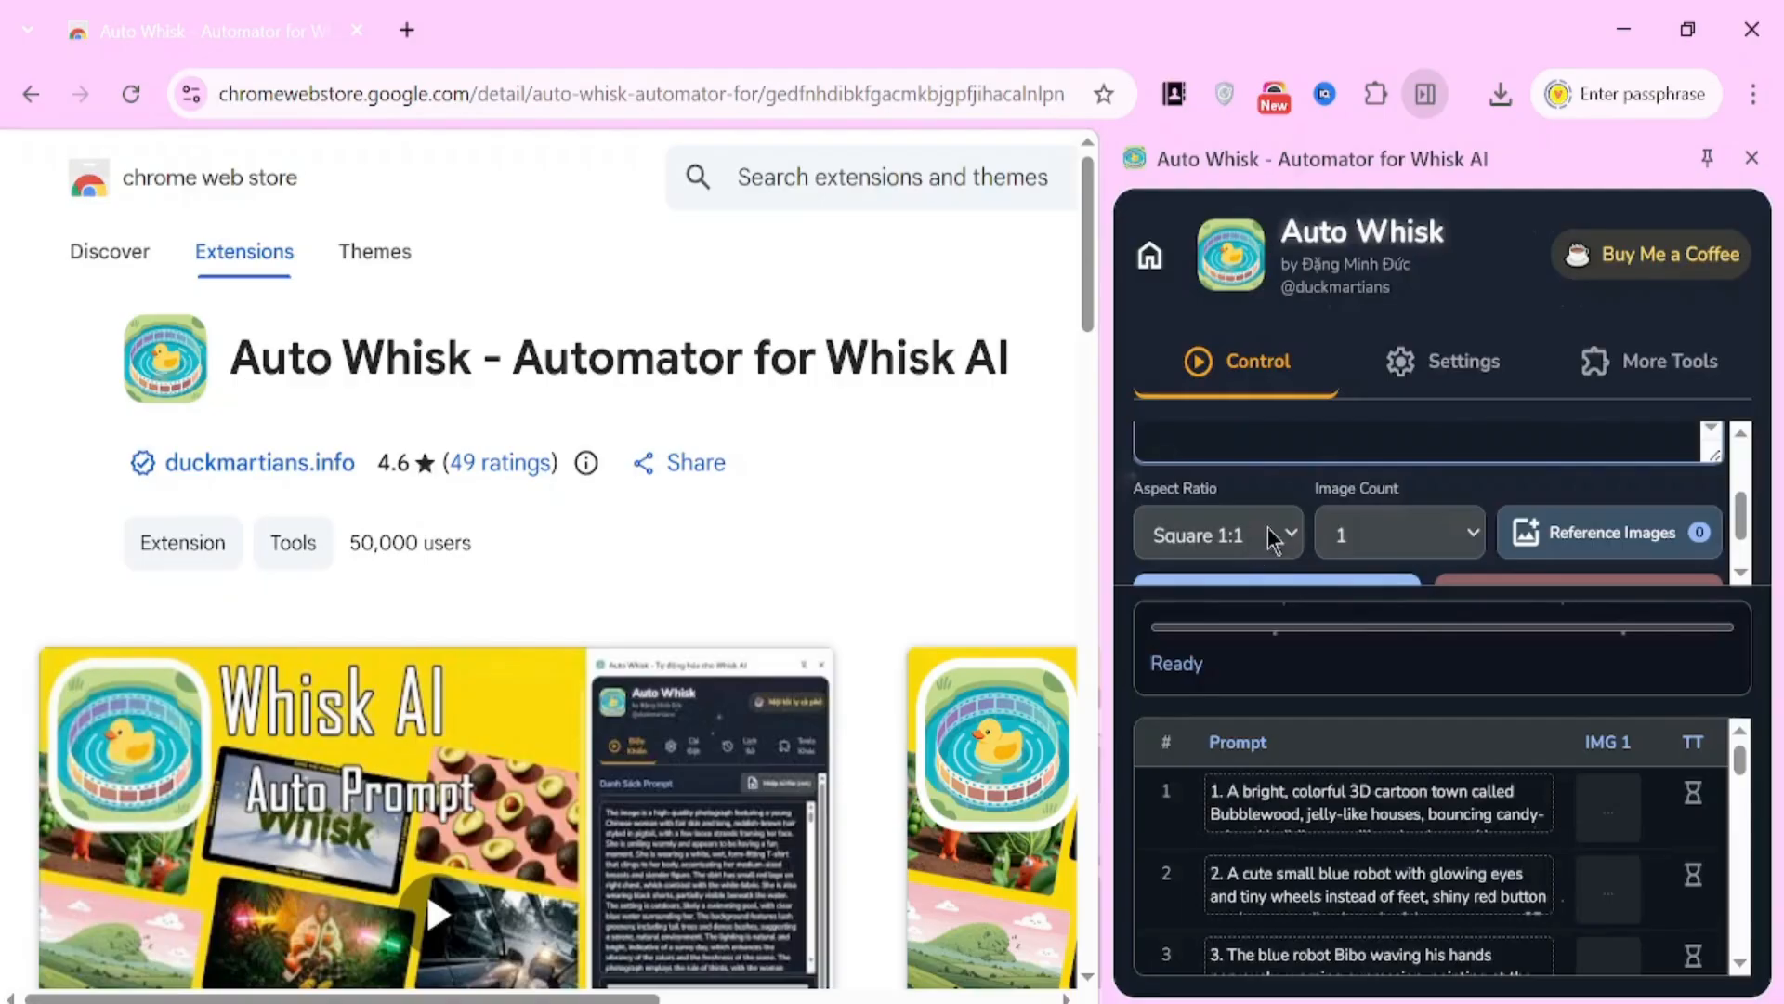
# - Set aspect ratio to Landscape 16:9 and image count to 2 per prompt
pyautogui.click(1216, 533)
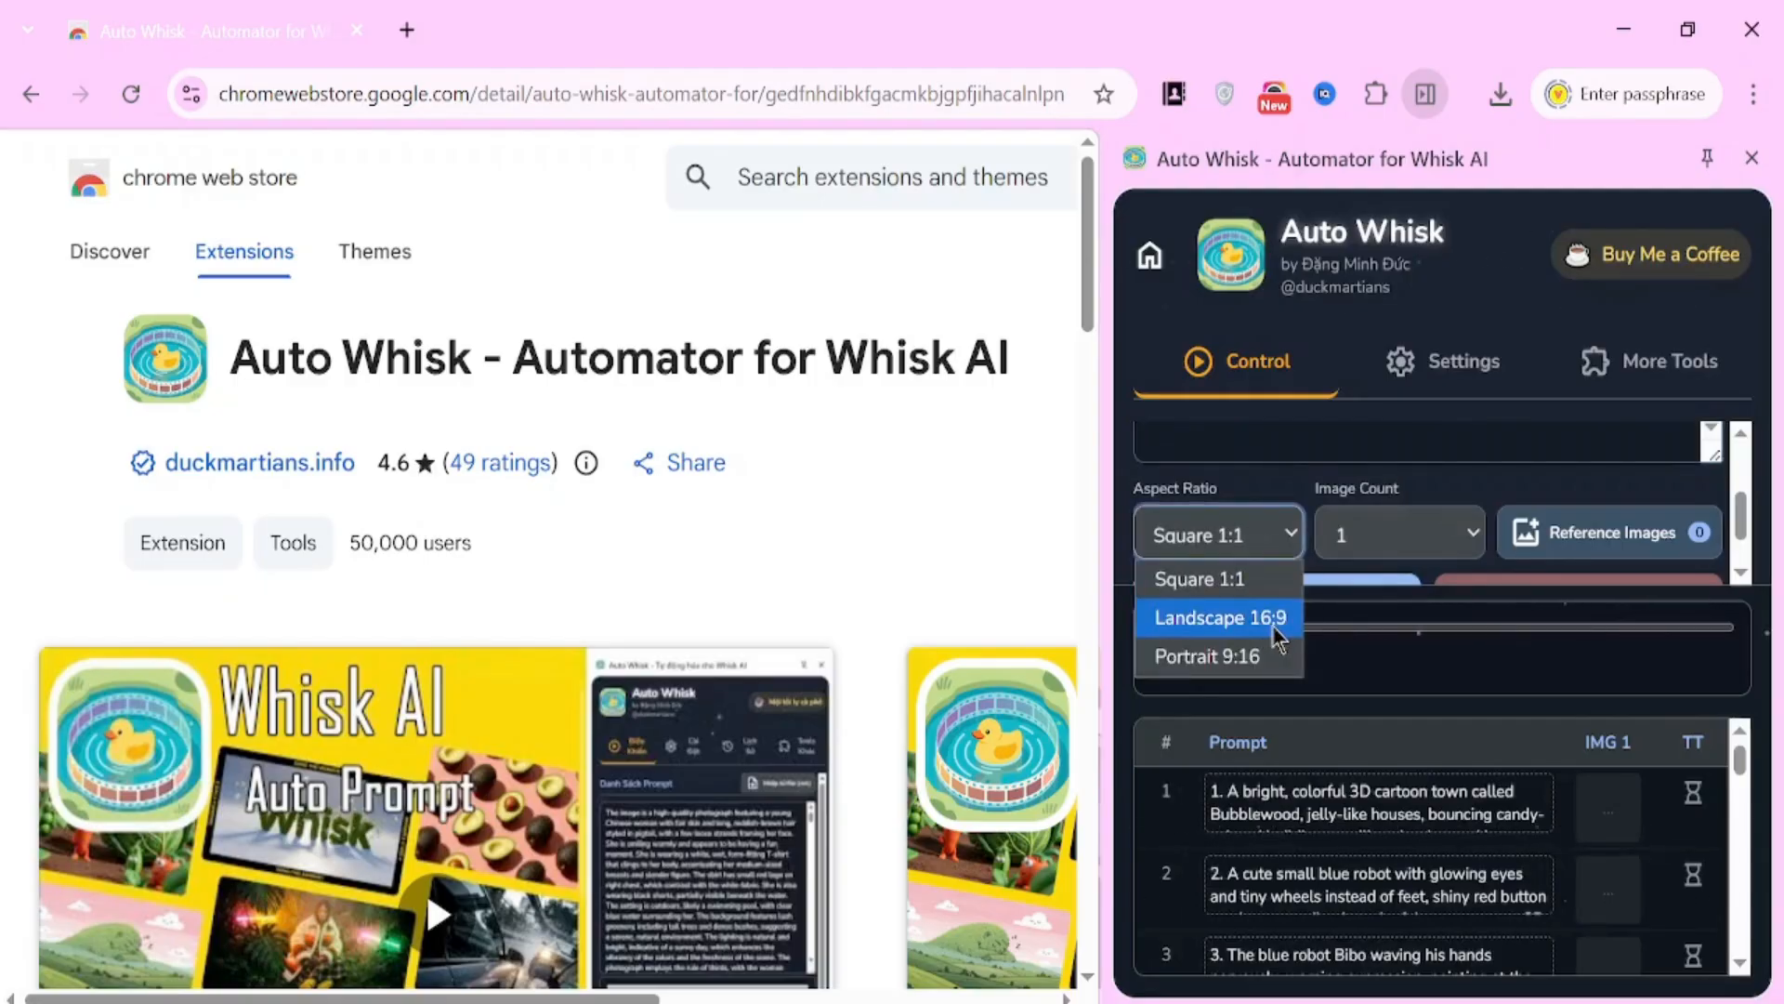
pyautogui.moveTo(1201, 578)
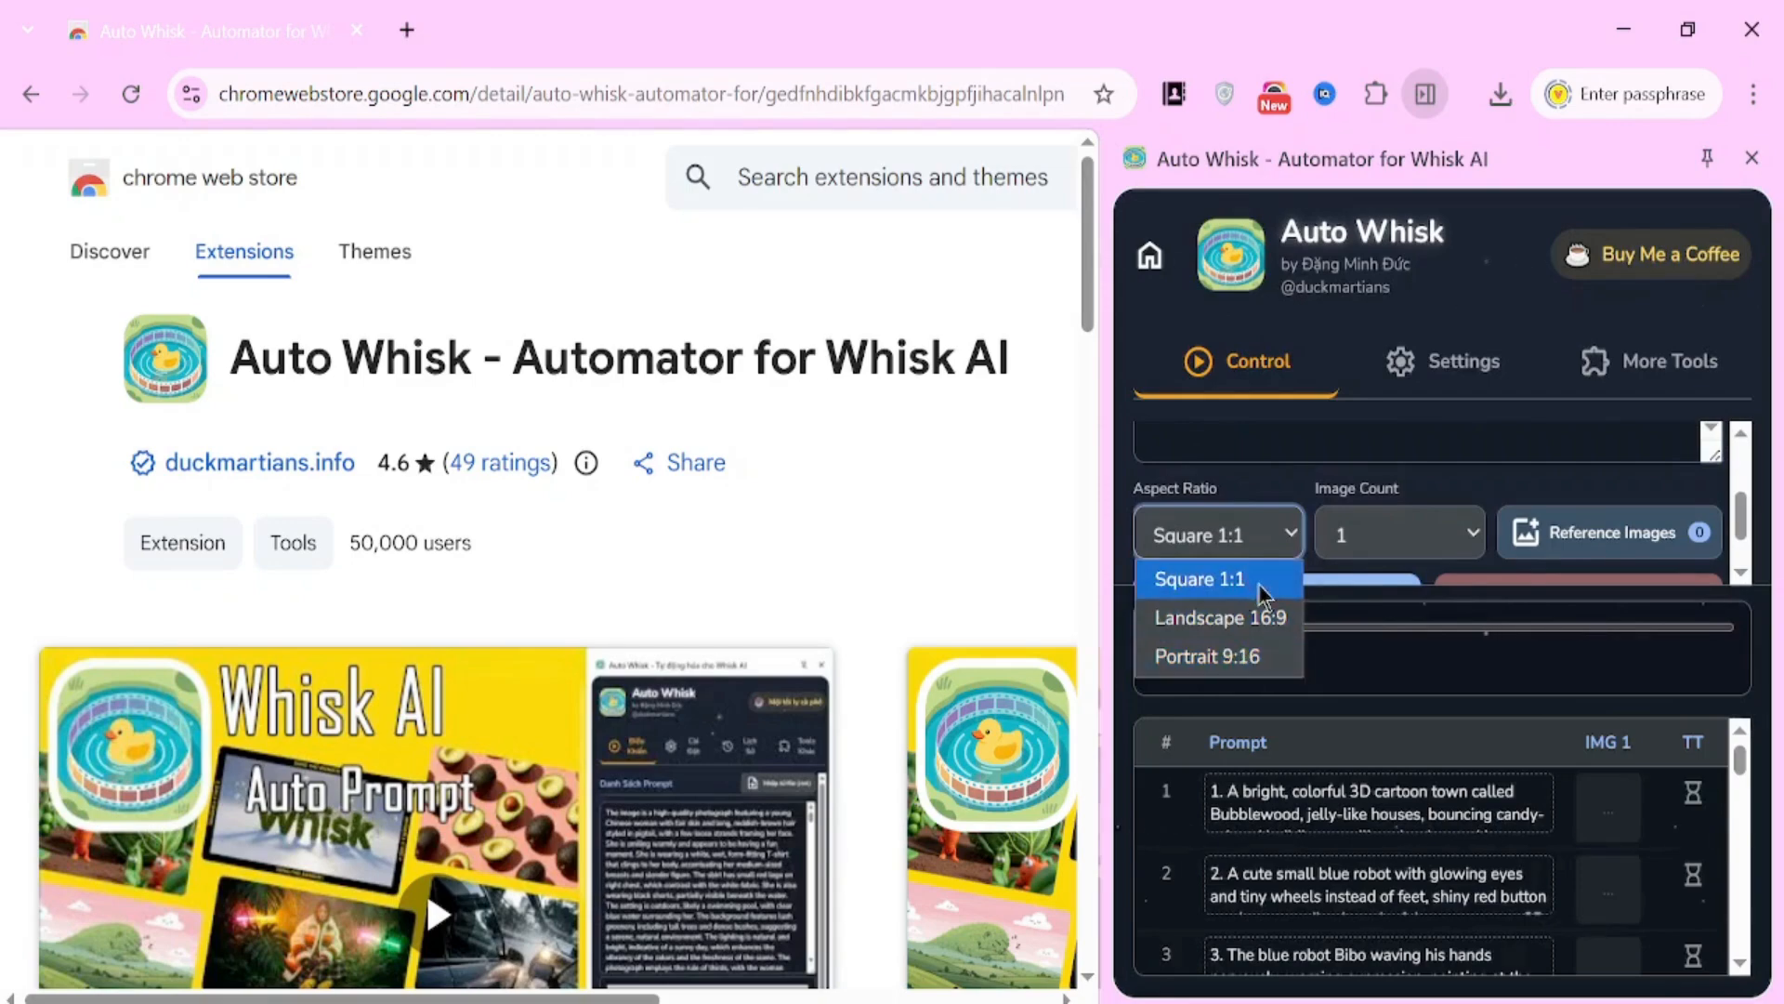
pyautogui.moveTo(1264, 591)
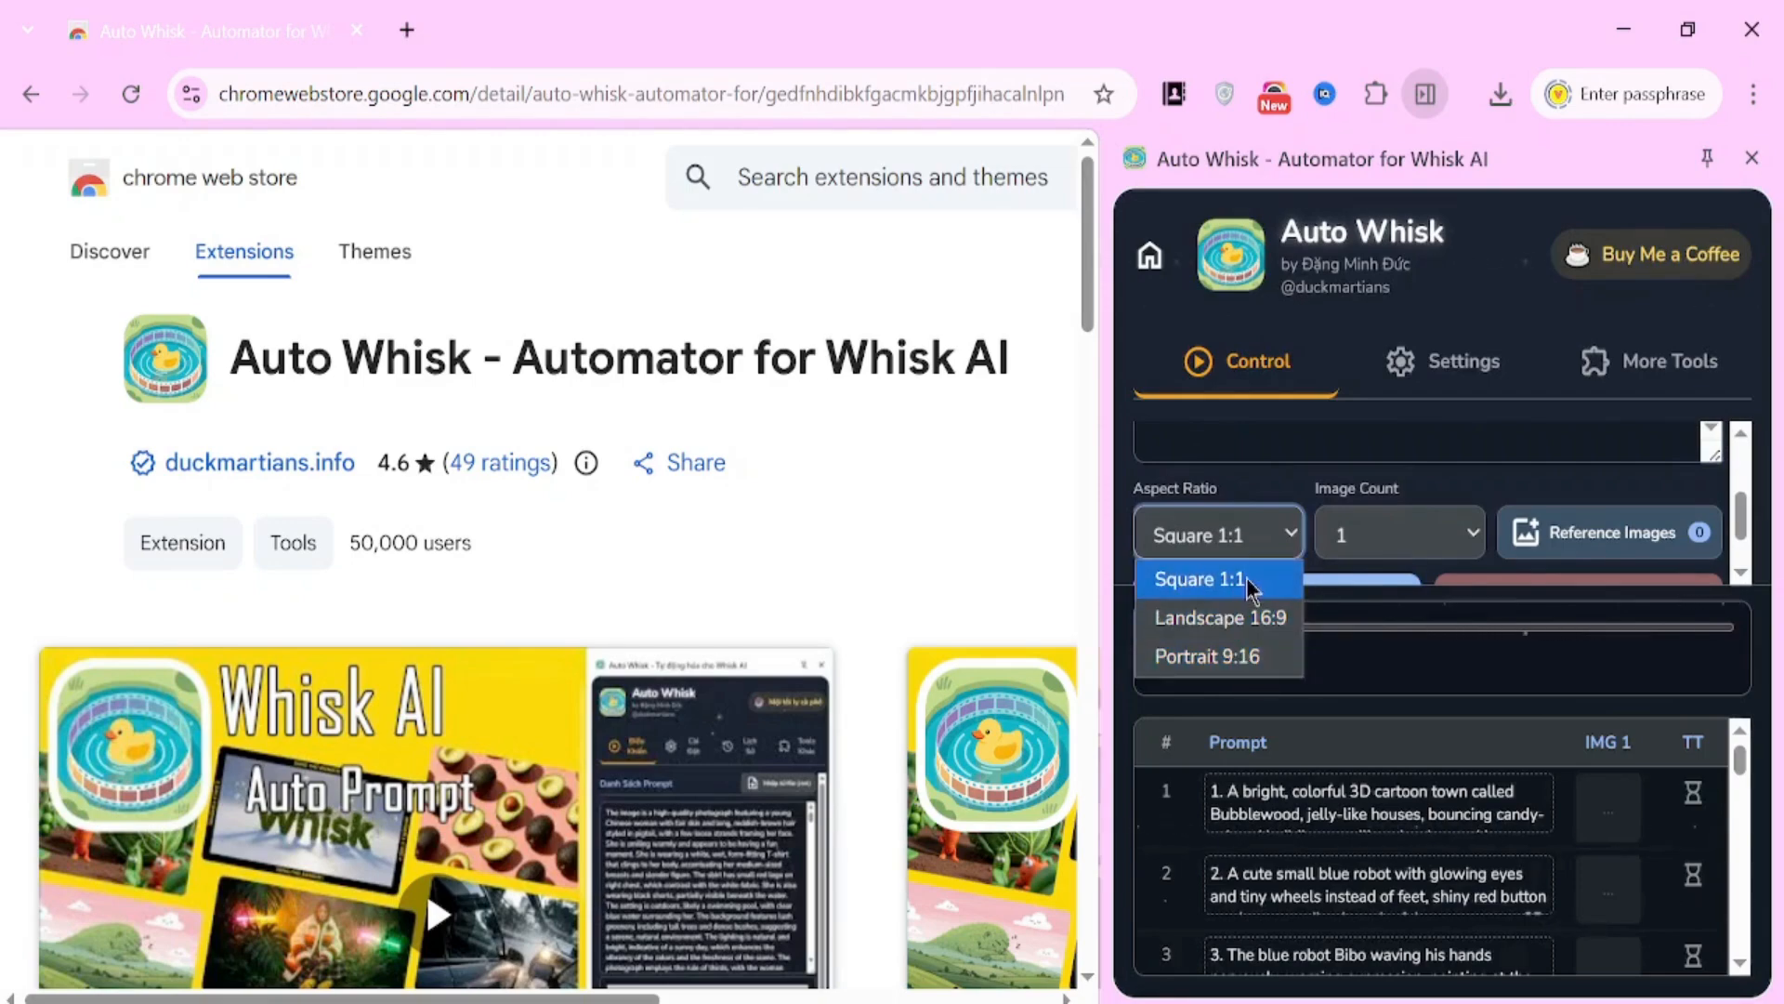
pyautogui.moveTo(1255, 593)
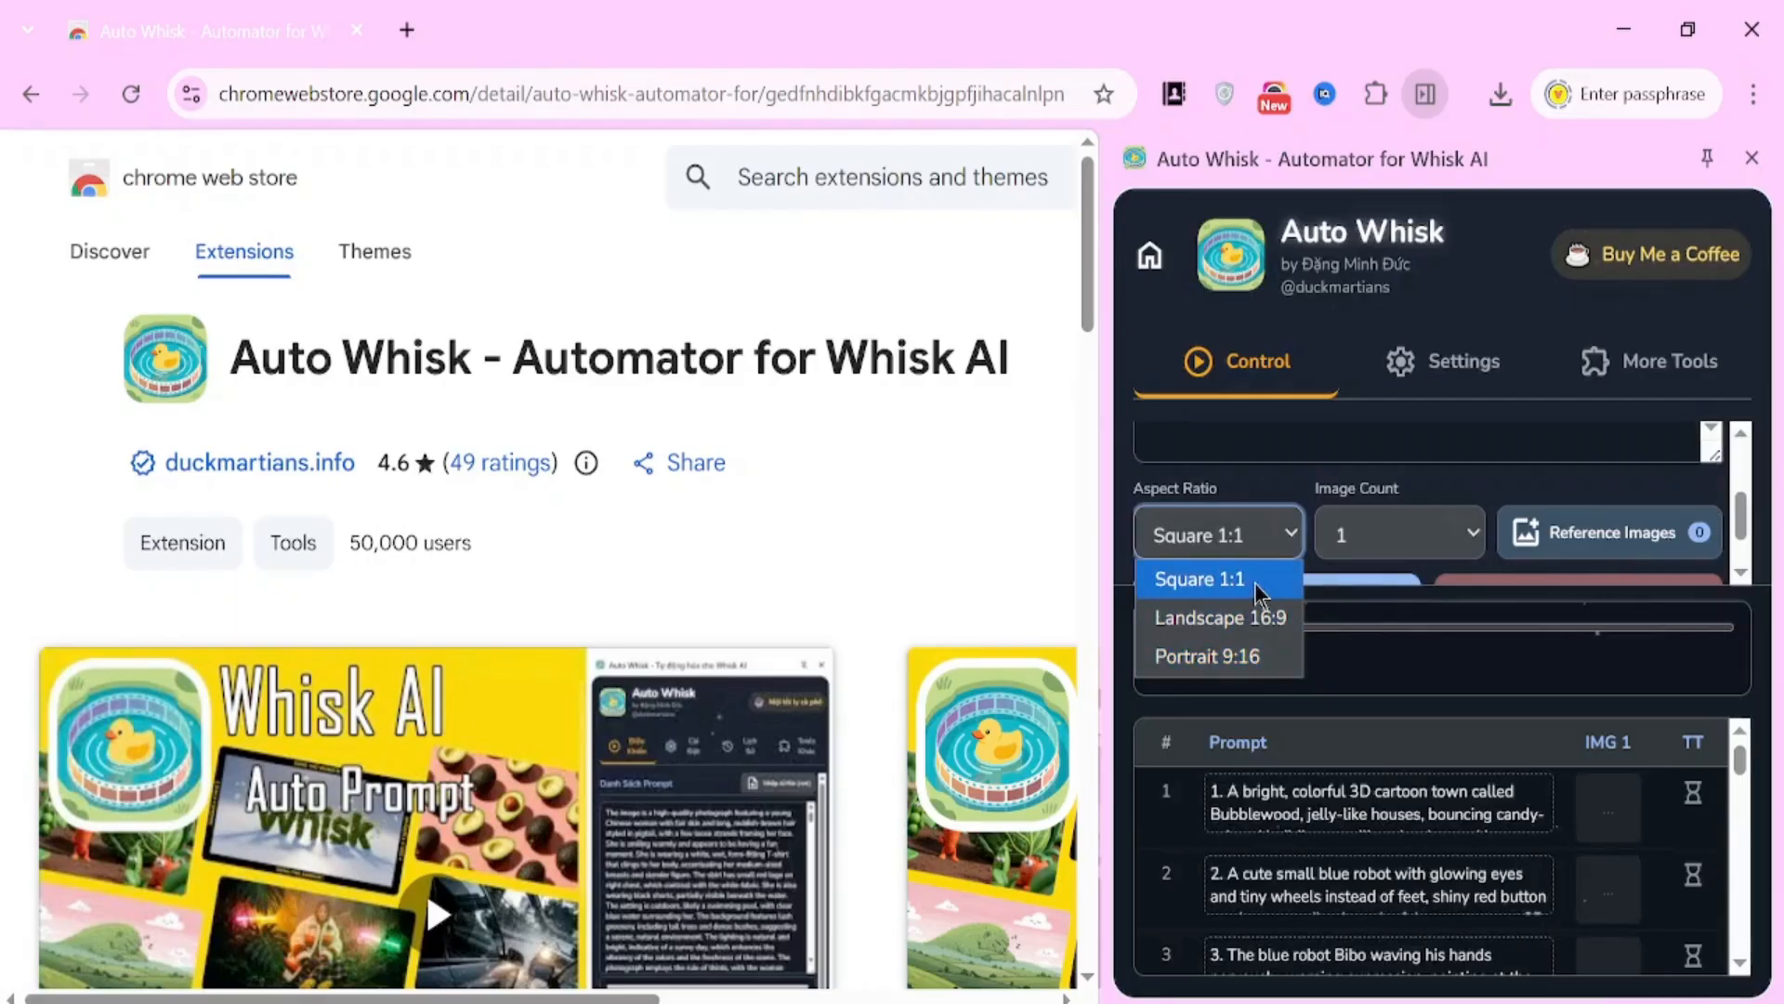
pyautogui.moveTo(1219, 617)
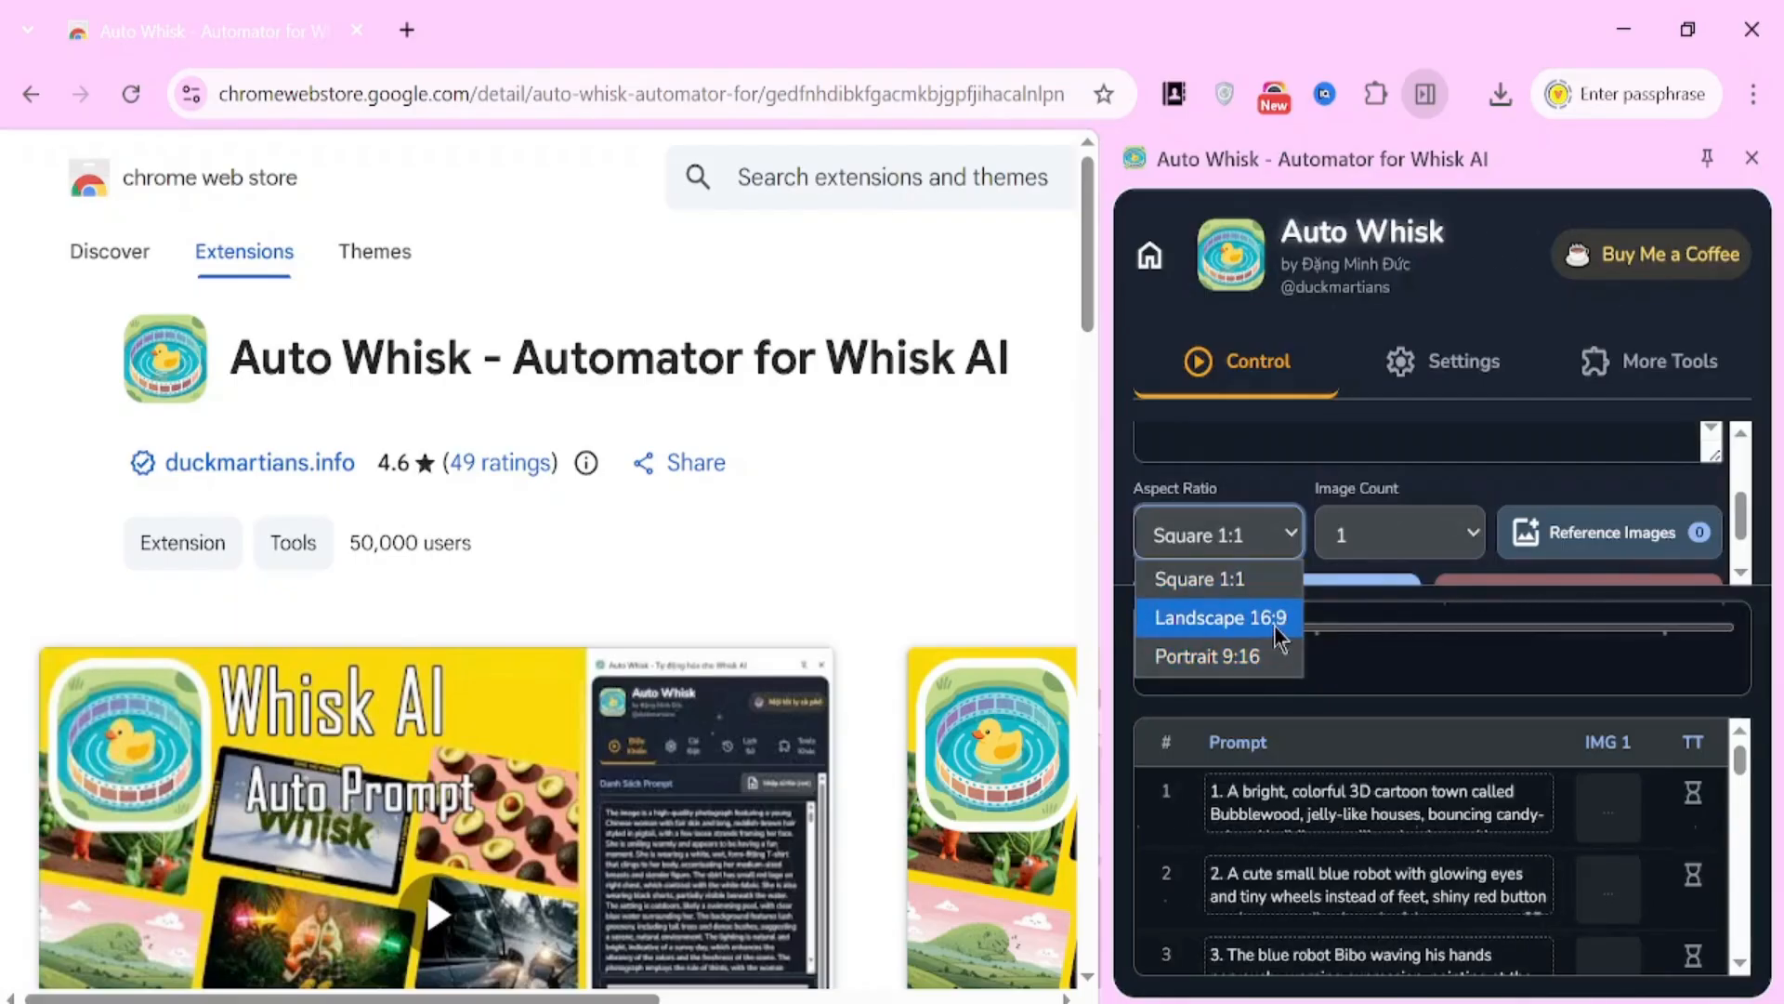
pyautogui.click(1217, 617)
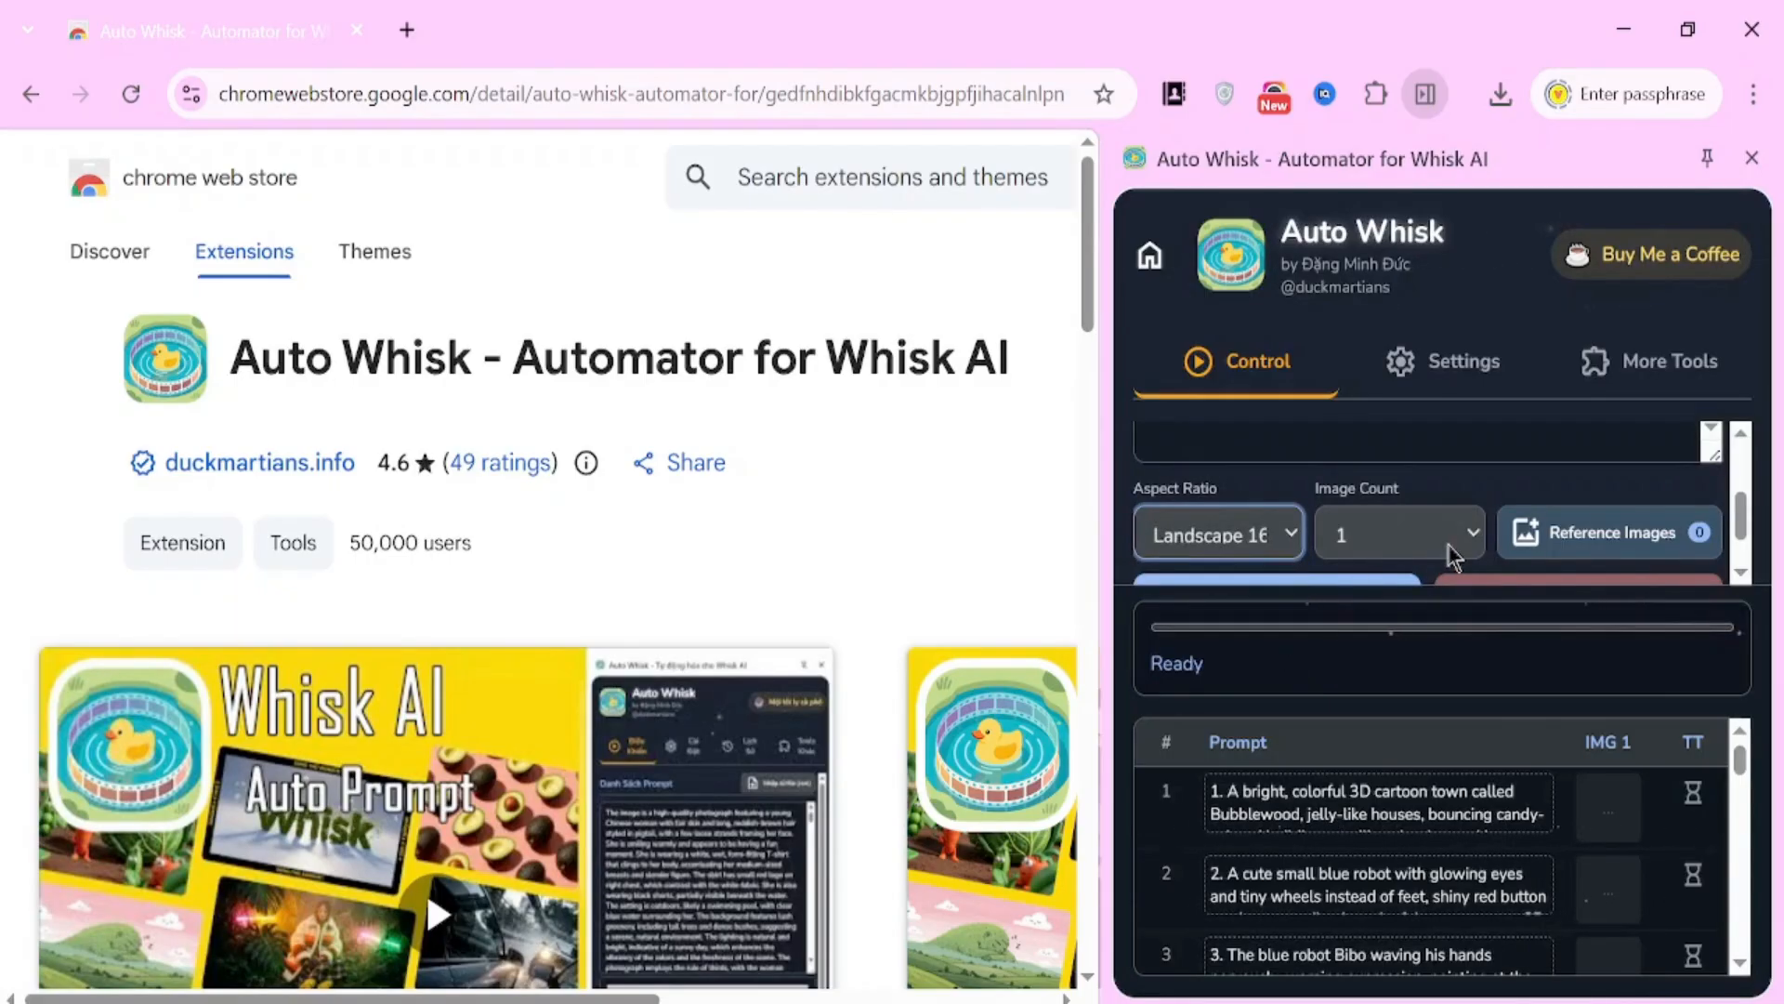
pyautogui.click(1398, 534)
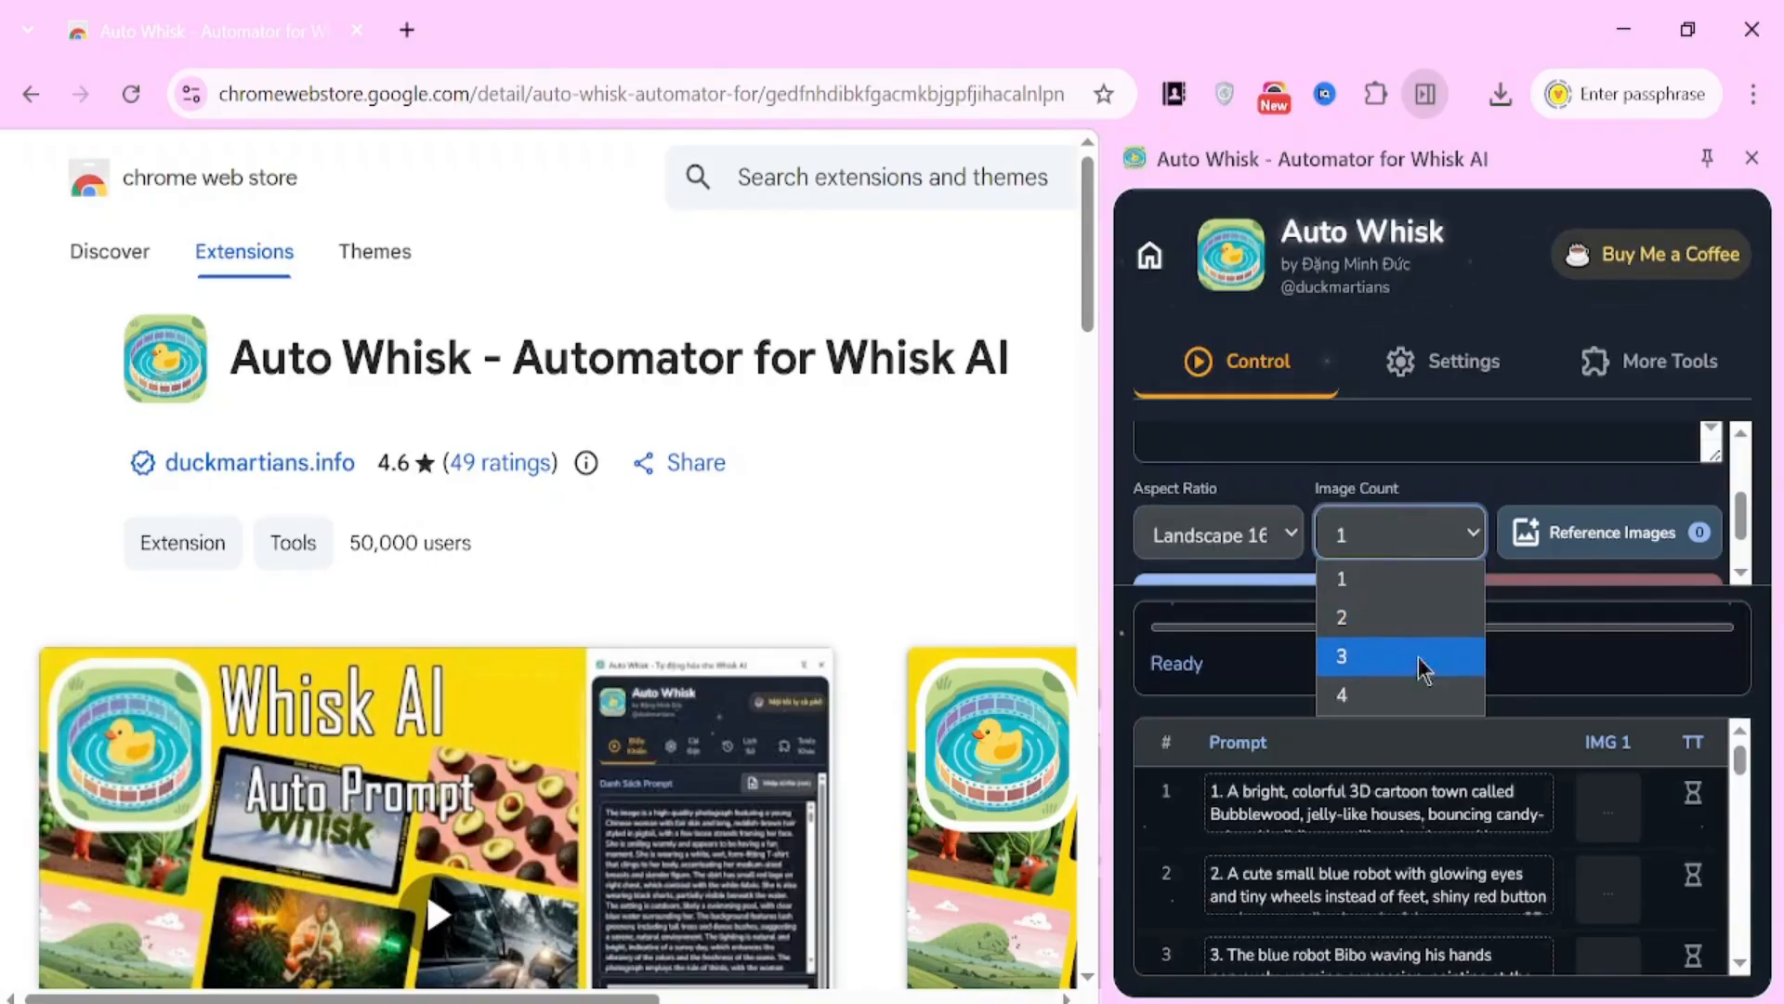
pyautogui.moveTo(1399, 617)
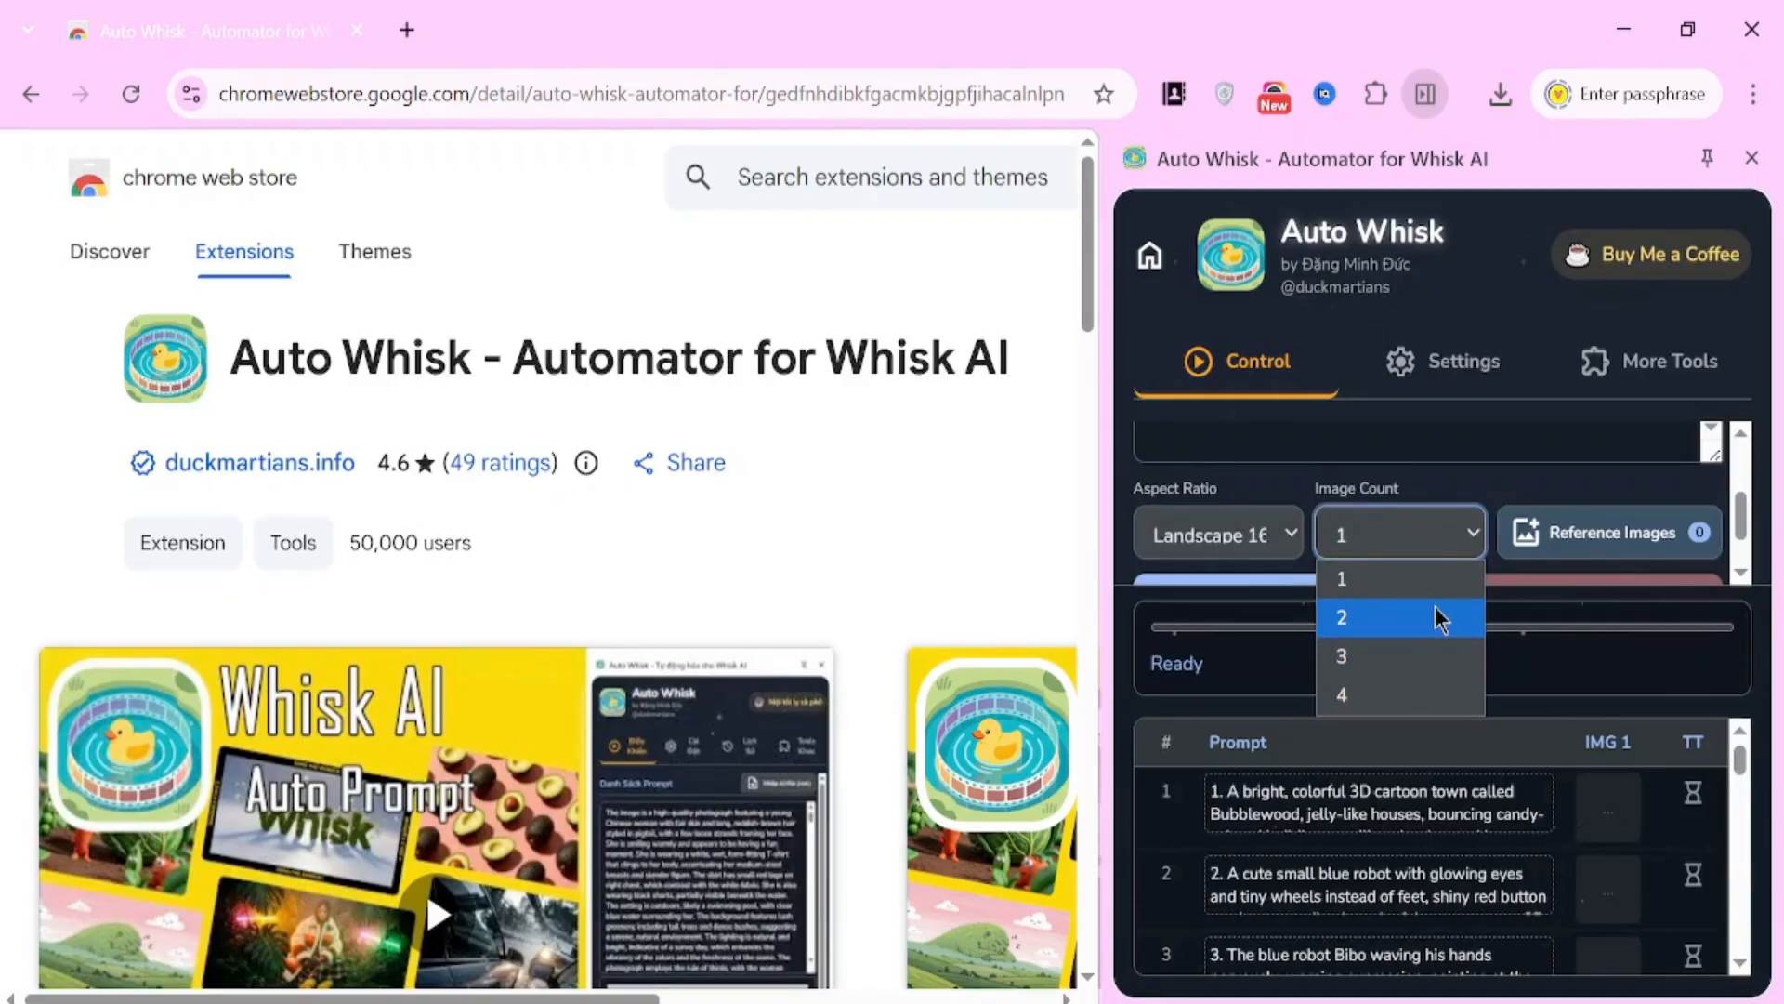
pyautogui.click(1342, 617)
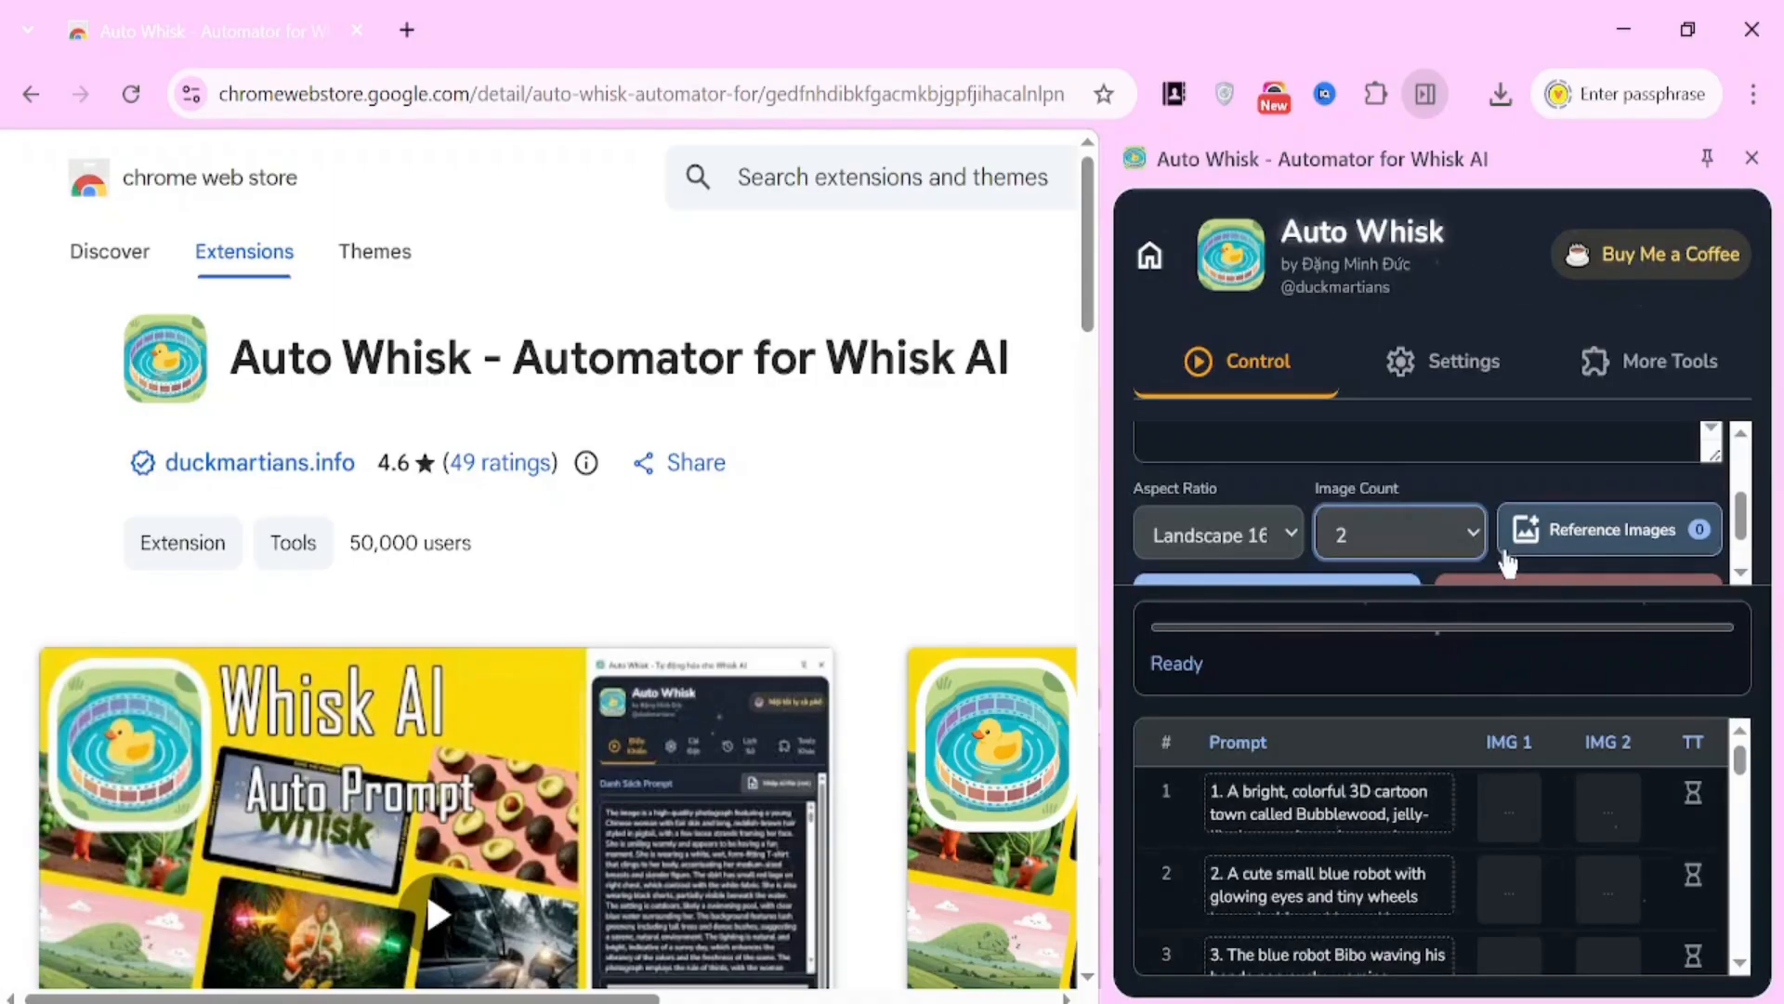
pyautogui.scroll(3)
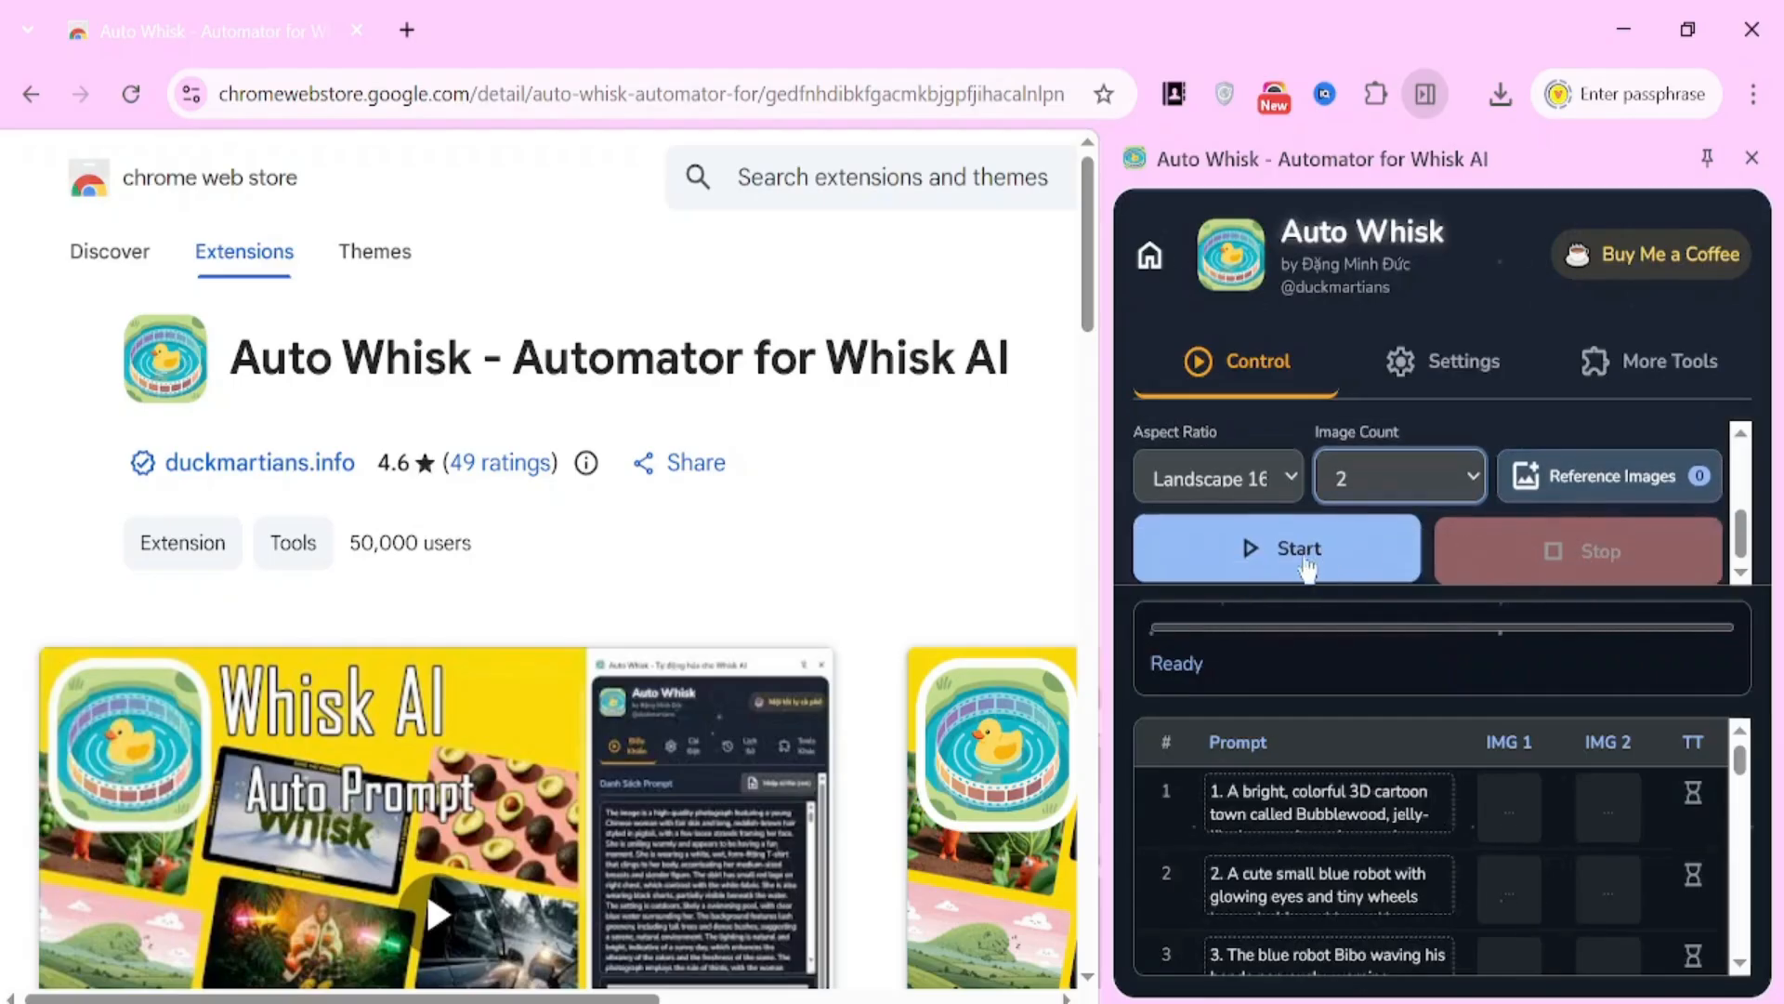
# - Confirm Auto-download into 'Whisk Downloads' in Settings and return to the Control tab
pyautogui.click(1441, 361)
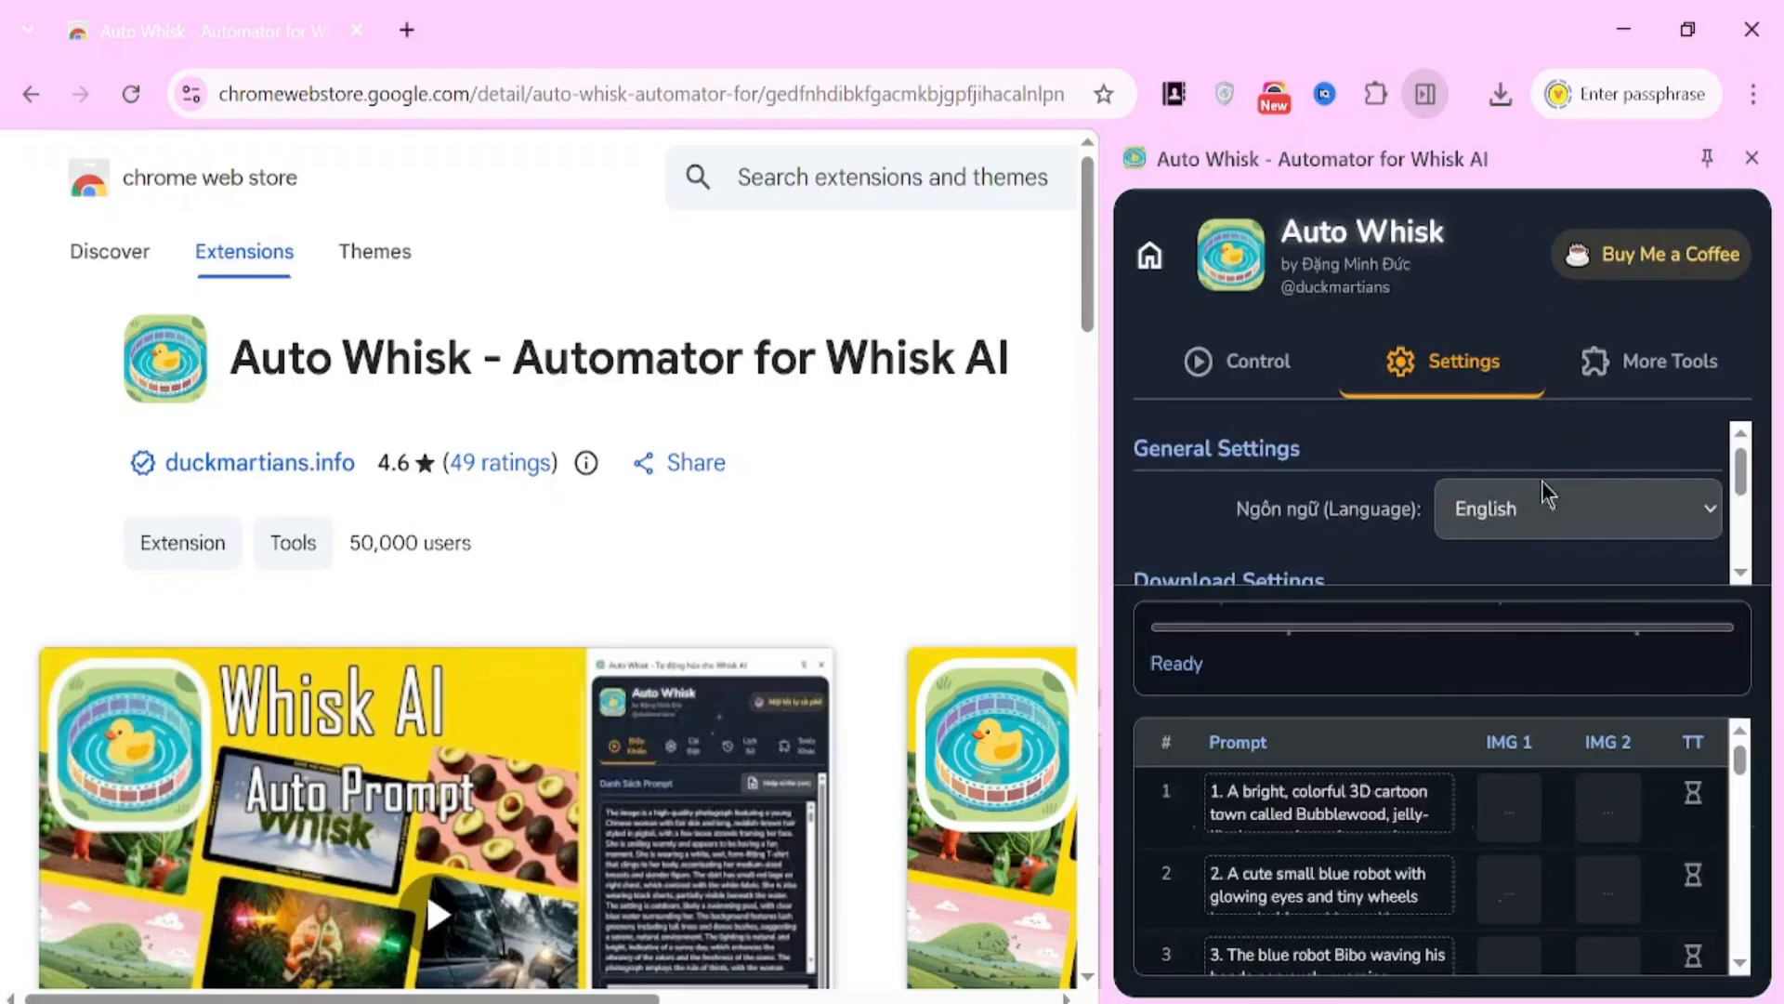
pyautogui.scroll(-3)
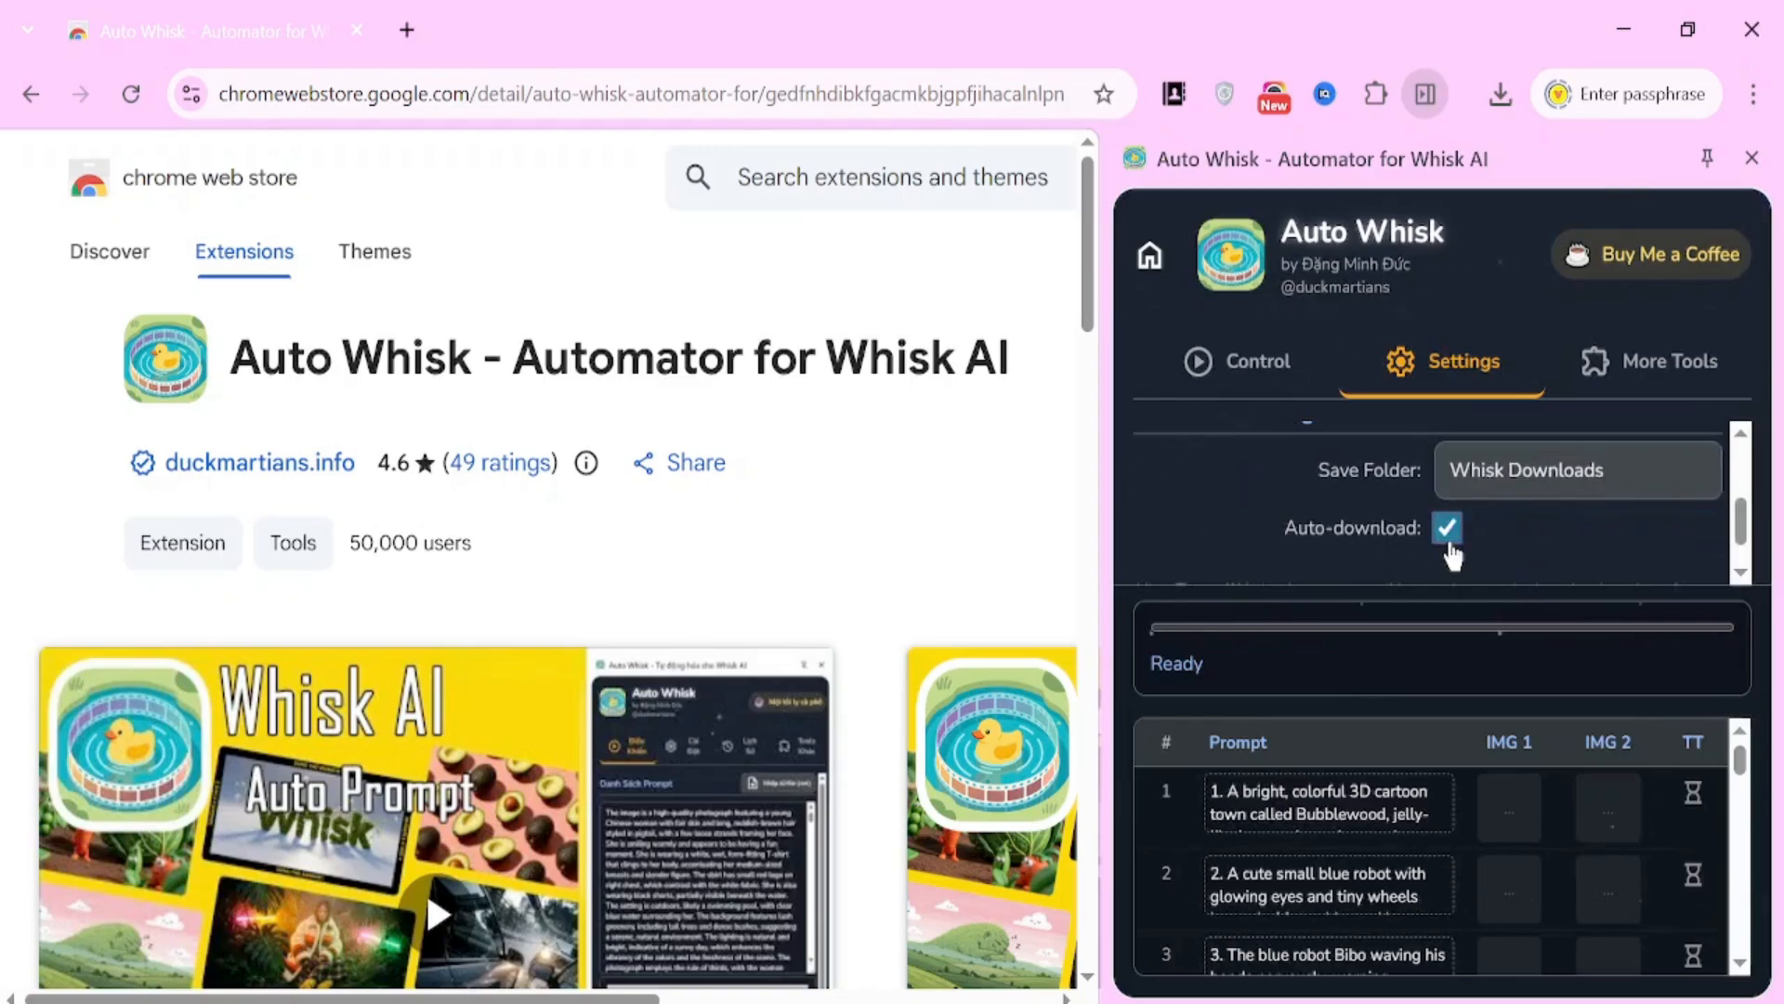
pyautogui.click(1234, 361)
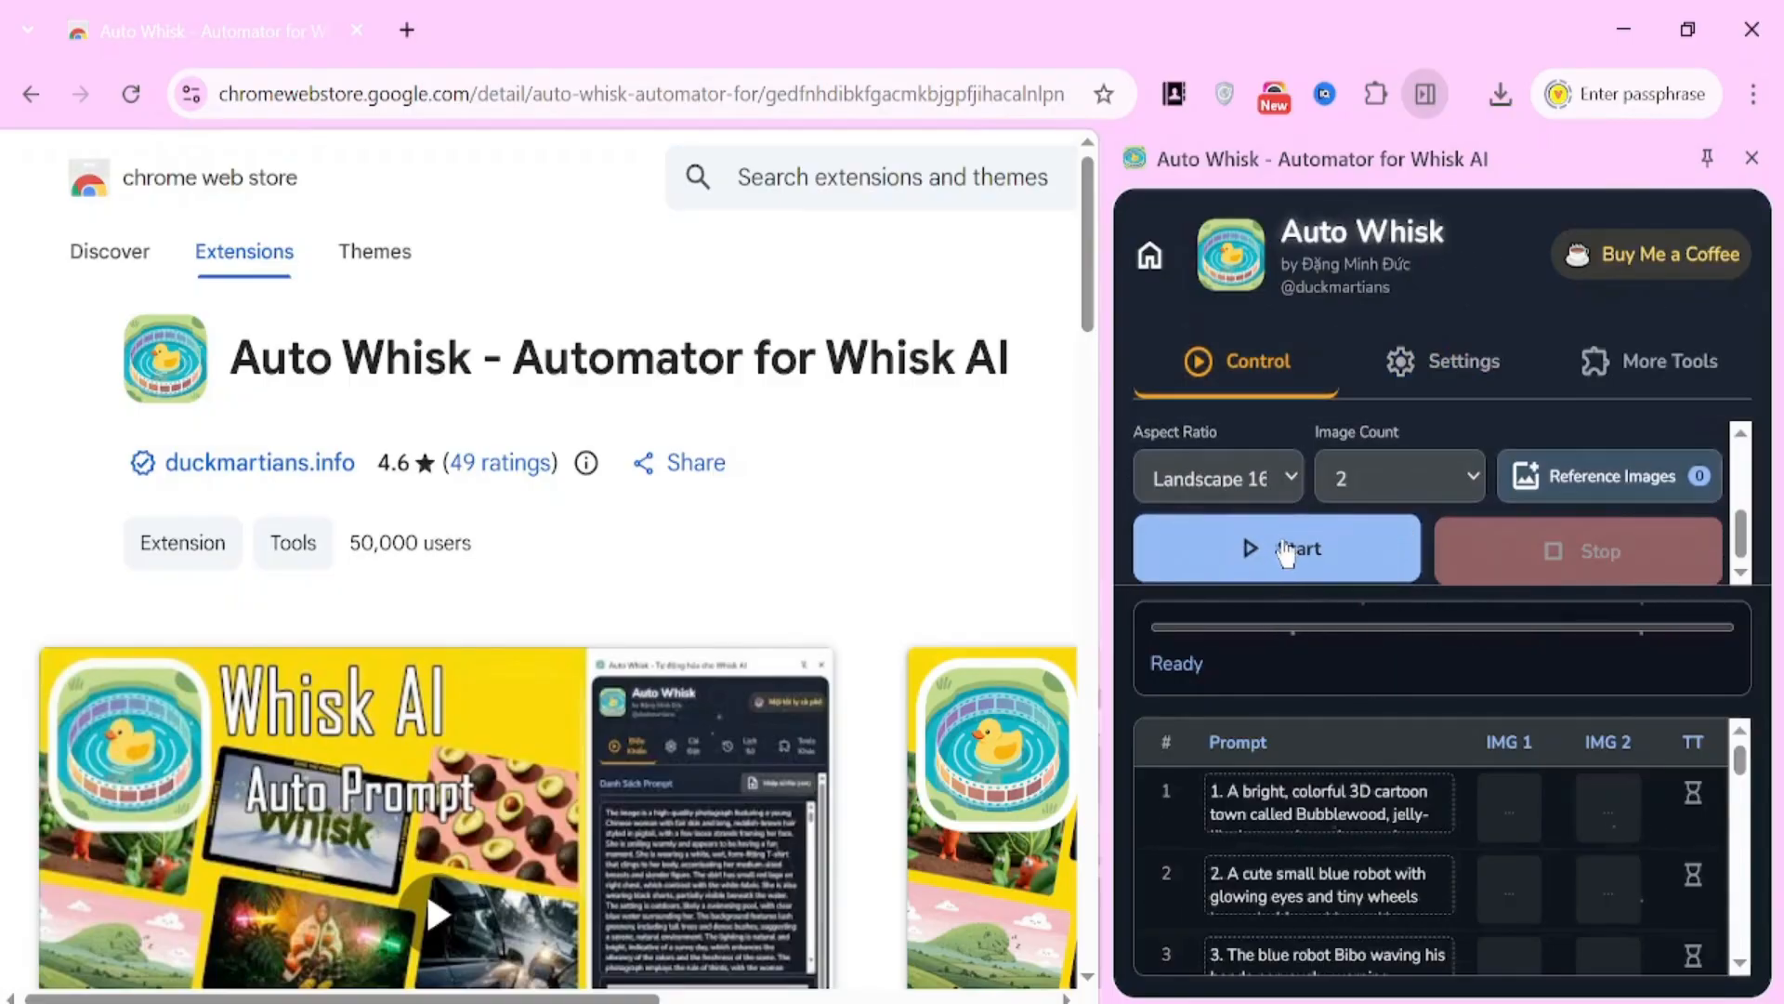
# - Start the Auto Whisk generation run past the login check so prompt 1's first image is produced
pyautogui.click(1275, 546)
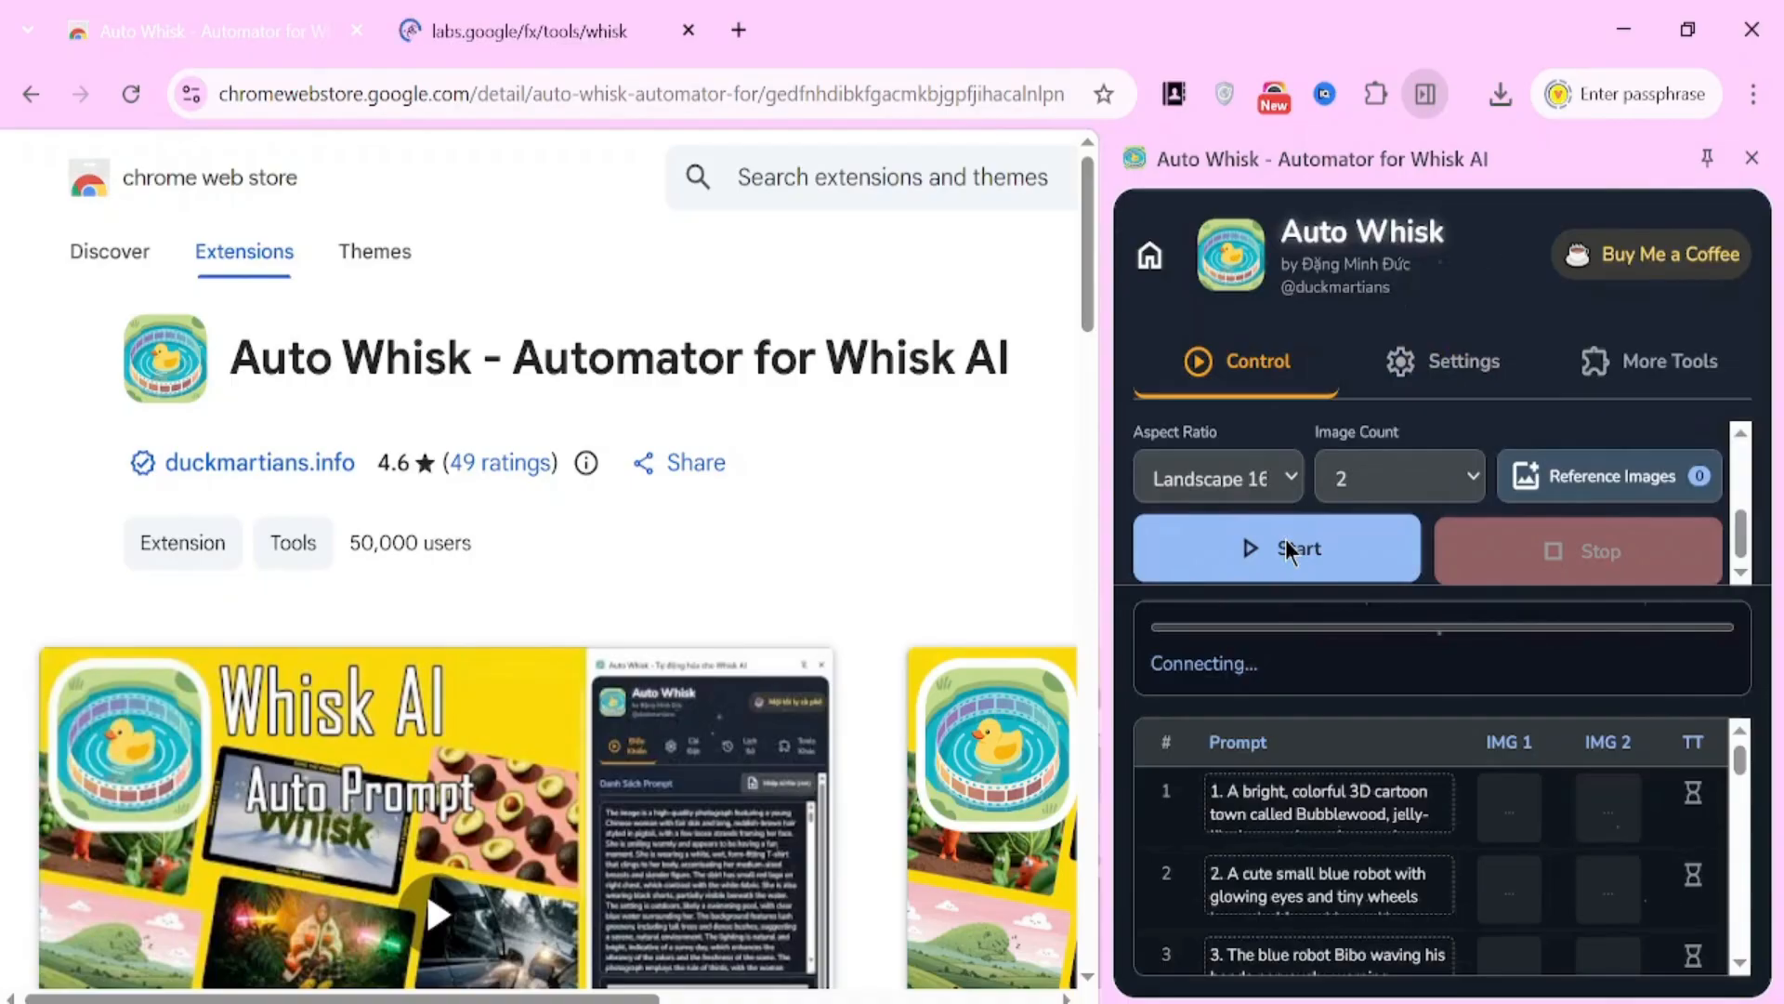
pyautogui.click(1275, 547)
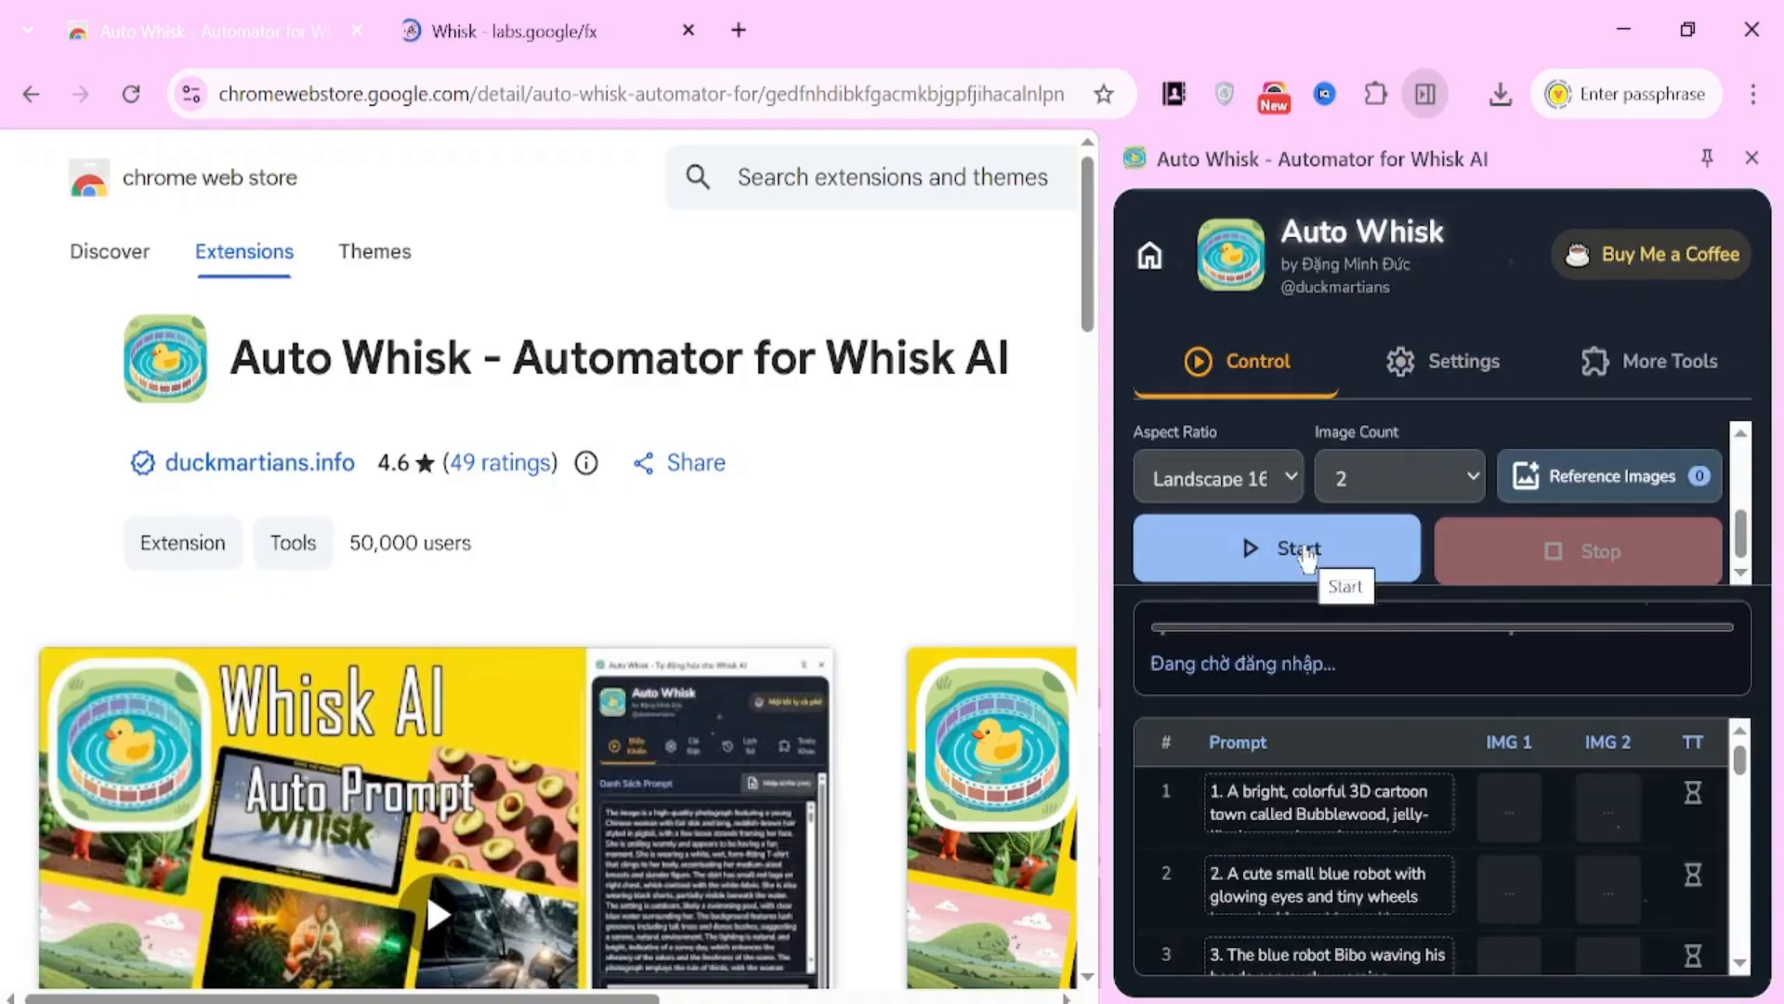
pyautogui.moveTo(1309, 554)
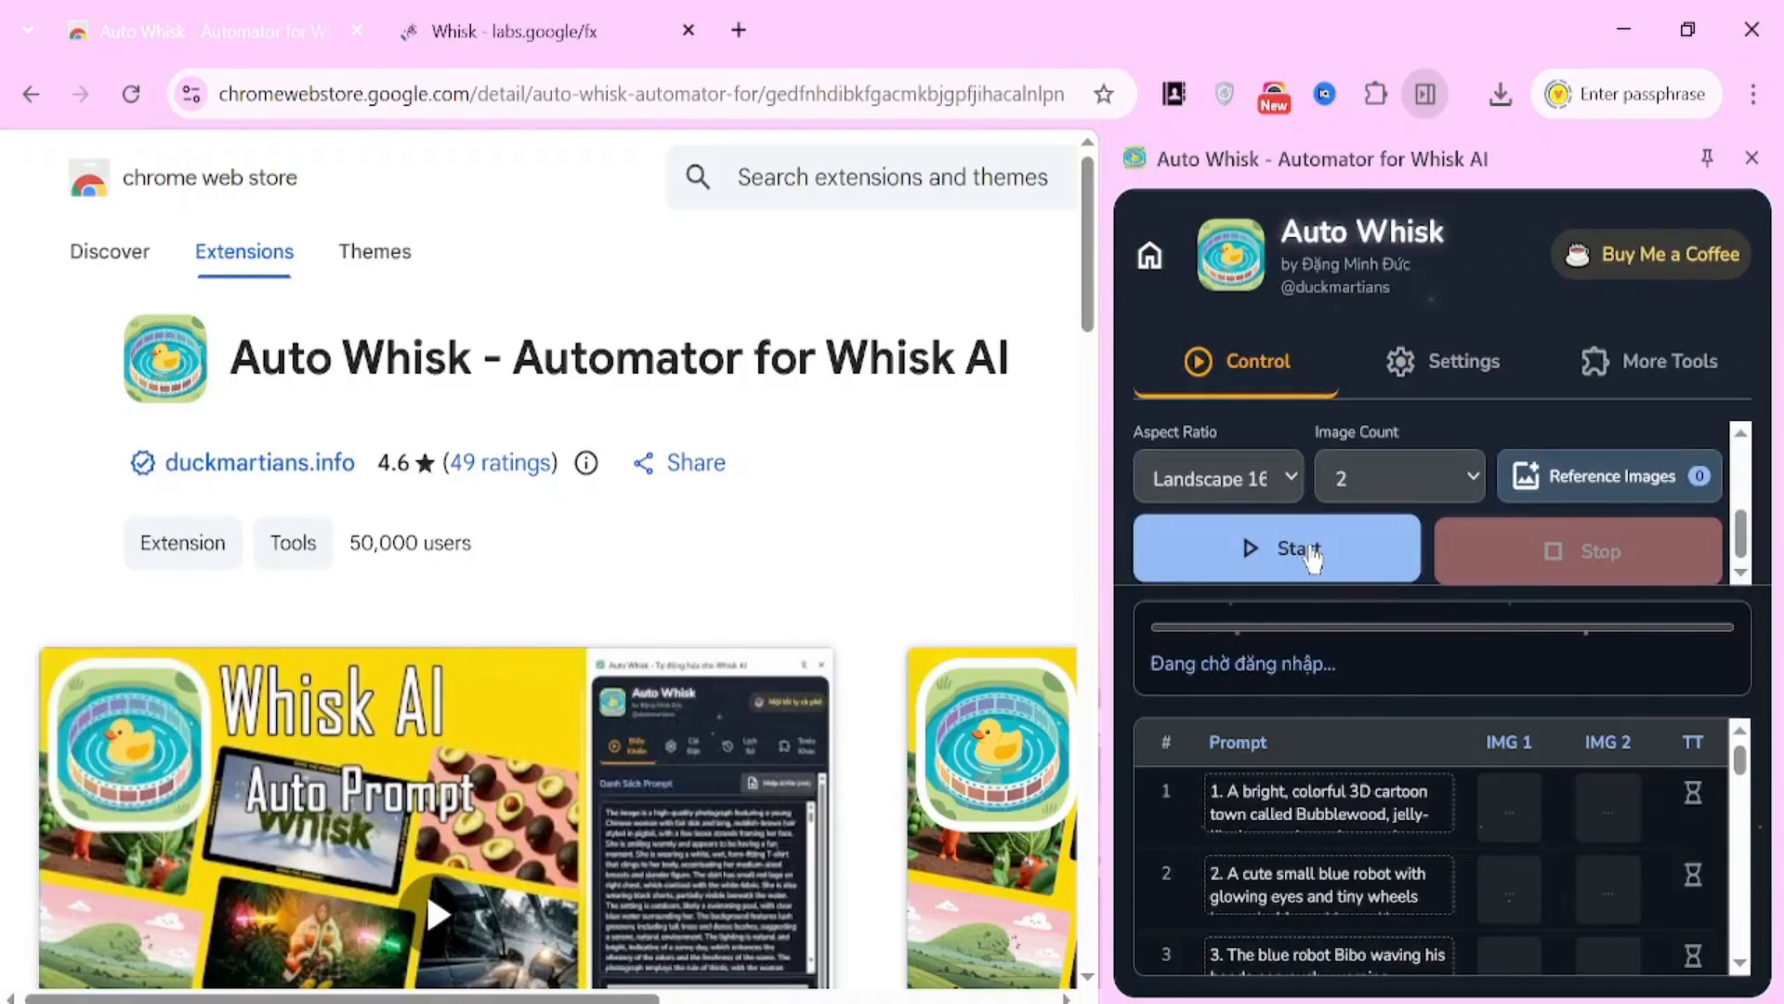
pyautogui.click(1276, 550)
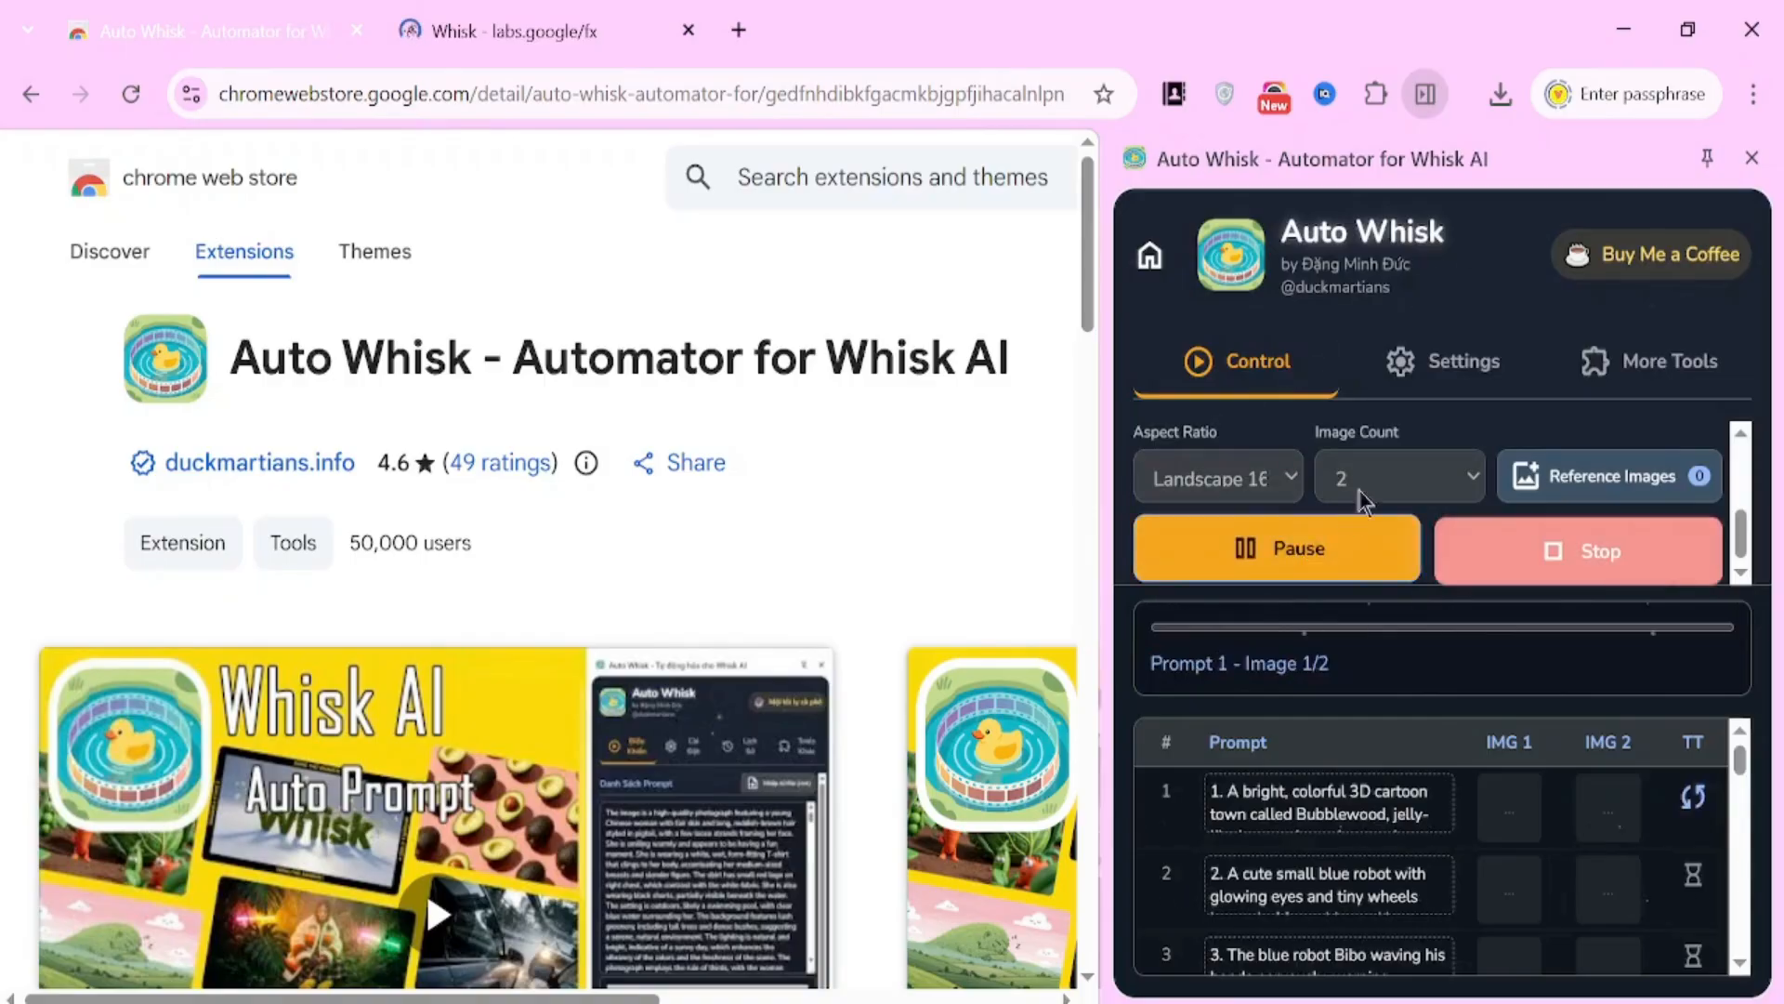
pyautogui.moveTo(1479, 638)
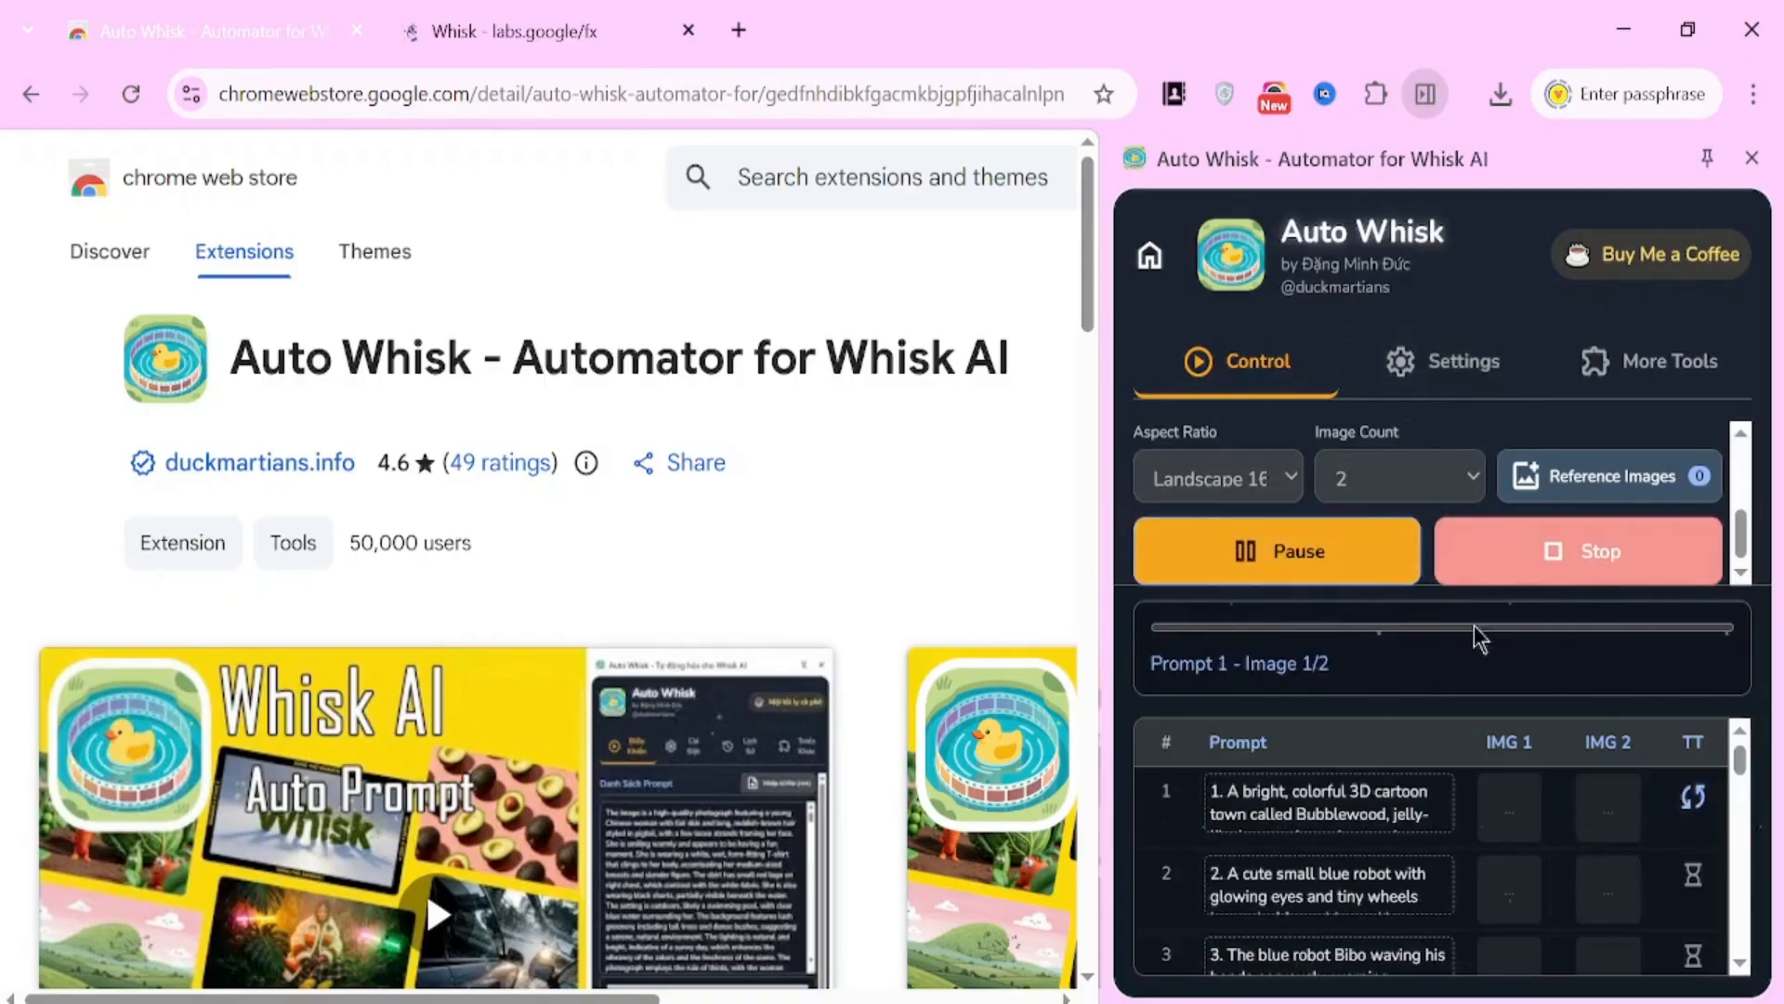
pyautogui.moveTo(1314, 694)
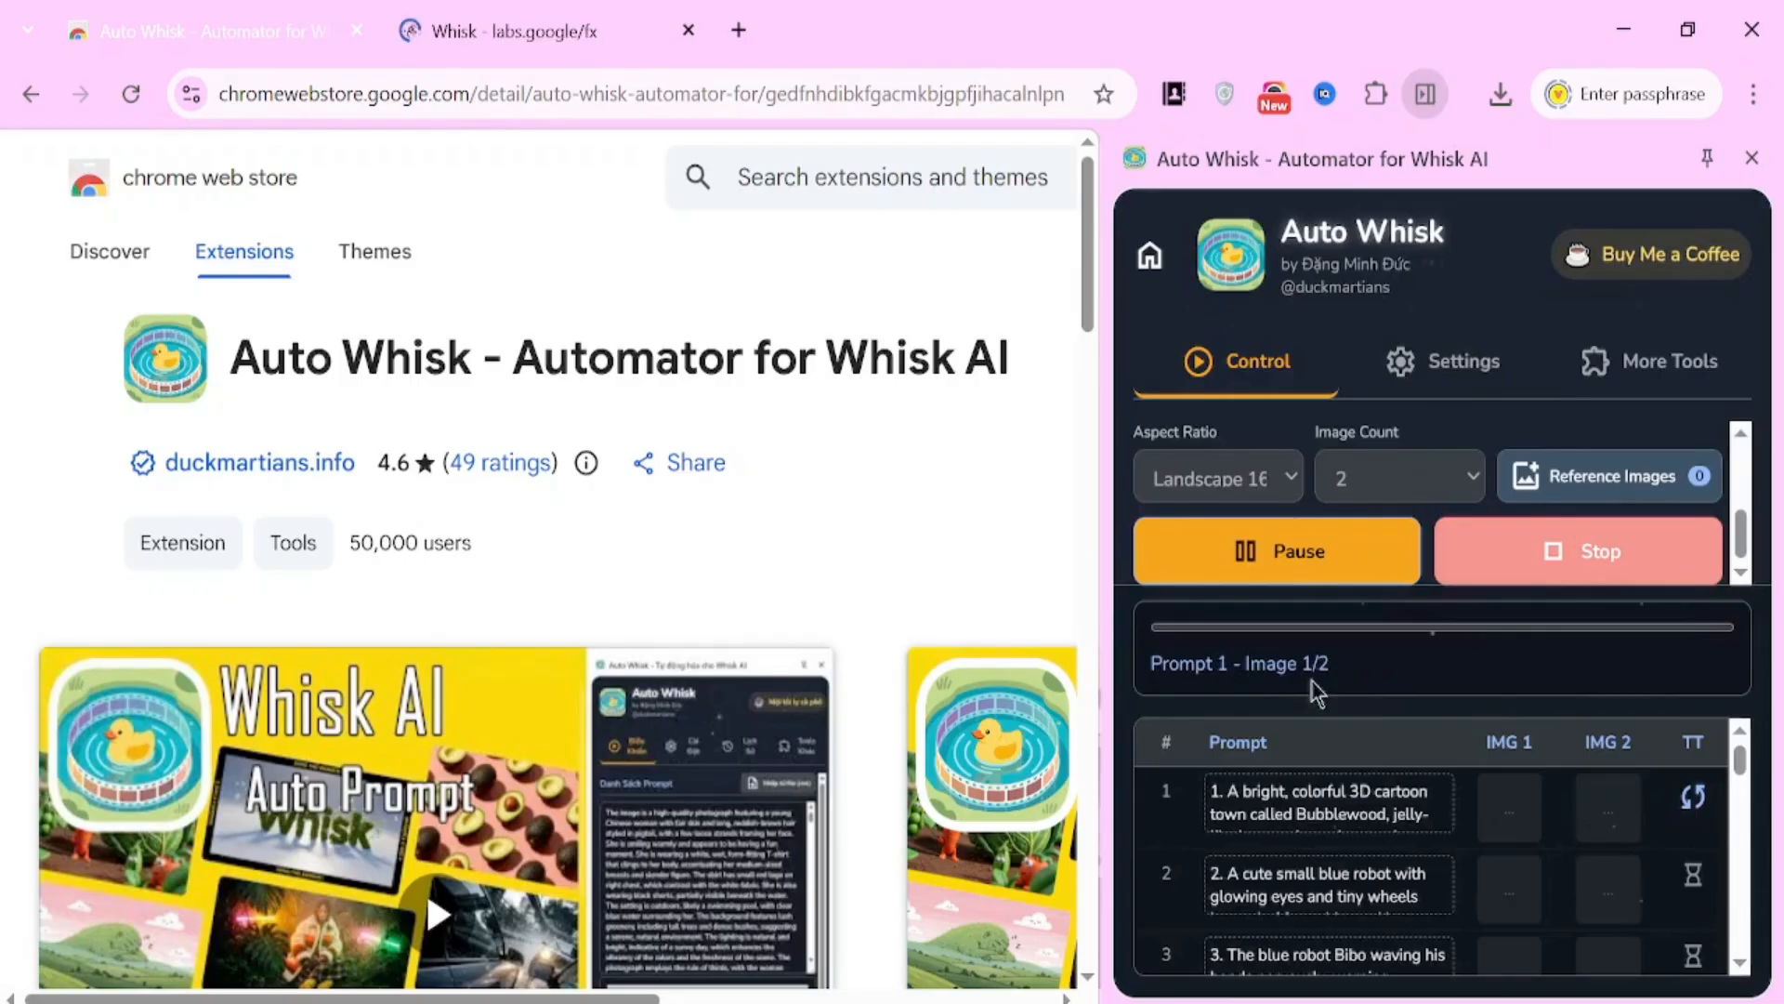
pyautogui.moveTo(1255, 710)
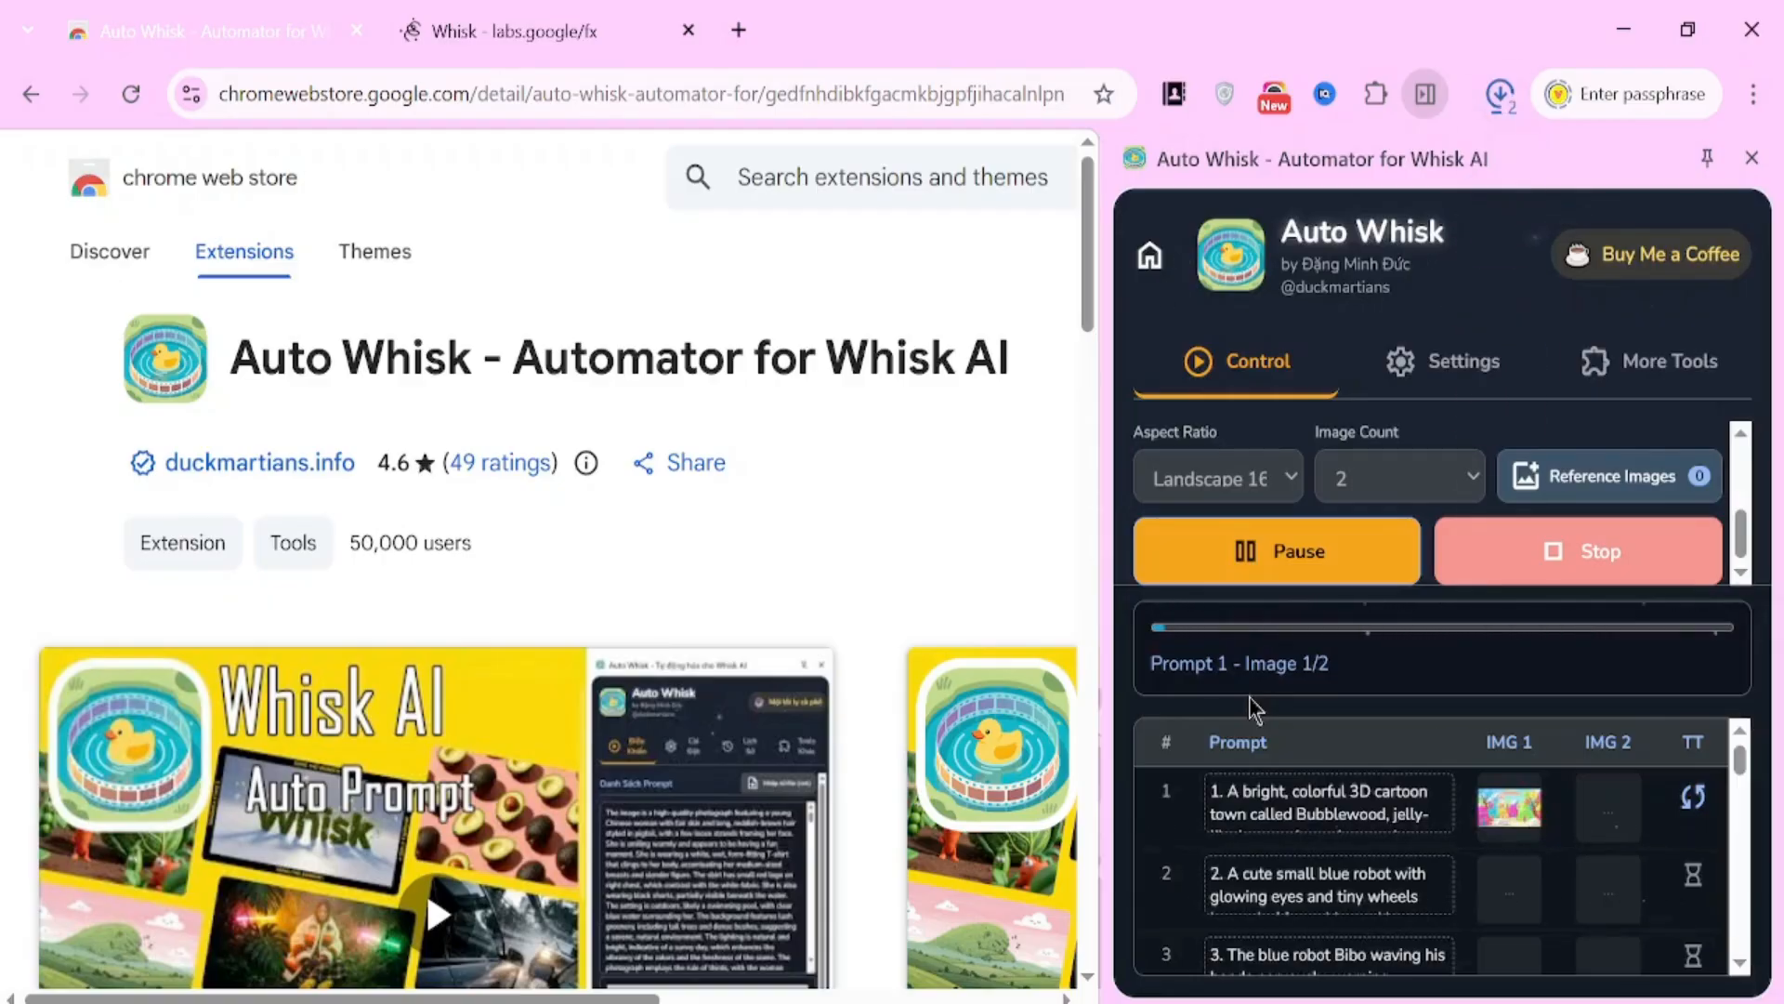
pyautogui.click(1500, 93)
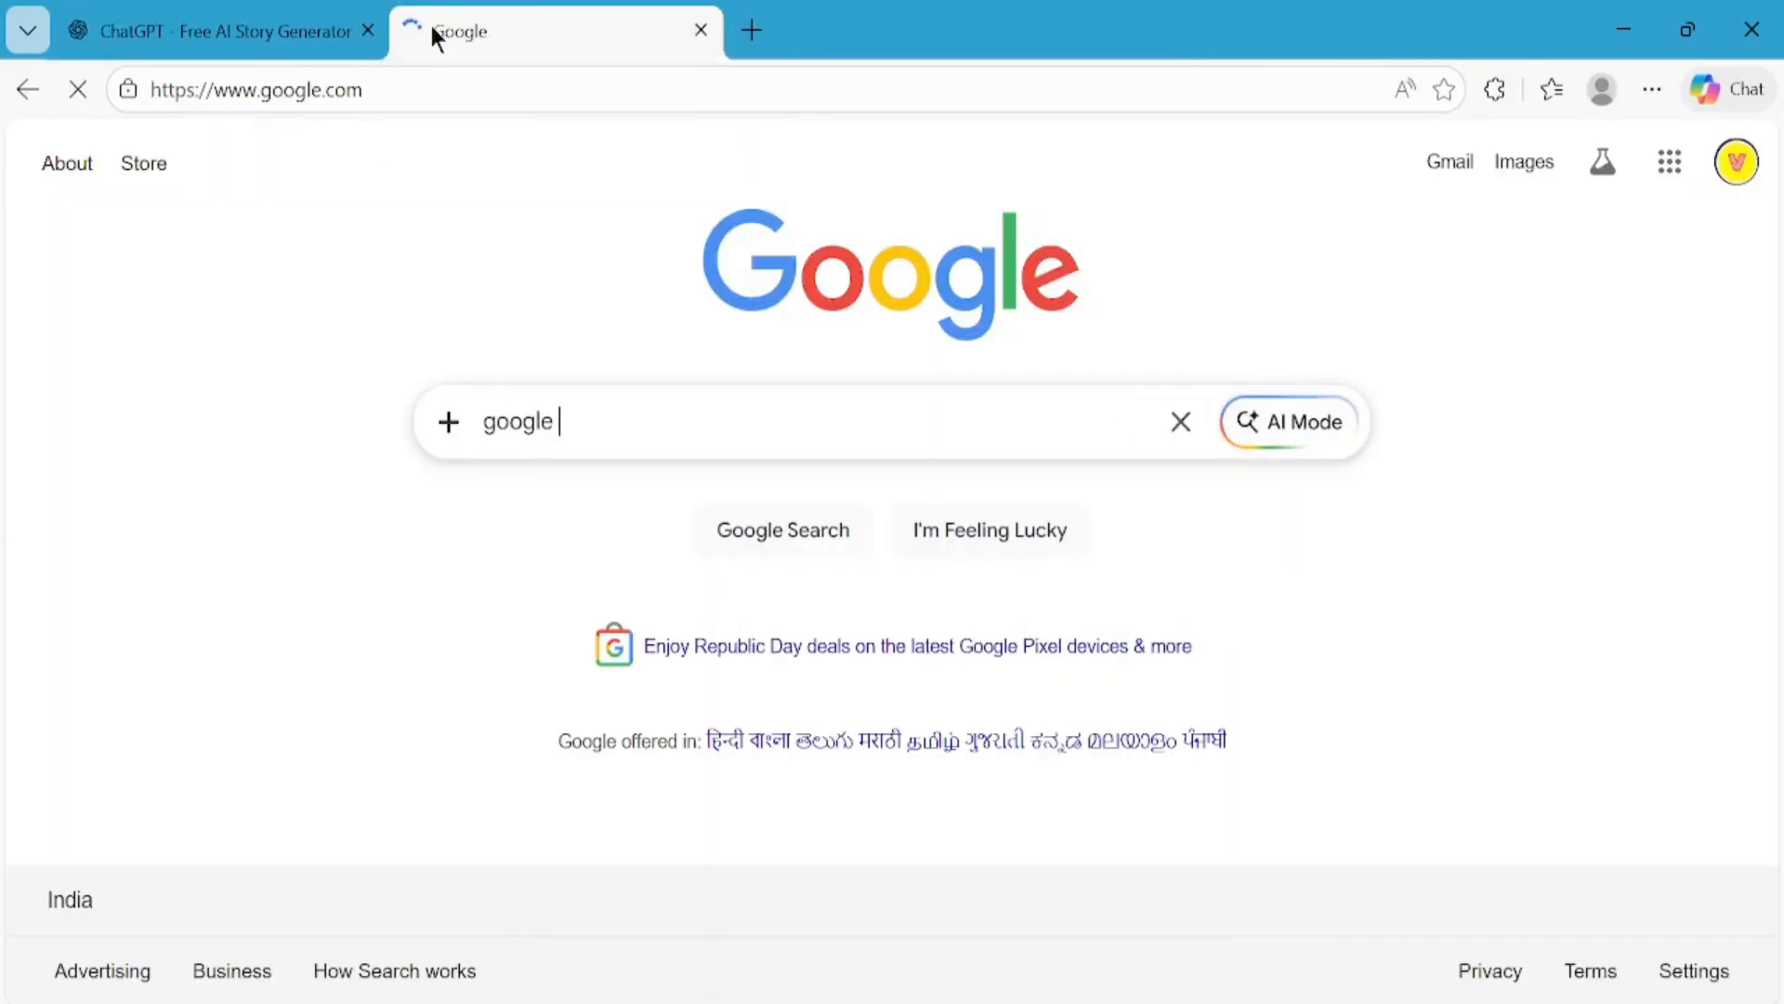
# - Search Google for 'google ai studio' and go to the Google AI Studio result
pyautogui.write('ai studio')
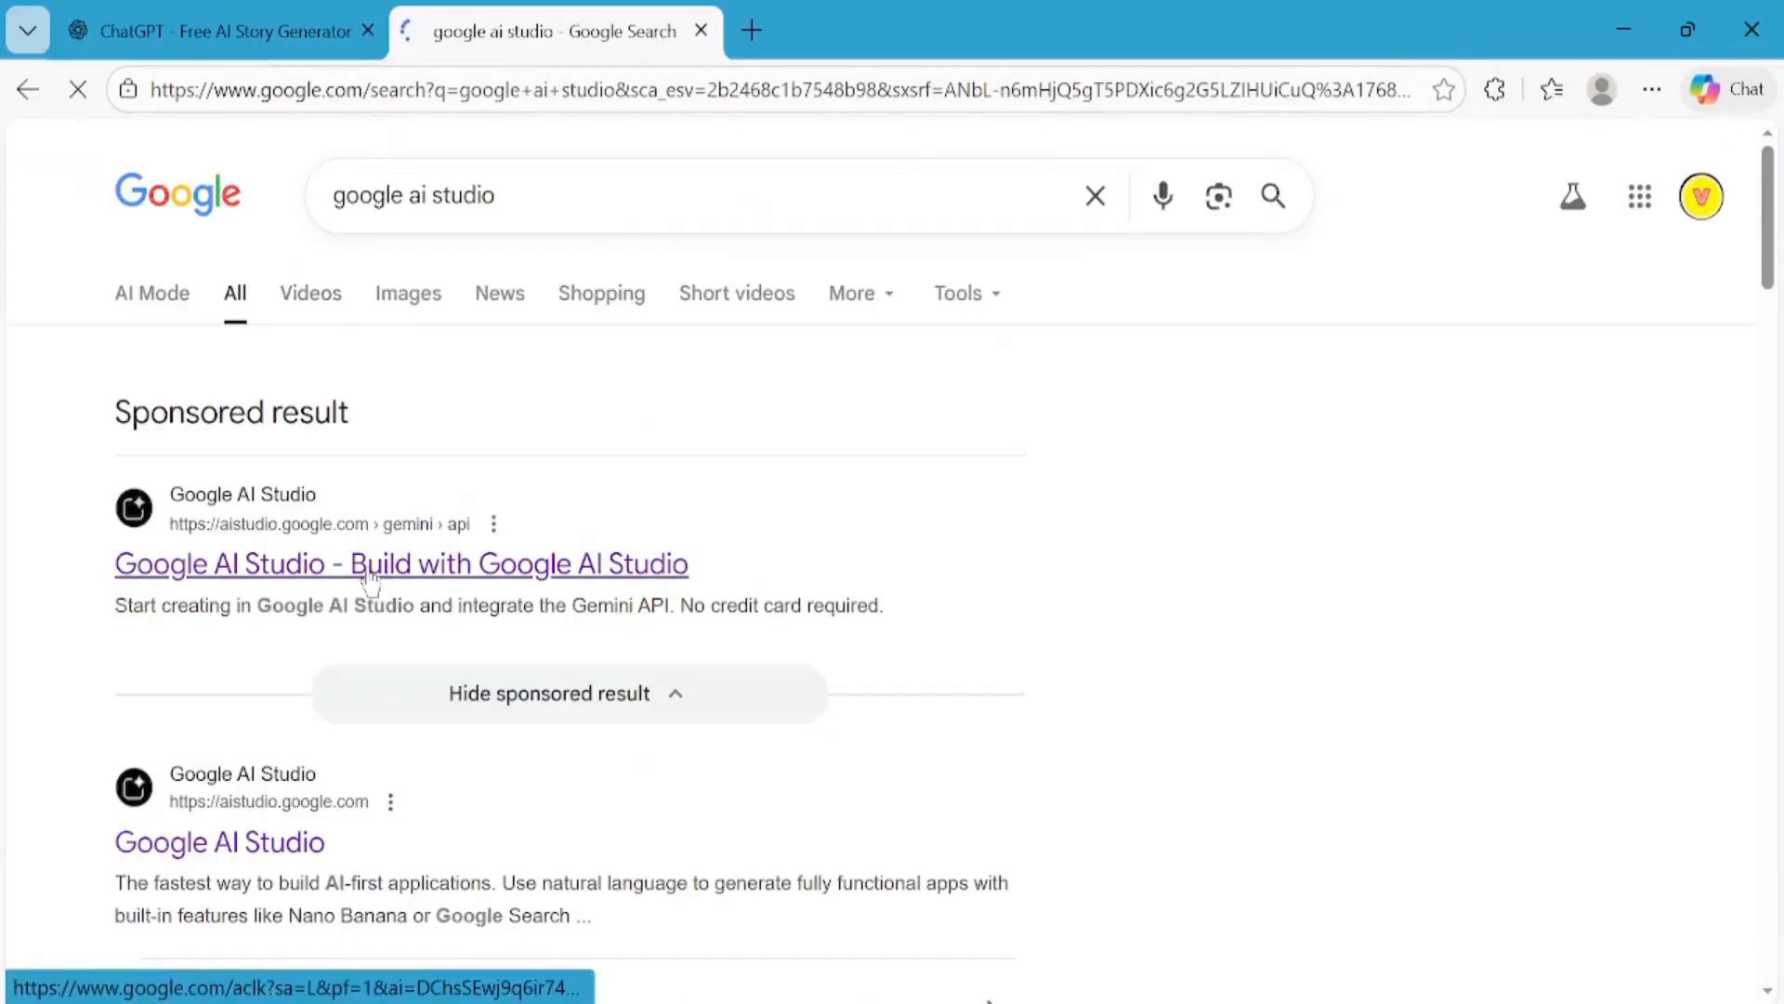
pyautogui.click(399, 564)
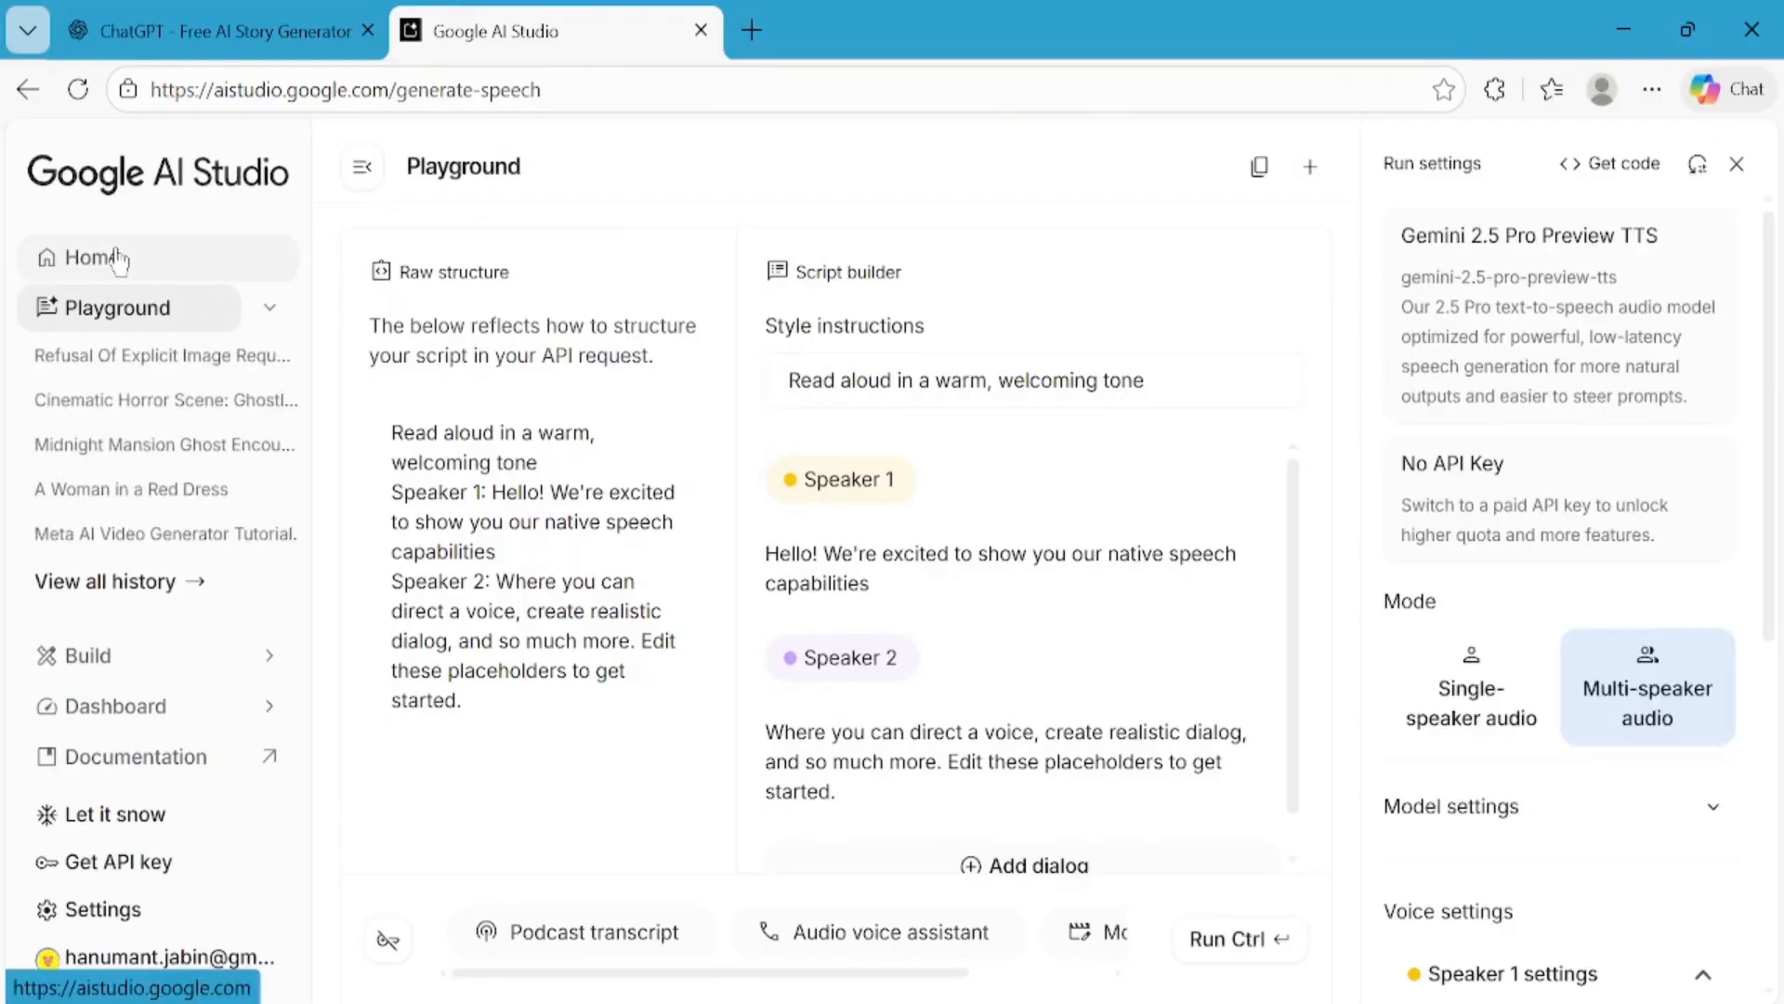
pyautogui.click(93, 256)
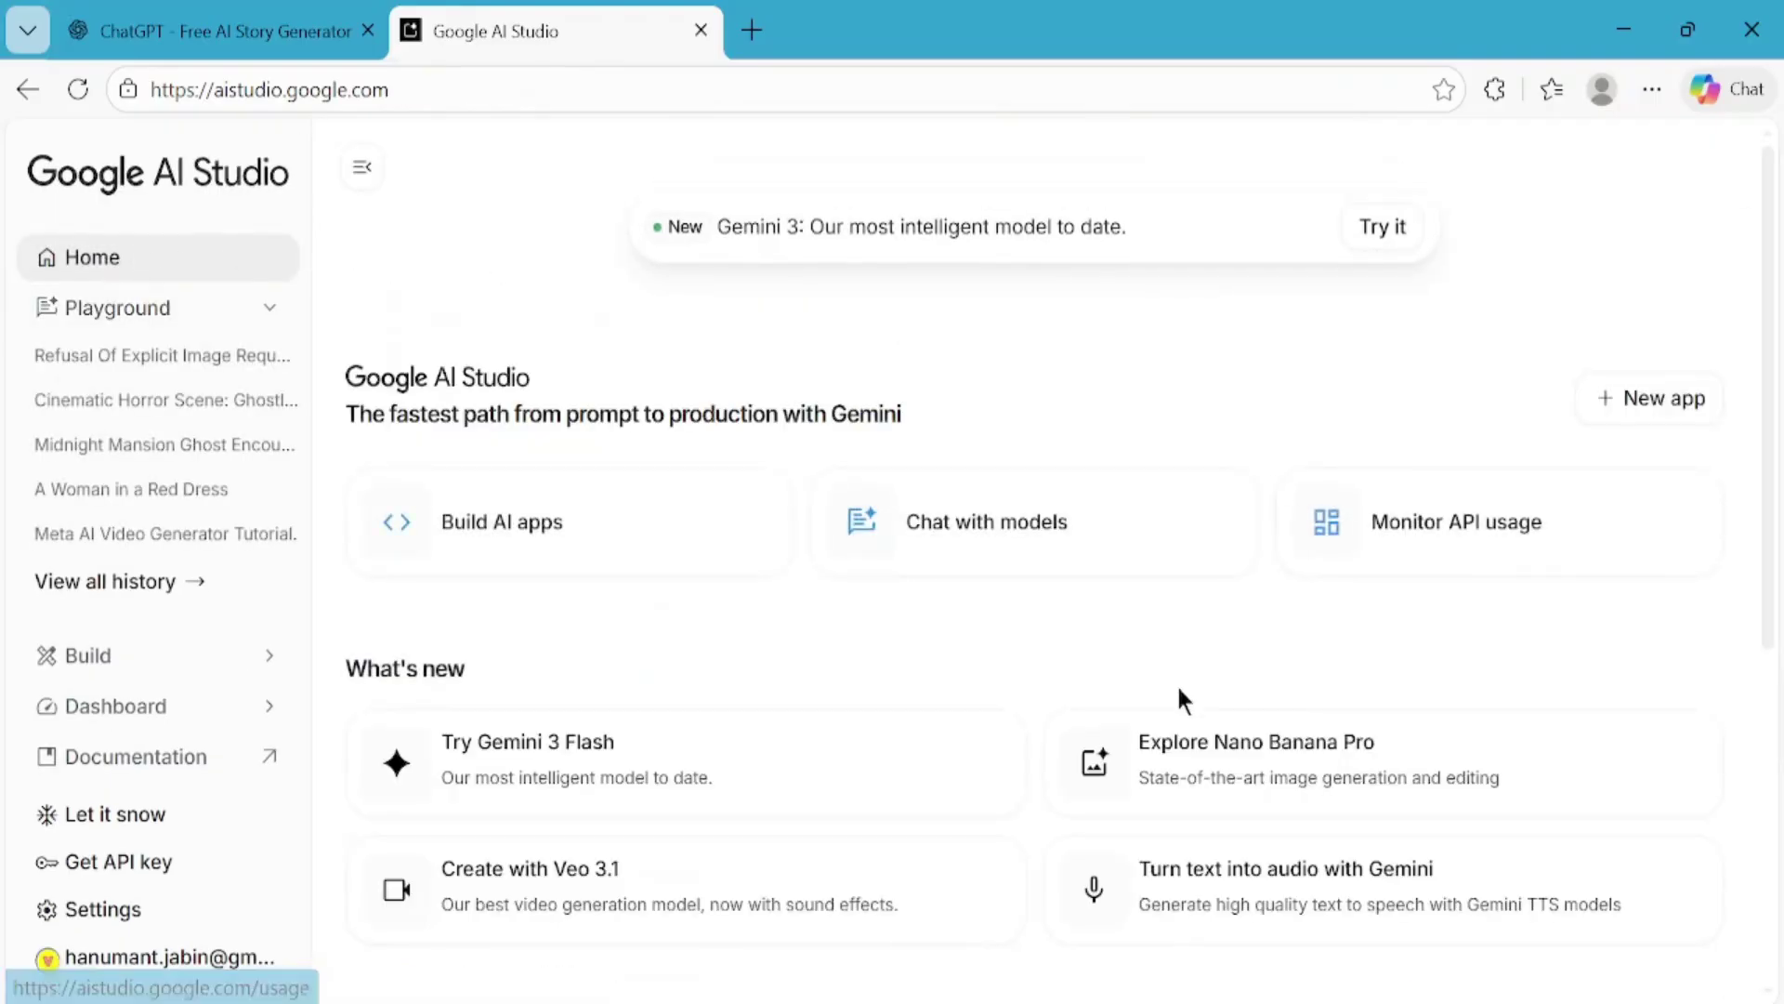
pyautogui.scroll(-3)
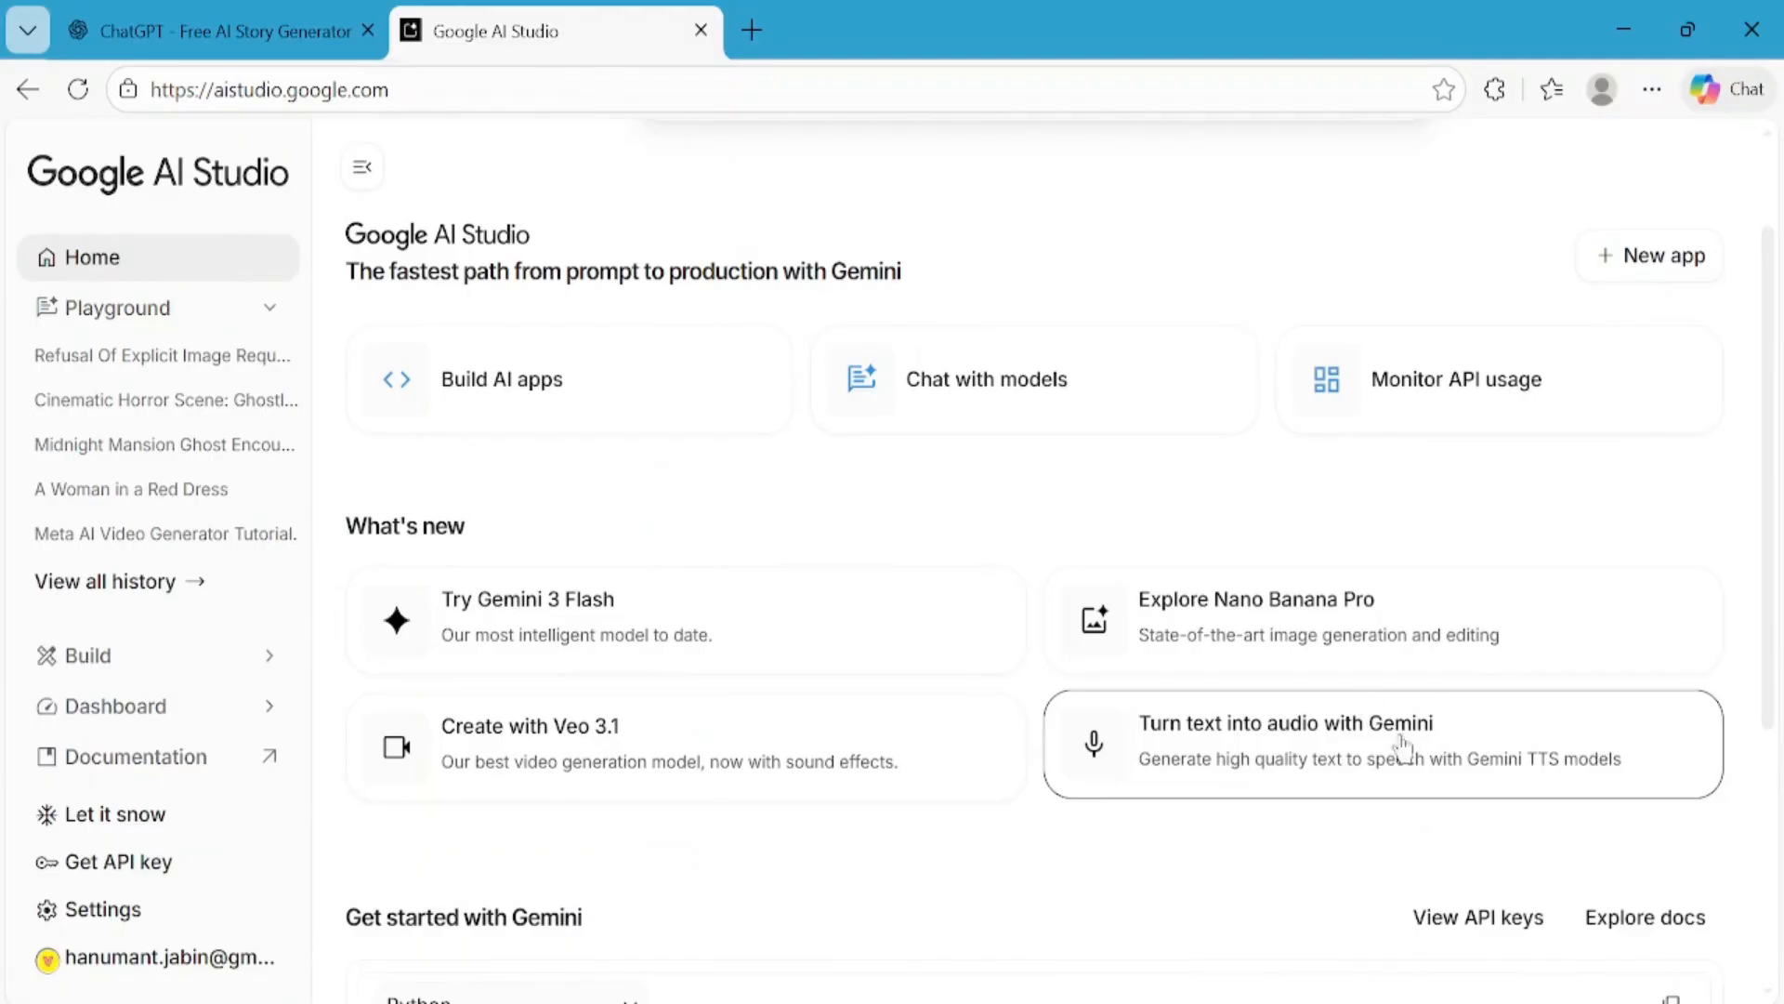
pyautogui.click(1284, 723)
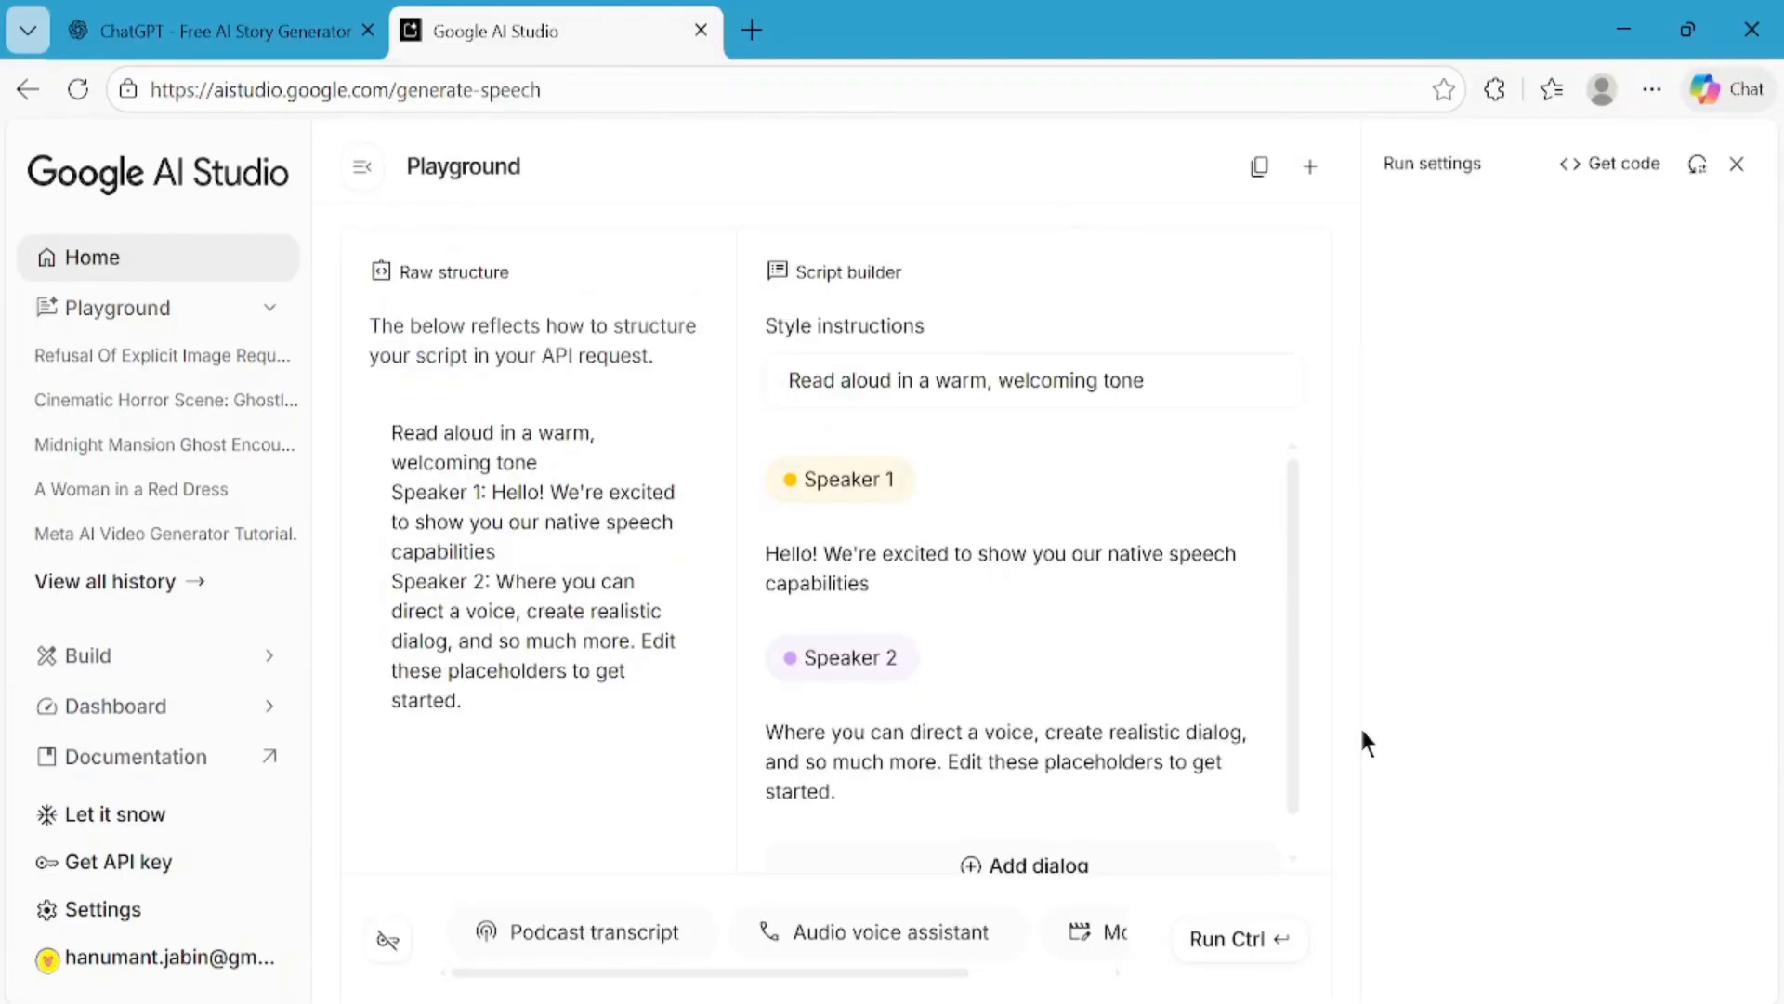
pyautogui.click(1431, 164)
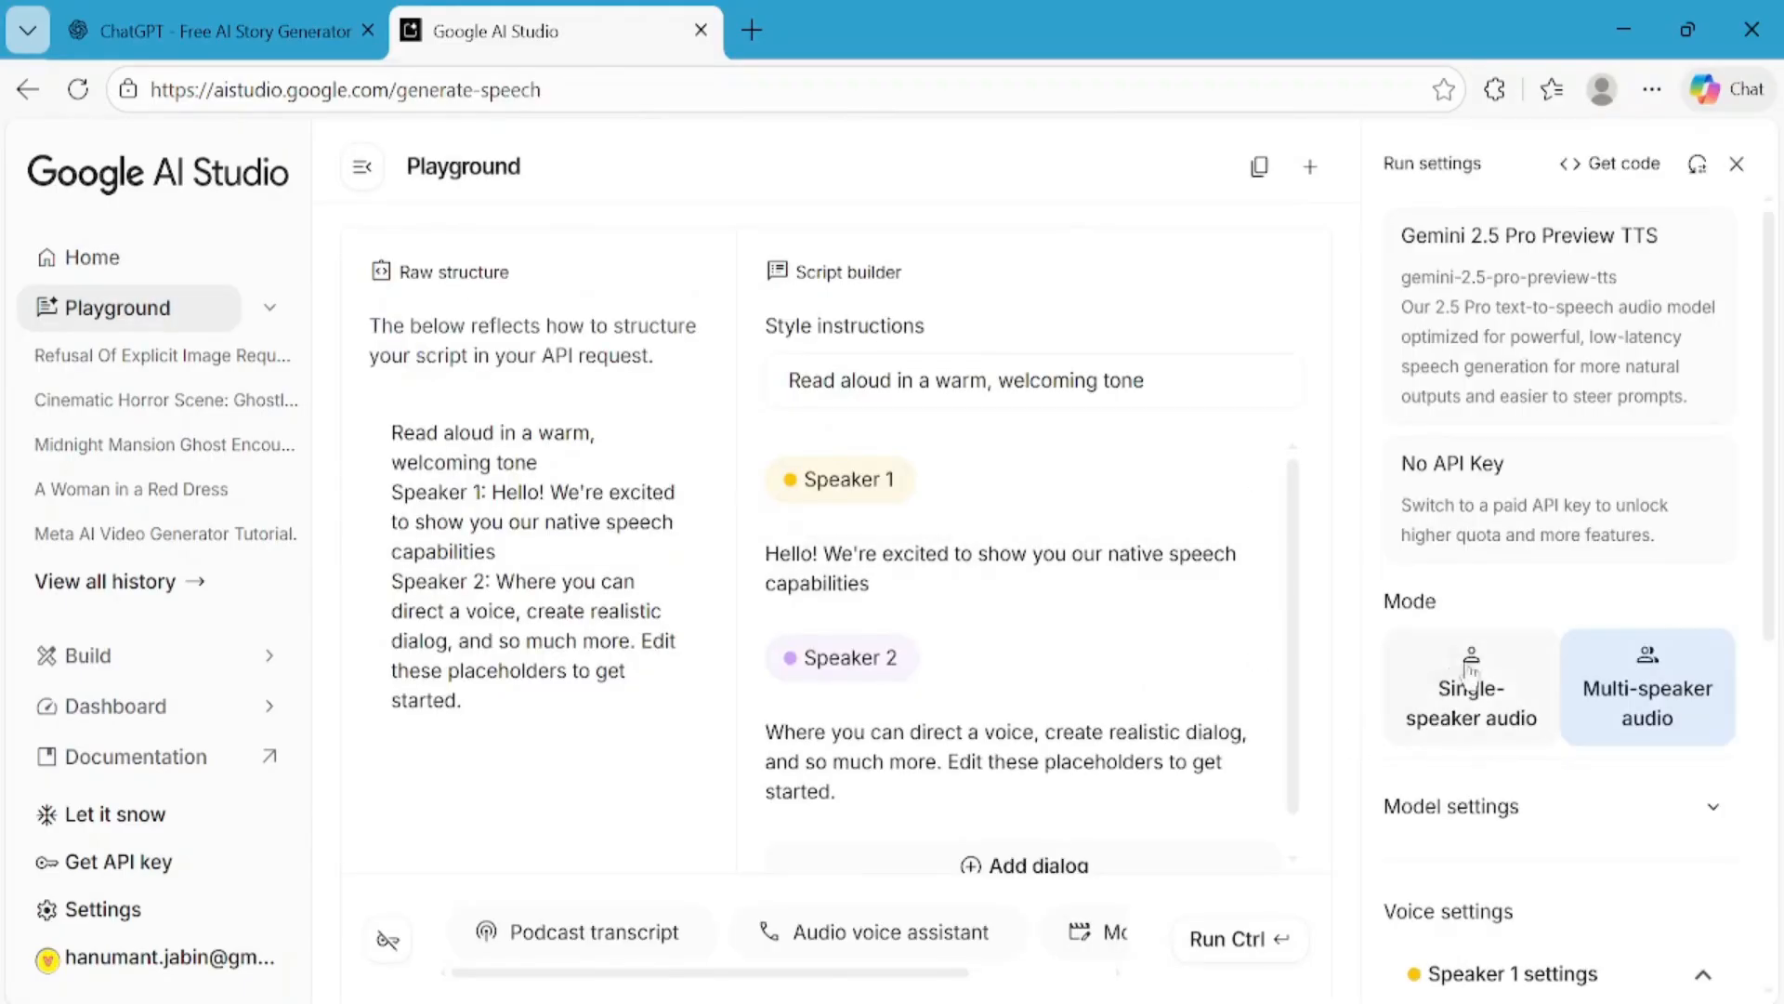
# - Set single-speaker narration with the Bibo story text pasted in and the Leda voice chosen
pyautogui.click(1469, 688)
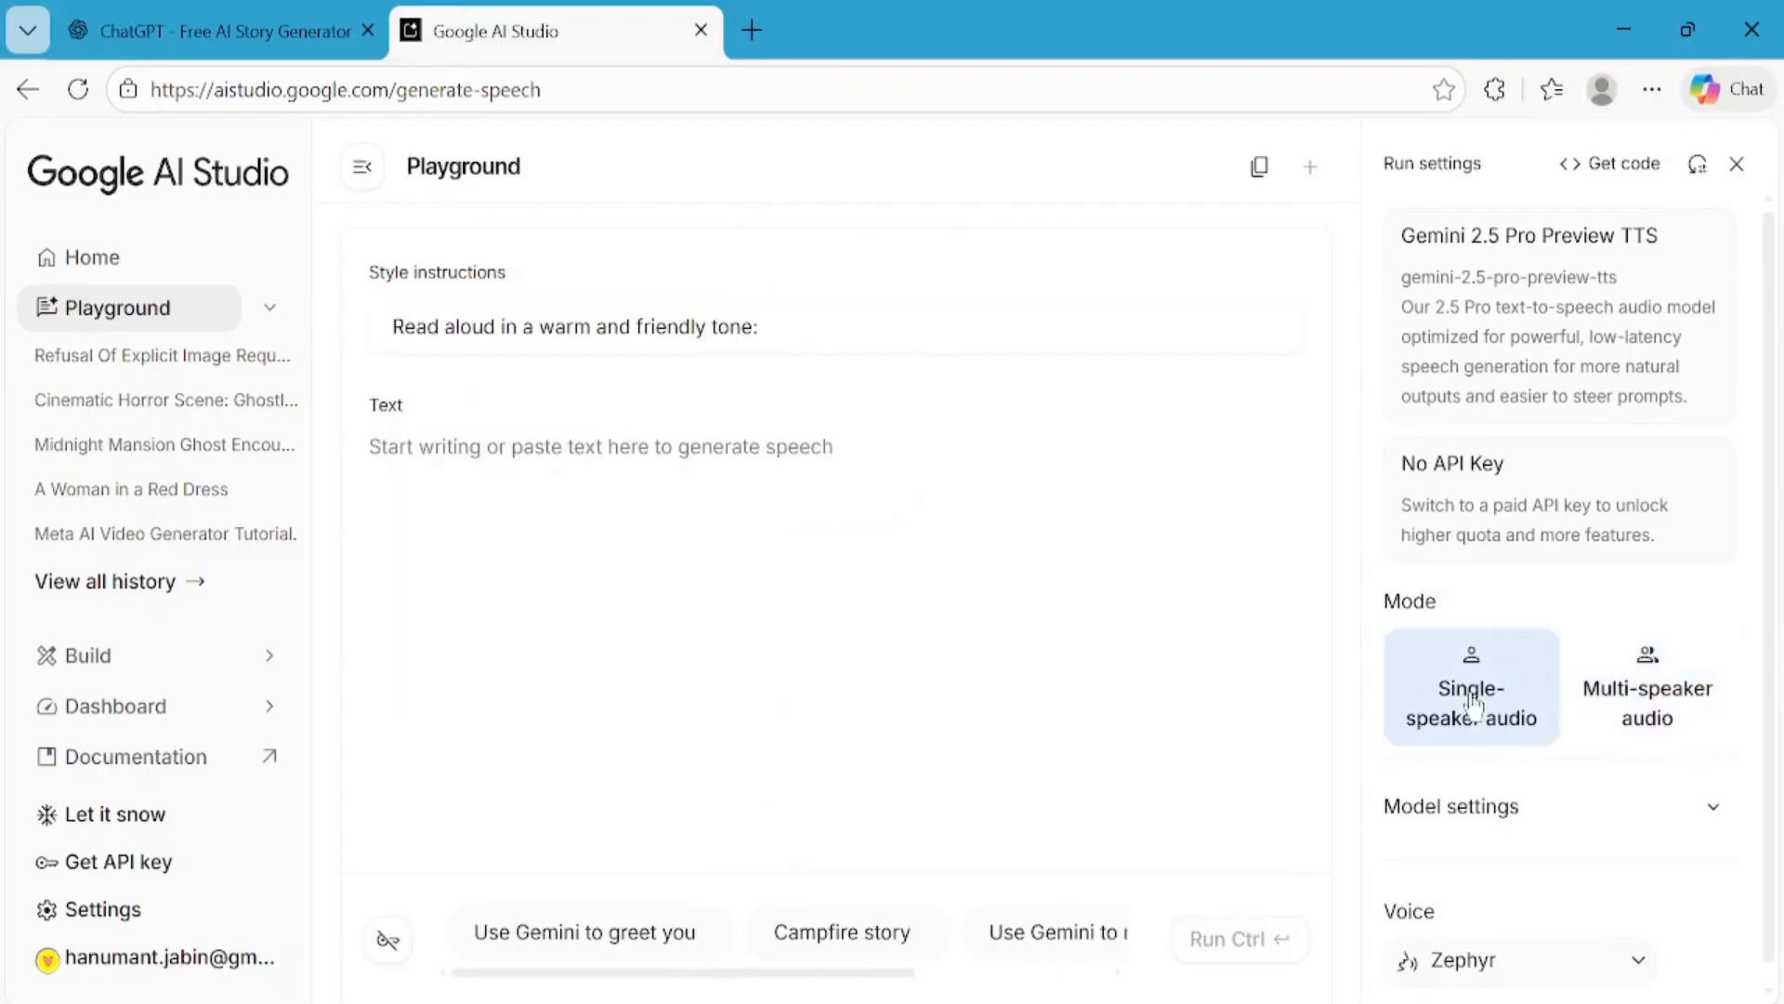
pyautogui.click(610, 446)
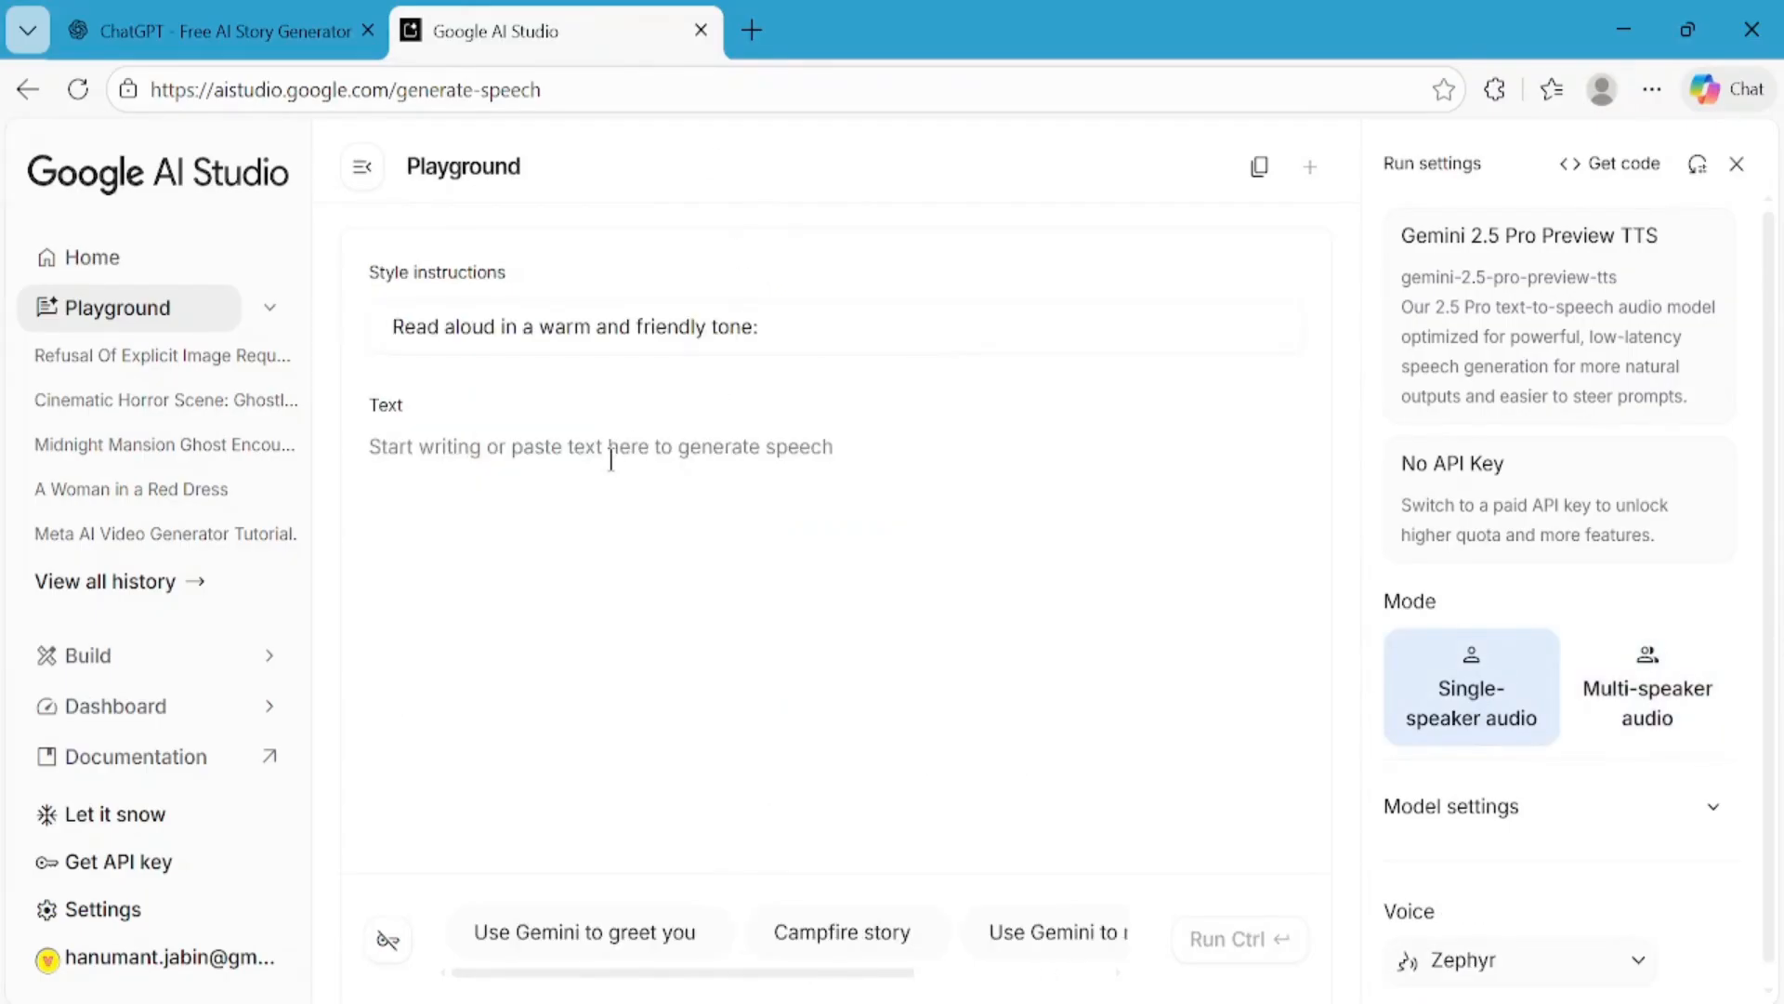
pyautogui.write('Bibo zoomed forward and used his arm-tools to gently pull the string loose.')
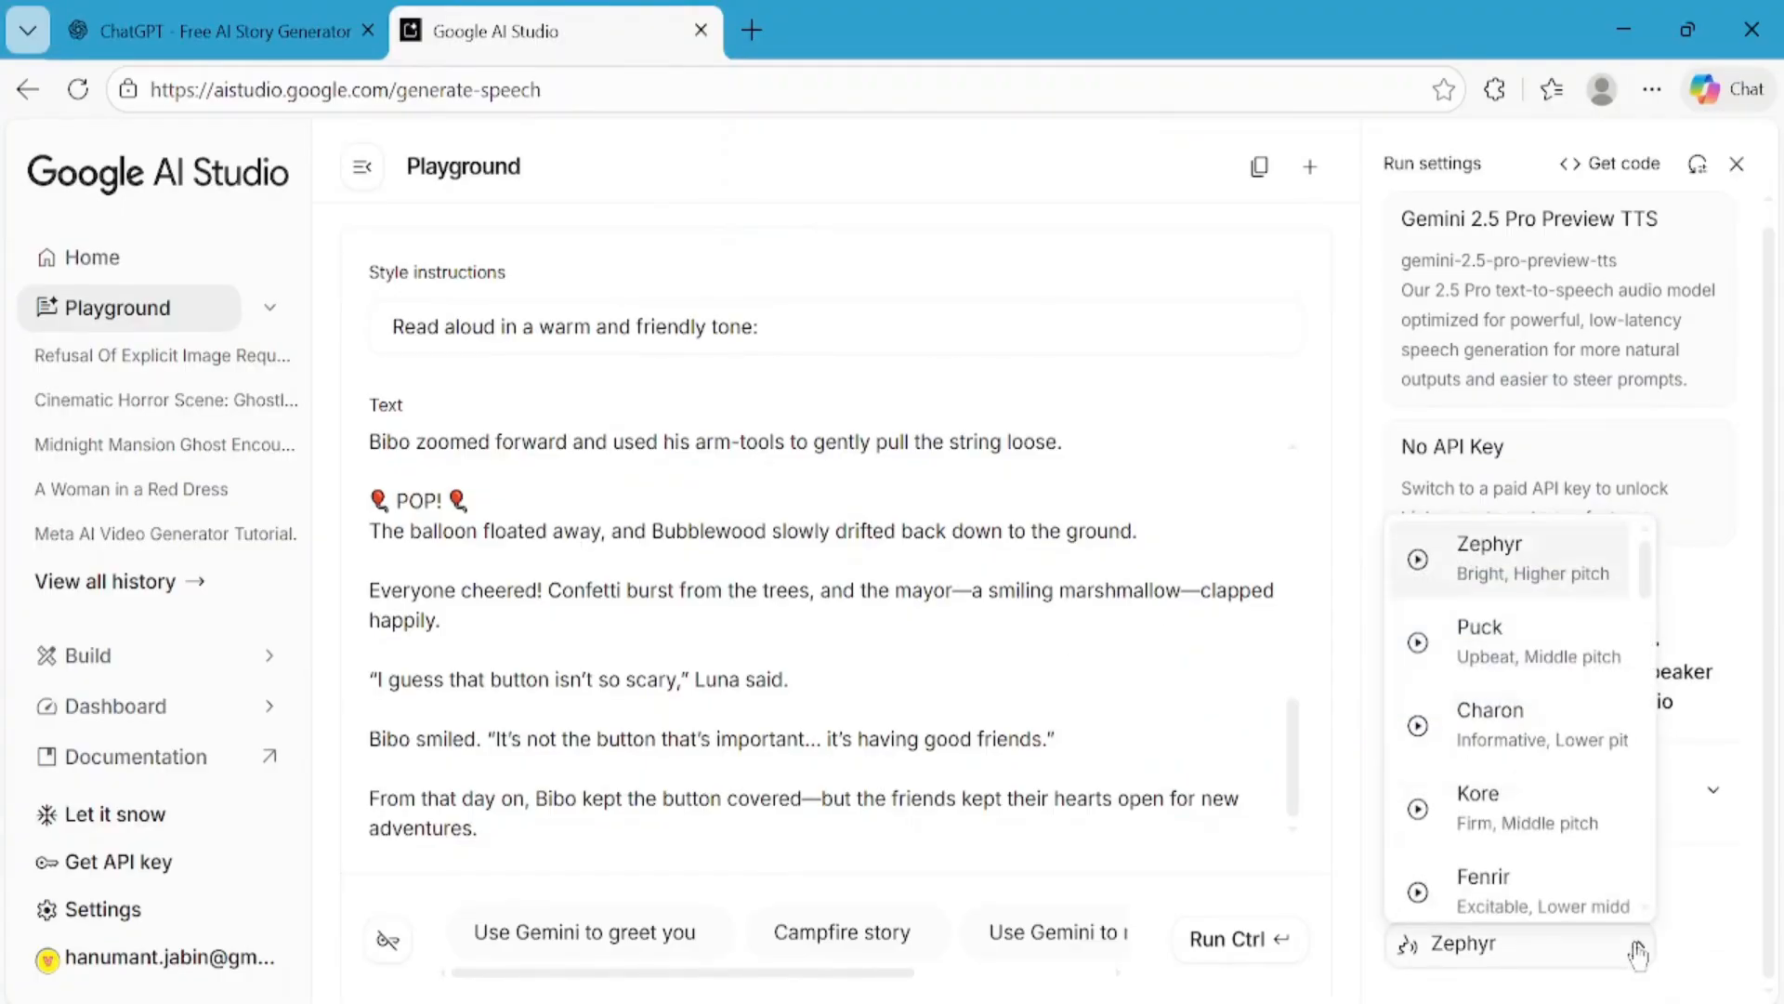
pyautogui.scroll(-3)
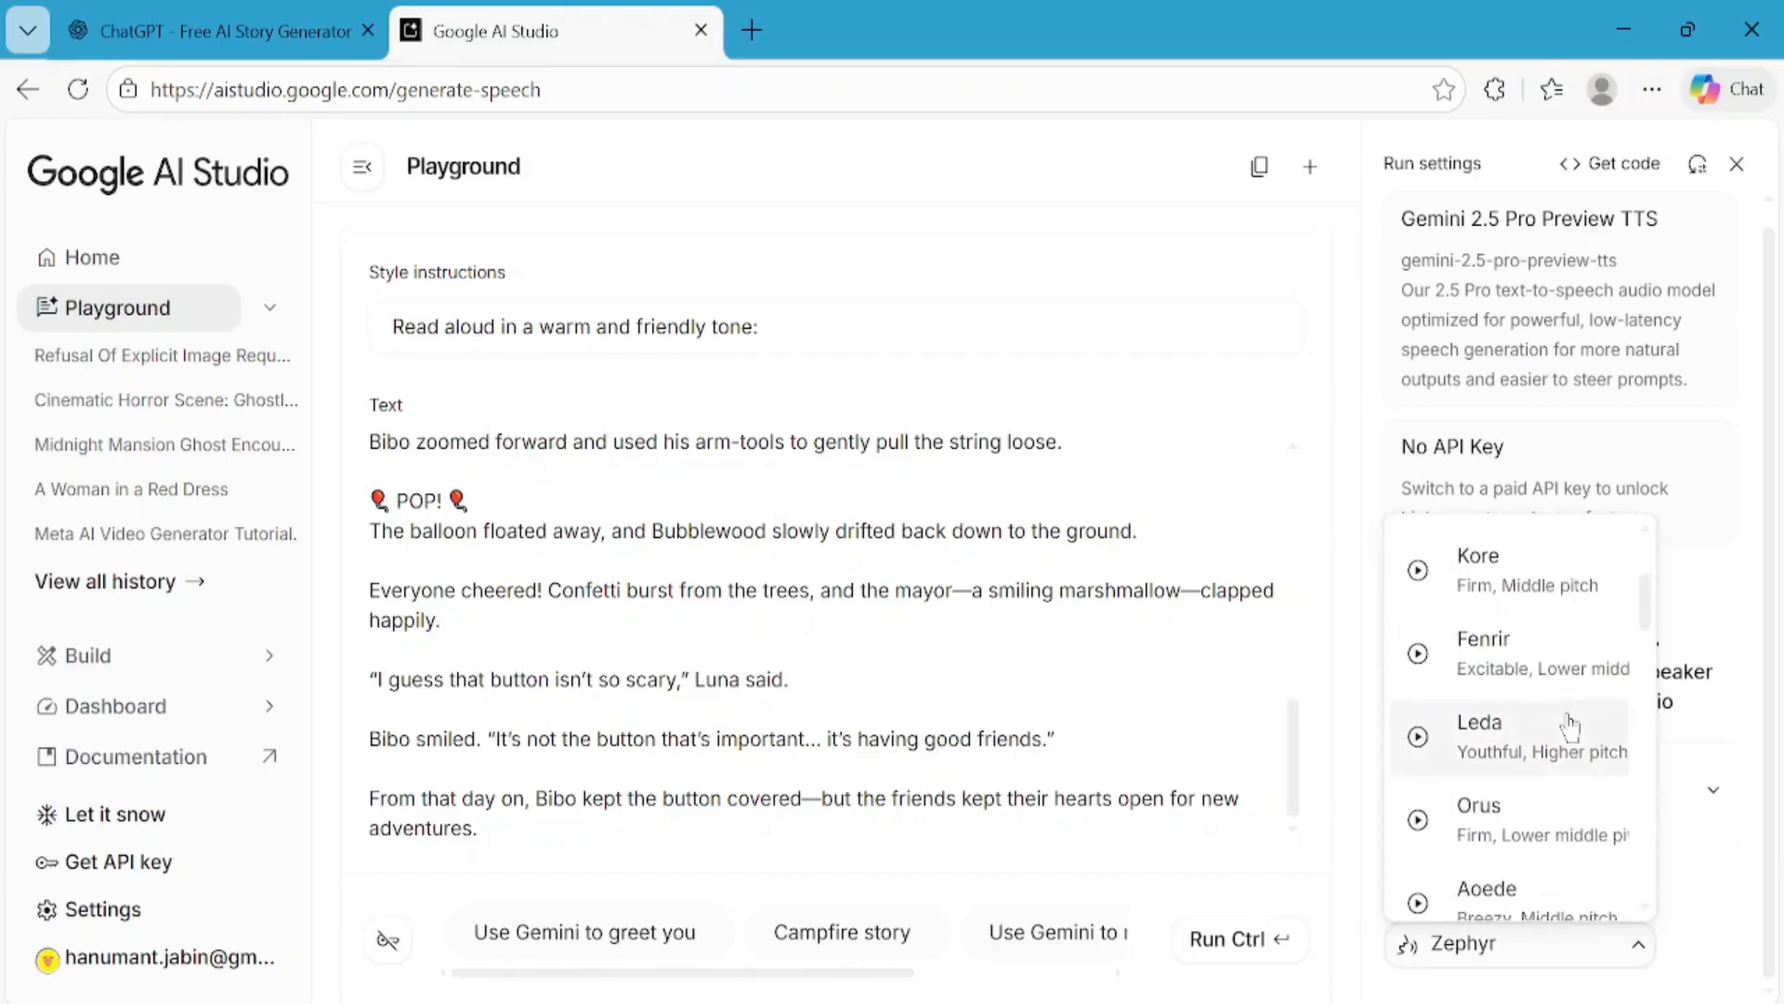
pyautogui.scroll(-3)
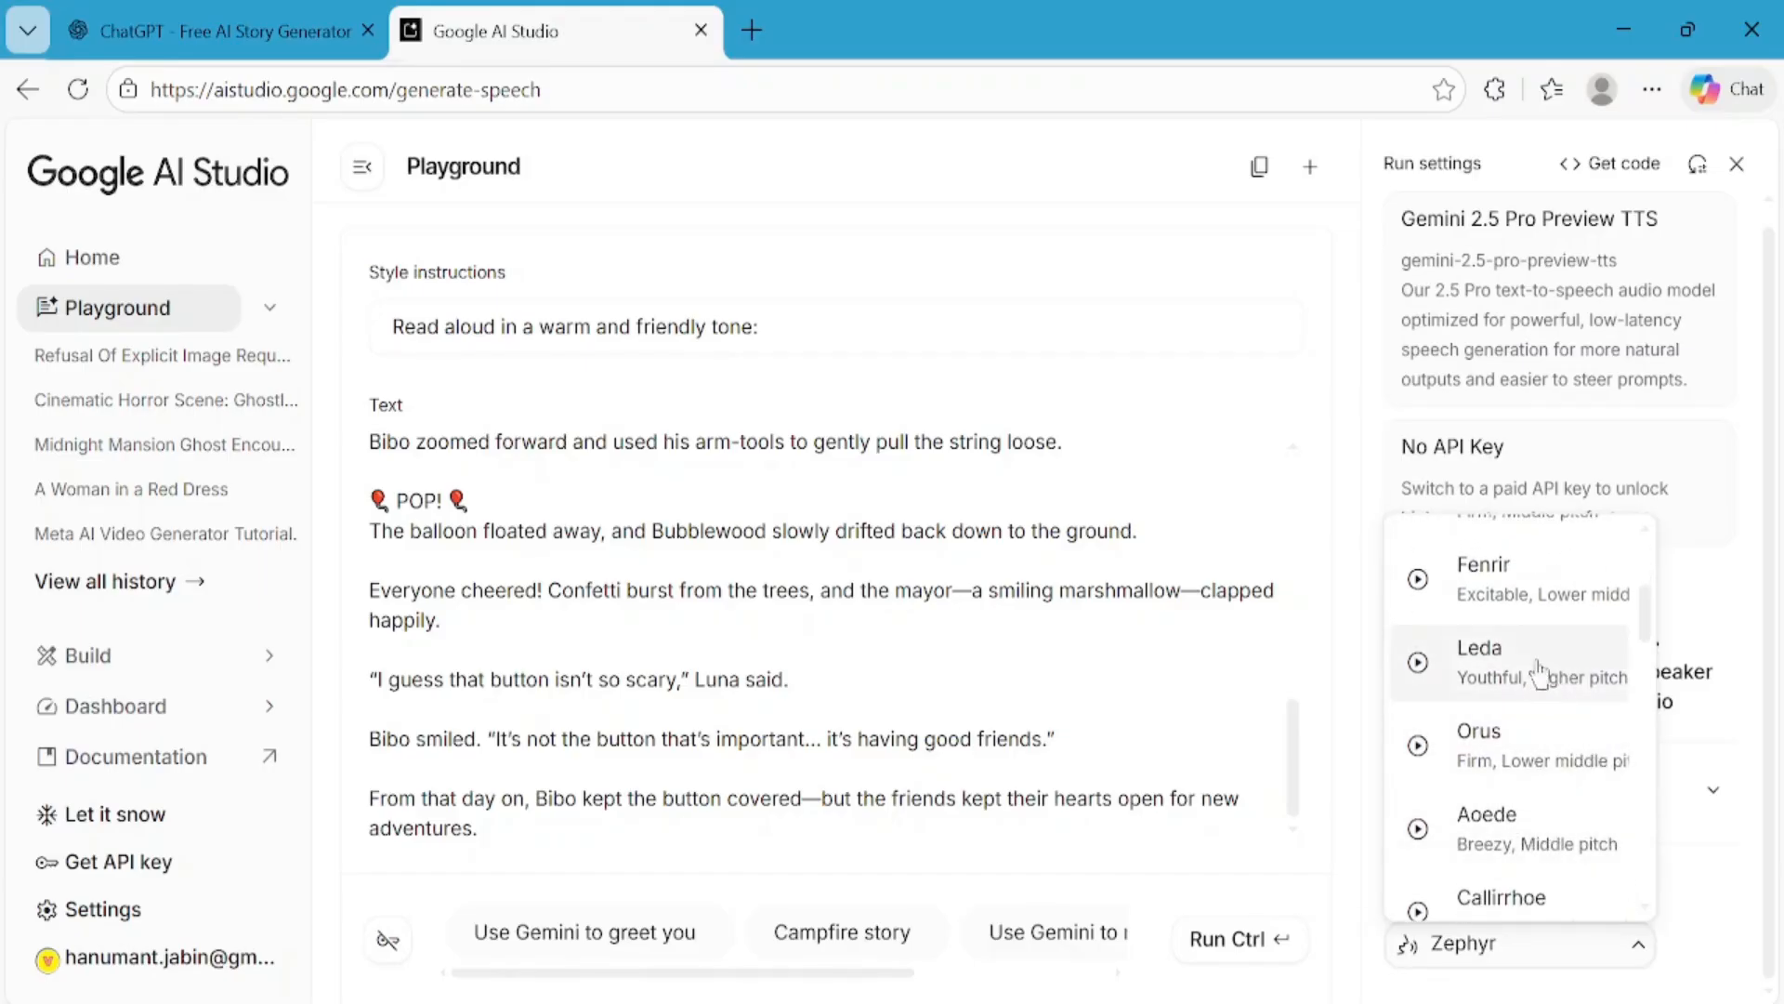
pyautogui.click(1479, 661)
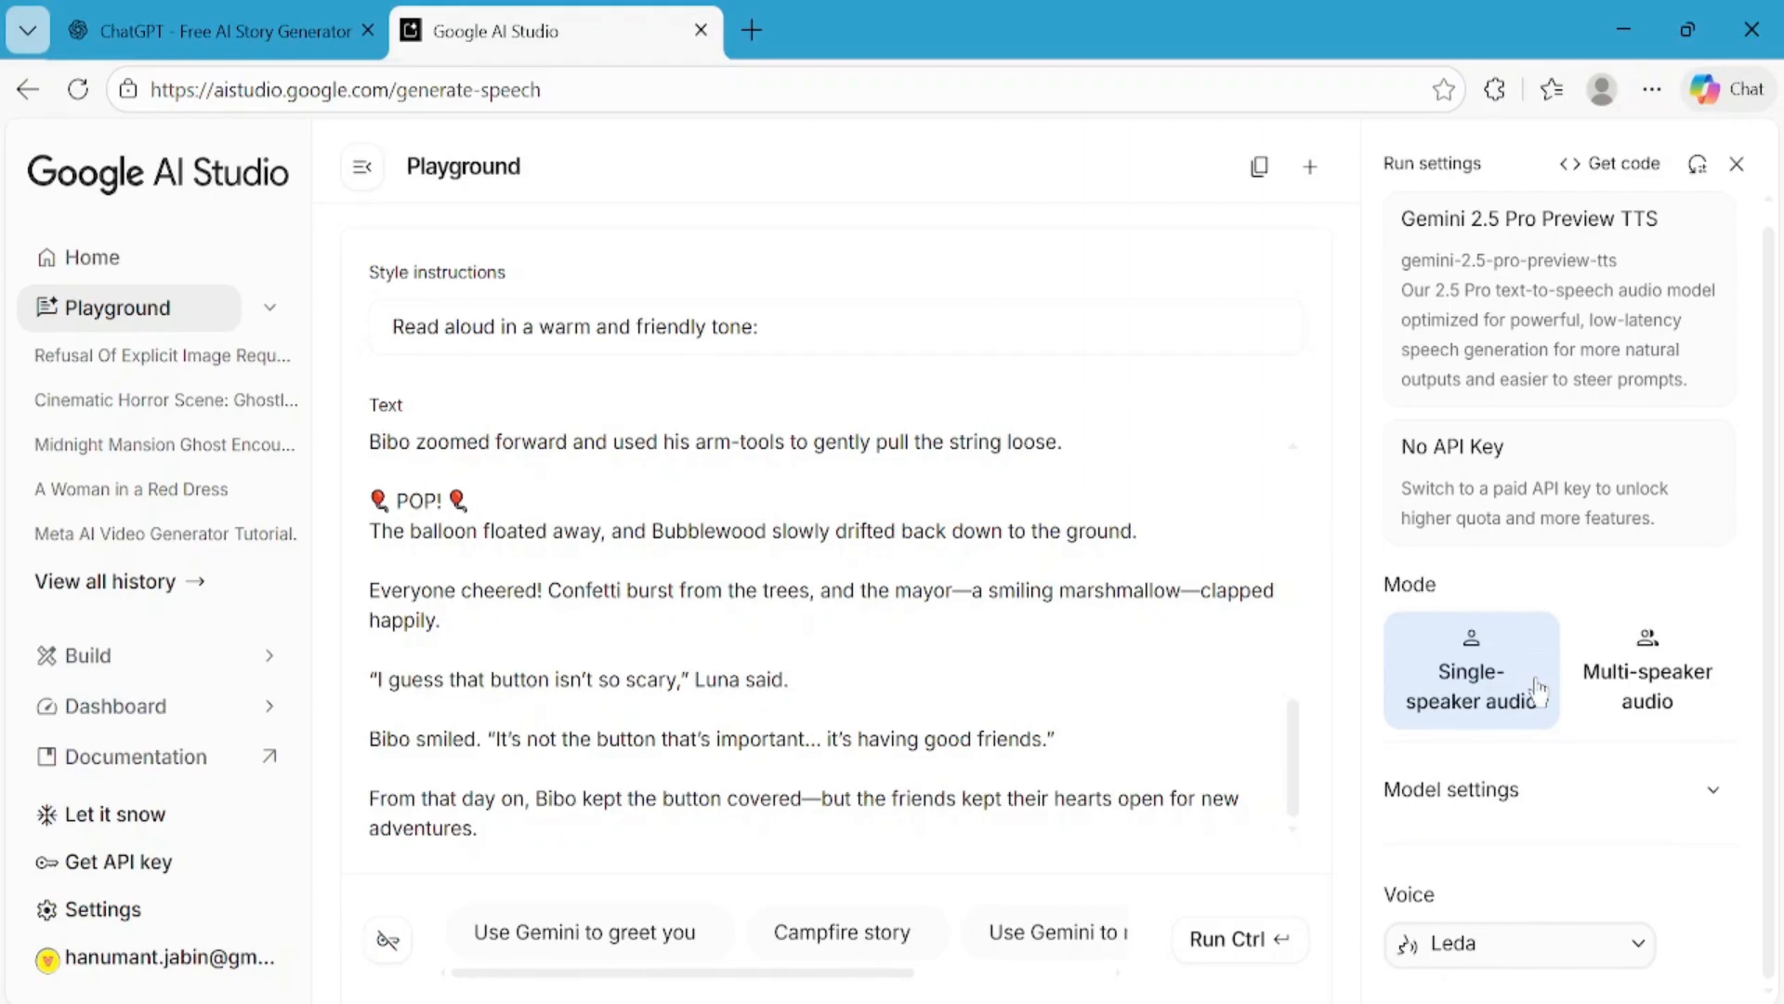
pyautogui.moveTo(1218, 939)
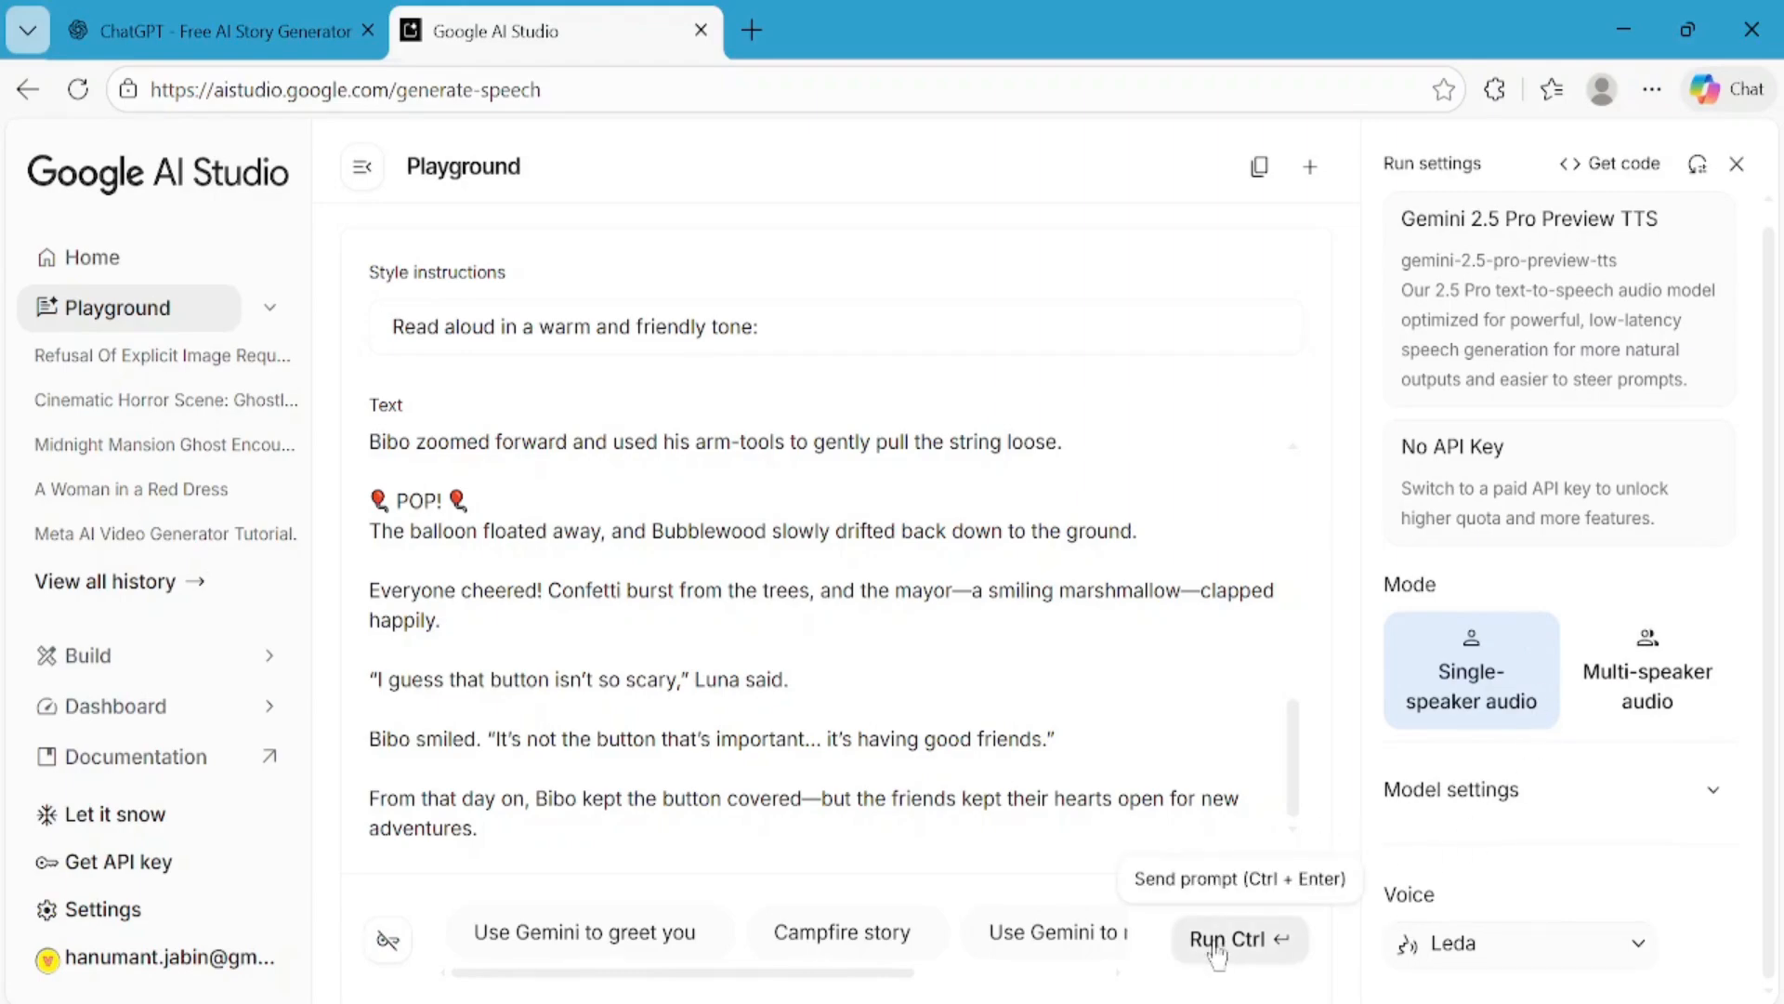
# - Run the speech generation, briefly play the 2:25 Leda narration, and download the audio
pyautogui.click(1238, 939)
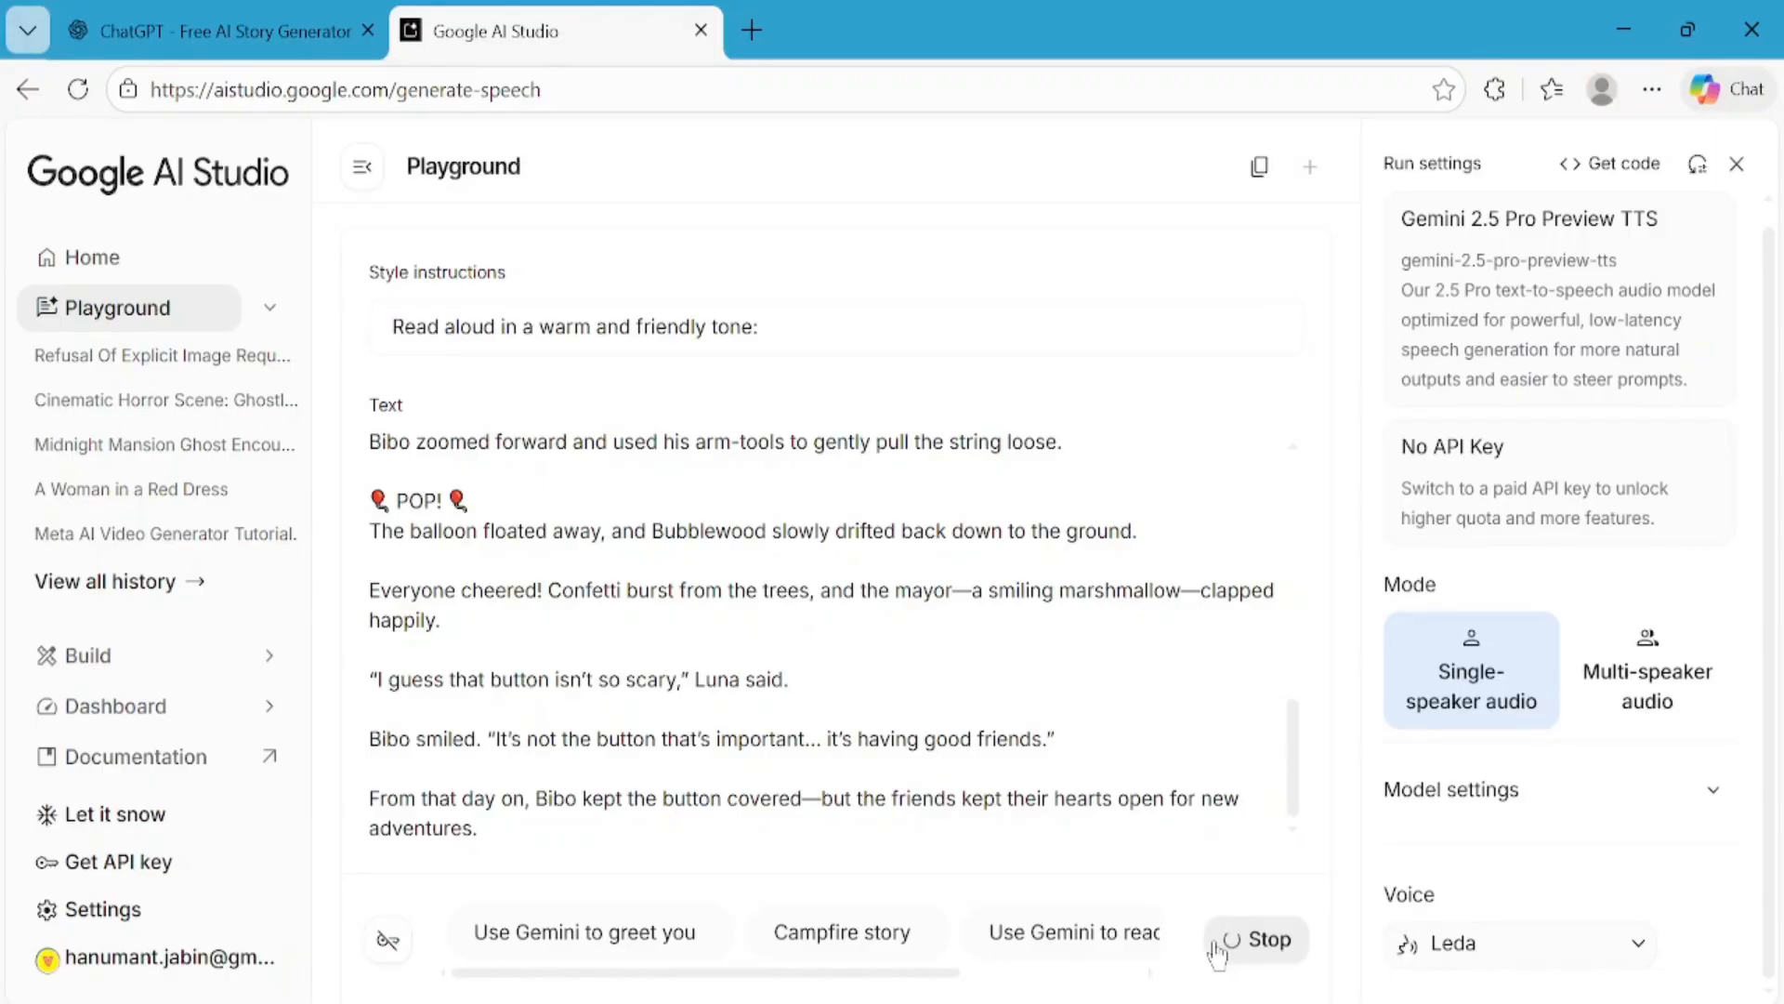
pyautogui.click(1251, 941)
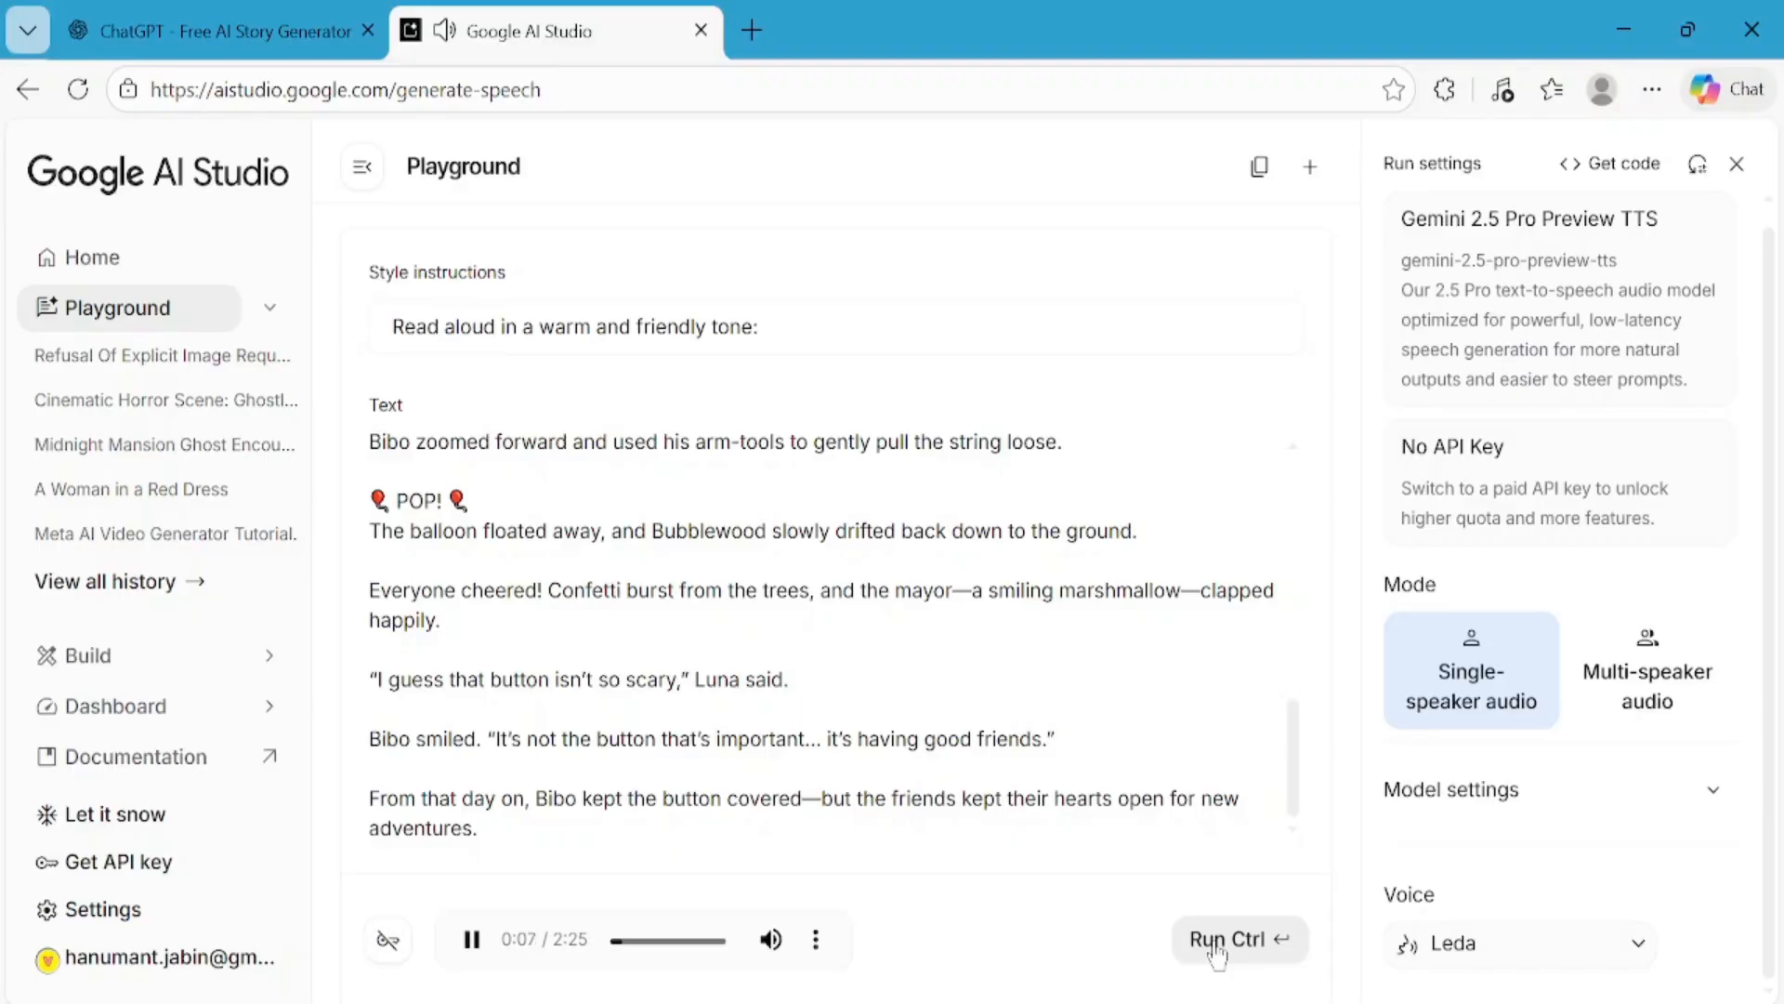
pyautogui.moveTo(942, 940)
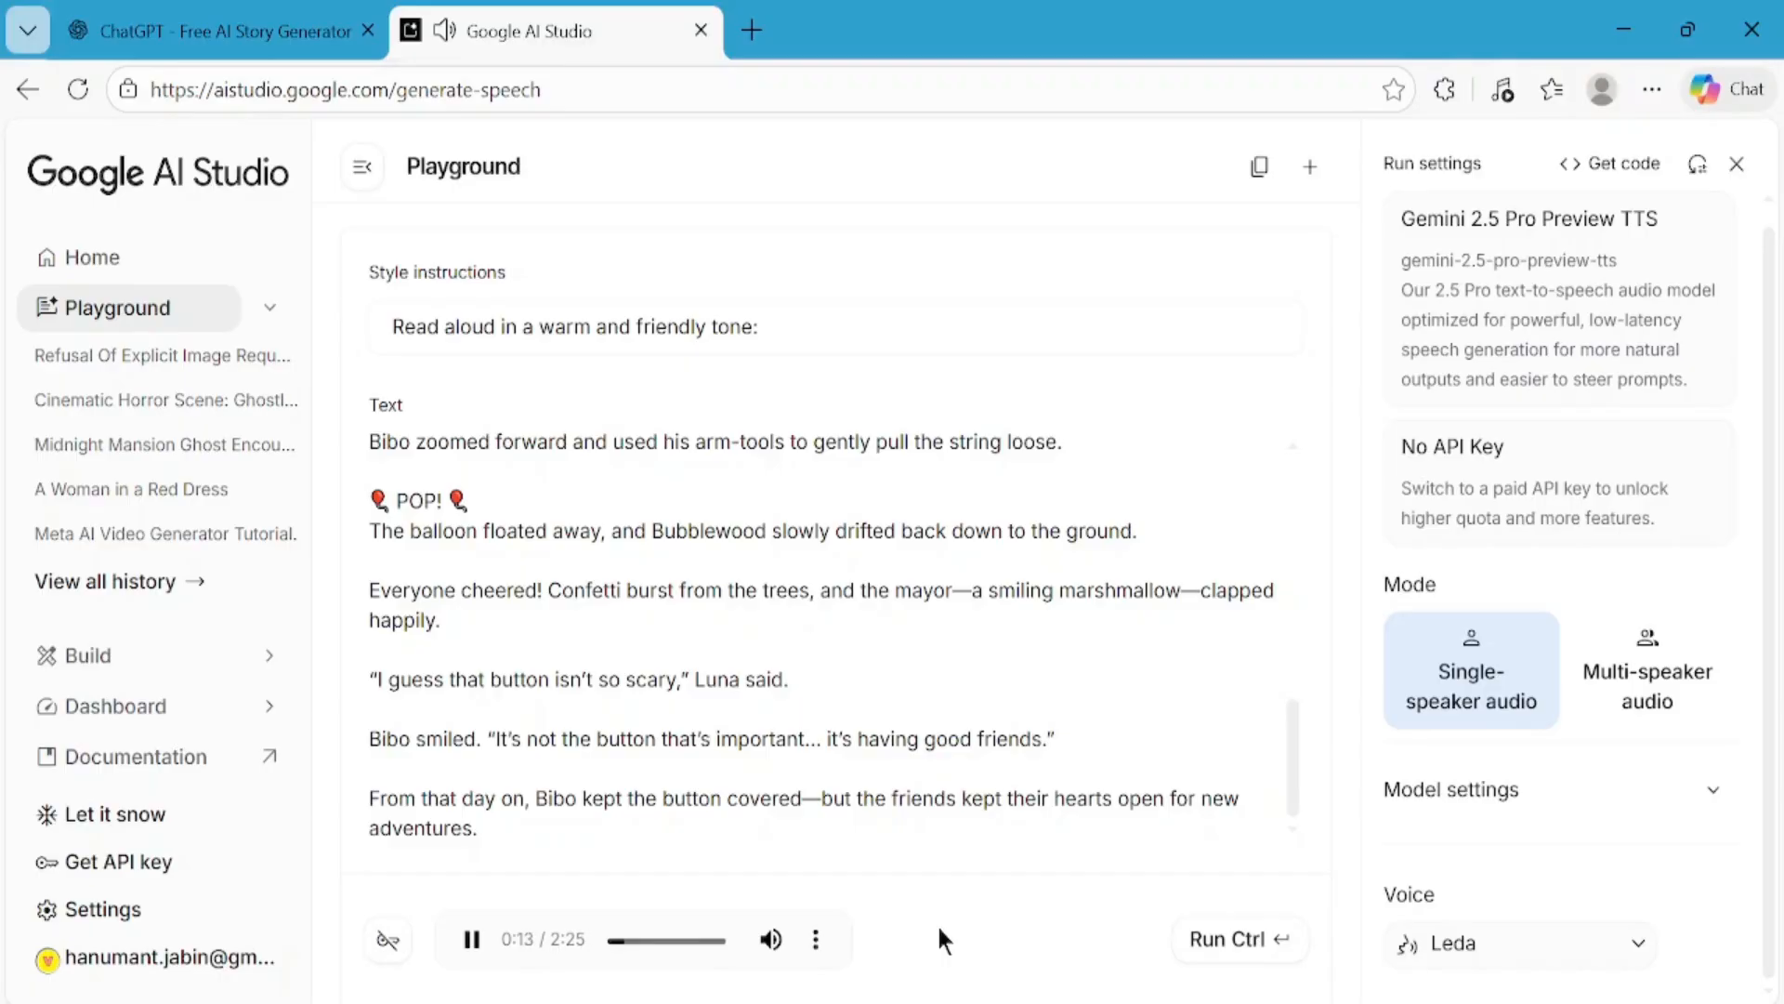
pyautogui.moveTo(444, 899)
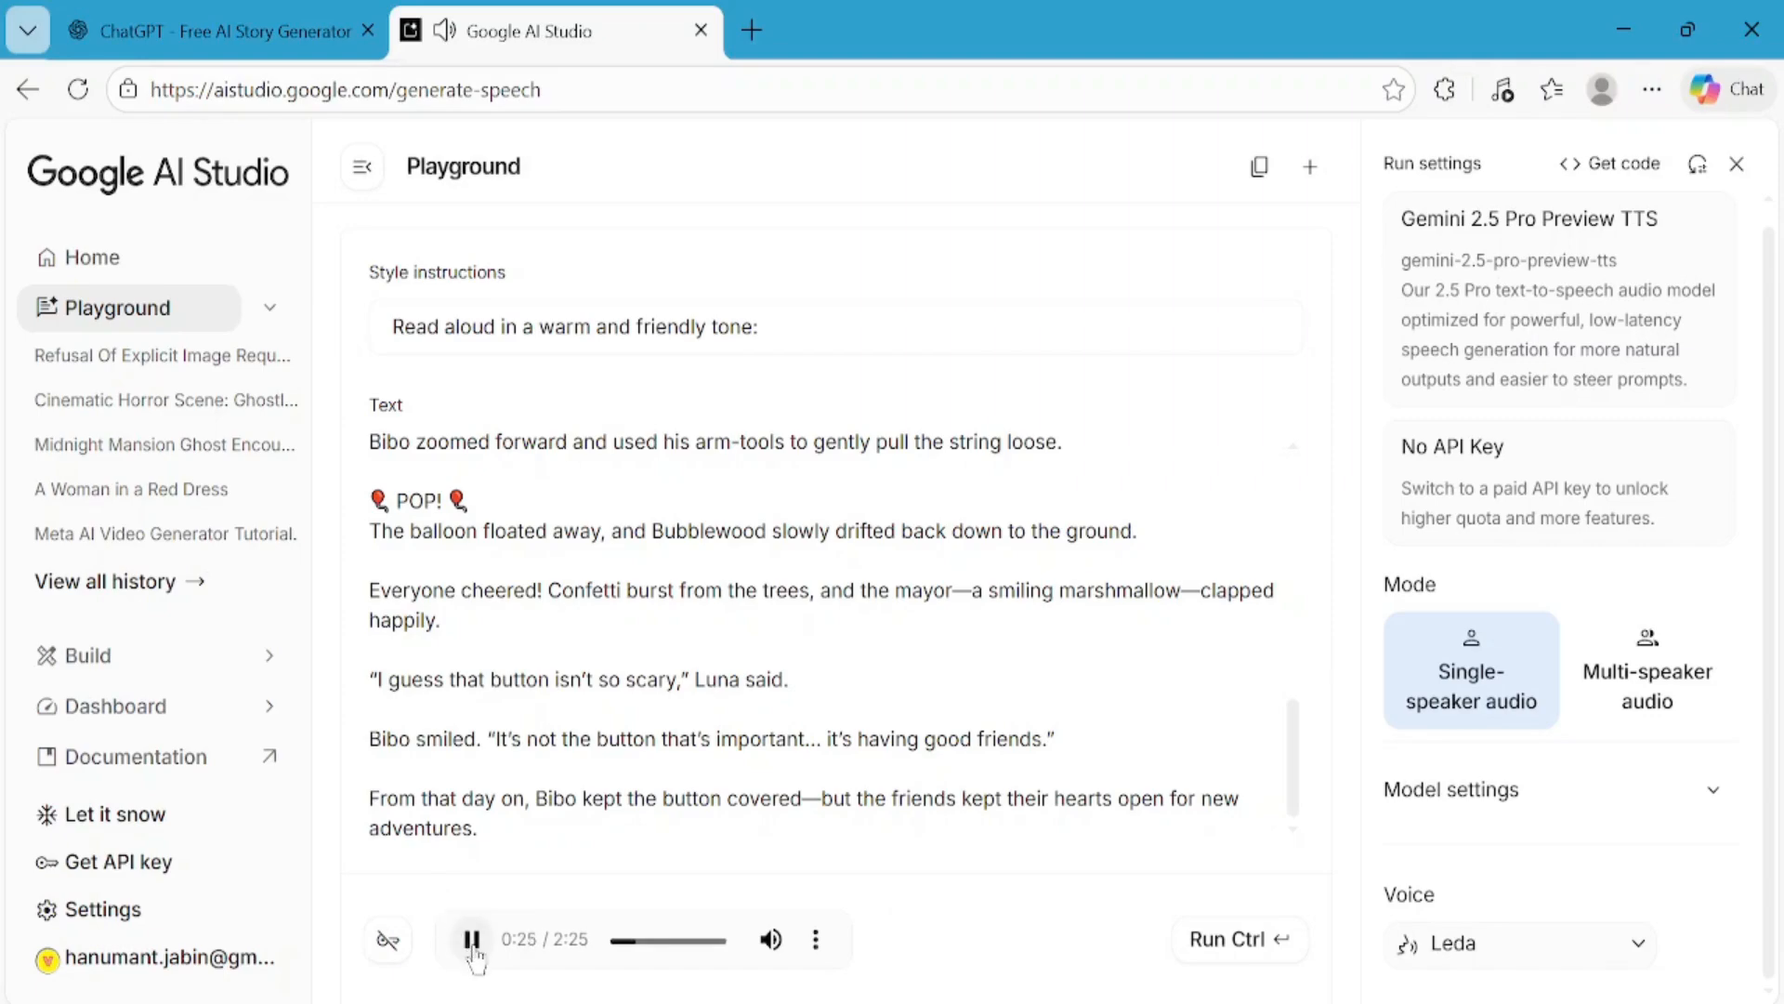
pyautogui.click(470, 938)
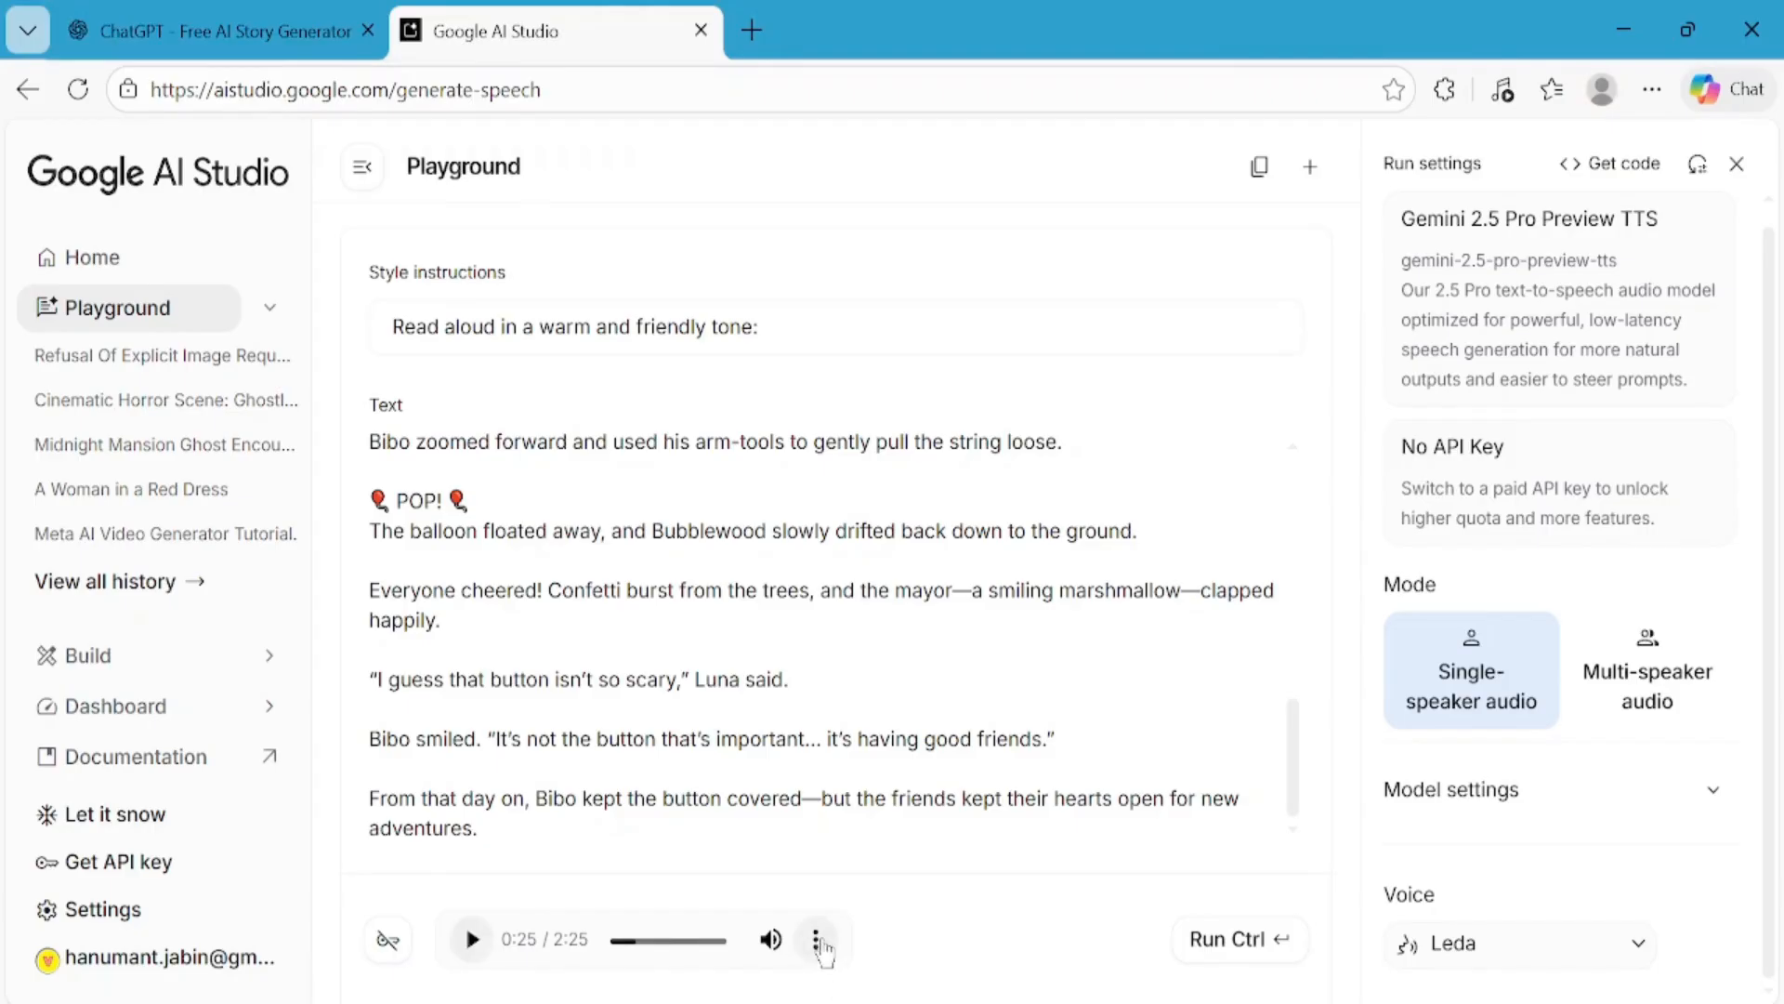
pyautogui.moveTo(736, 873)
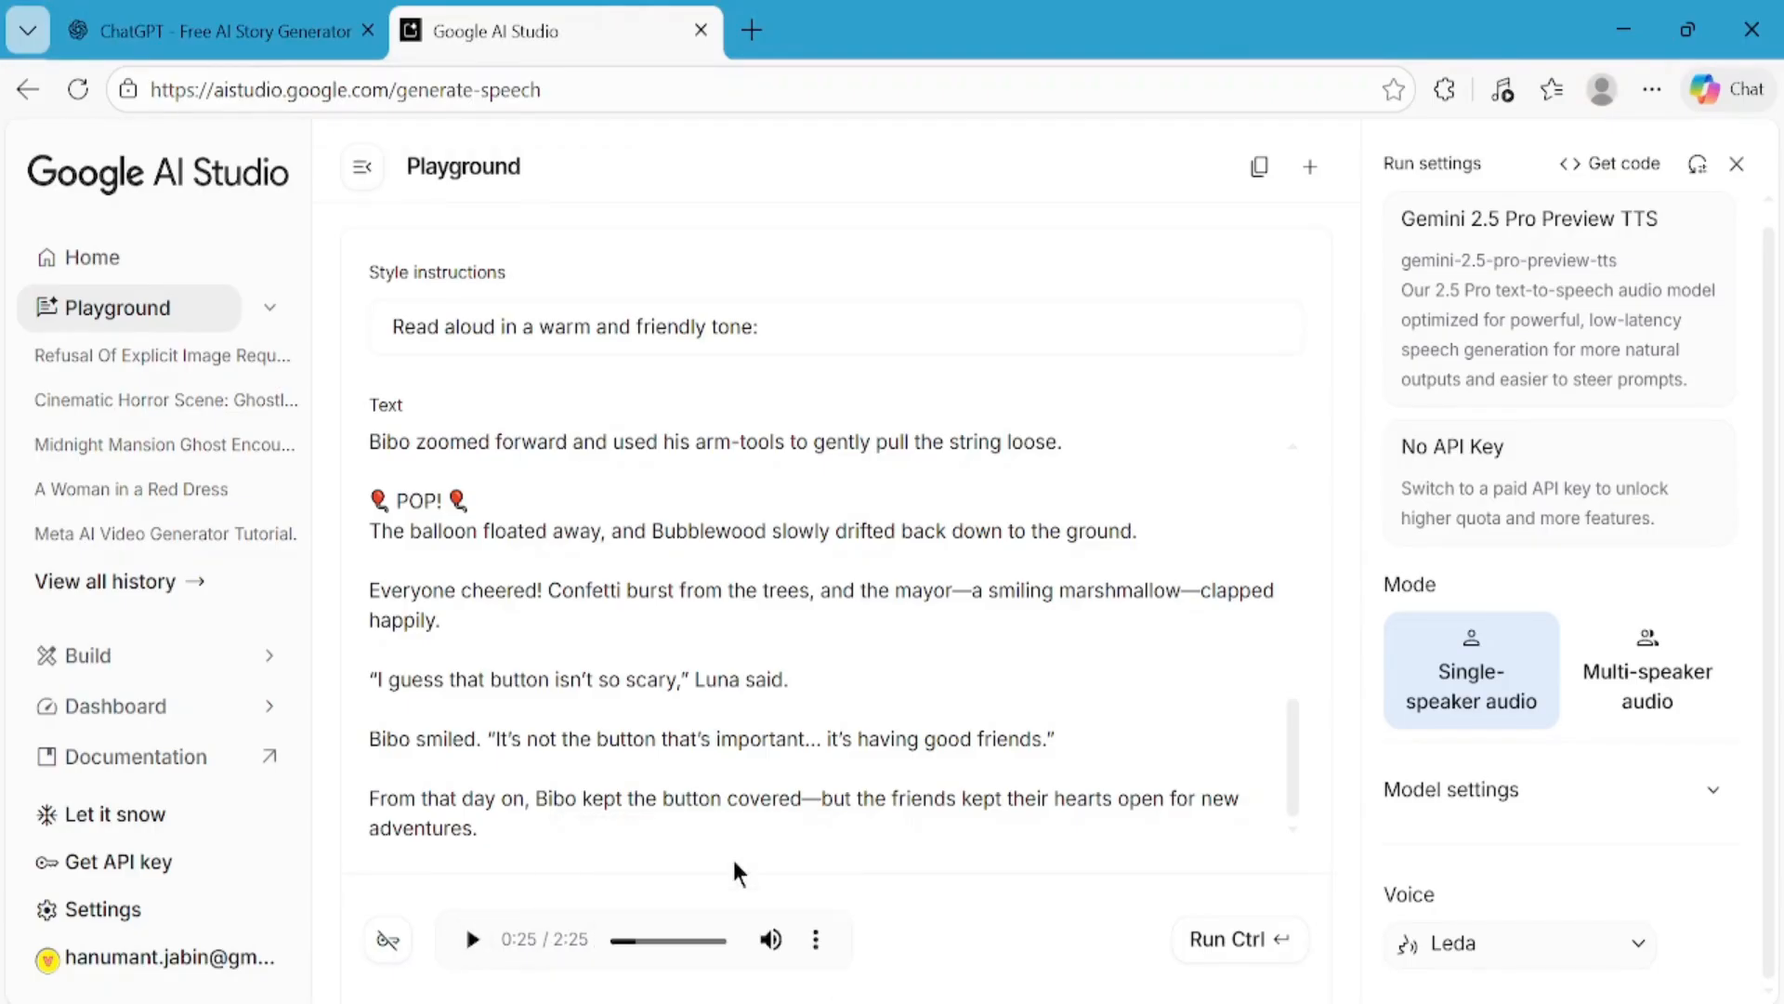
pyautogui.click(1551, 90)
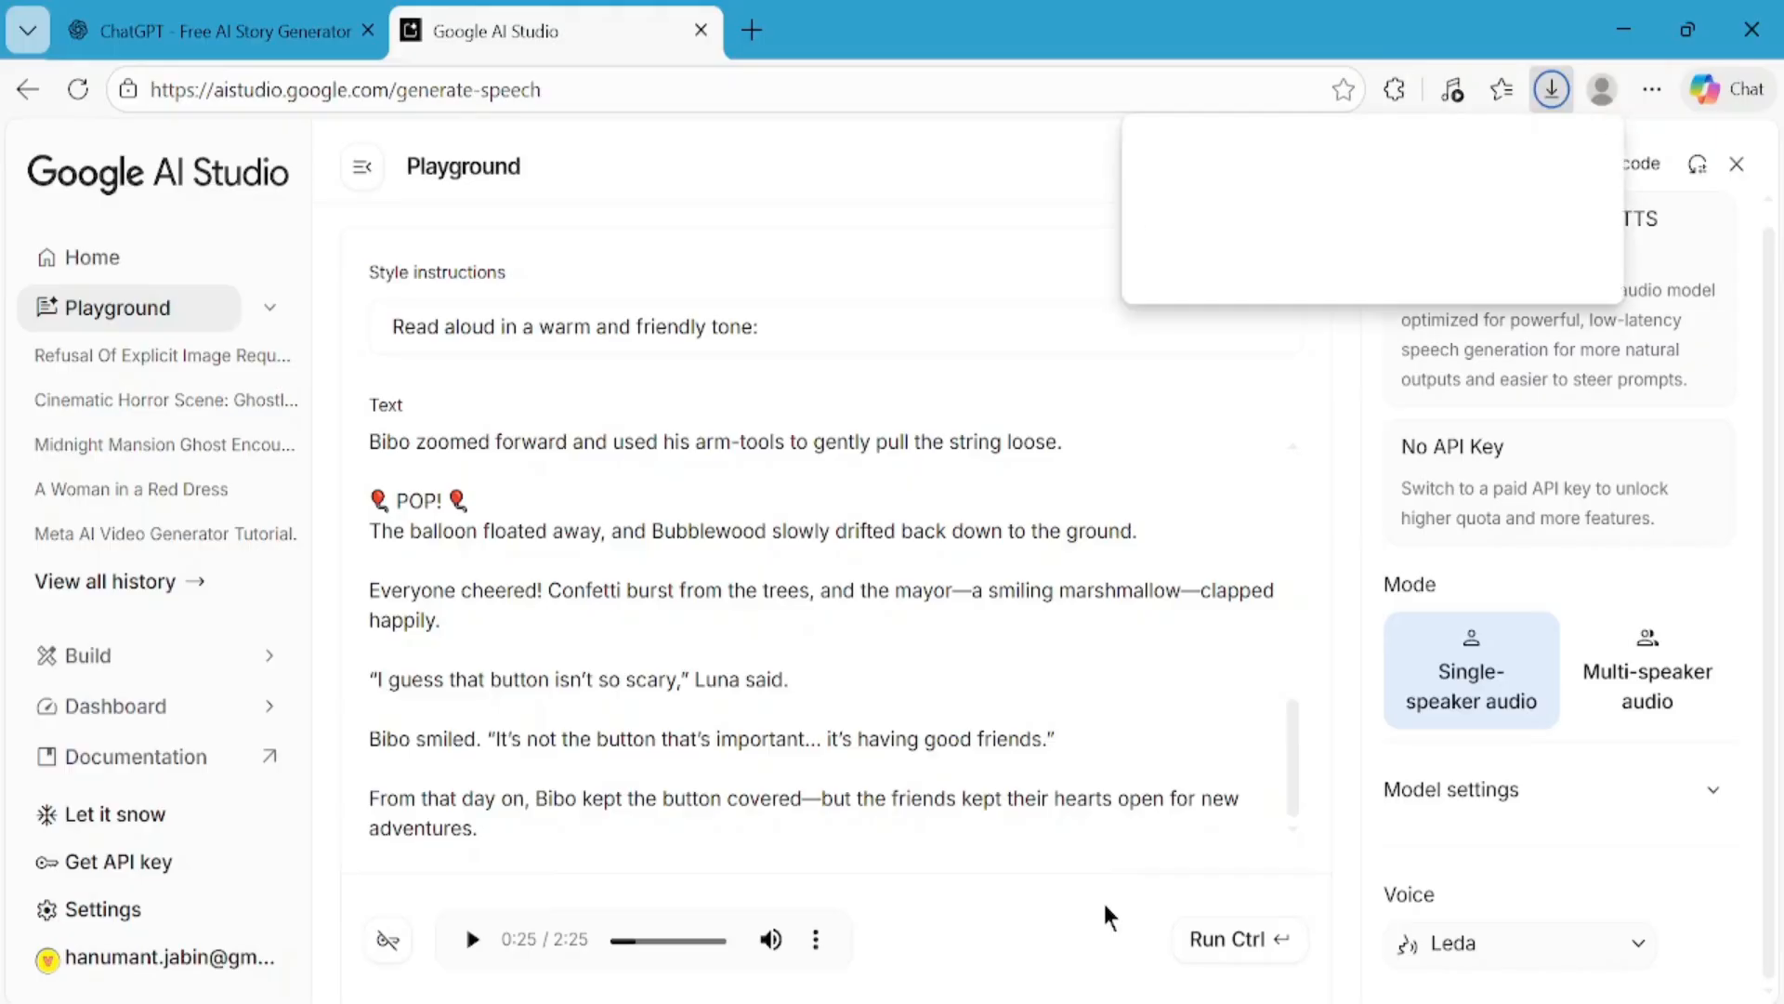
pyautogui.click(1551, 90)
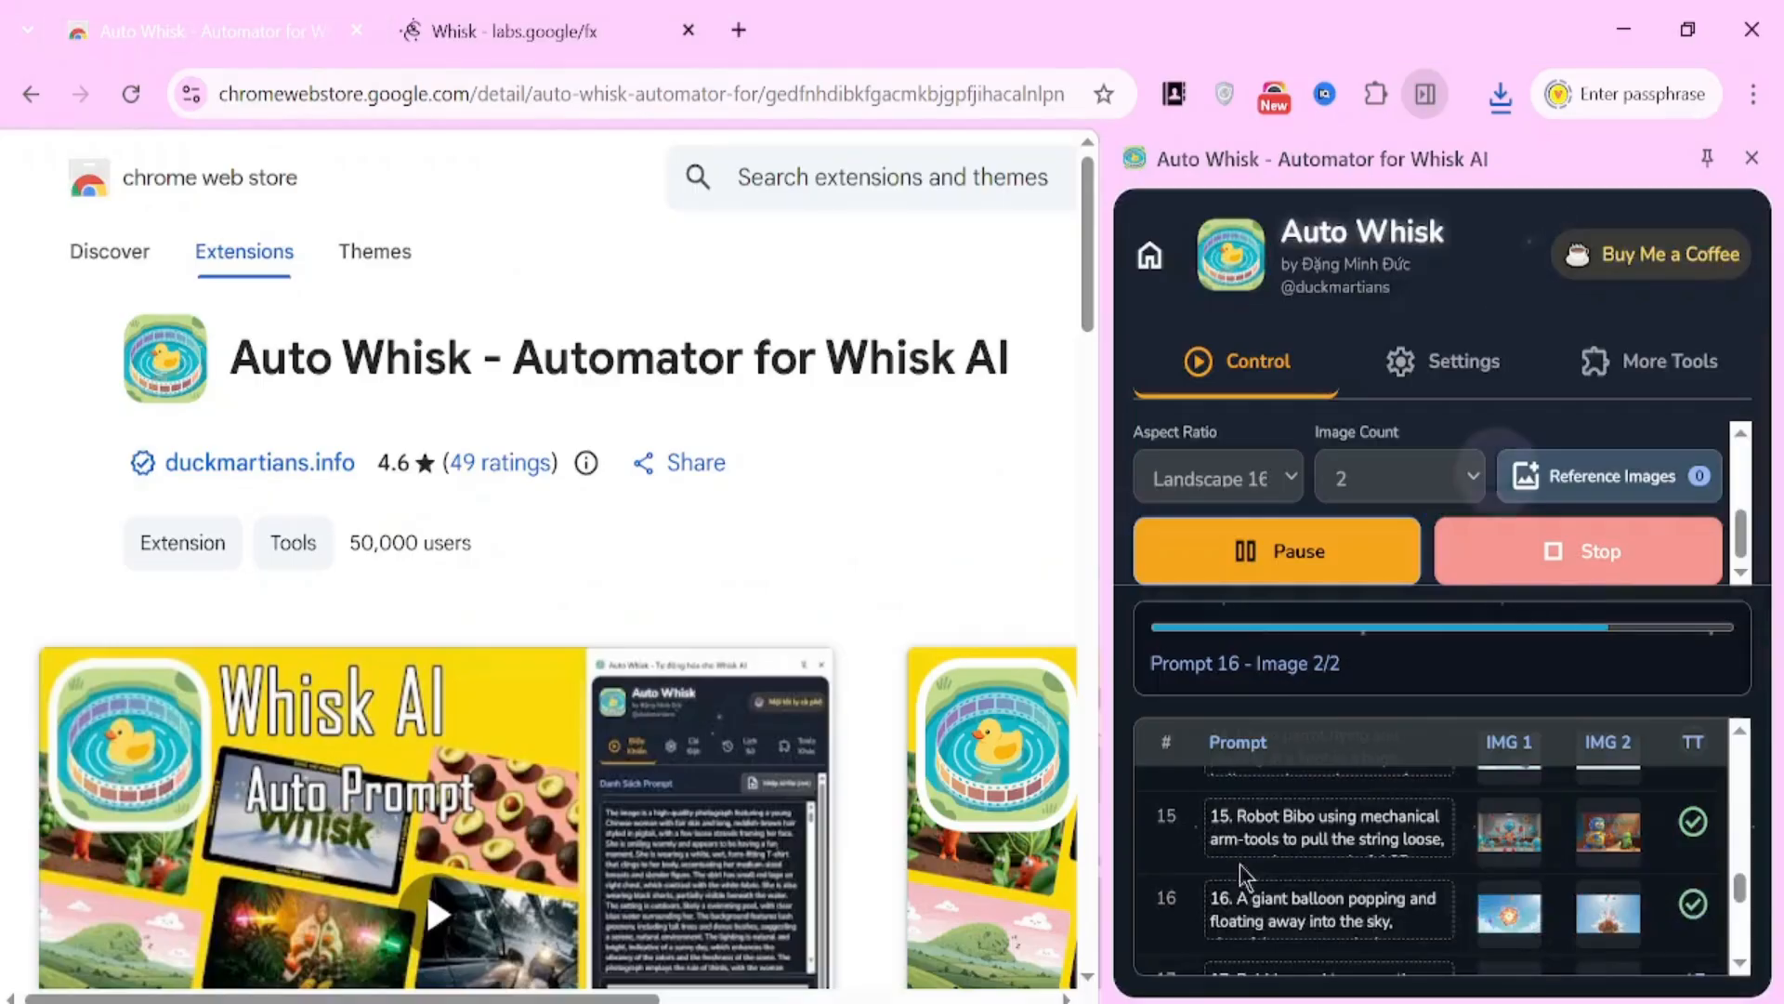
# - Check the Auto Whisk prompt table's progress at prompt 17, then move over to Shotcut
pyautogui.scroll(-3)
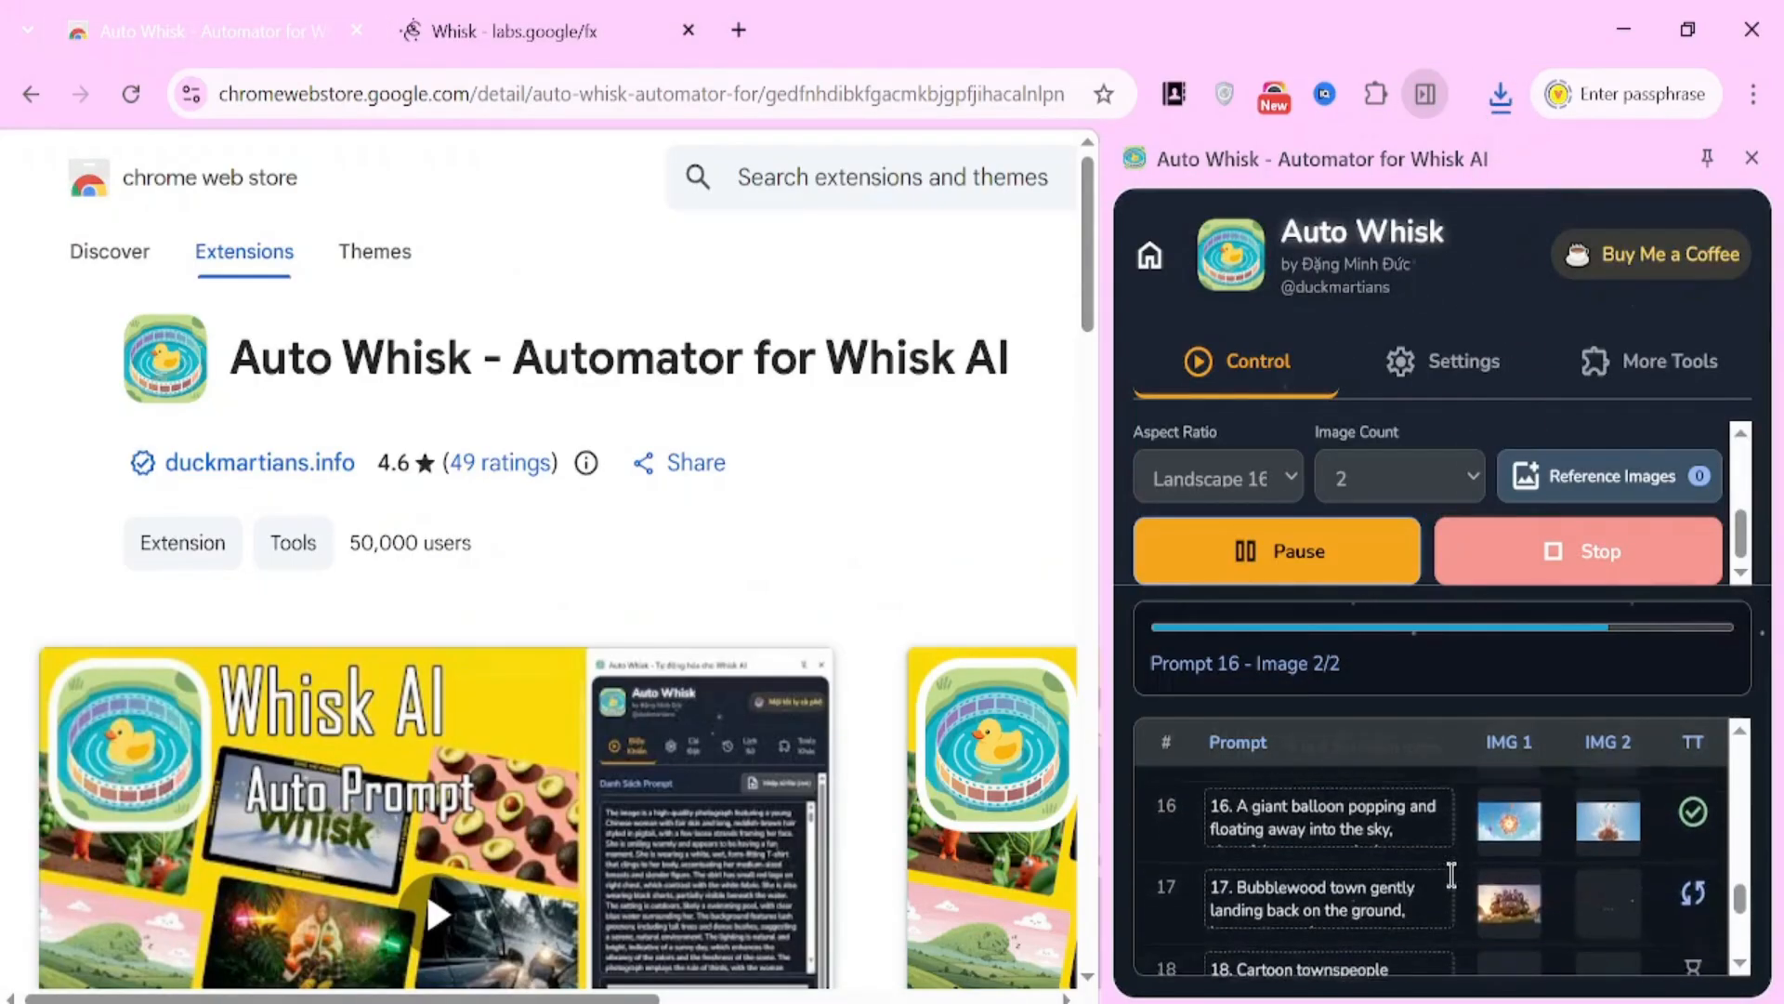
pyautogui.scroll(-3)
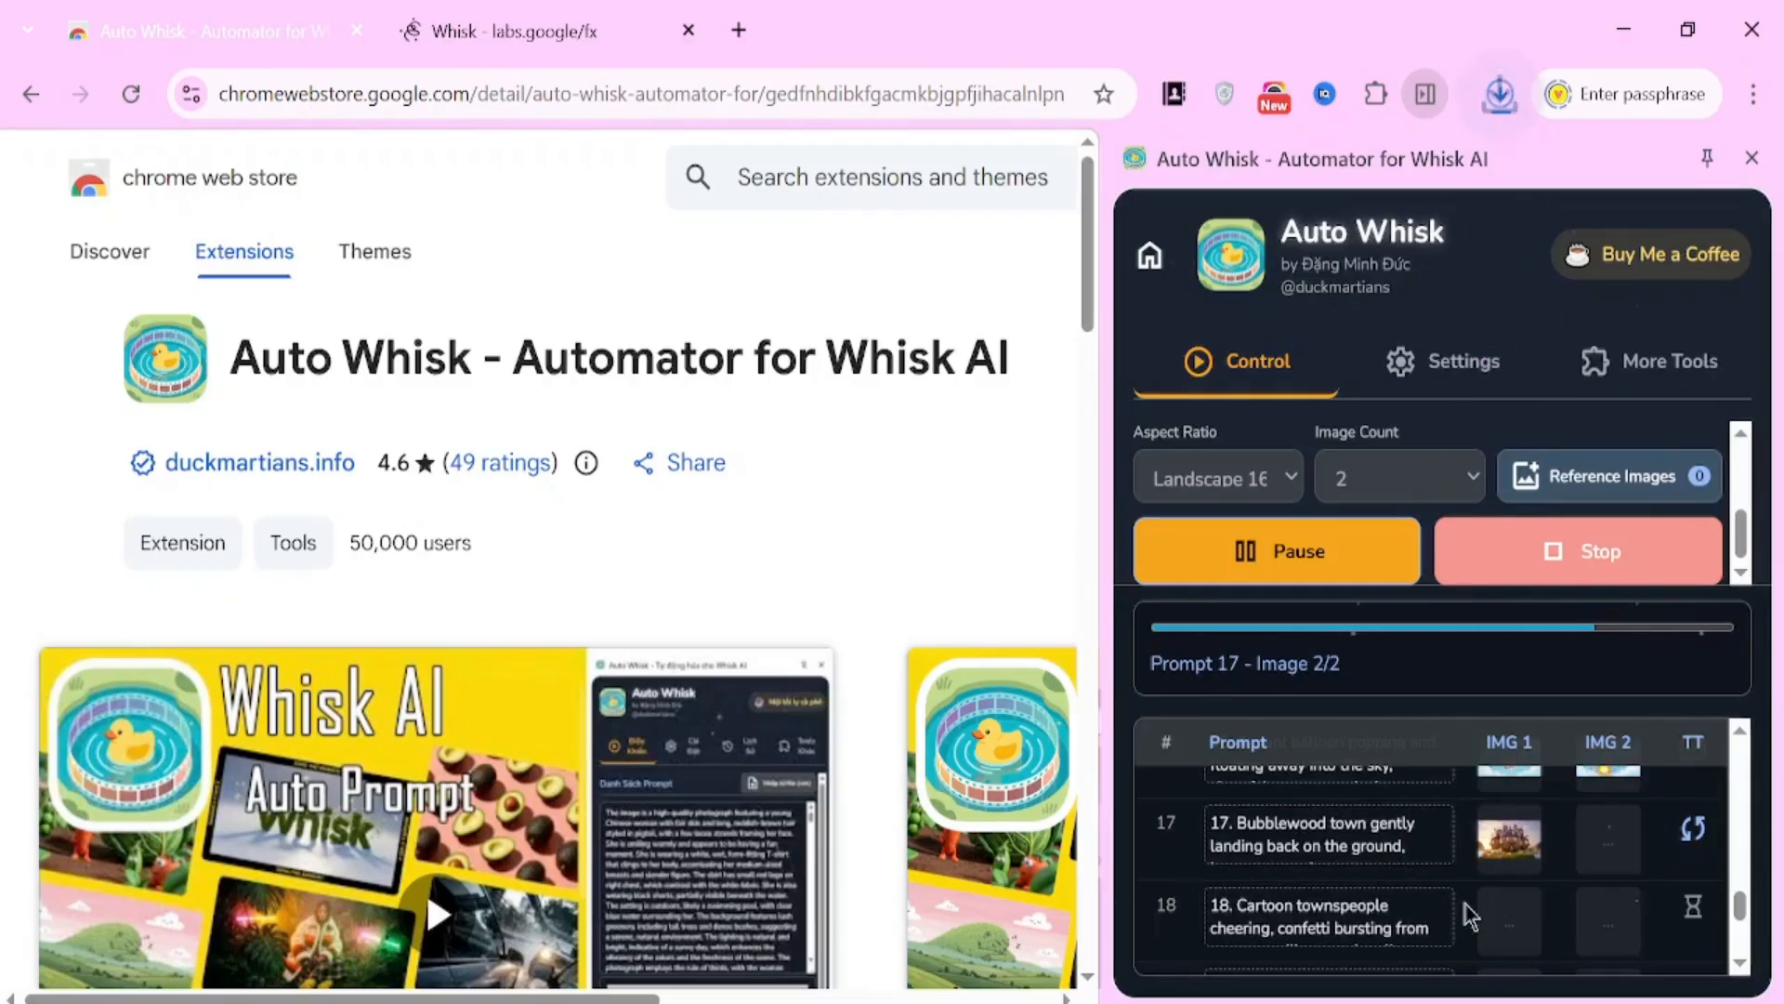
pyautogui.click(1499, 93)
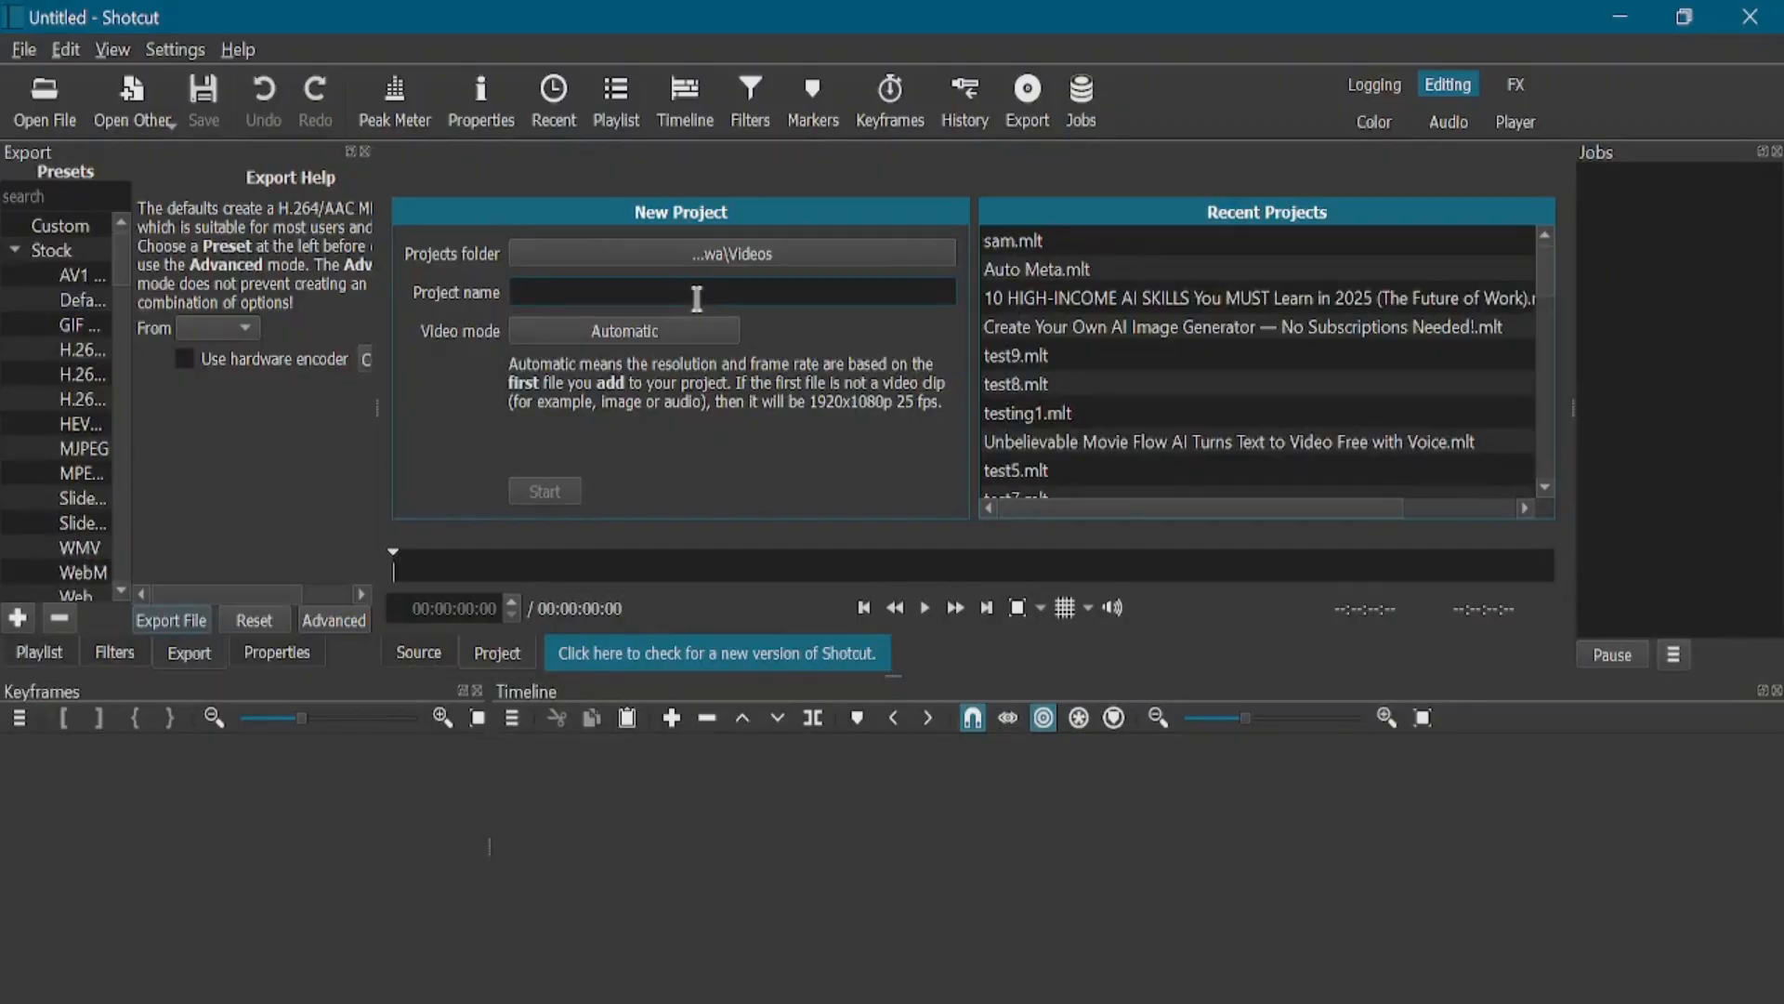
# - Create a new Shotcut project named 'Auto Whisk'
pyautogui.write('Auto')
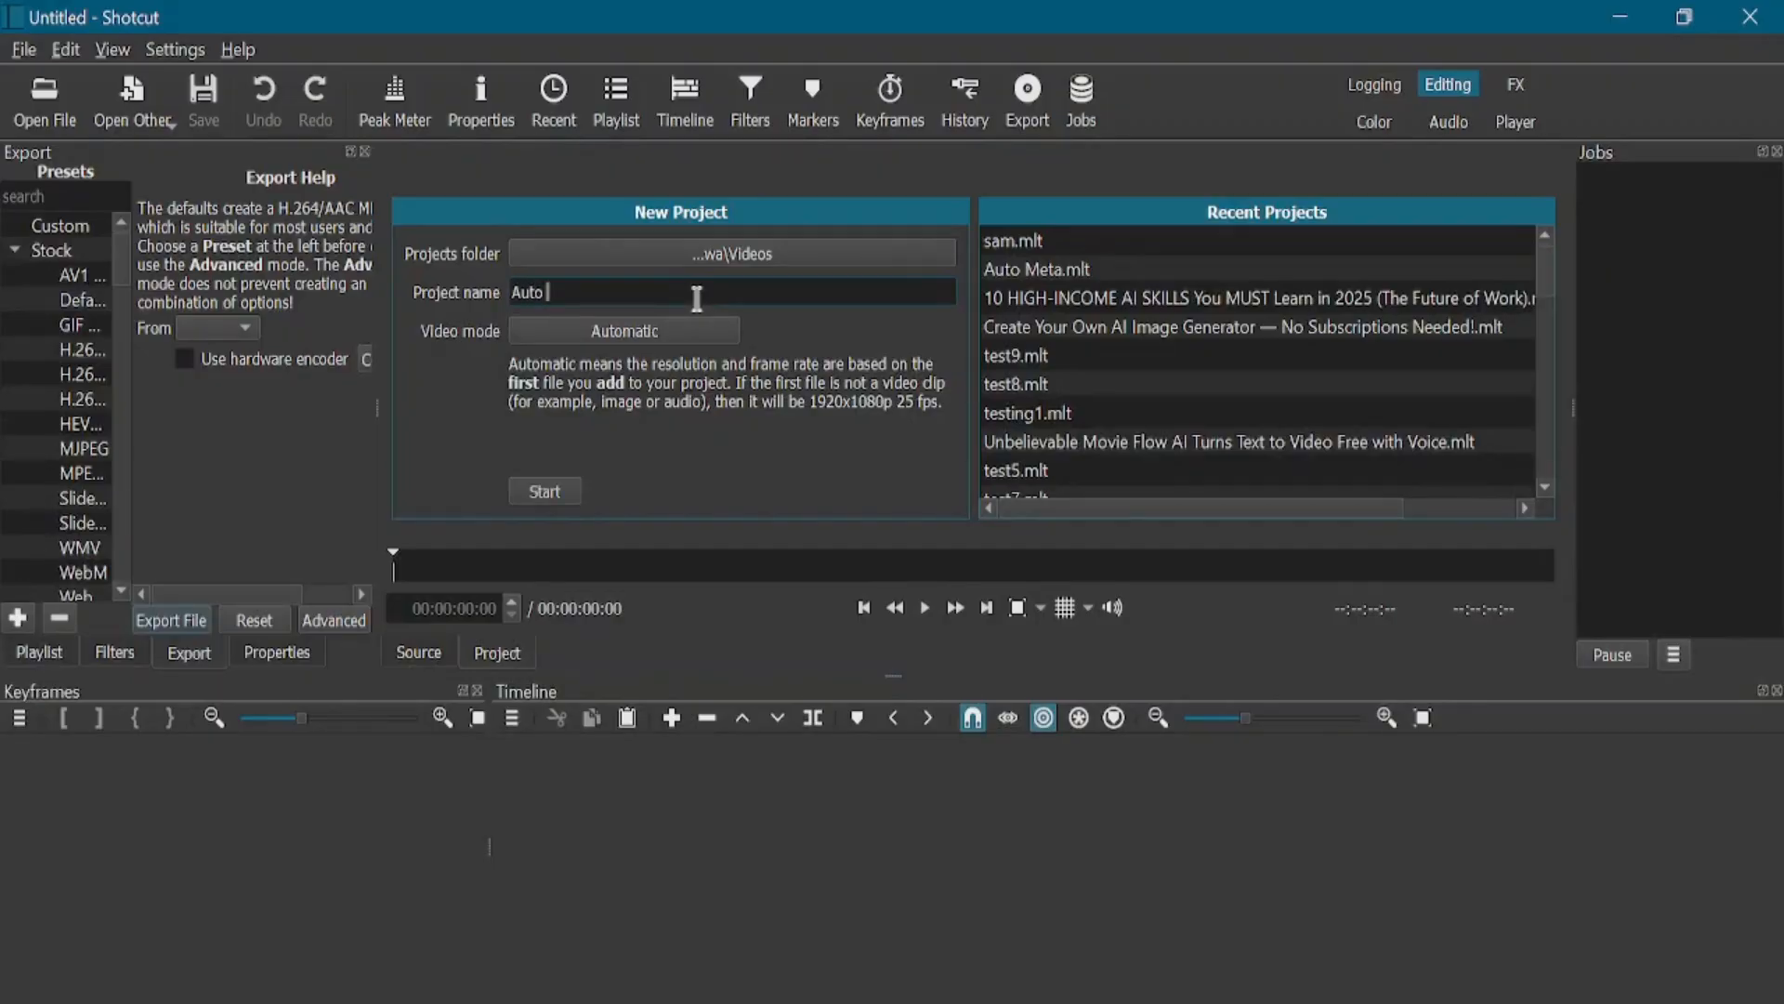
pyautogui.write('Whisk')
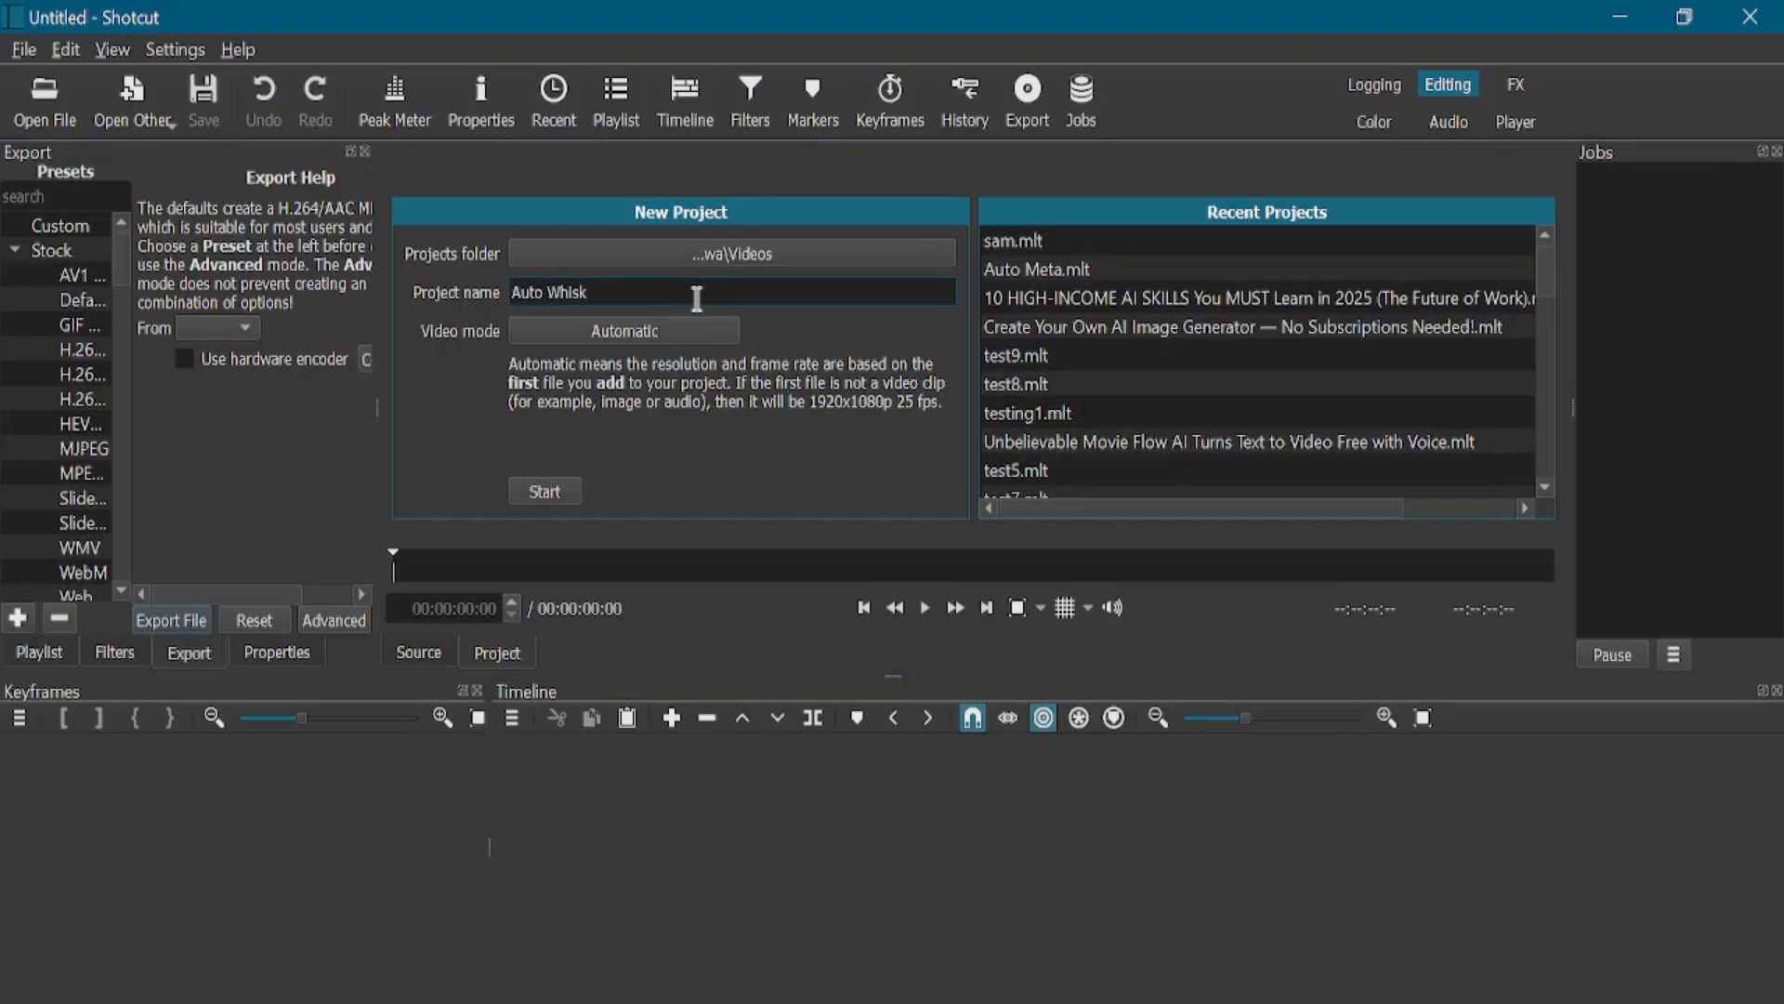
pyautogui.click(544, 490)
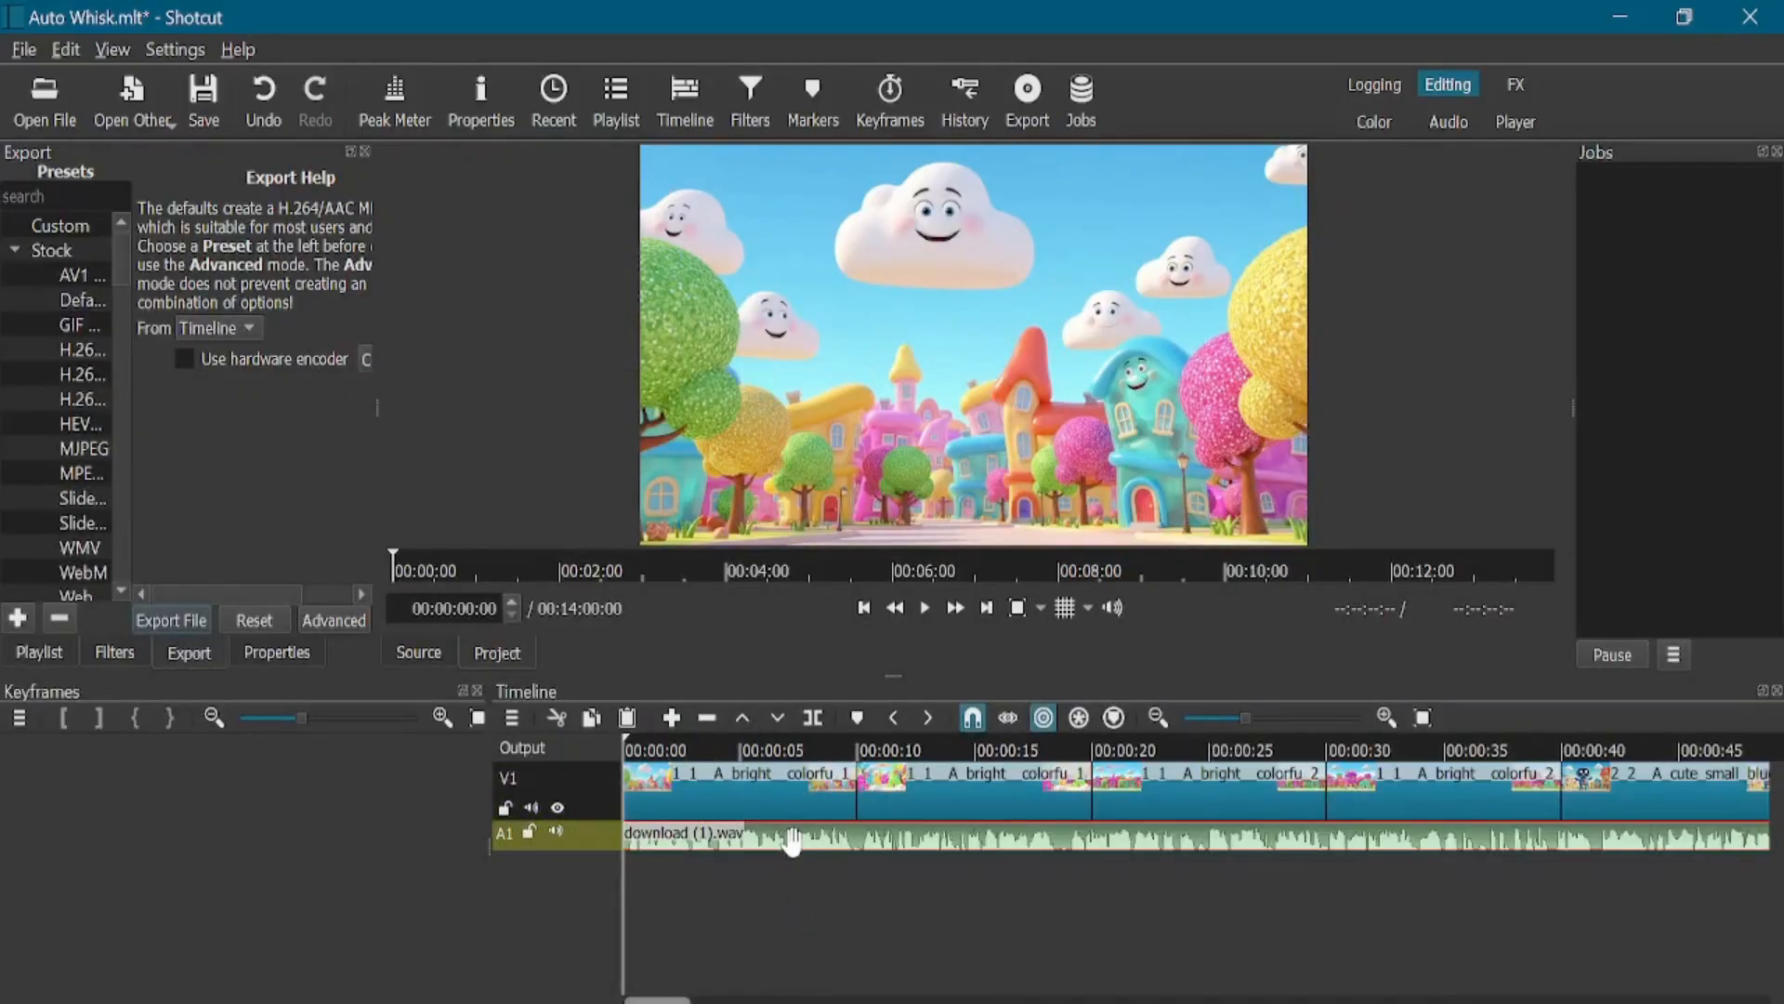
pyautogui.moveTo(1013, 825)
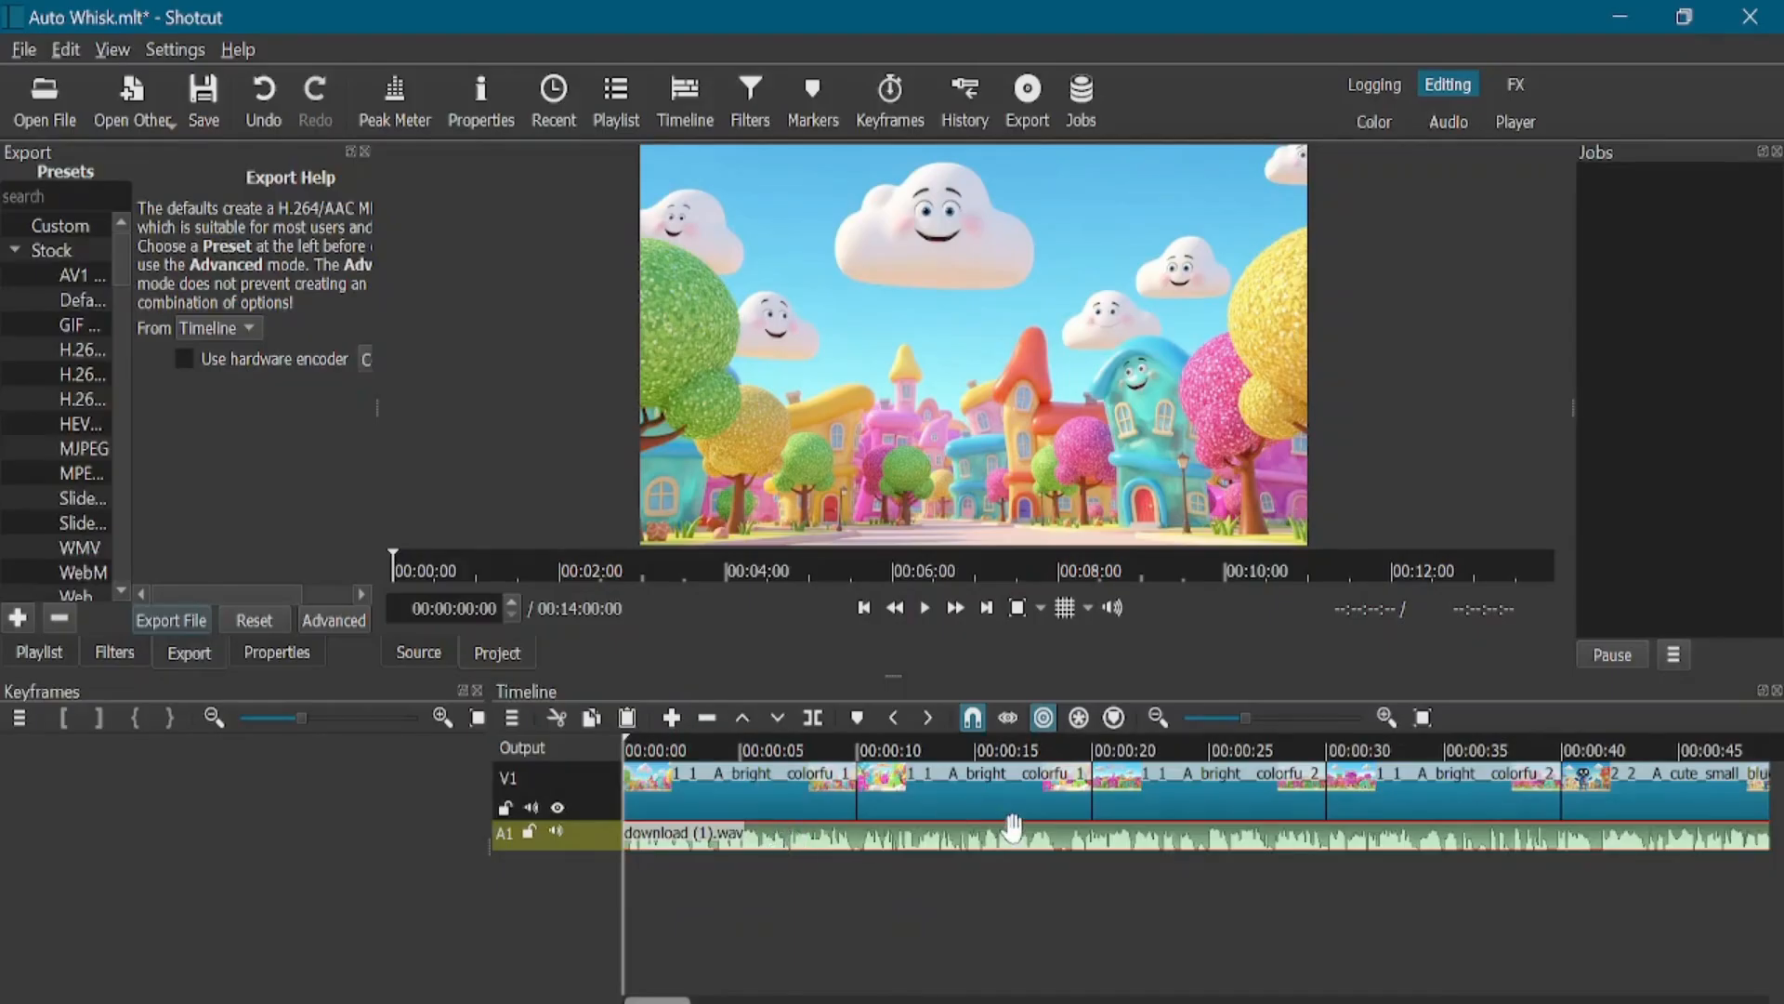
# - Play the timeline to preview the image clips against the download (1).wav narration
pyautogui.click(924, 605)
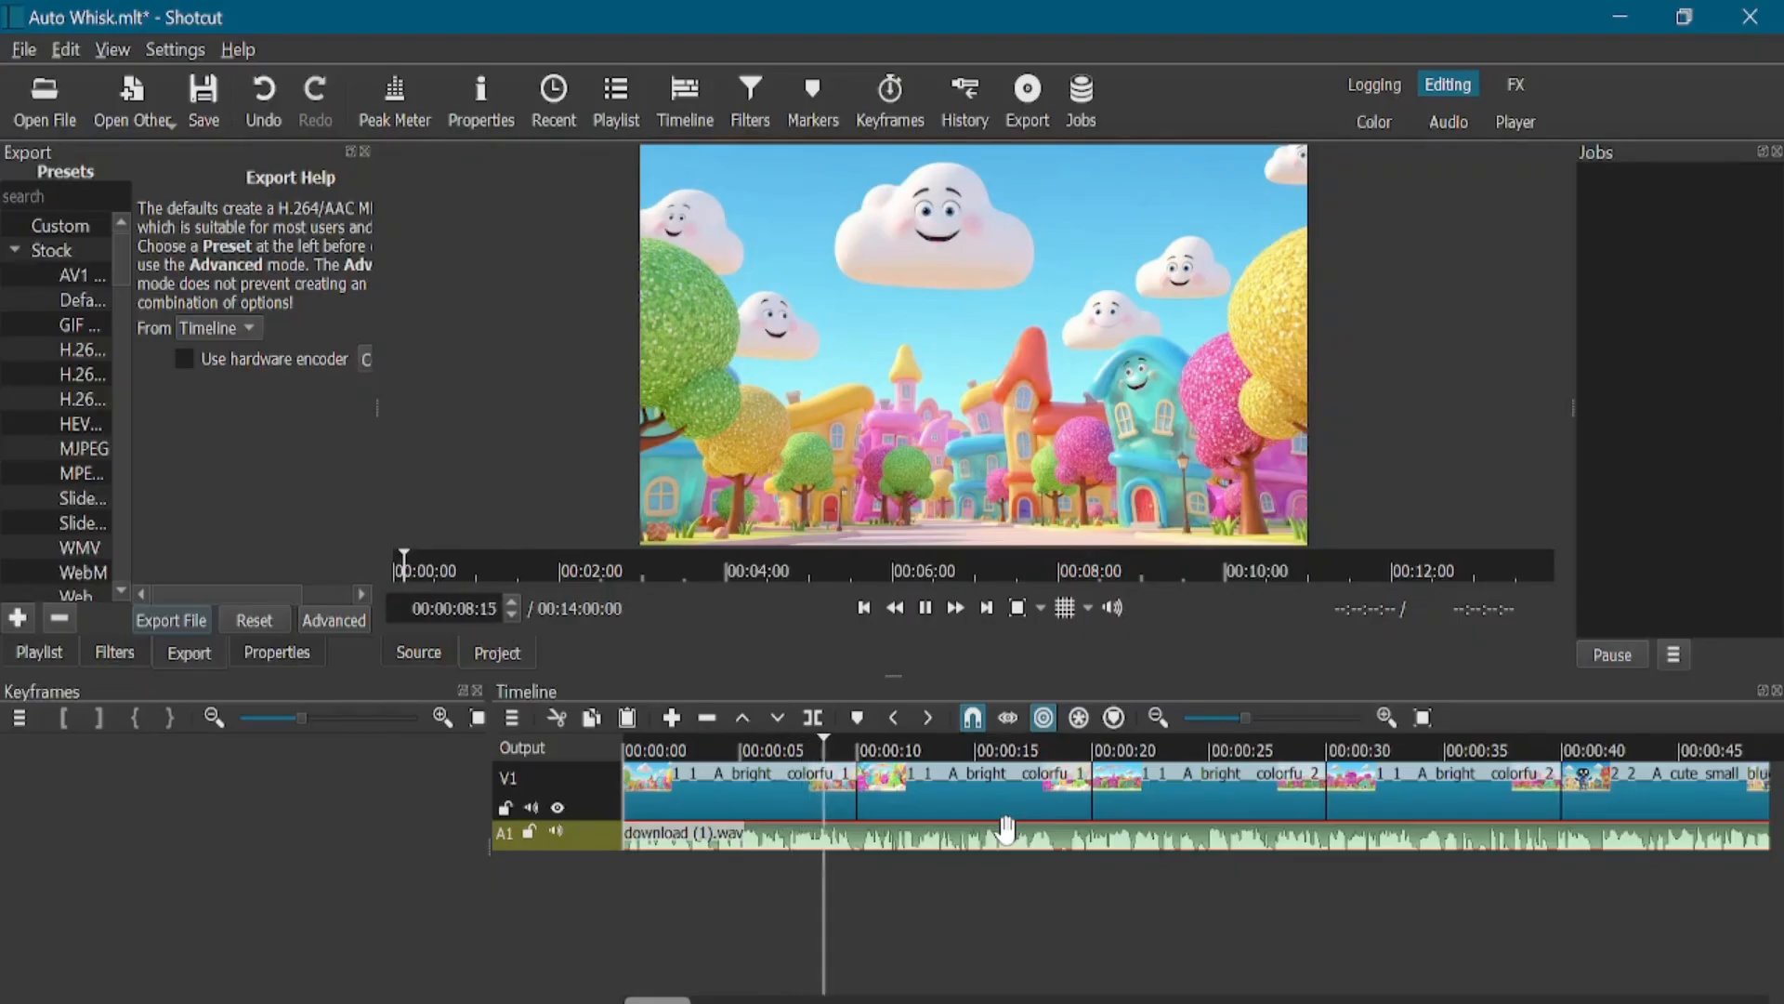
pyautogui.click(870, 749)
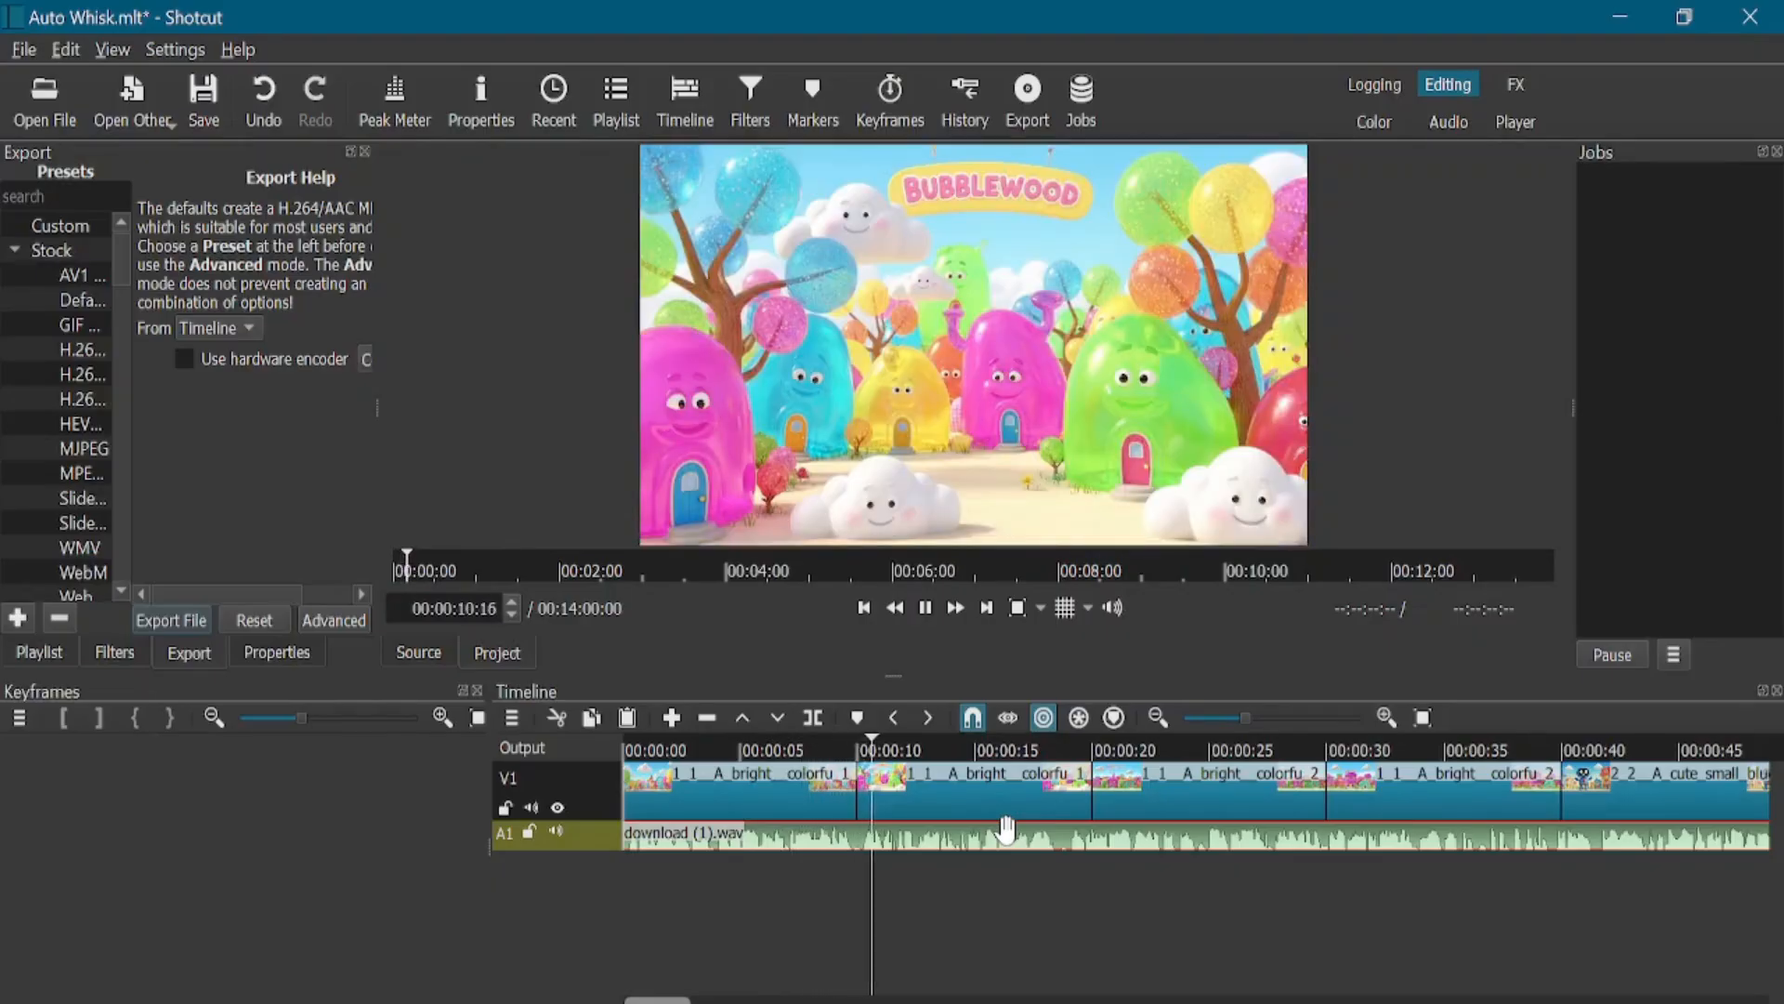
pyautogui.click(916, 749)
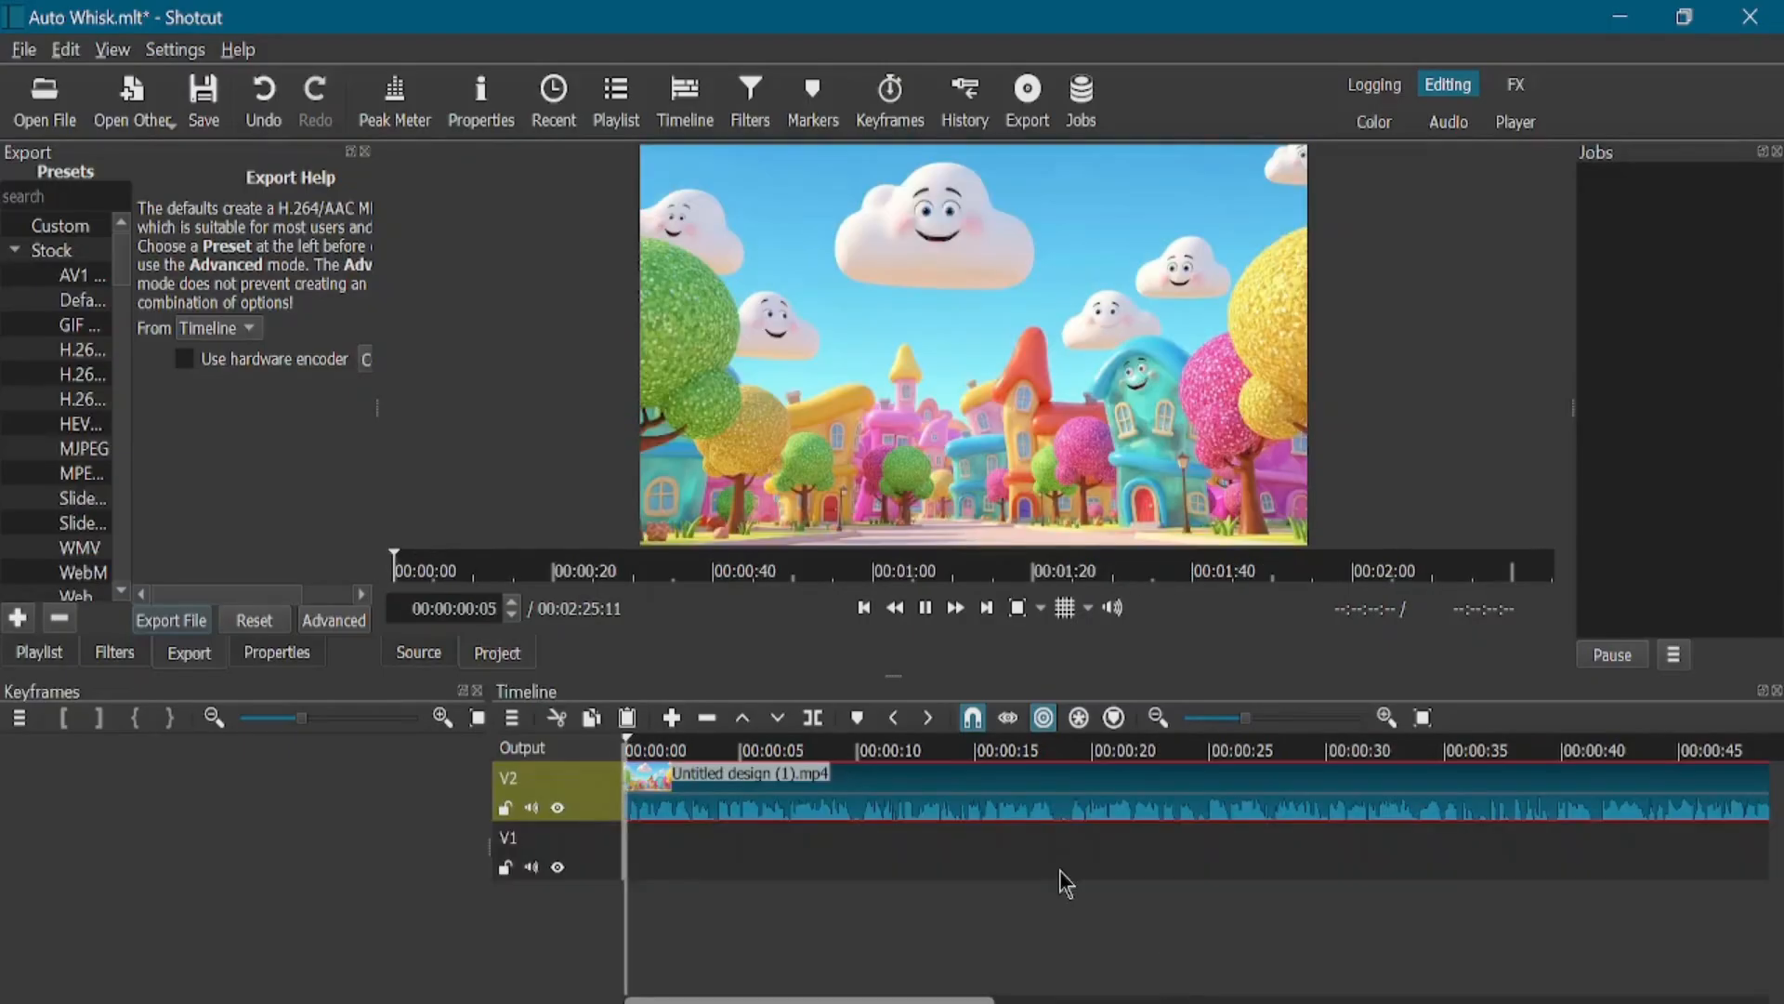
# - Play the Untitled design (1).mp4 track and pause near 0:36 at the robot village scene
pyautogui.click(647, 749)
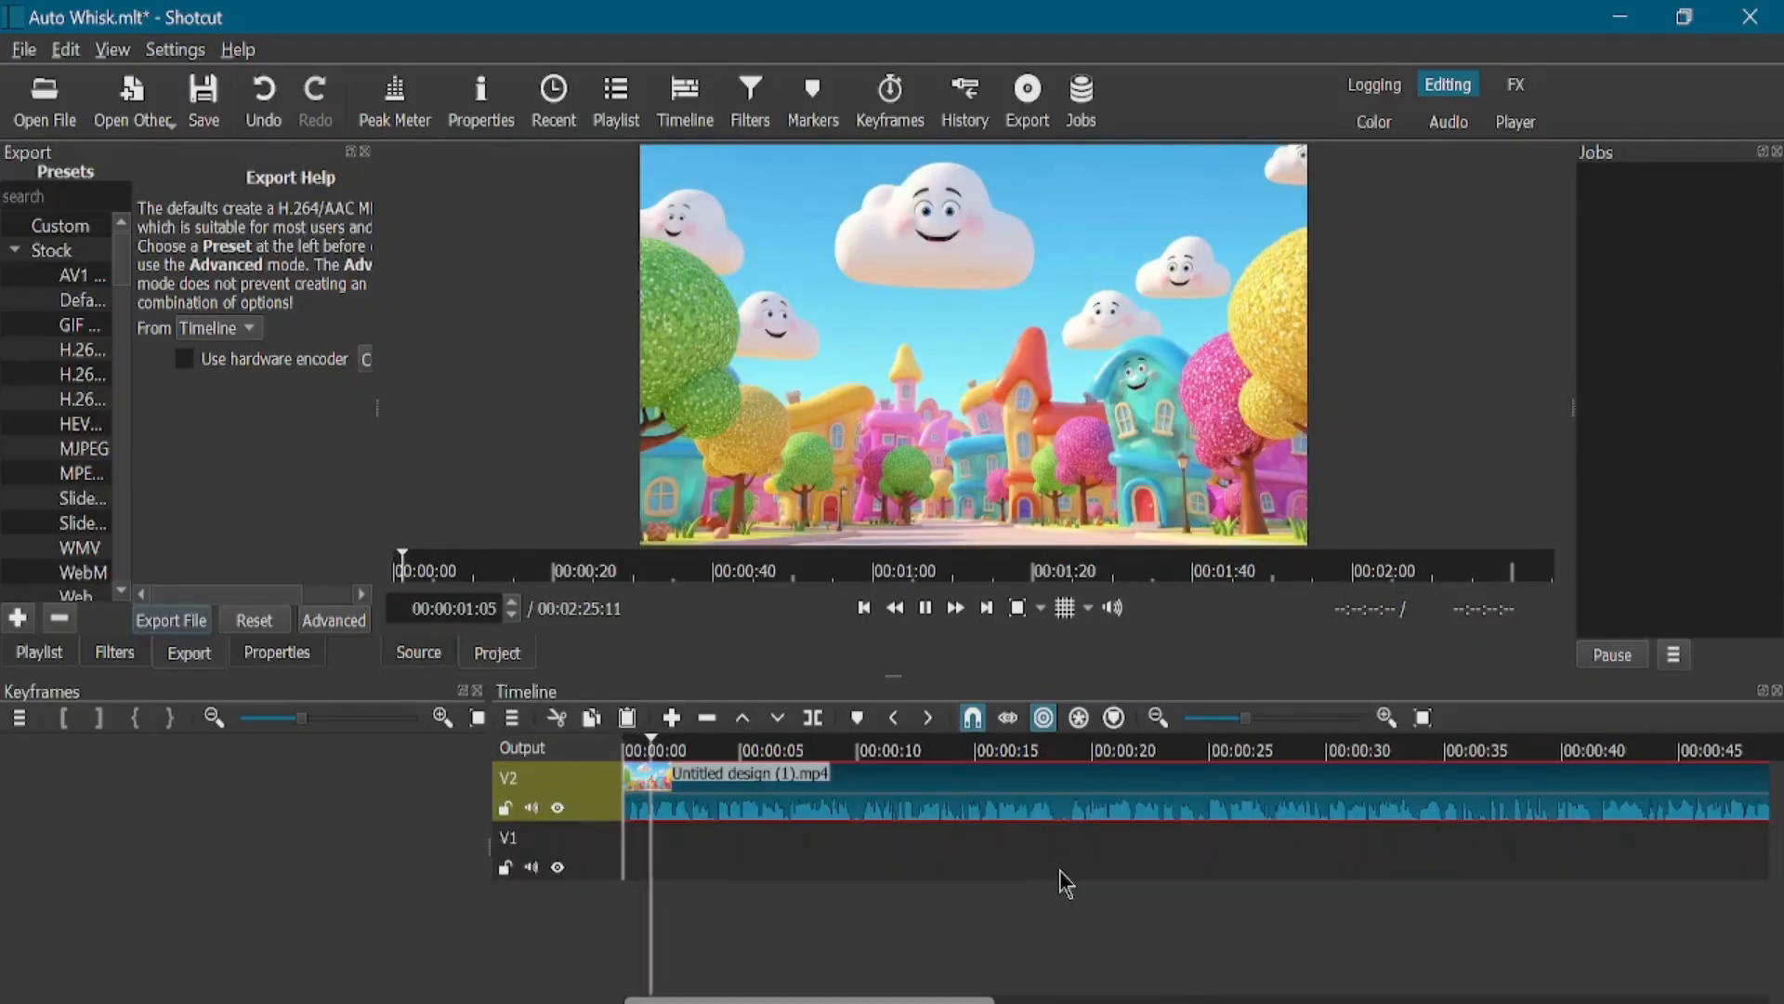
pyautogui.click(719, 749)
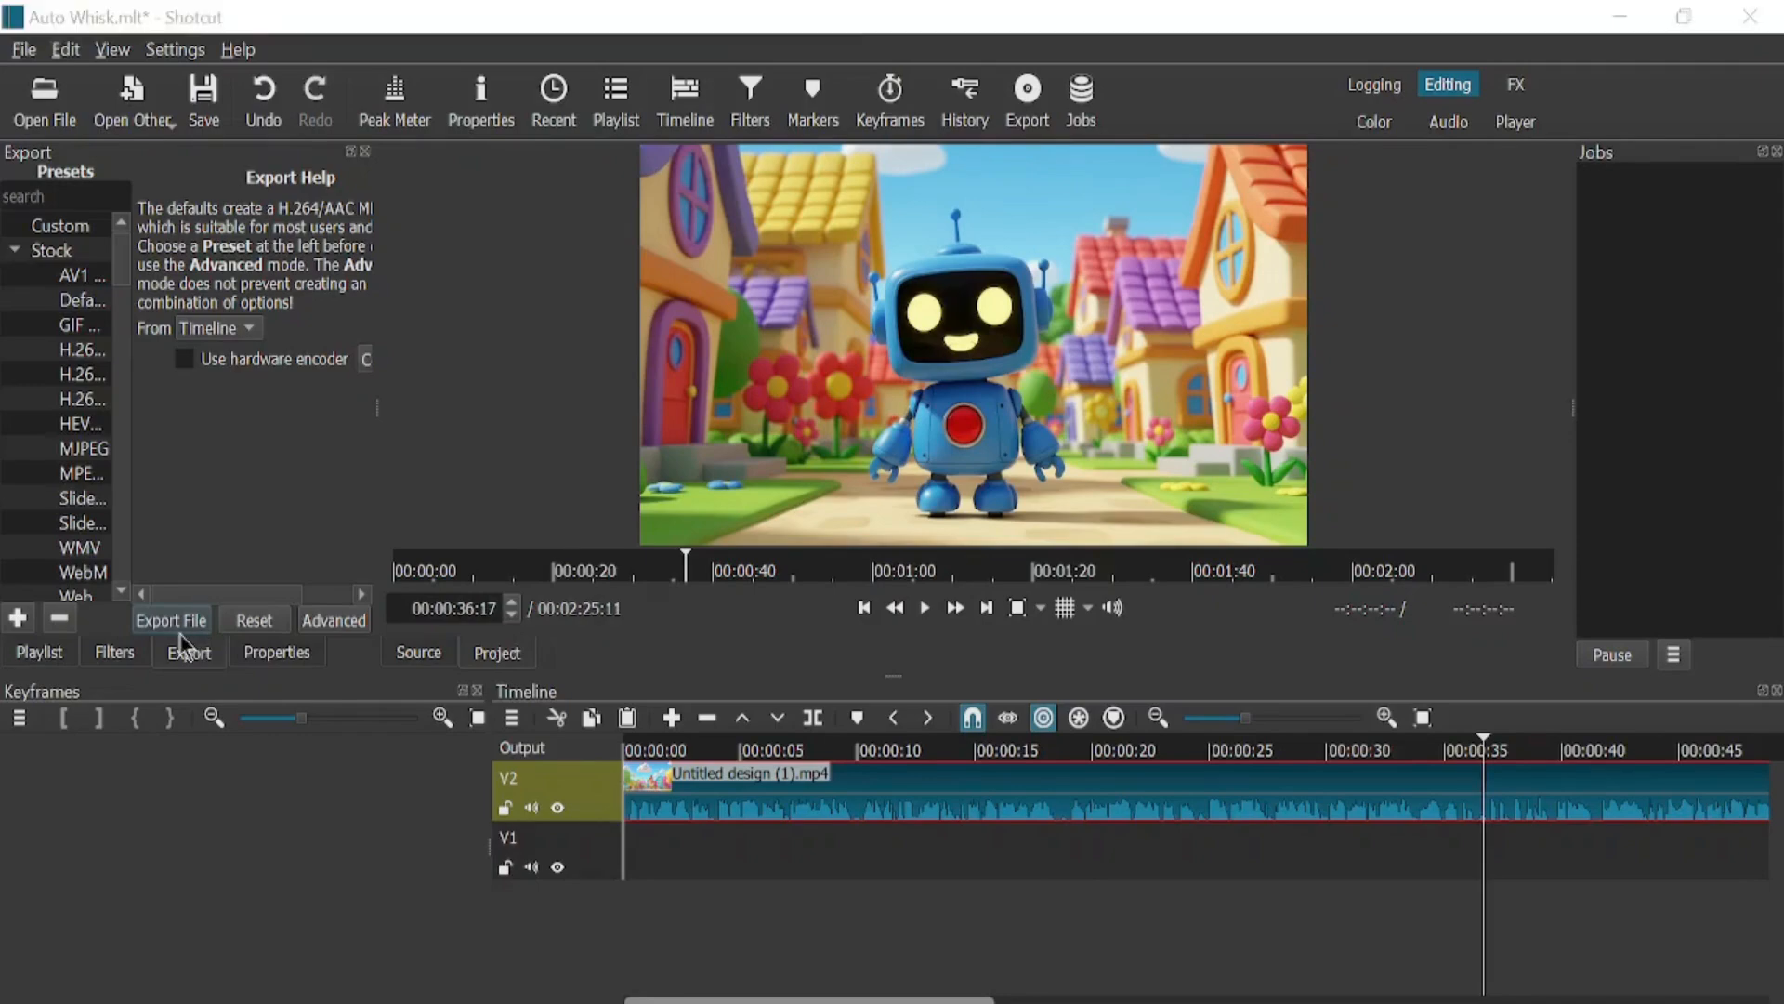
# - Export the timeline as Auto Whisk.mp4 into the To Be Uploaded folder
pyautogui.click(169, 620)
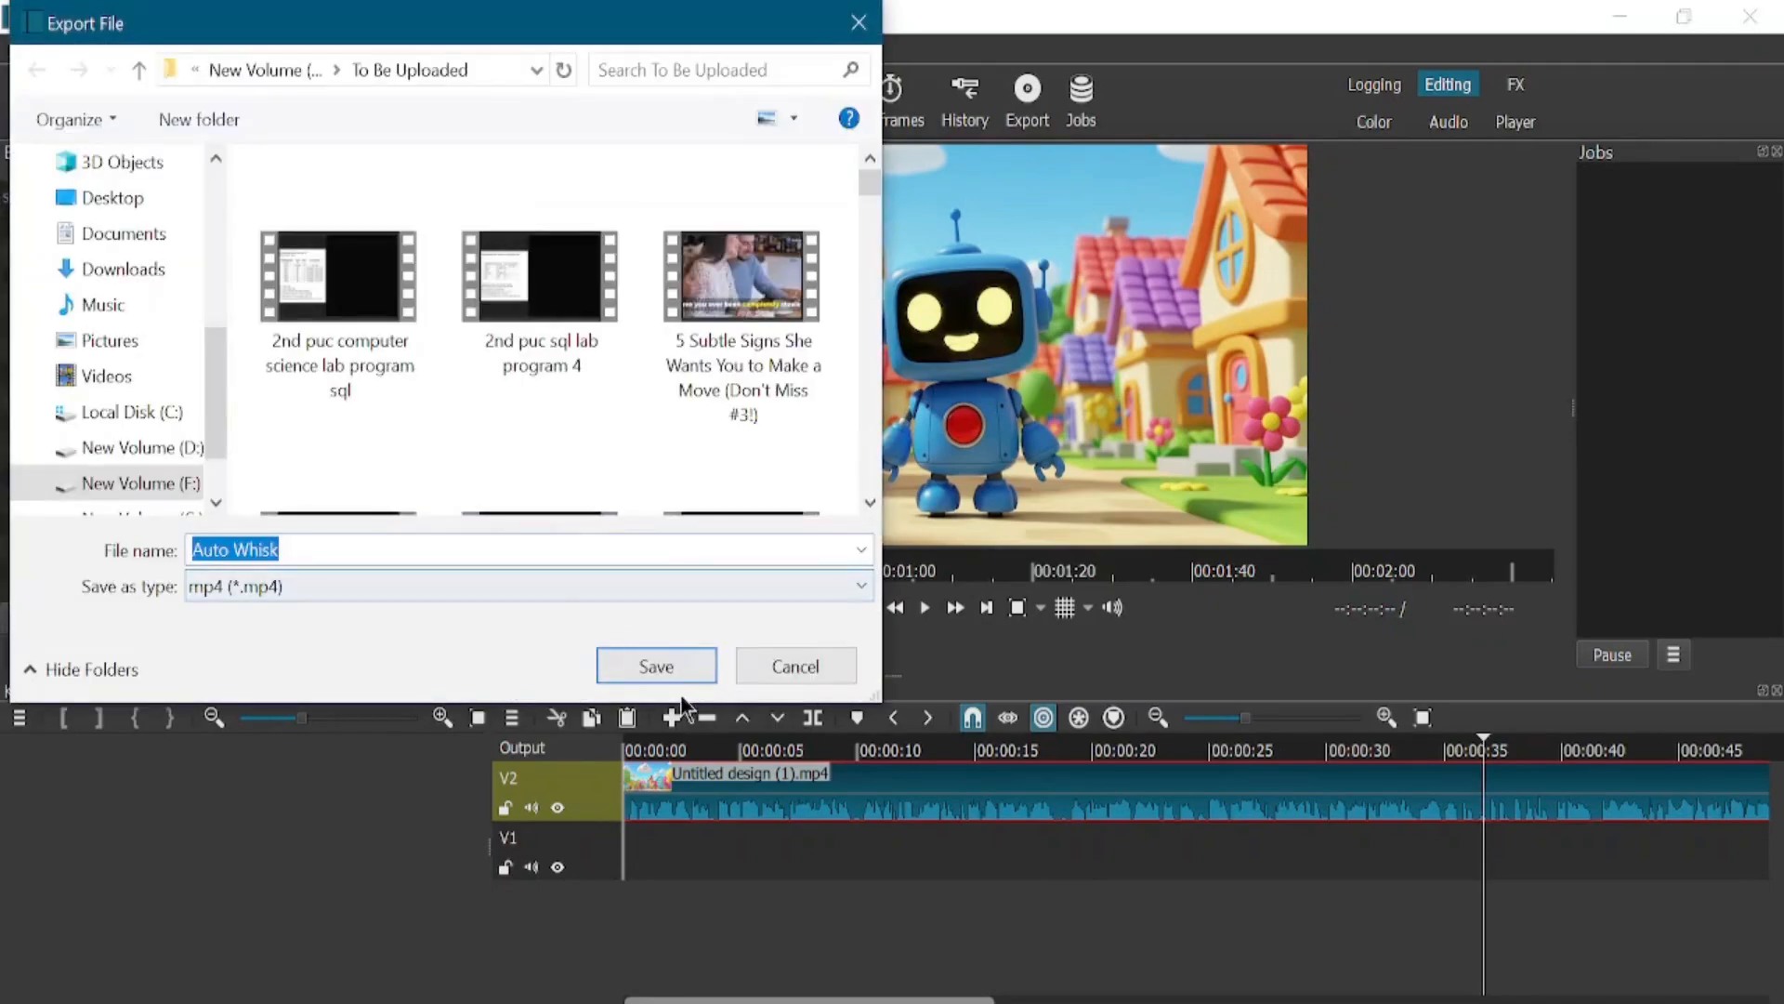
pyautogui.click(656, 665)
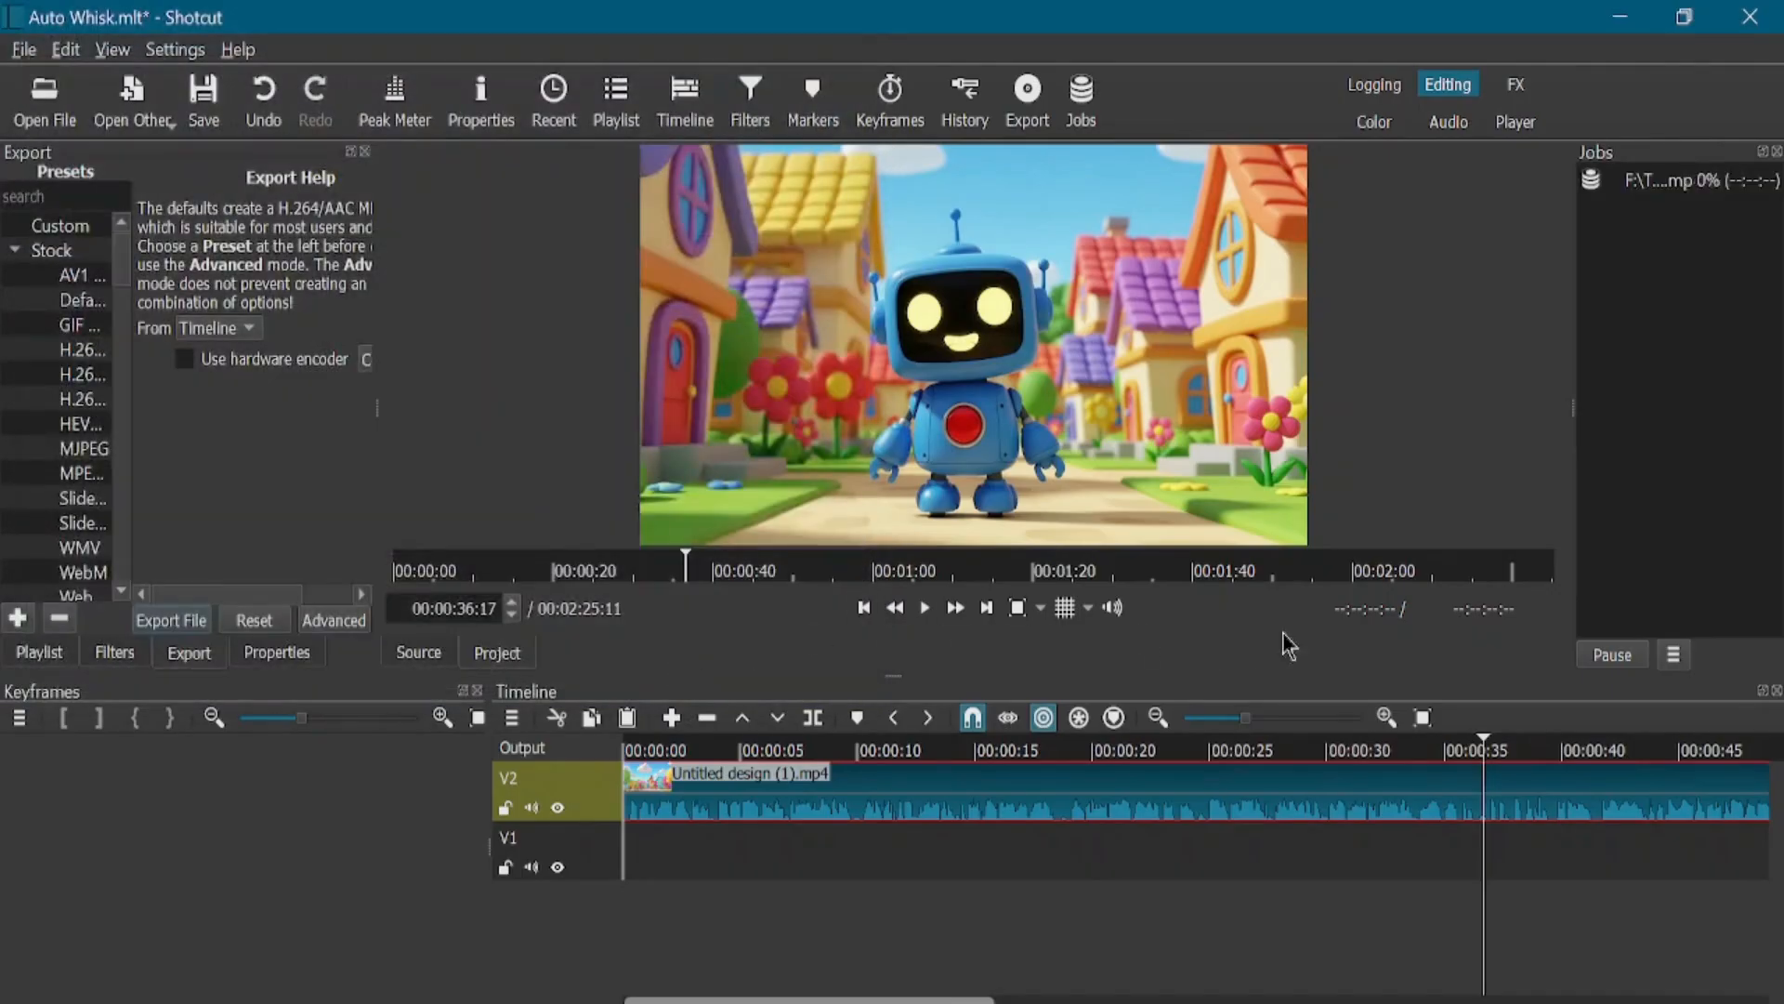
pyautogui.moveTo(1309, 671)
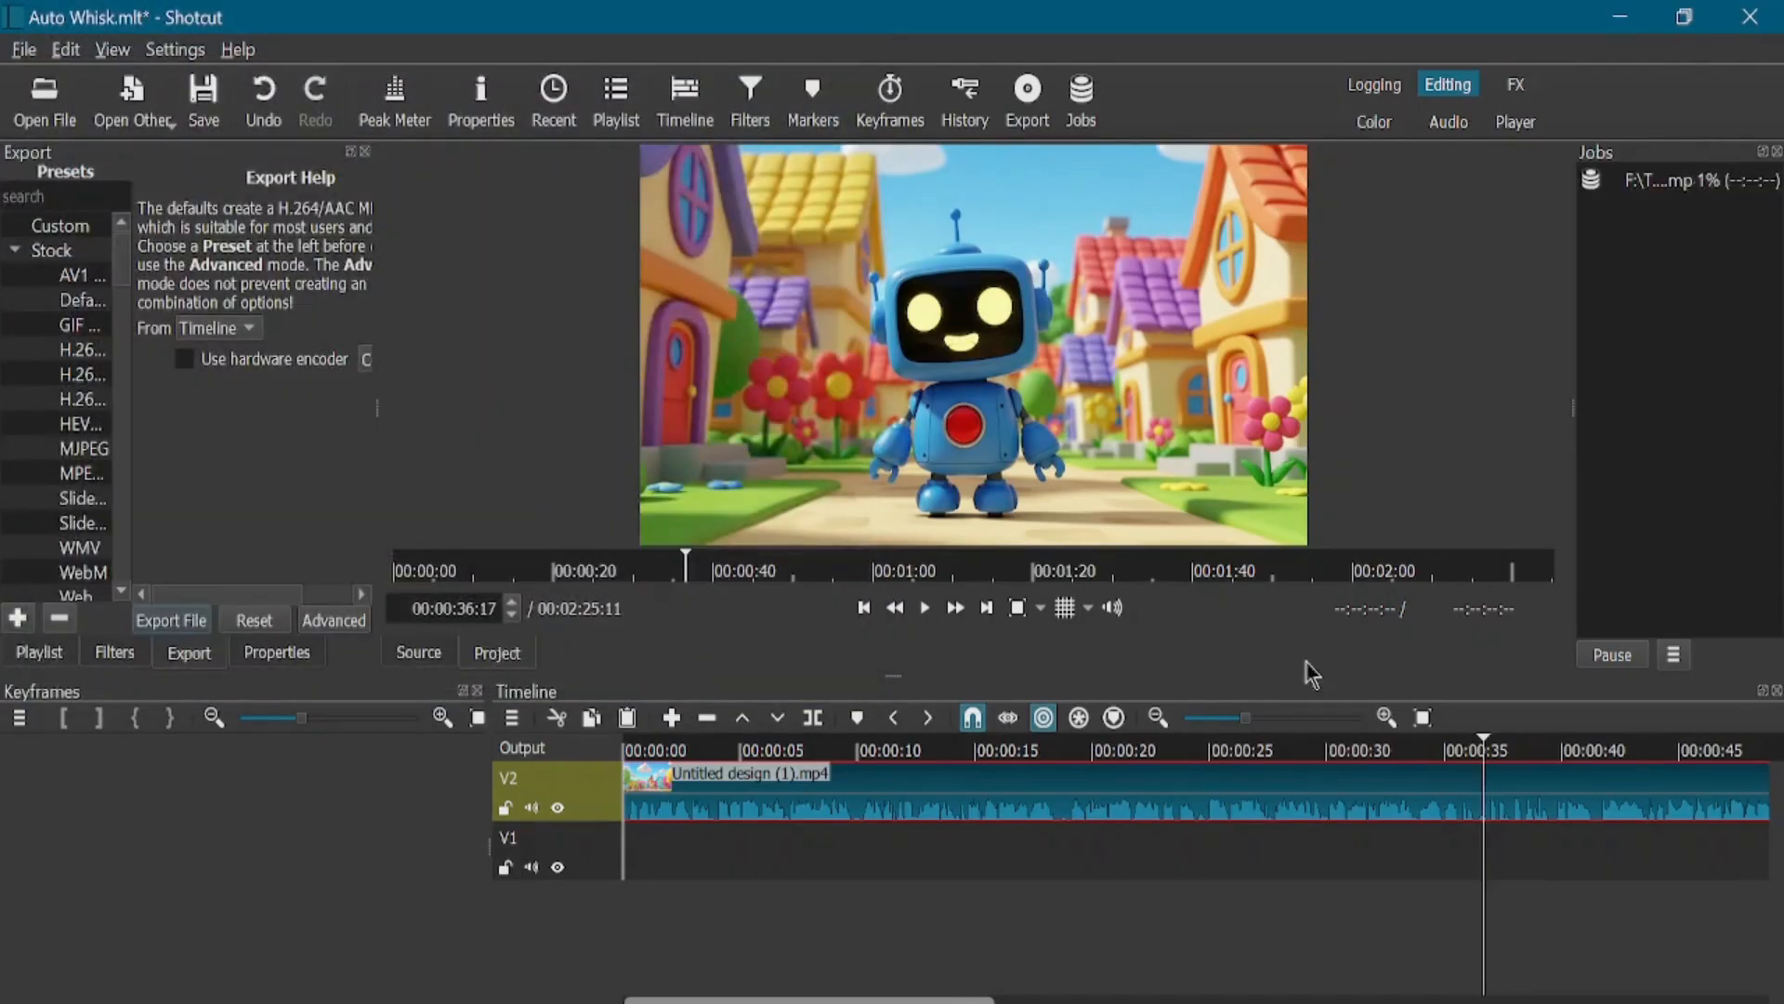